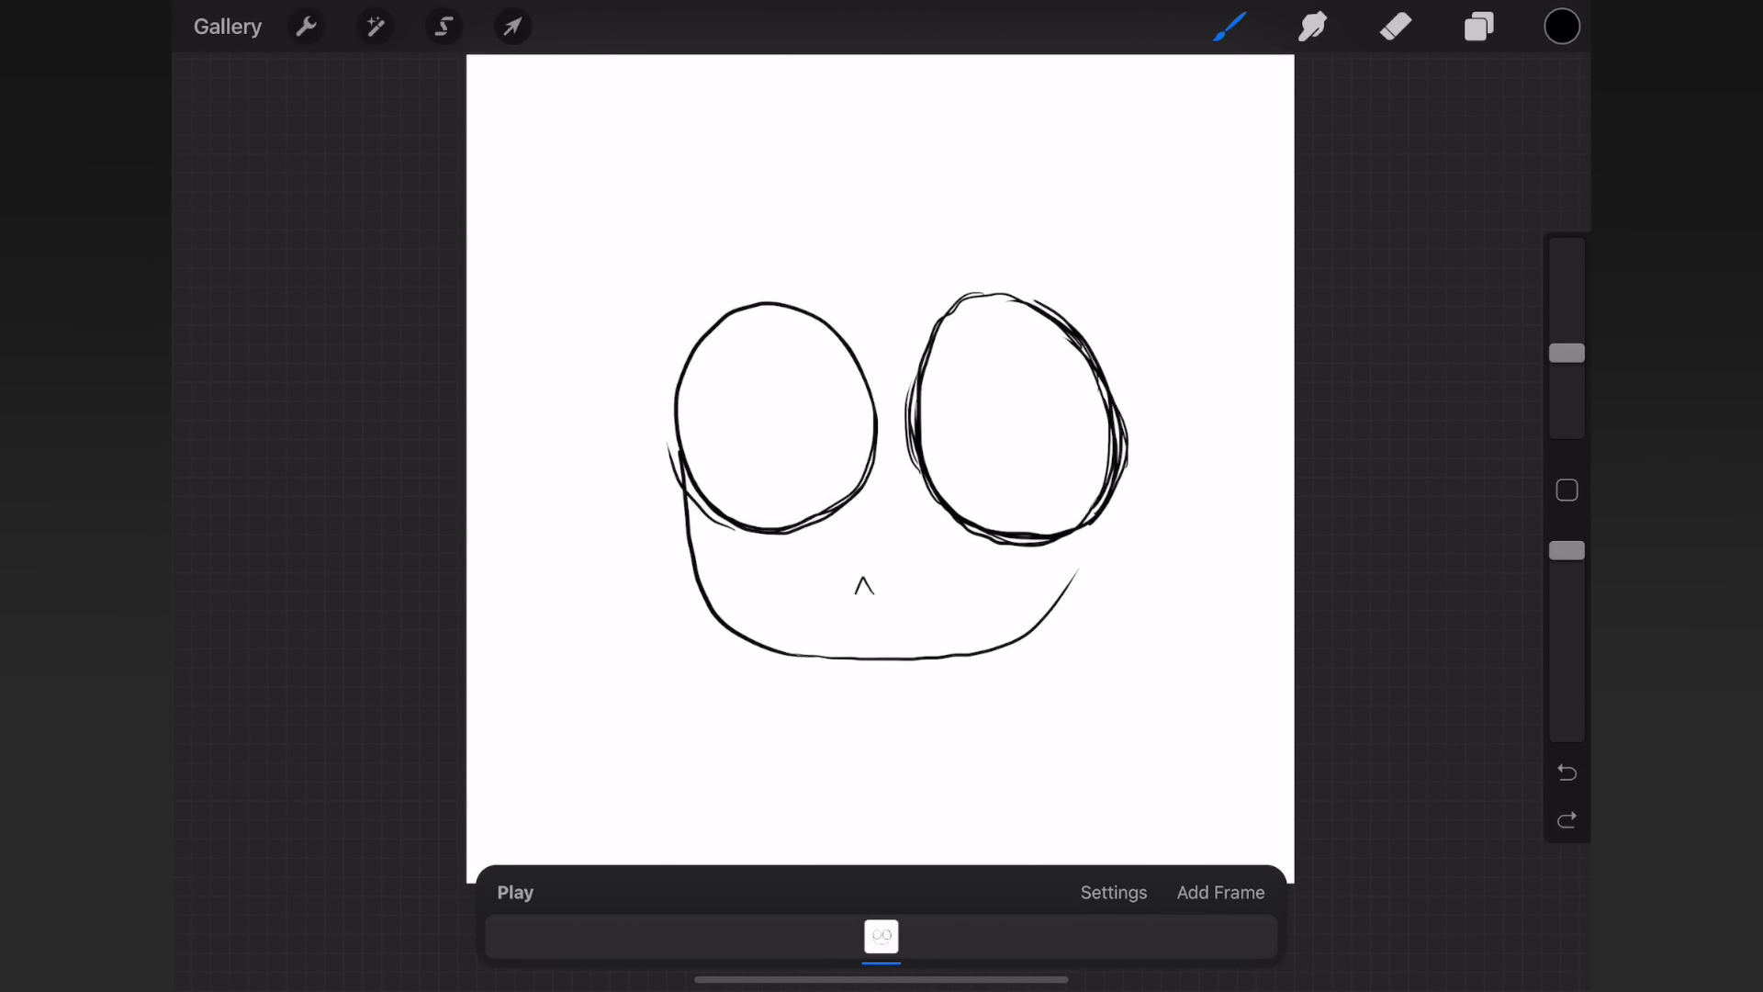
- Sketch the chibi's hair, face, eyes and black hoodie on frame 1, then add frame 2
{"action": "left_click", "coordinate": [1395, 26]}
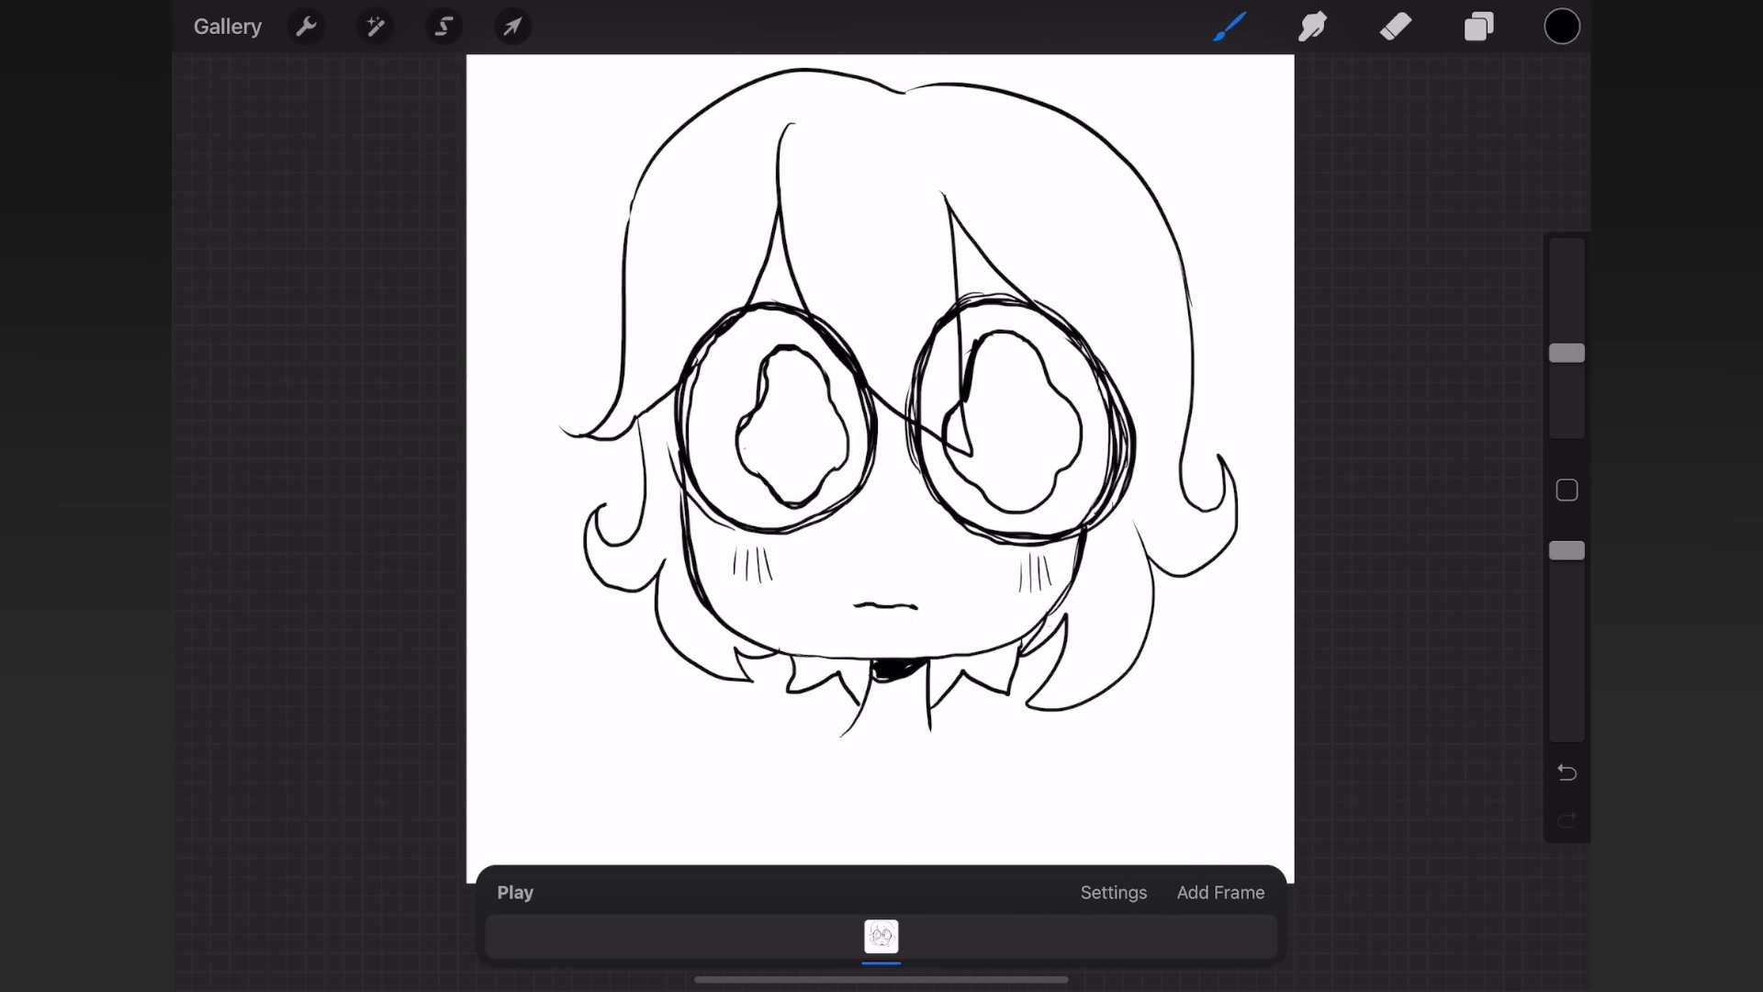
{"action": "left_click_drag", "start_coordinate": [889, 674], "coordinate": [922, 753]}
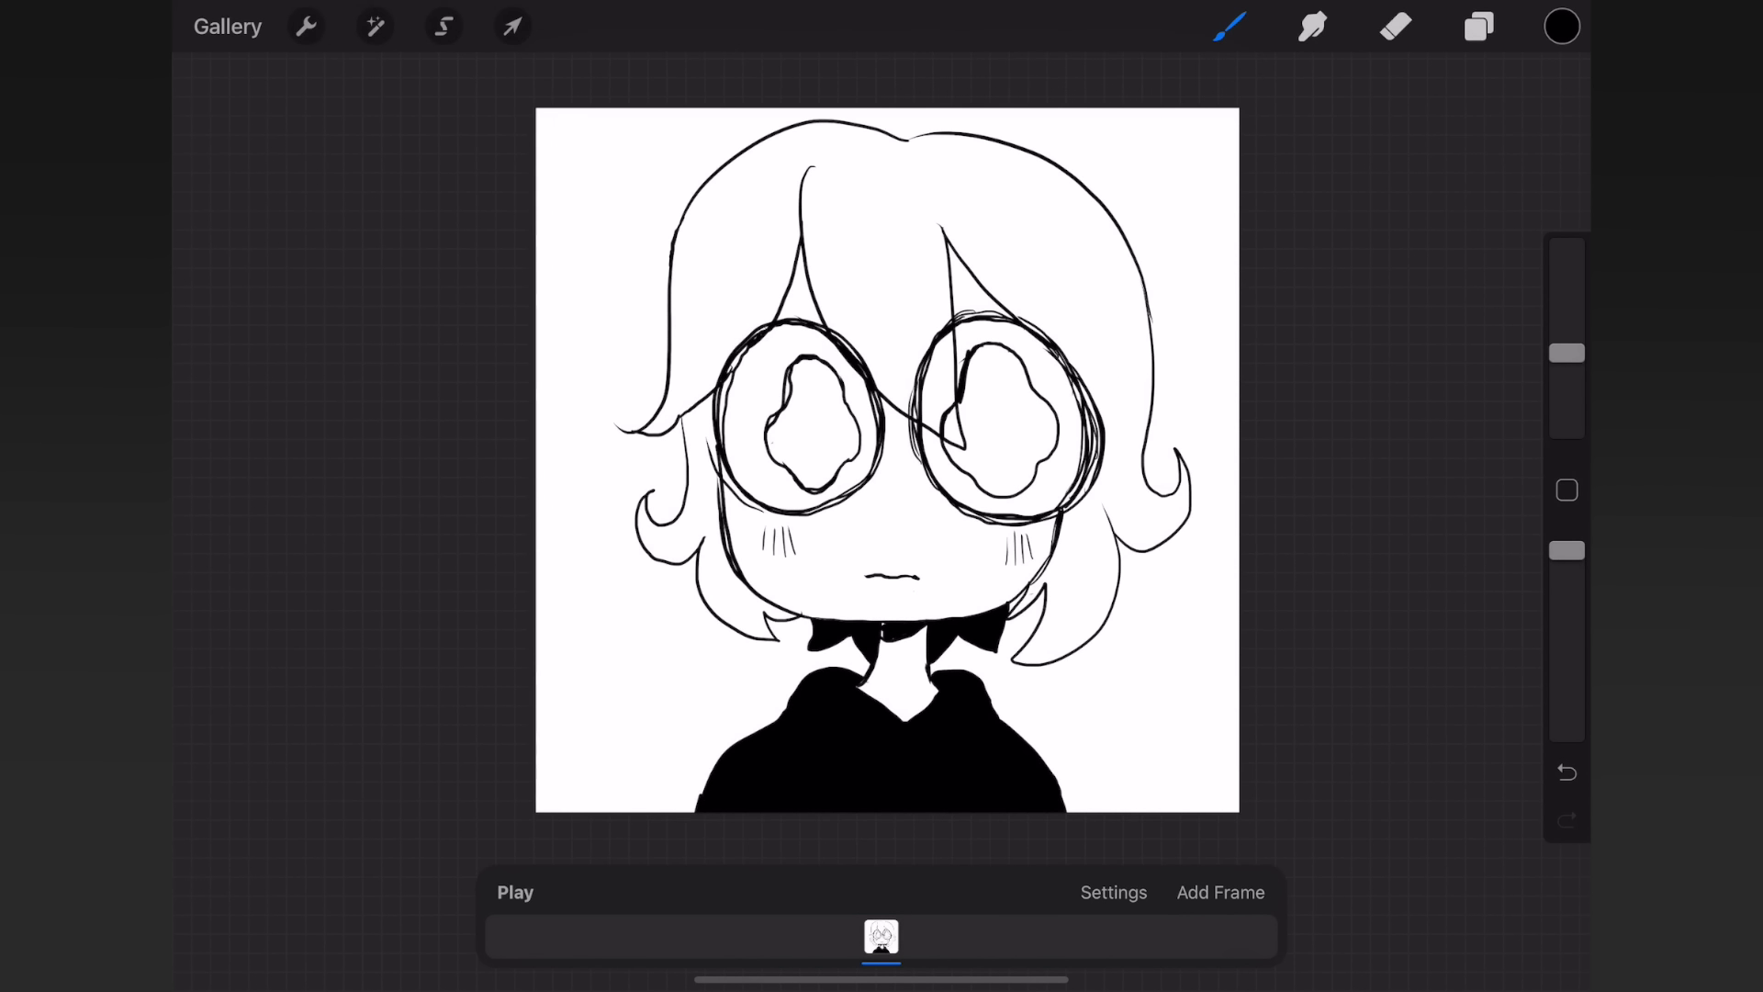
{"action": "left_click", "coordinate": [1219, 893]}
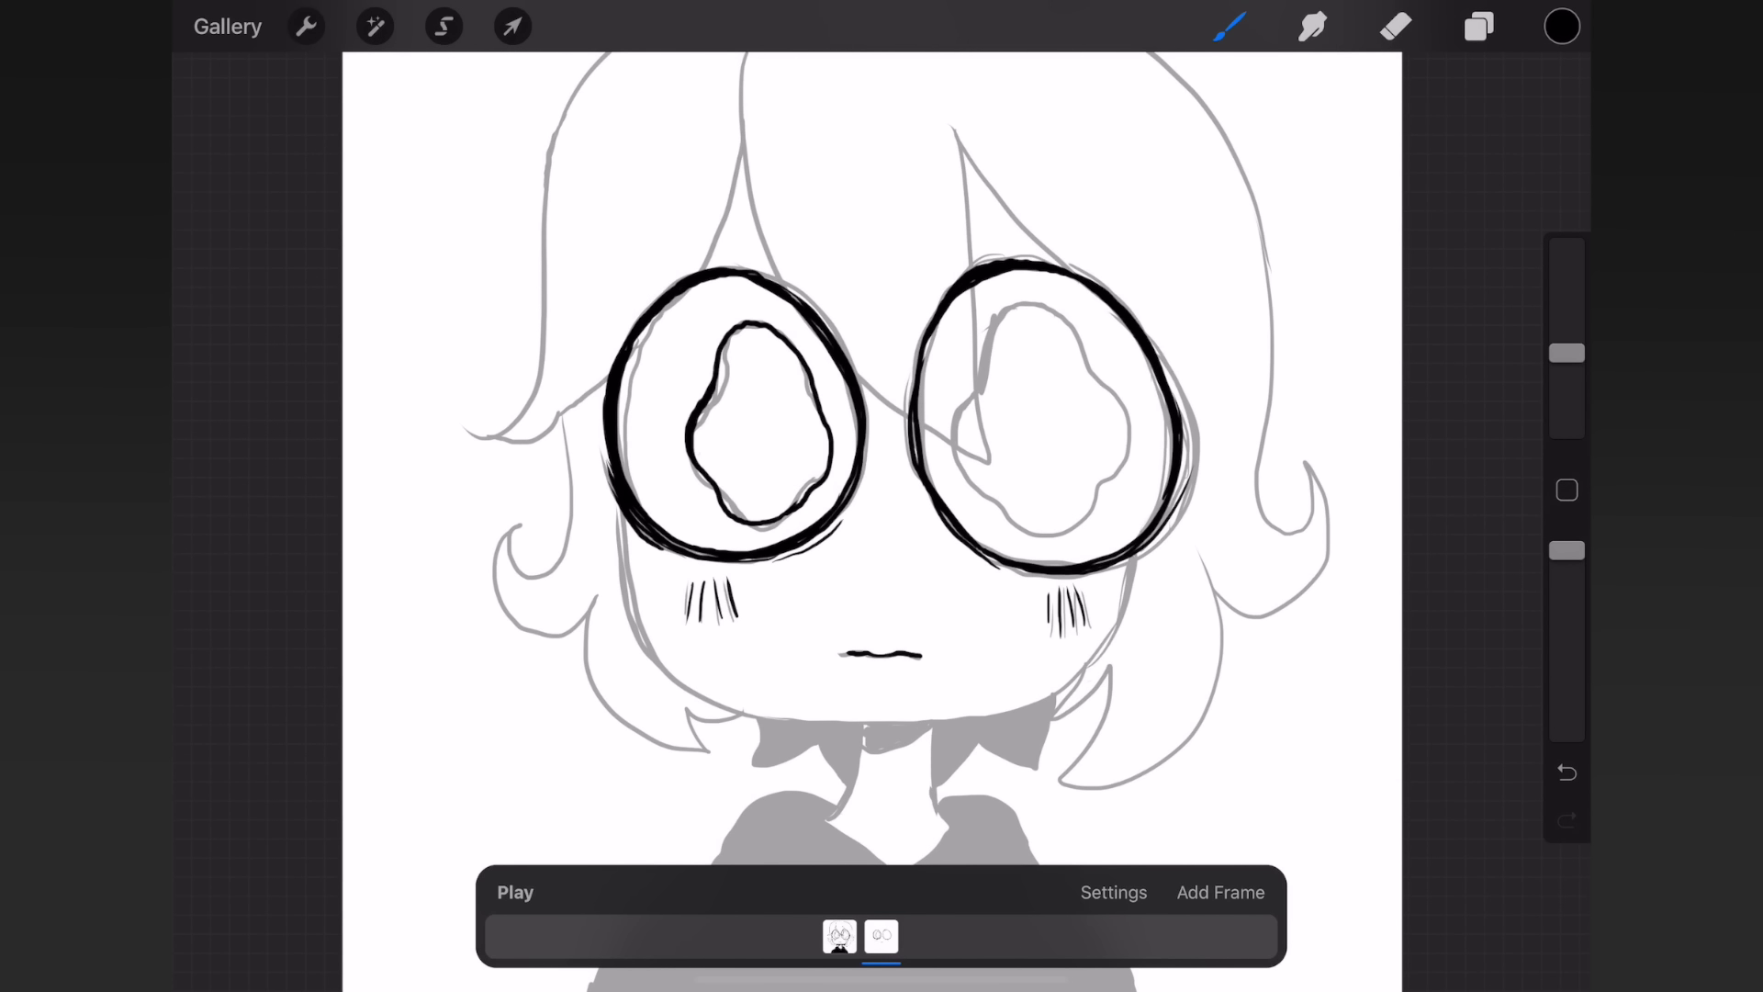
- Trace the big round eyes over the onion skin on the second frame
{"action": "left_click_drag", "start_coordinate": [1012, 338], "coordinate": [1034, 529]}
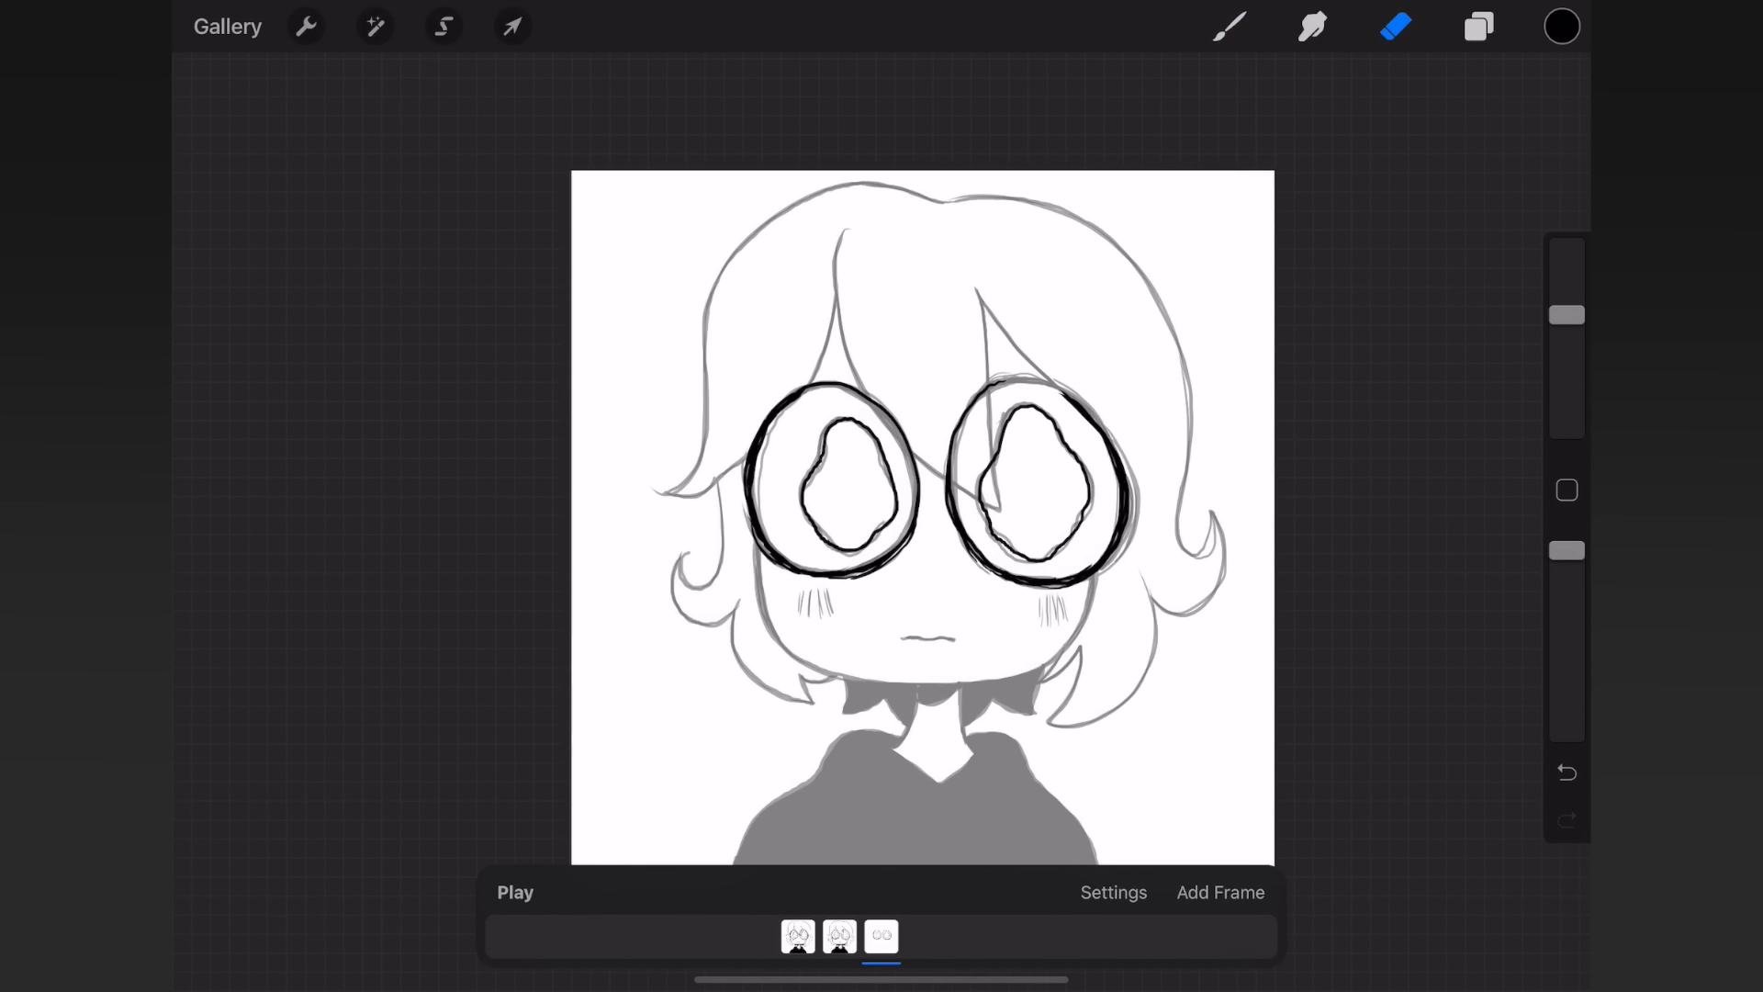
- Brush in the hair, face and hoodie on frame 3 and add a blank fourth frame
{"action": "left_click", "coordinate": [1229, 26]}
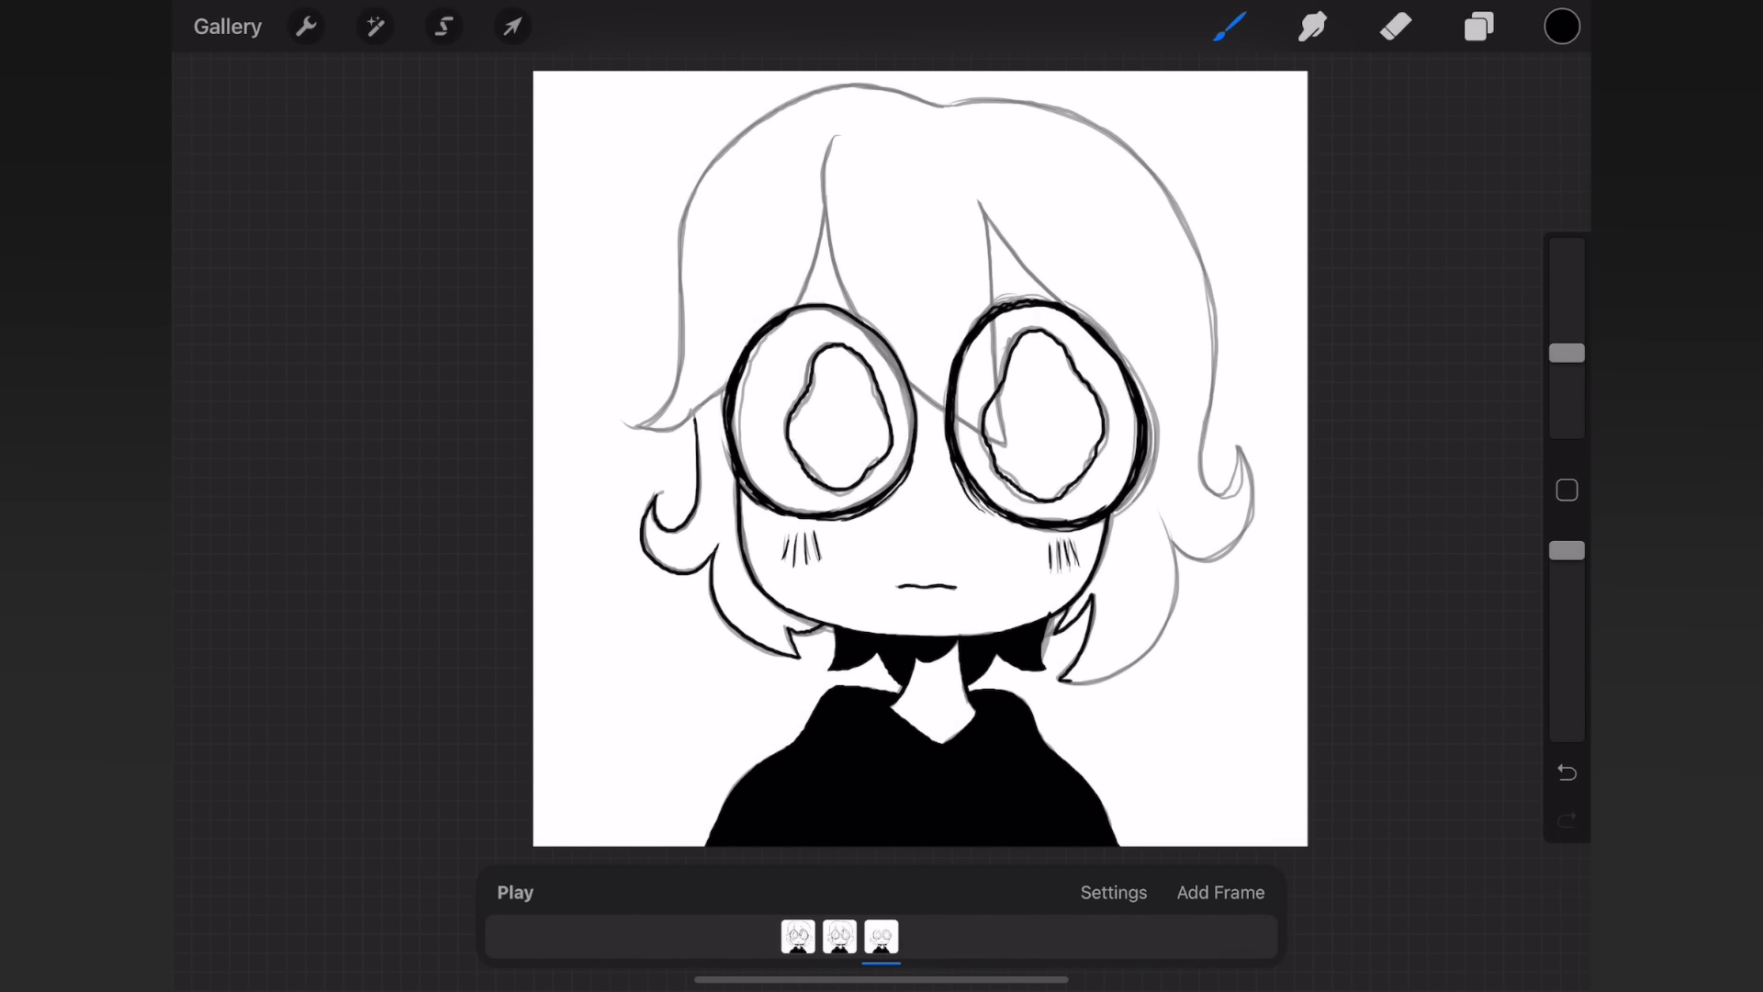
{"action": "left_click", "coordinate": [1393, 26]}
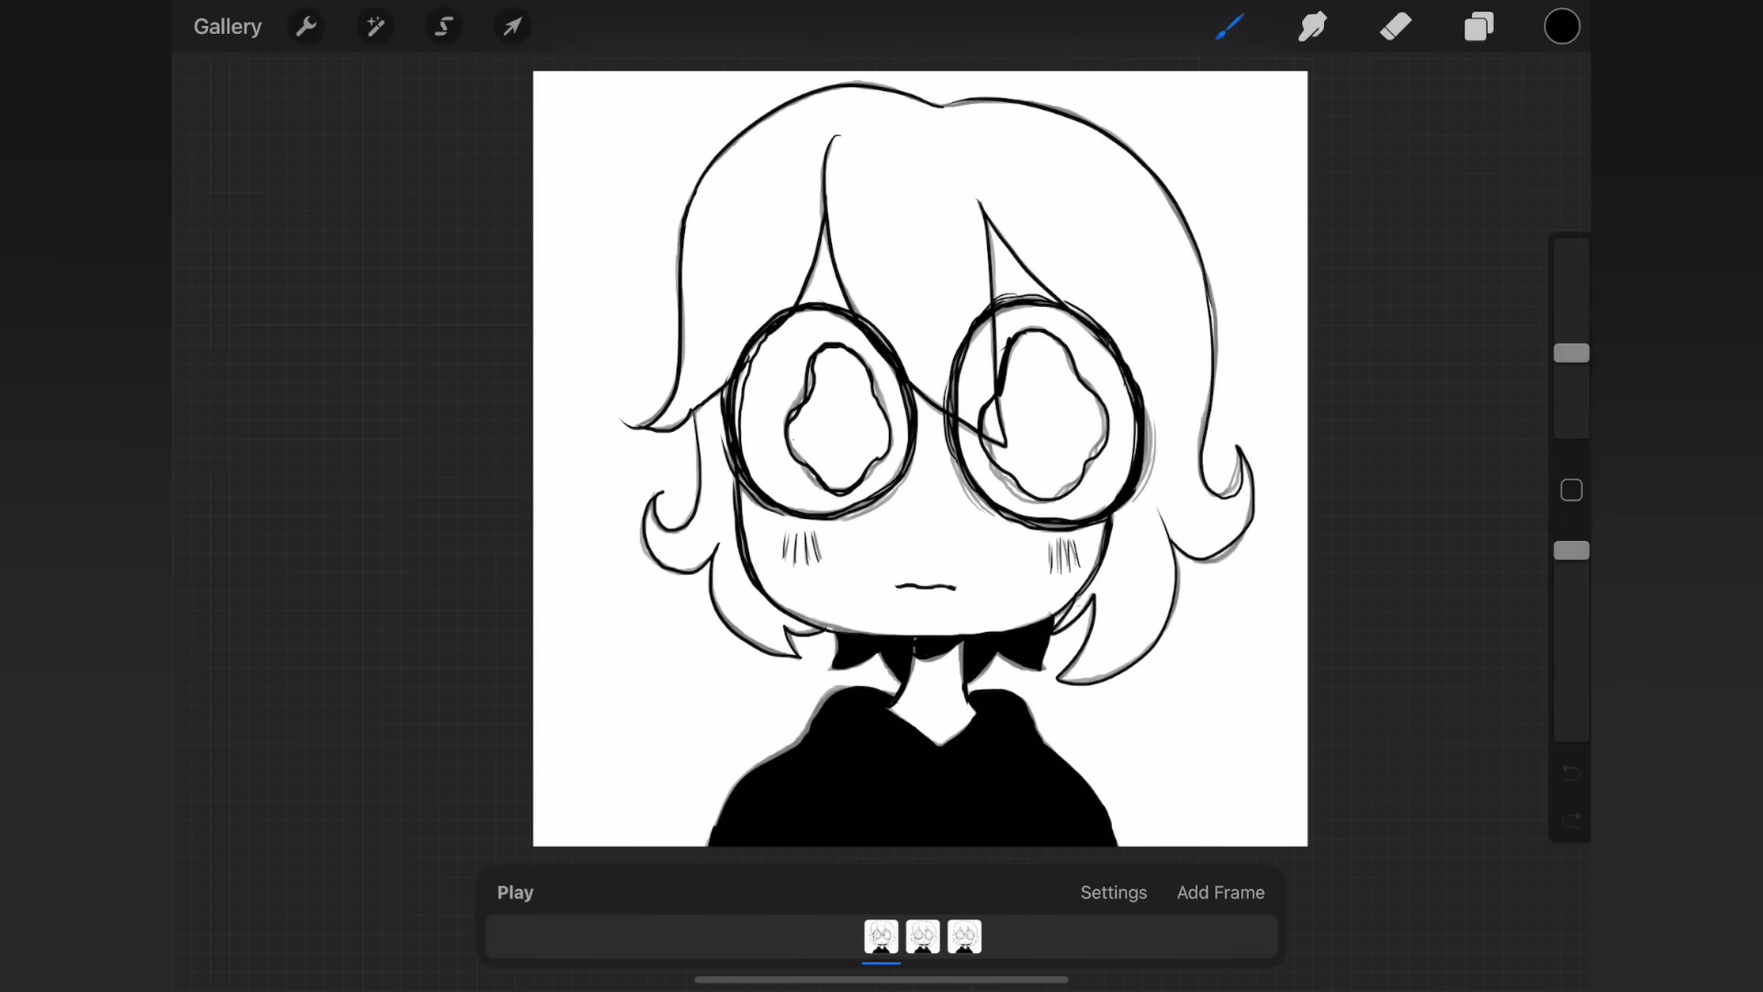
{"action": "left_click", "coordinate": [1219, 892]}
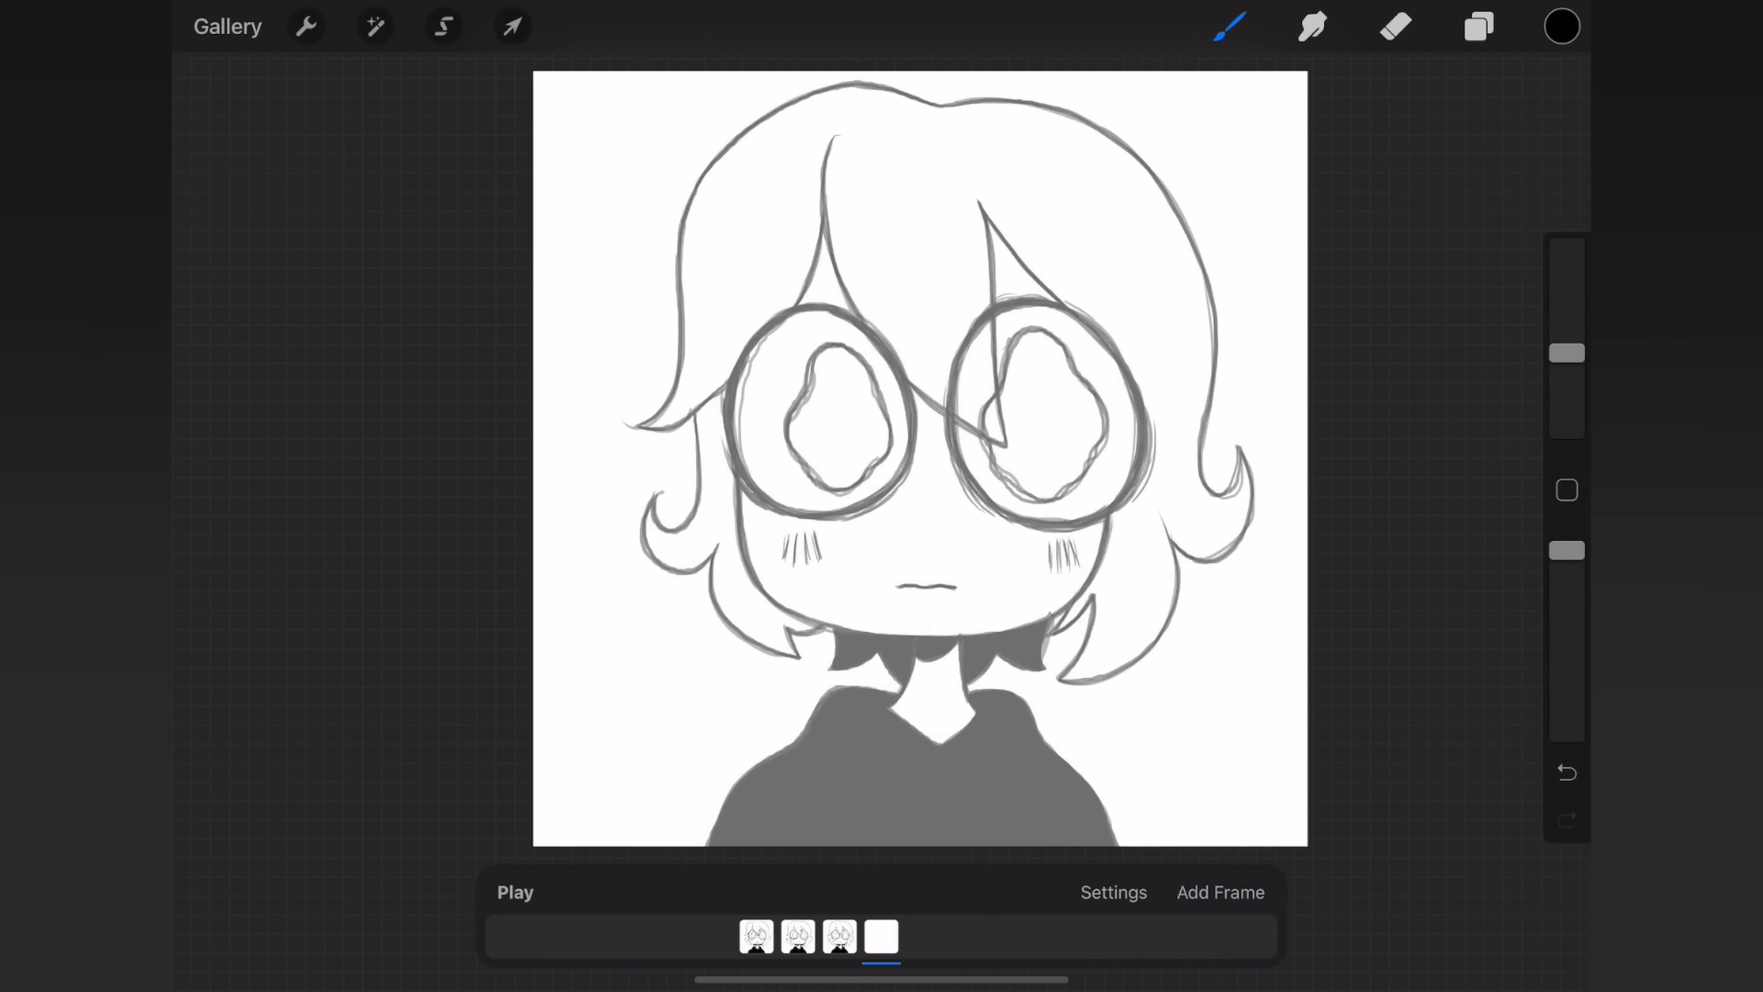
- Draw the eyes on frame 4 and shift the face with the Transform tool
{"action": "left_click_drag", "start_coordinate": [871, 327], "coordinate": [832, 523]}
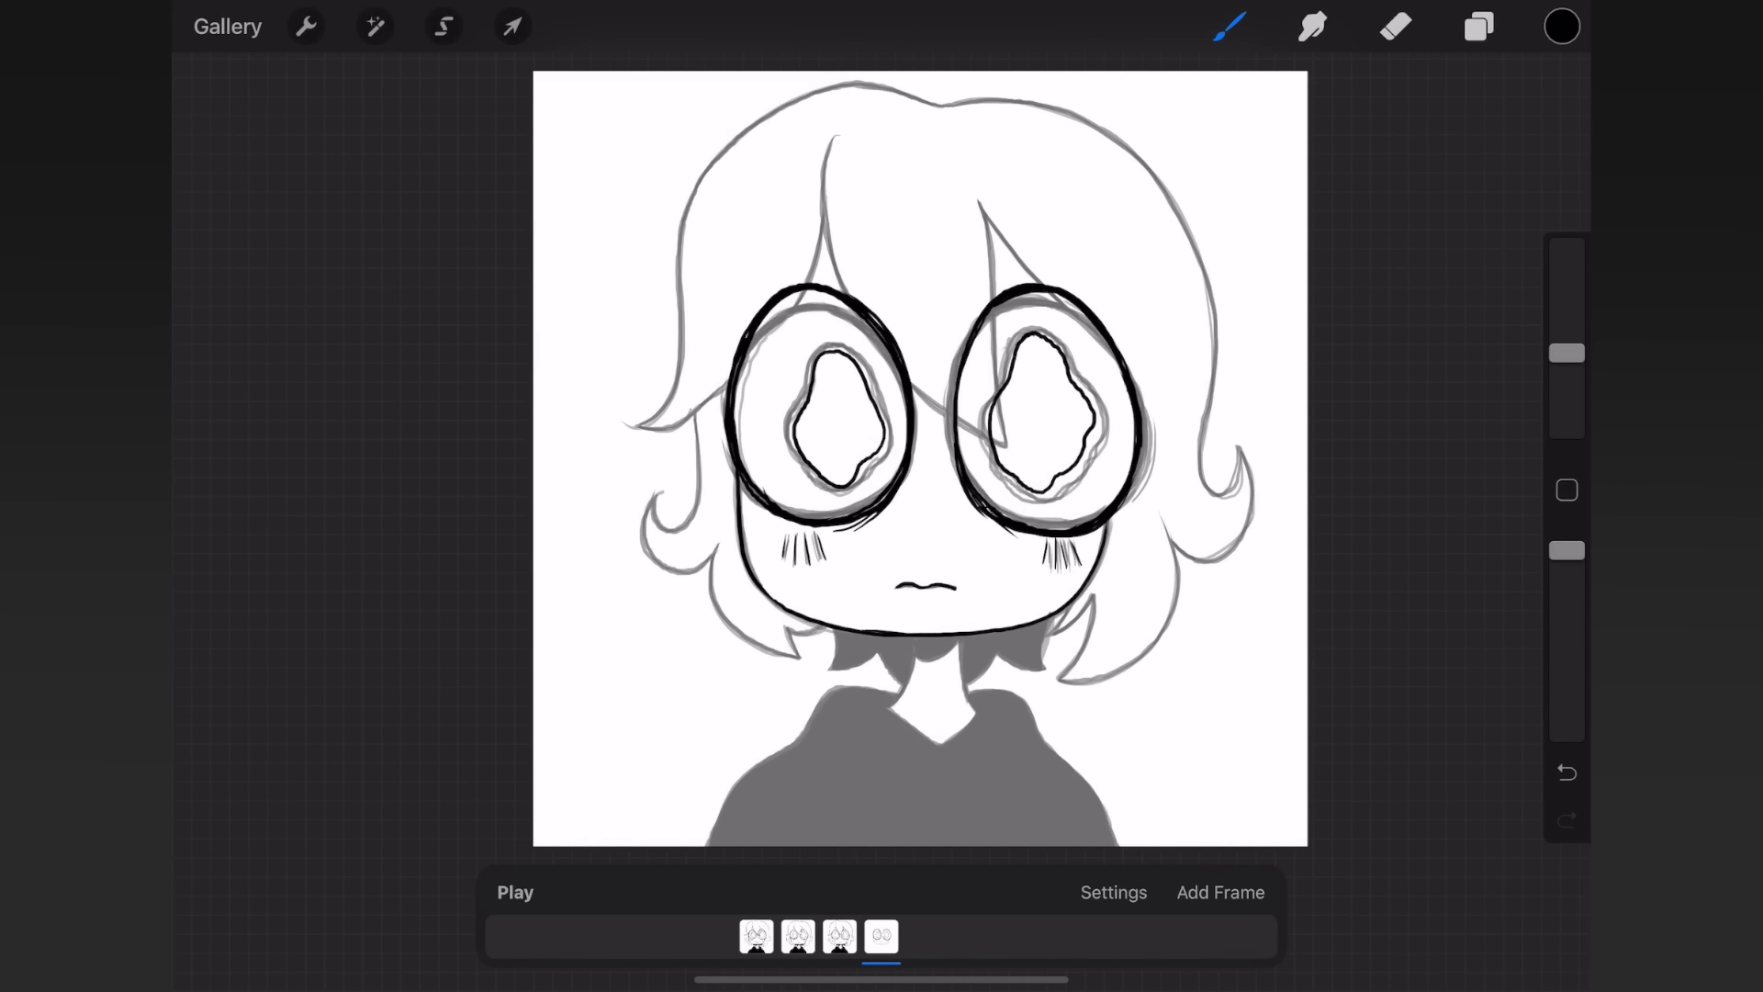
{"action": "left_click", "coordinate": [513, 25]}
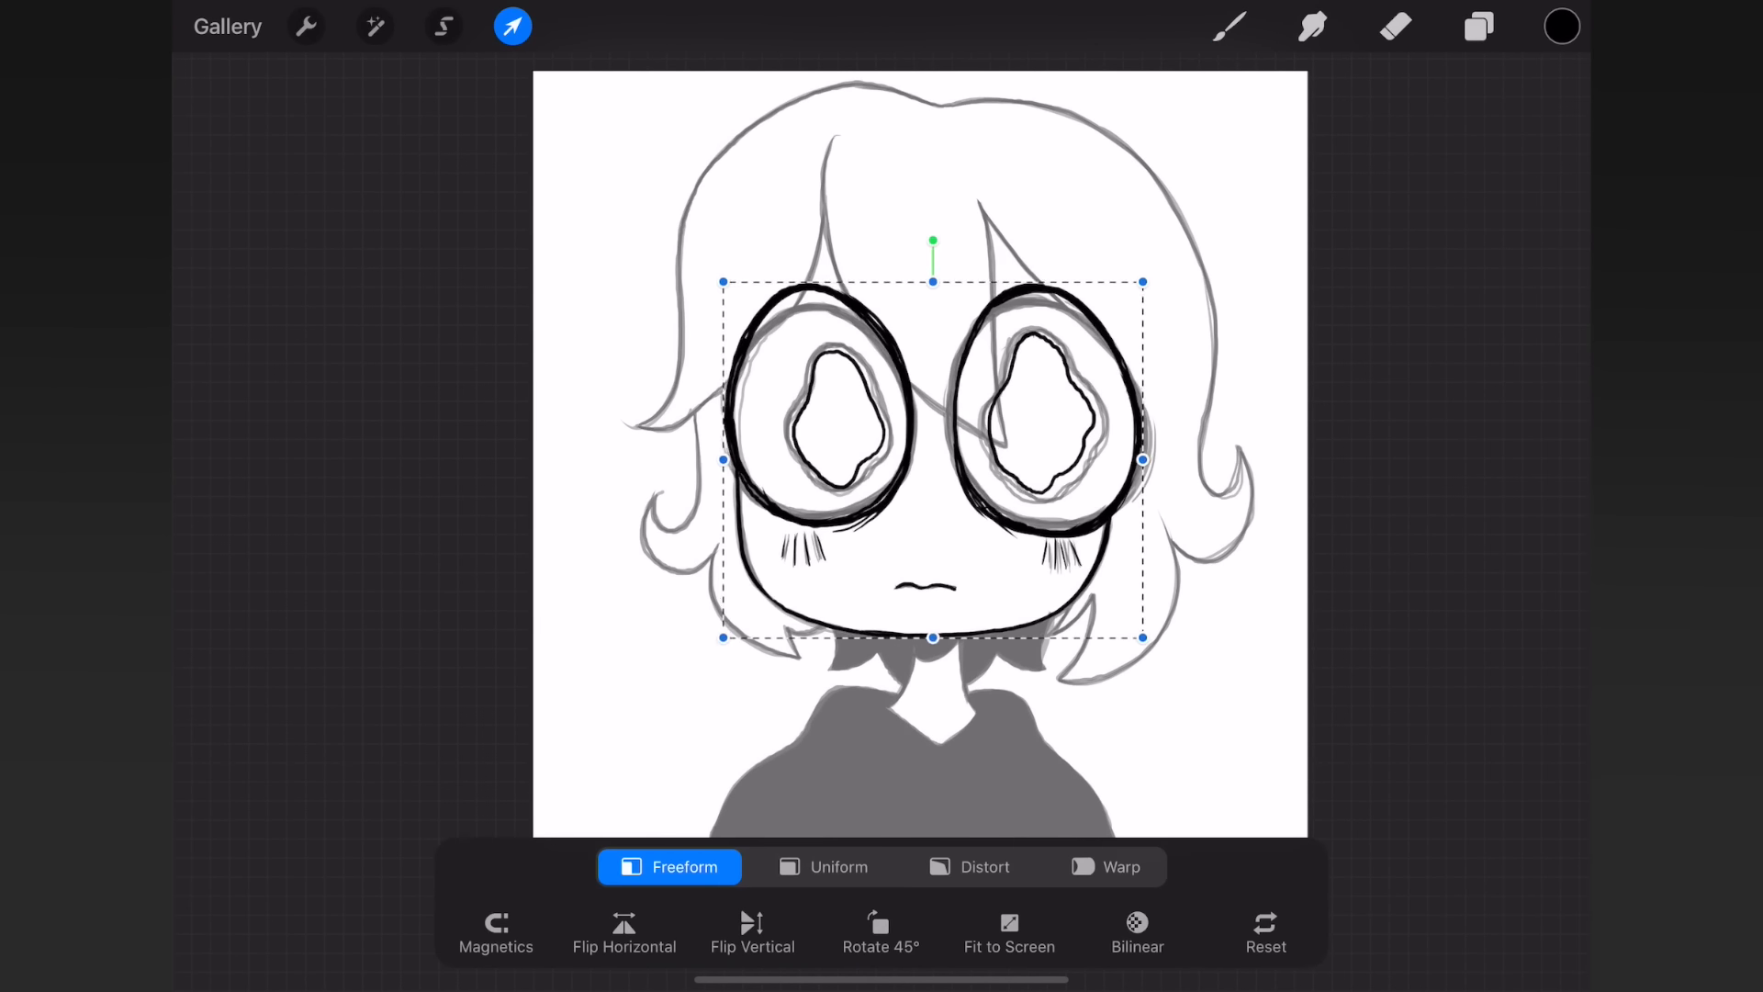
{"action": "left_click", "coordinate": [512, 26]}
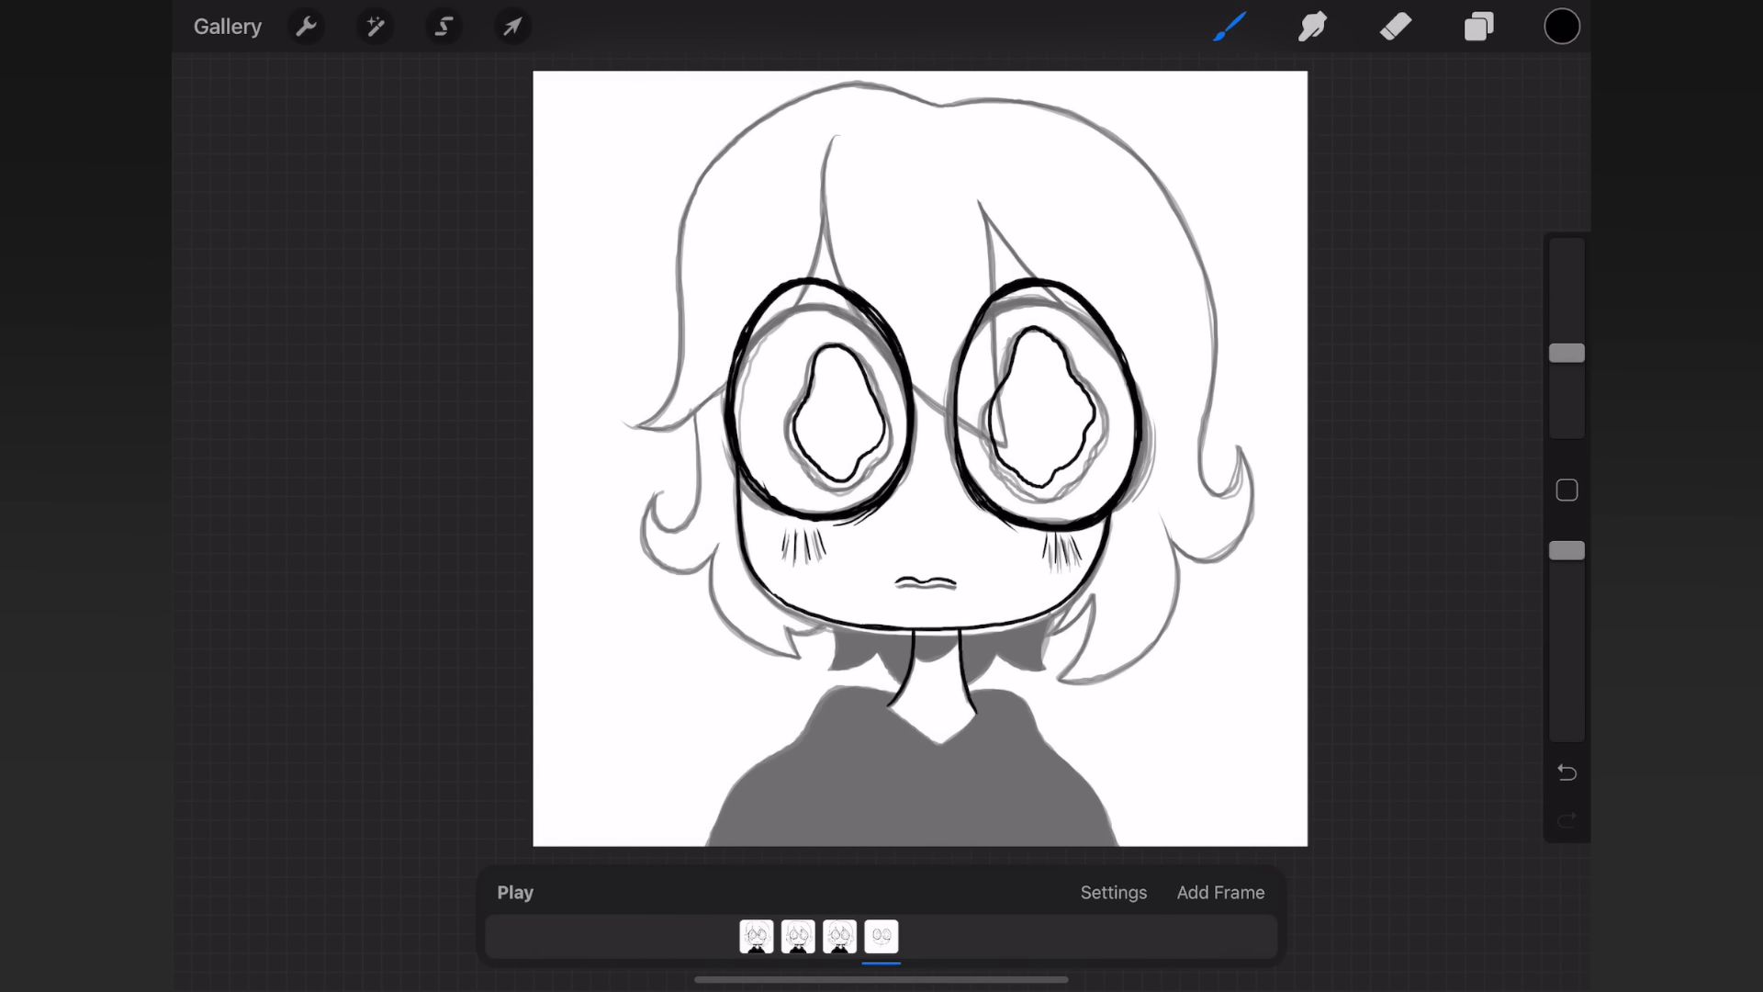
- Finish the neck and hair on frame 4, then add a fifth frame
{"action": "left_click_drag", "start_coordinate": [832, 663], "coordinate": [1045, 657]}
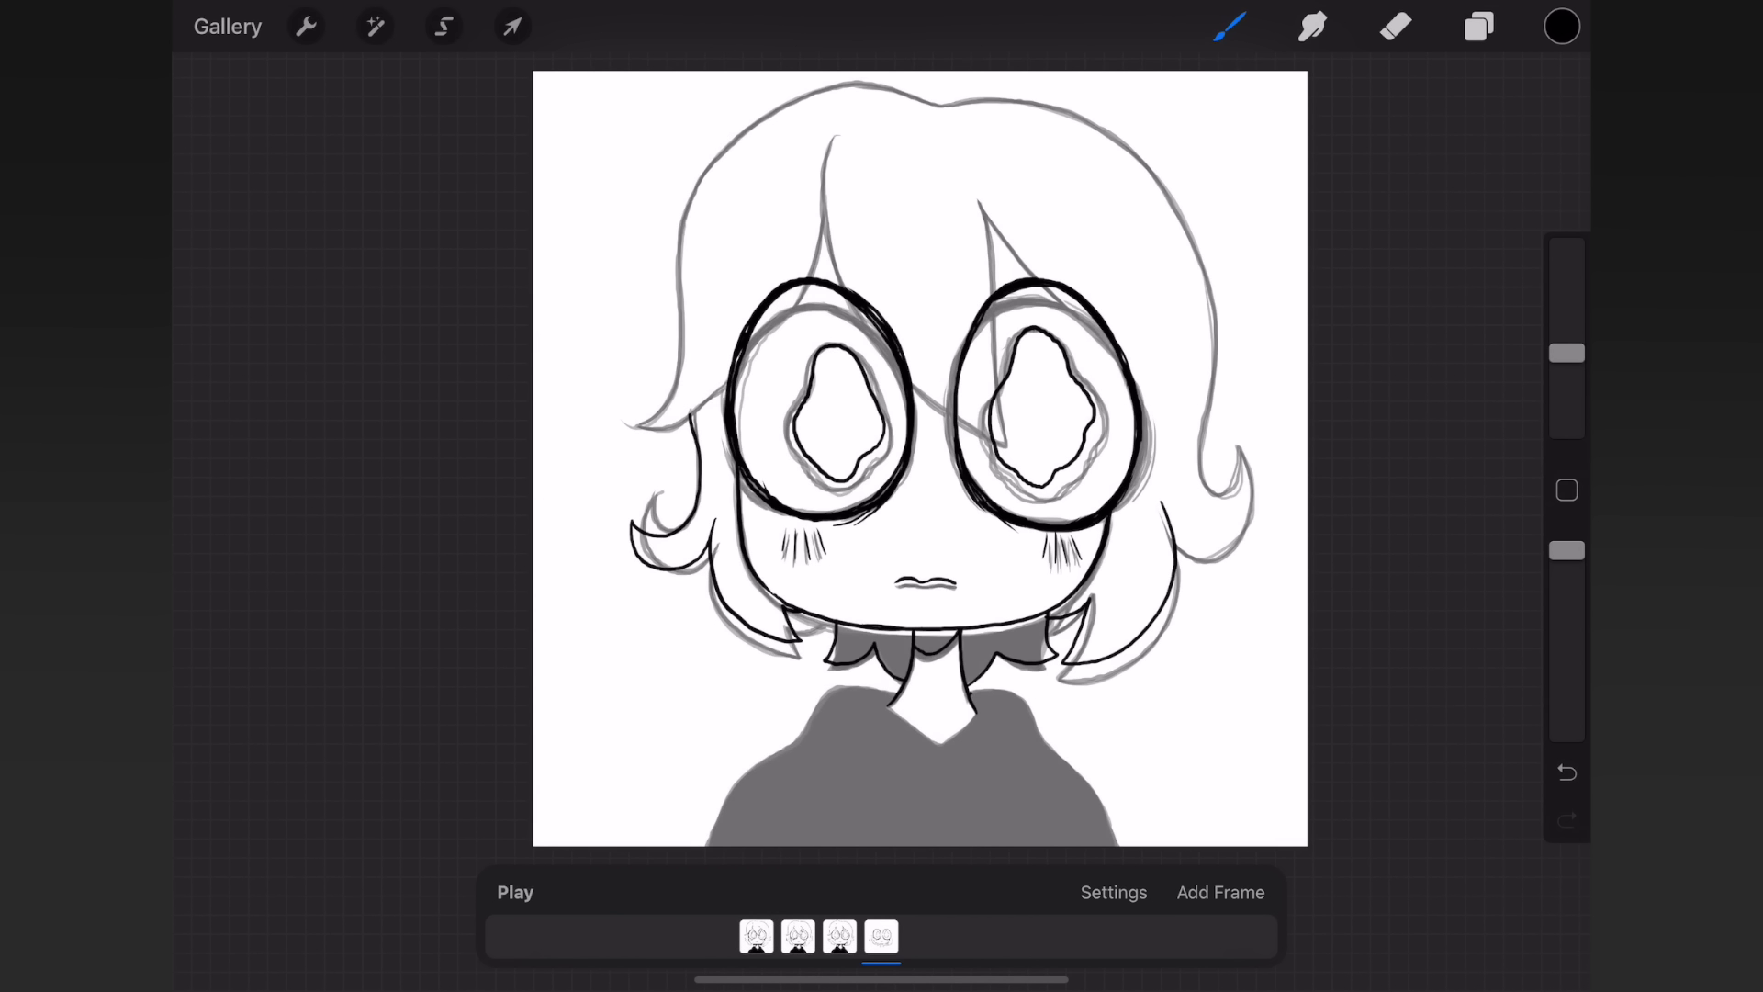
{"action": "left_click", "coordinate": [916, 741]}
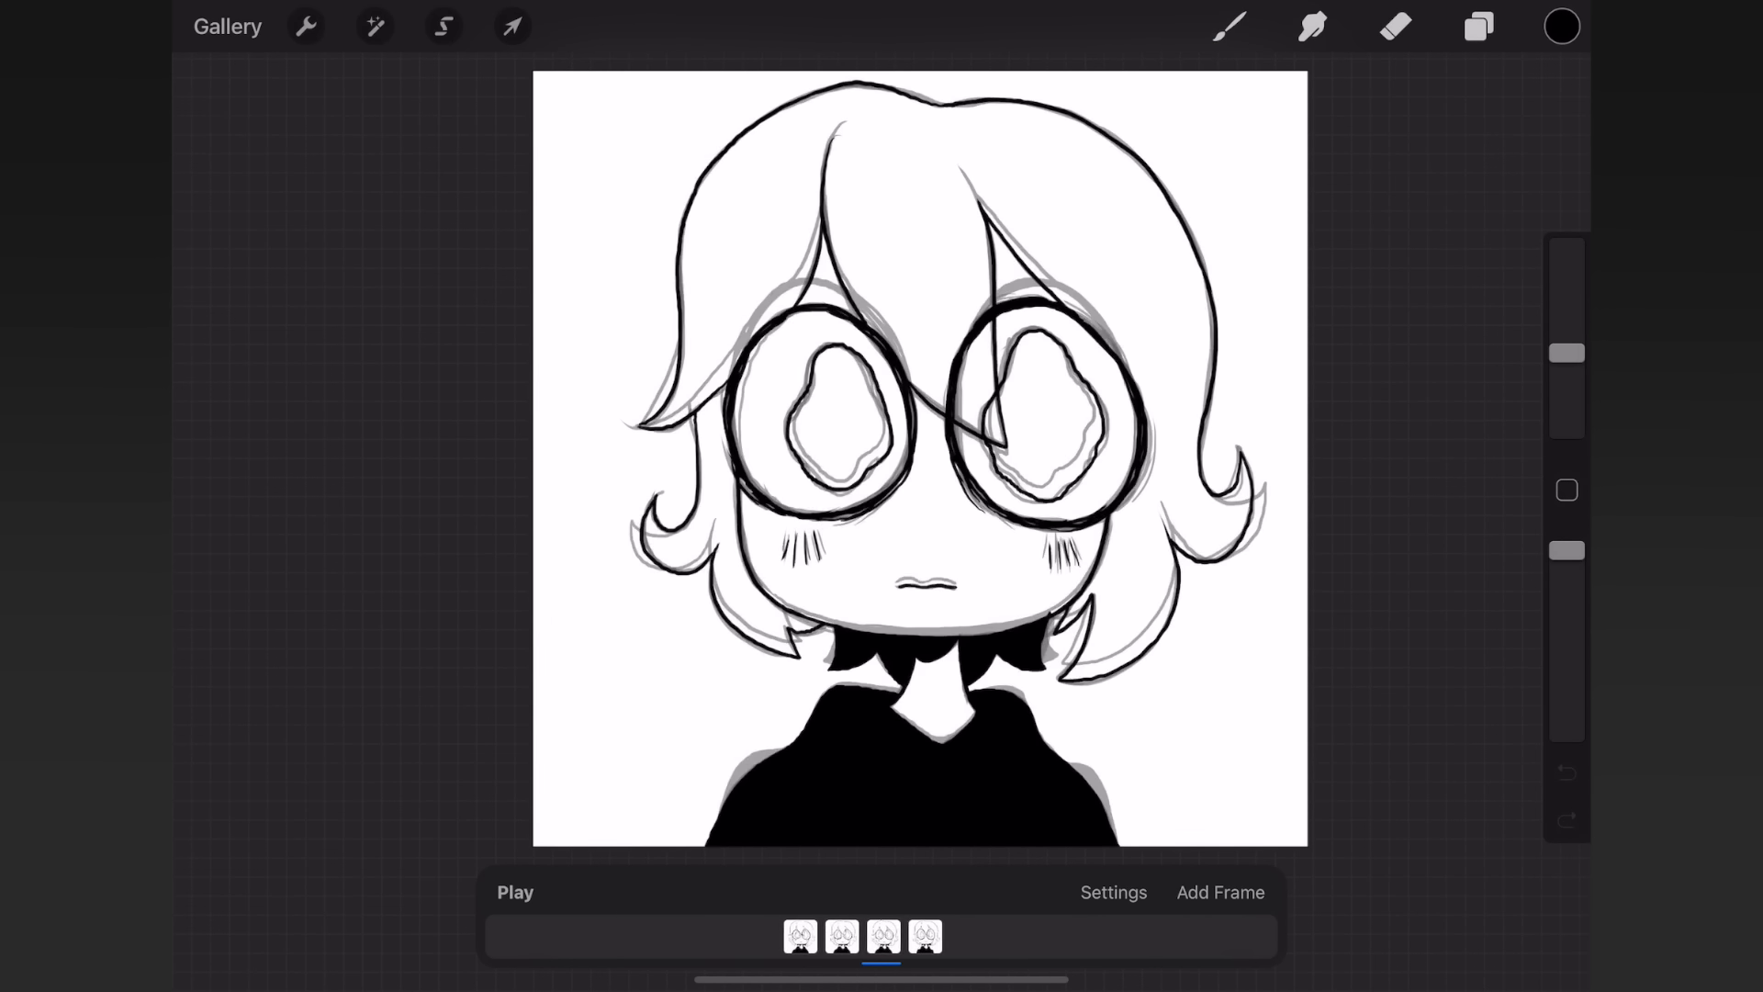
{"action": "left_click", "coordinate": [1220, 893]}
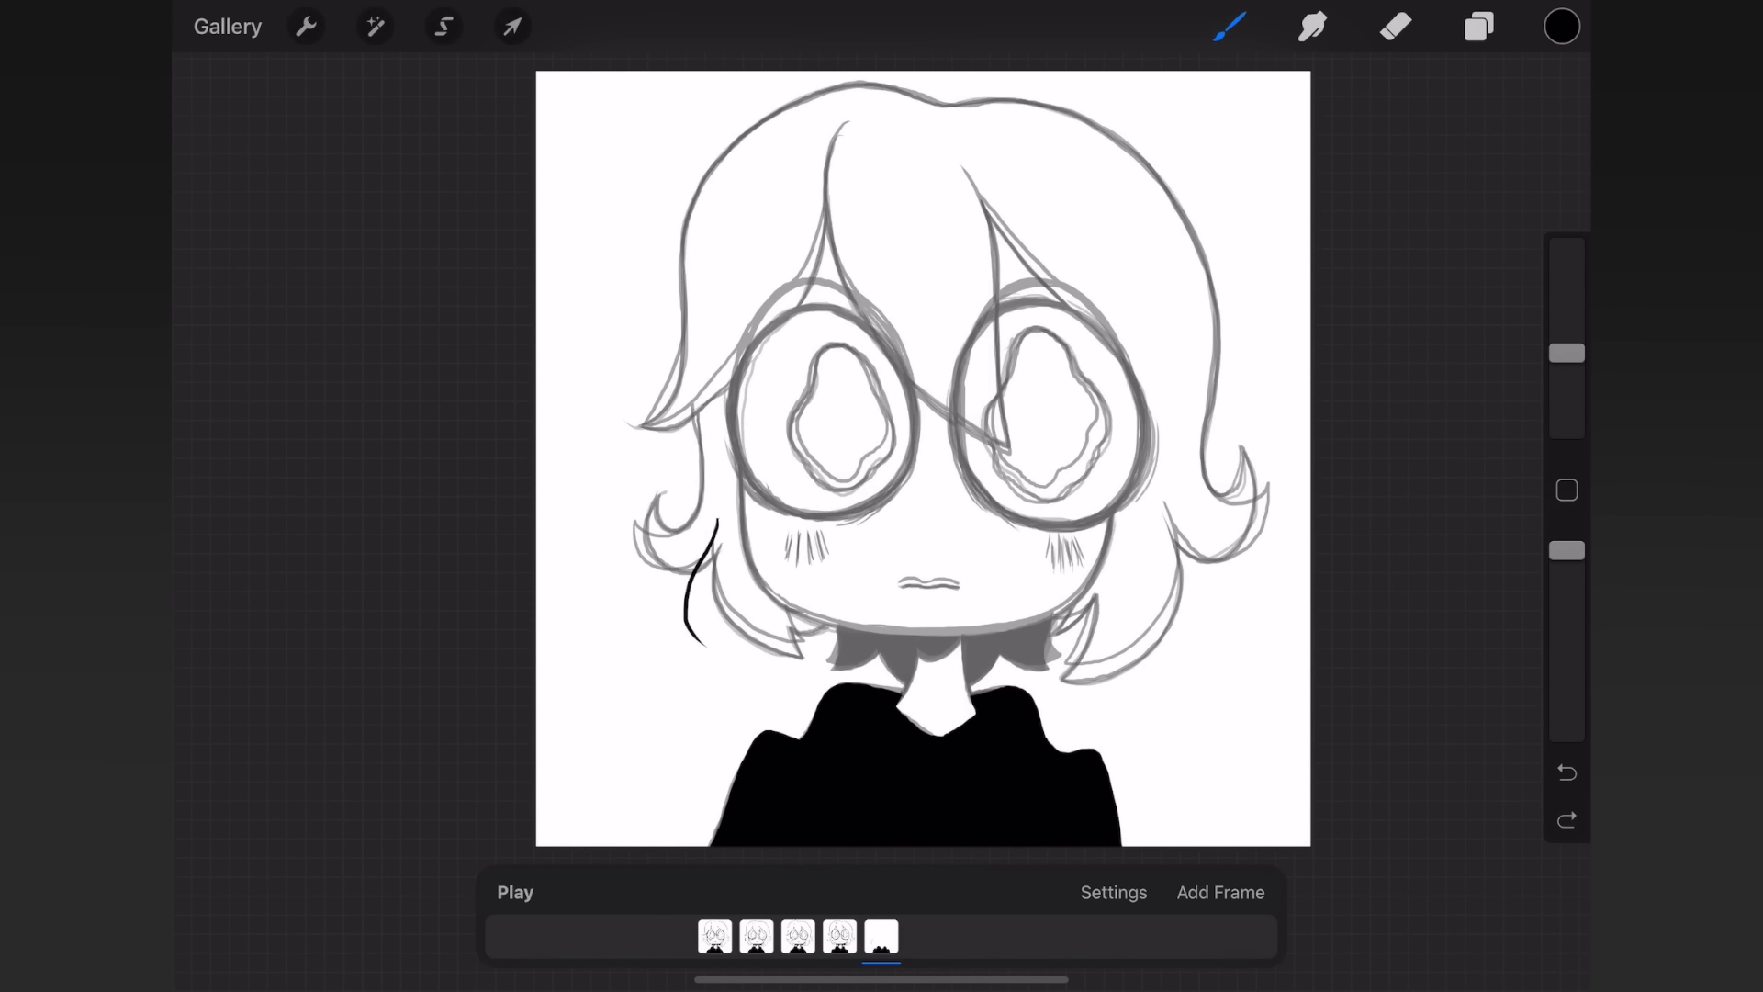
- Draw the squeezed-shut eyes and the face outline on the fifth frame
{"action": "left_click_drag", "start_coordinate": [960, 477], "coordinate": [1134, 422]}
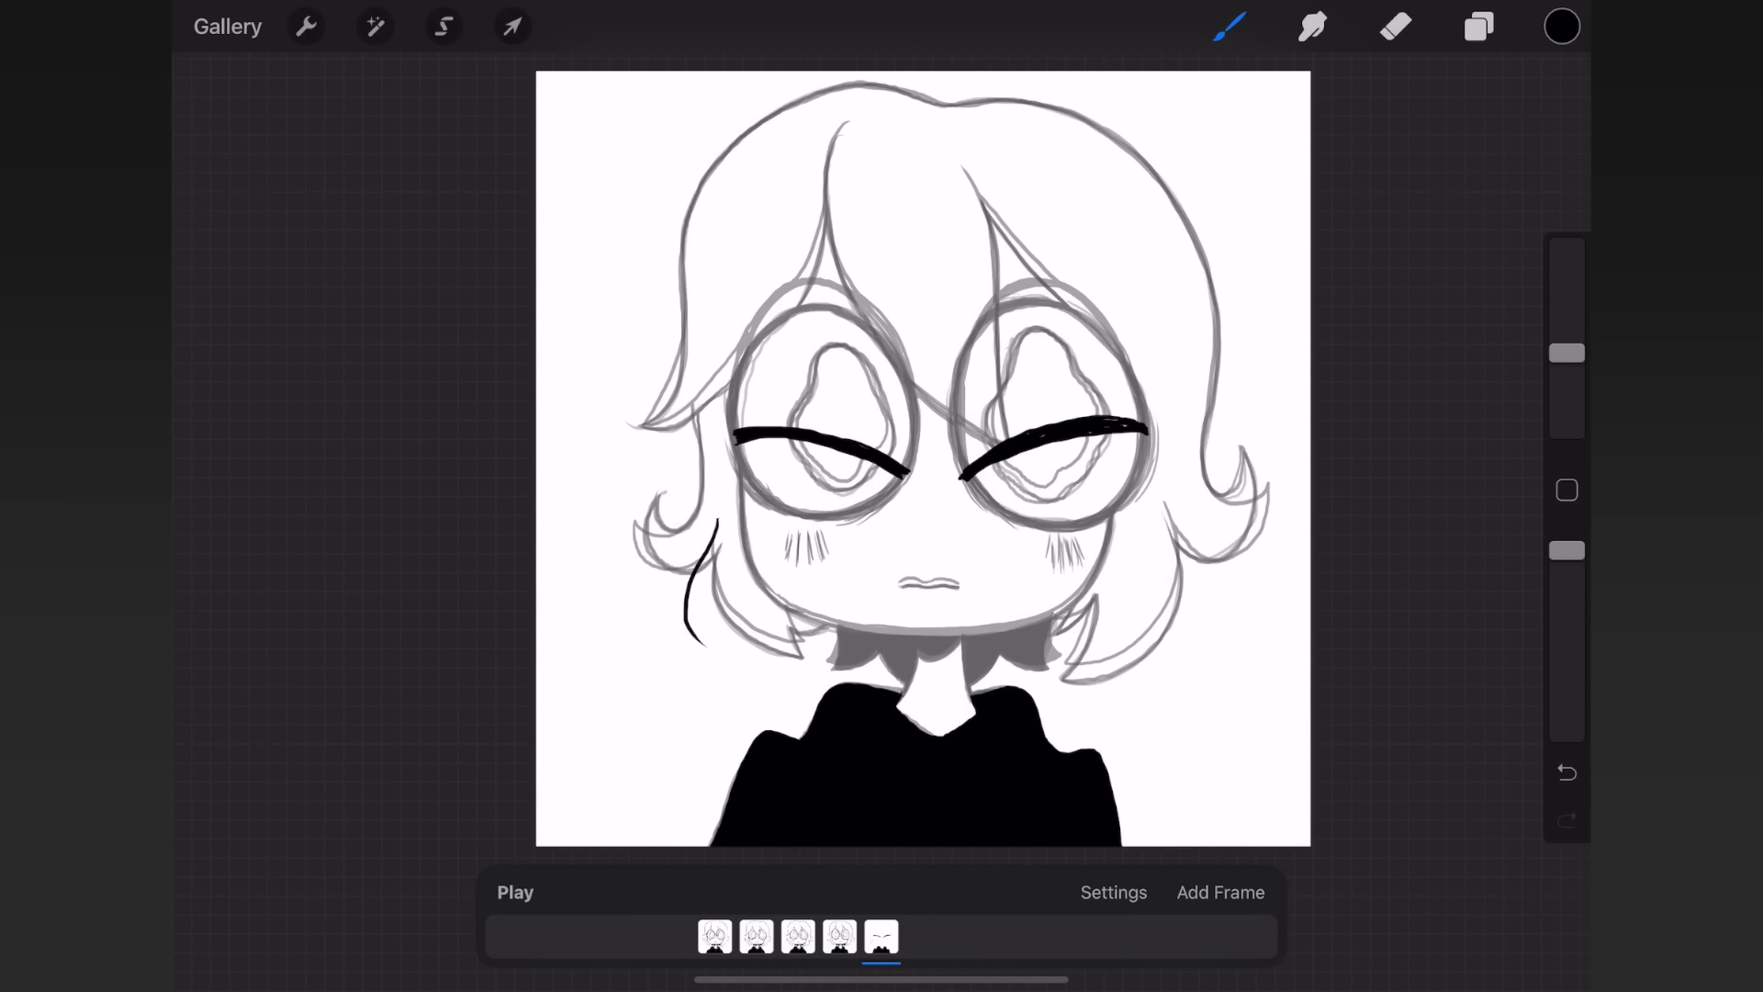
{"action": "left_click_drag", "start_coordinate": [900, 584], "coordinate": [960, 584]}
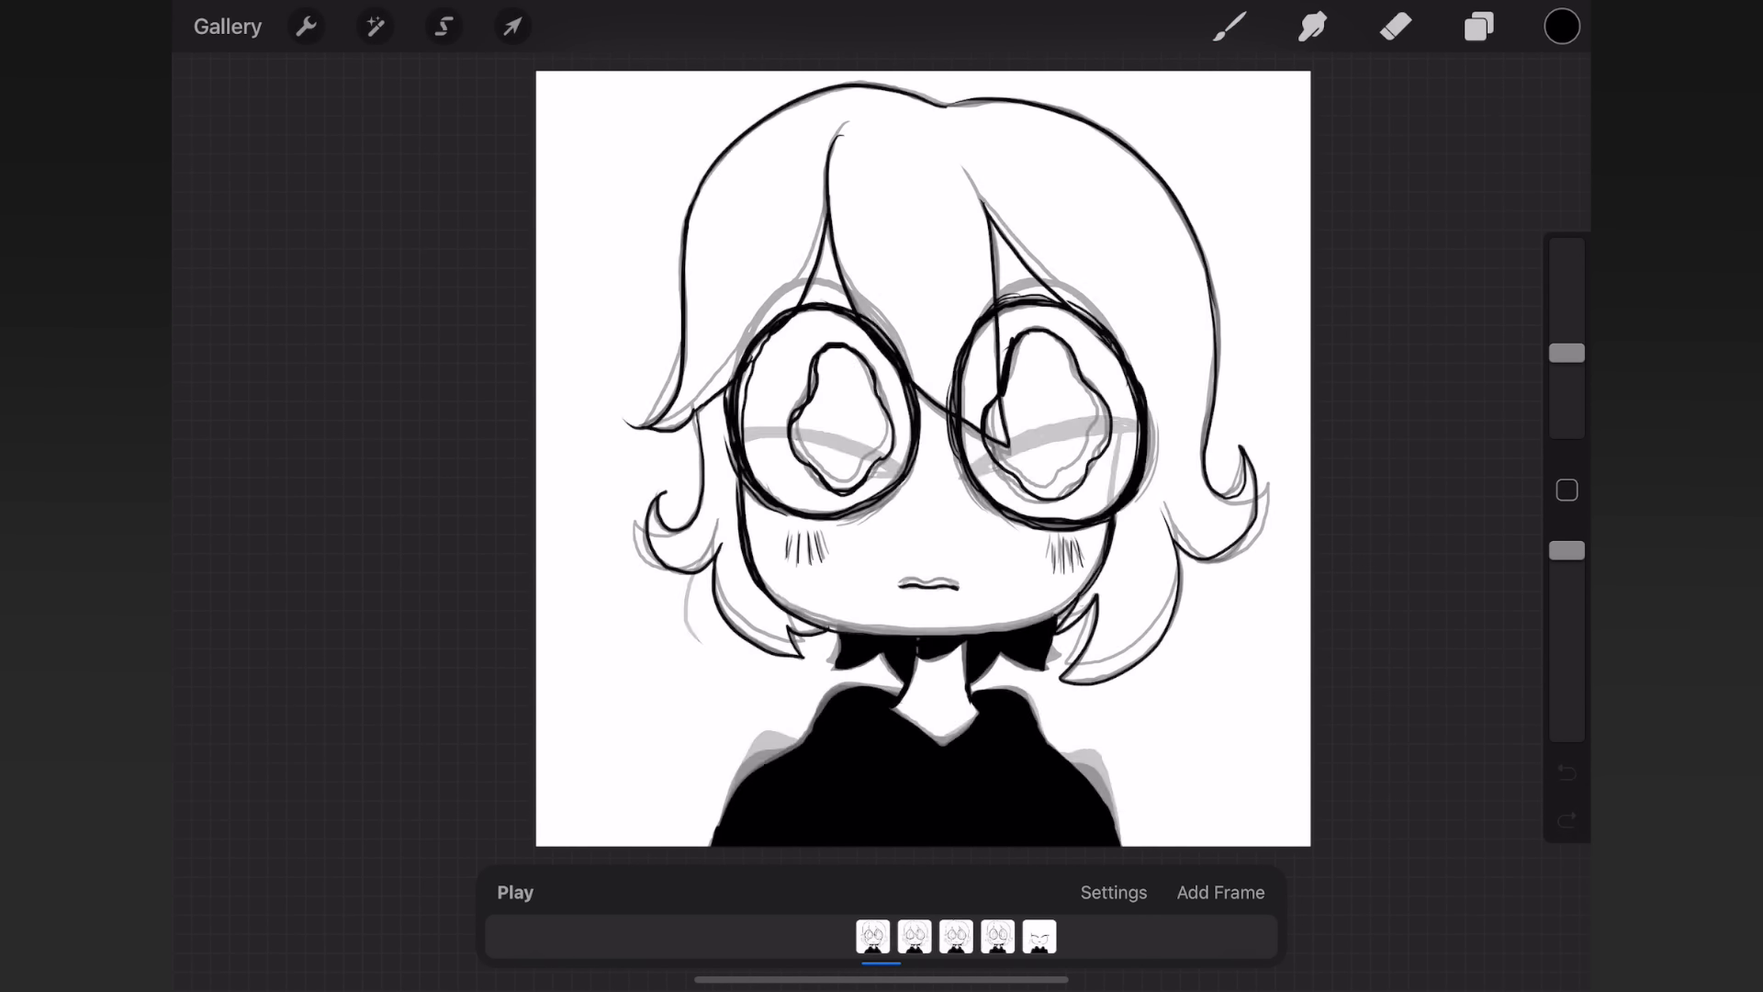
{"action": "left_click", "coordinate": [443, 26]}
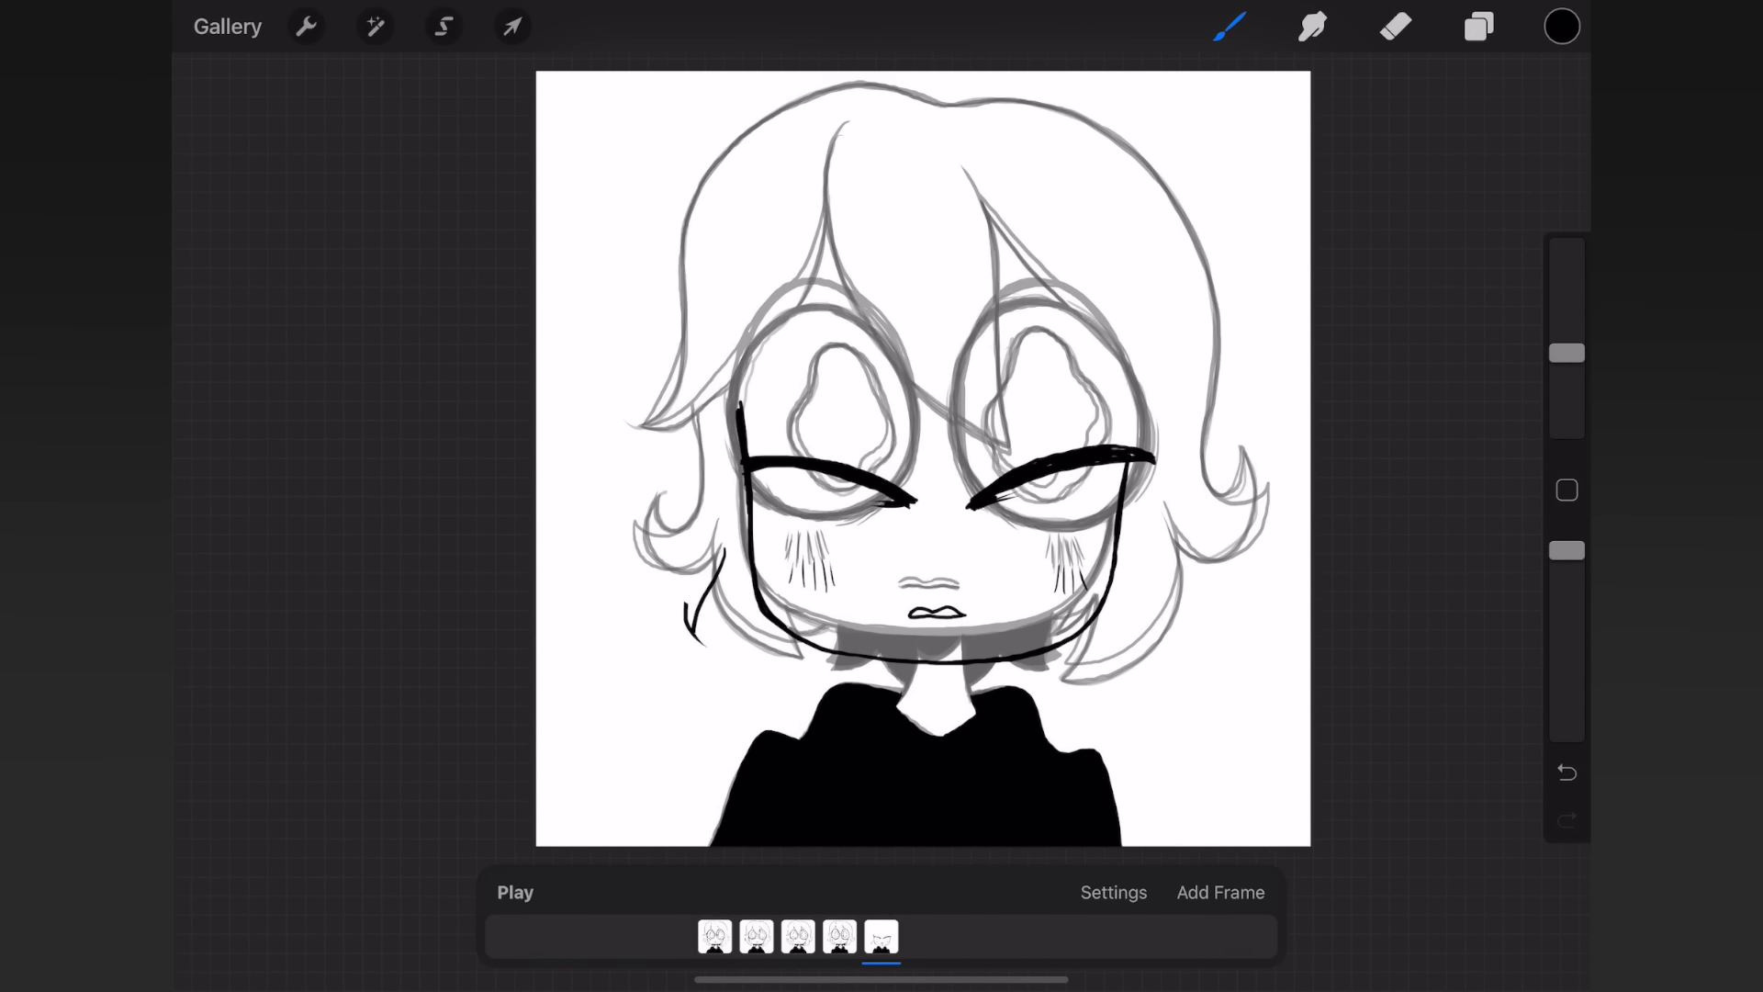
{"action": "left_click", "coordinate": [442, 26]}
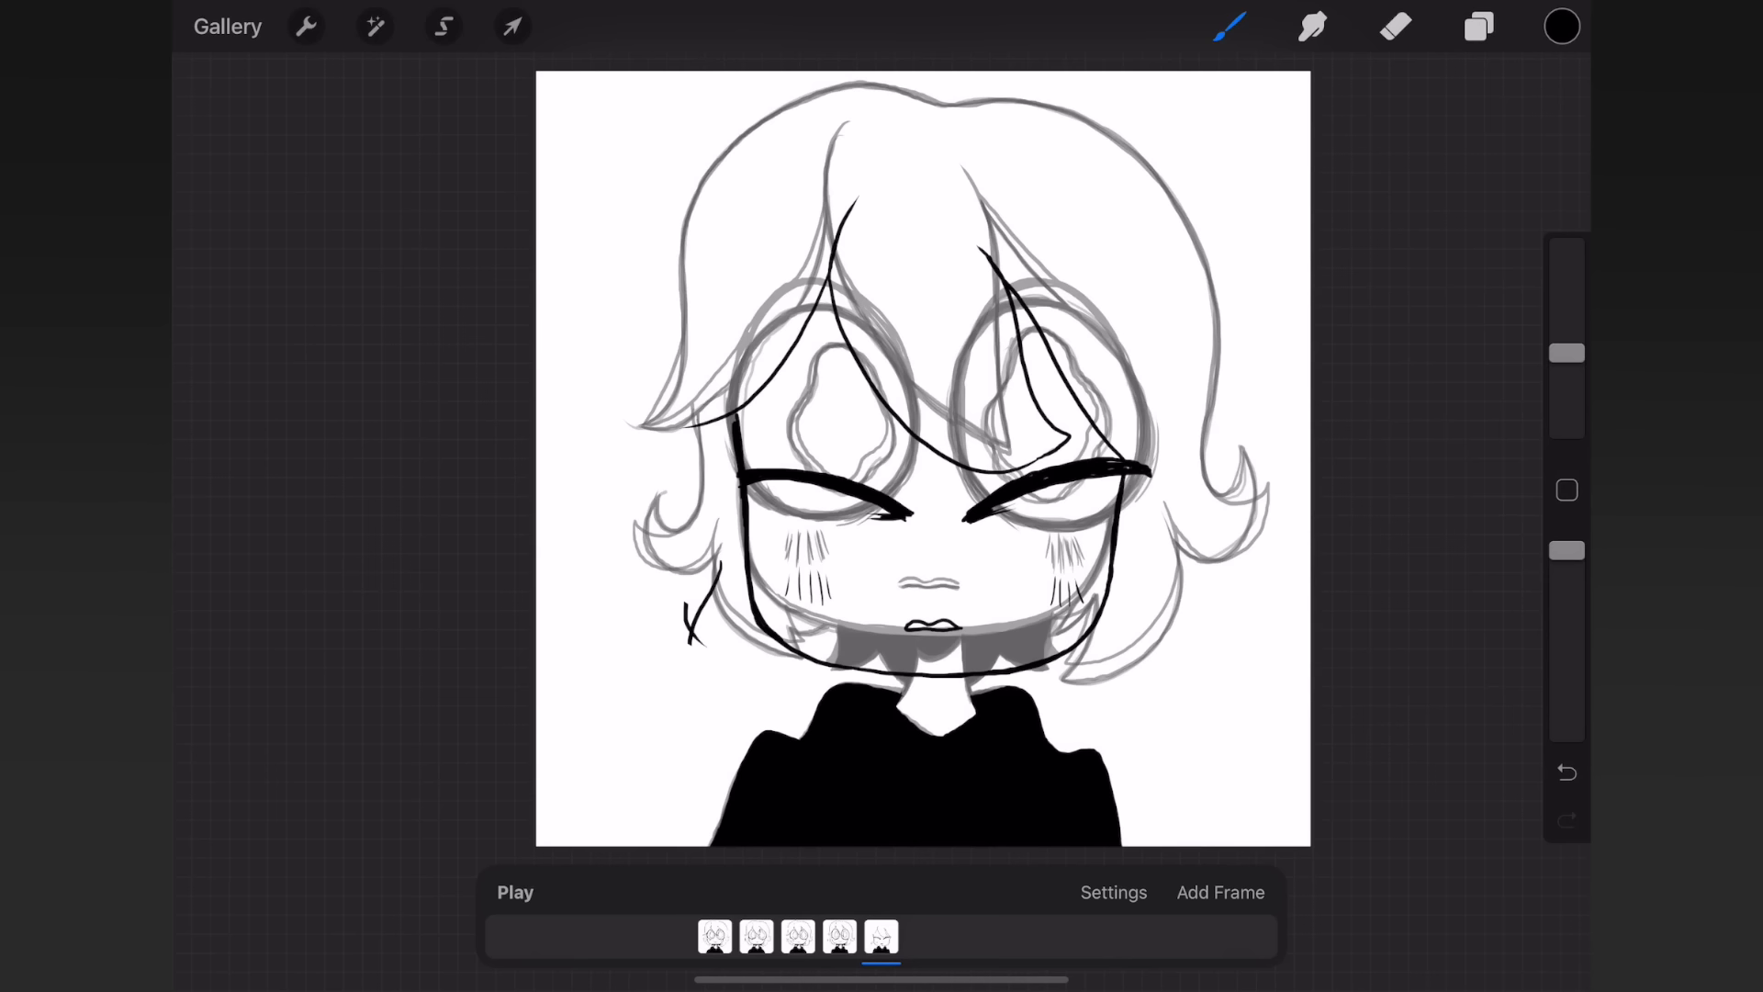
- Finish the hair on frame 5, add a sixth frame and draw an oval eye shape
{"action": "left_click", "coordinate": [1396, 25]}
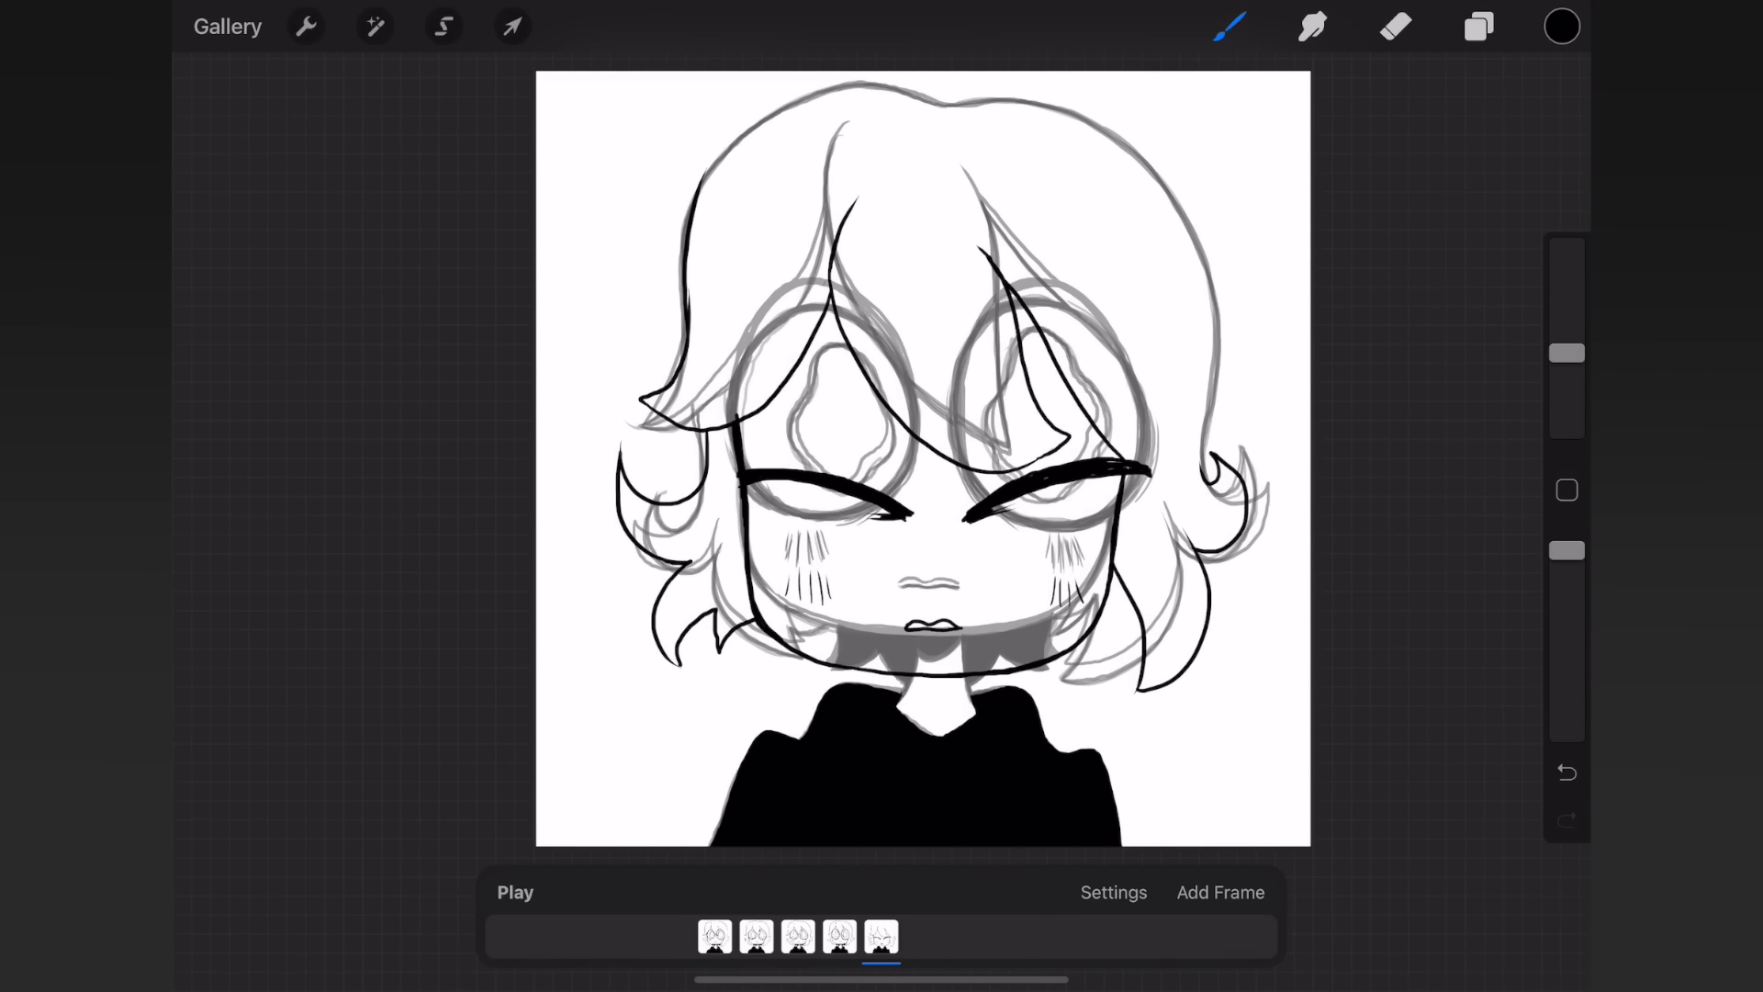
{"action": "left_click", "coordinate": [863, 937]}
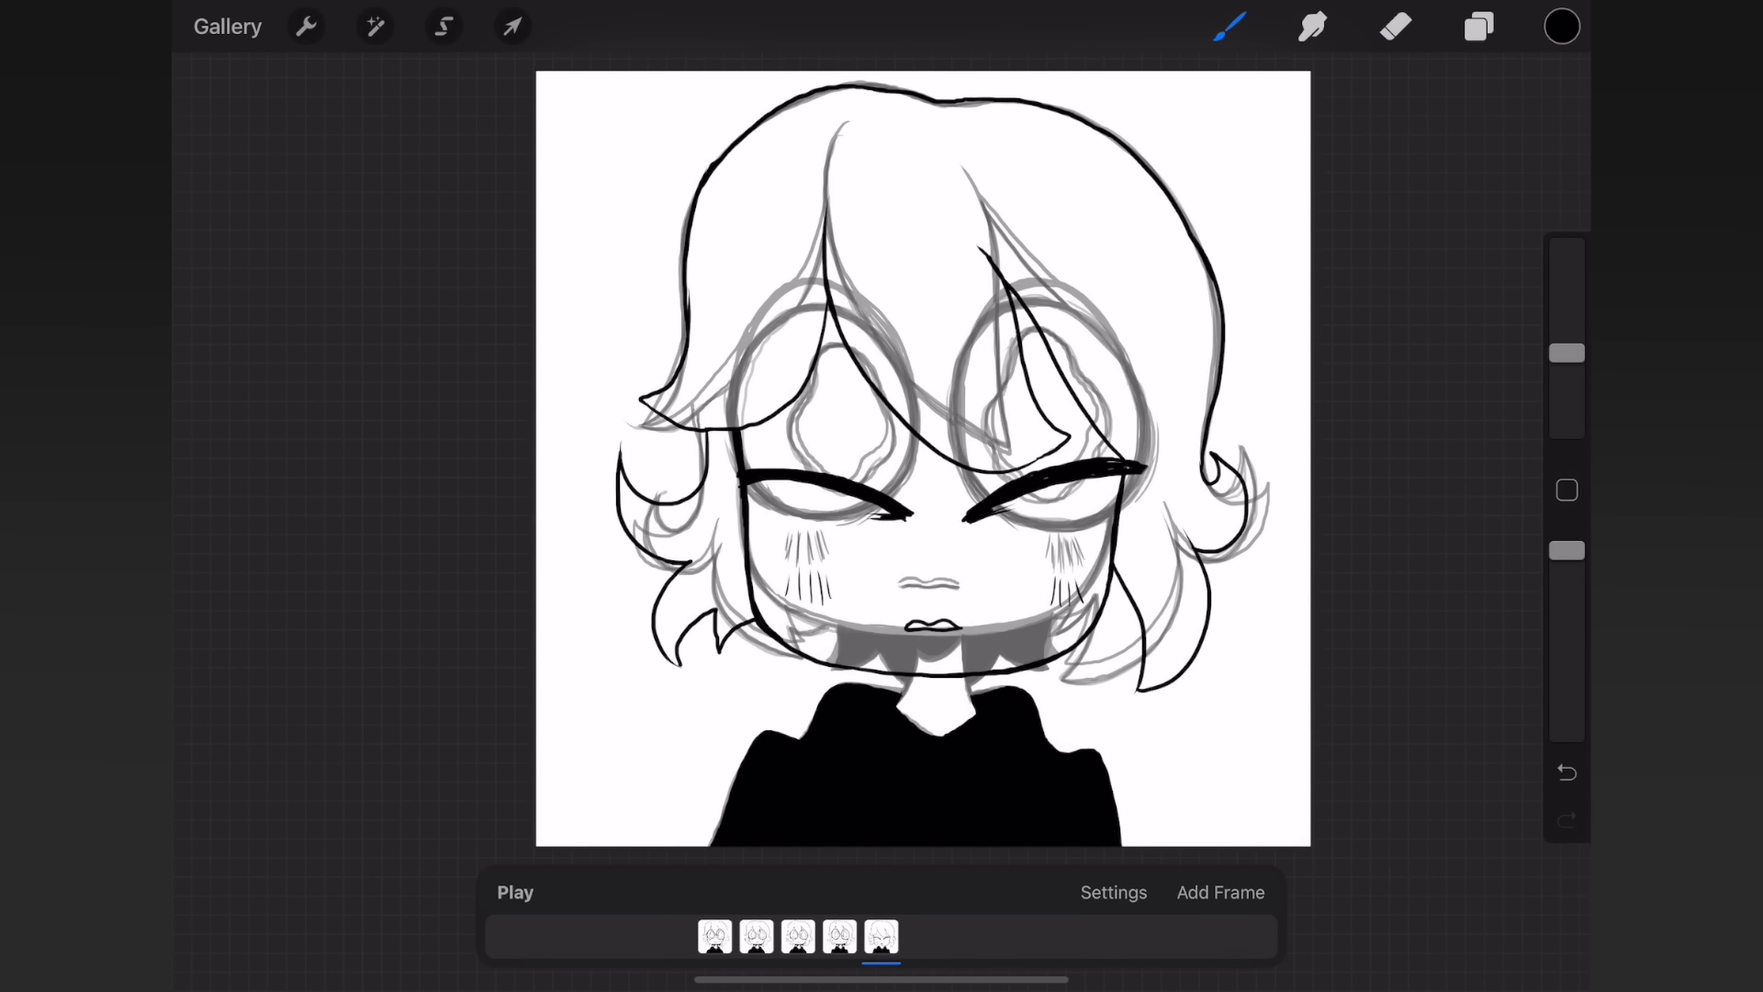
{"action": "left_click", "coordinate": [1394, 26]}
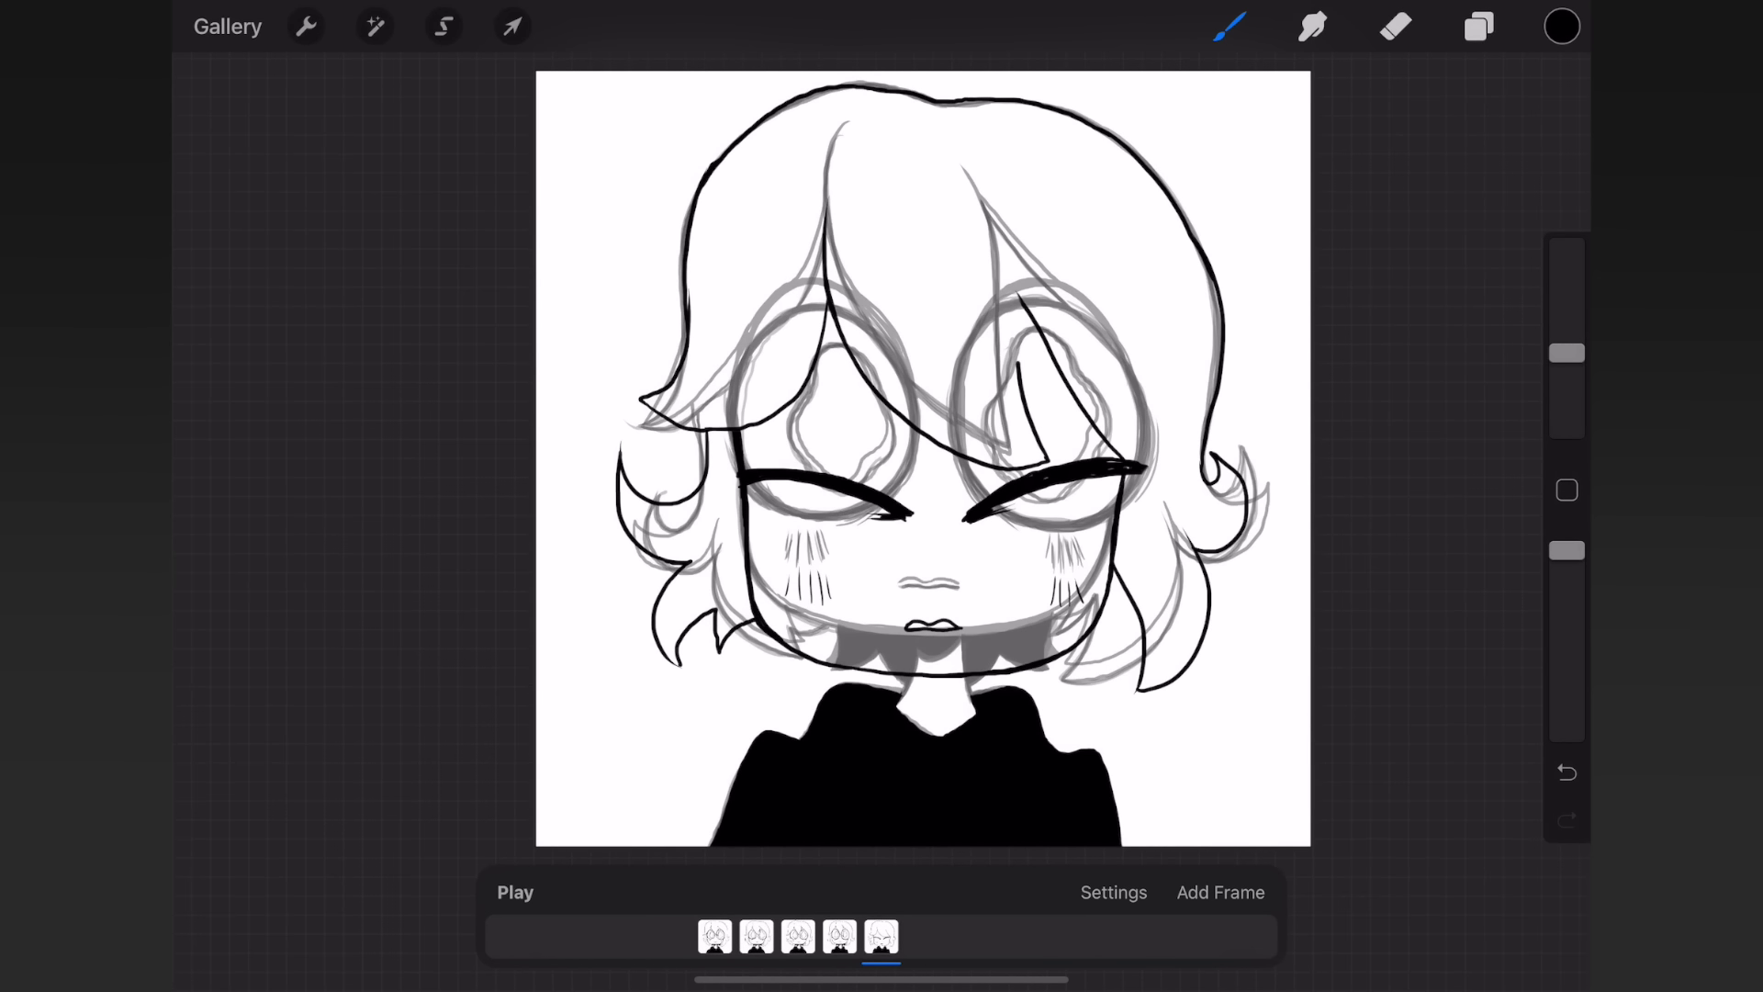
{"action": "left_click", "coordinate": [1393, 26]}
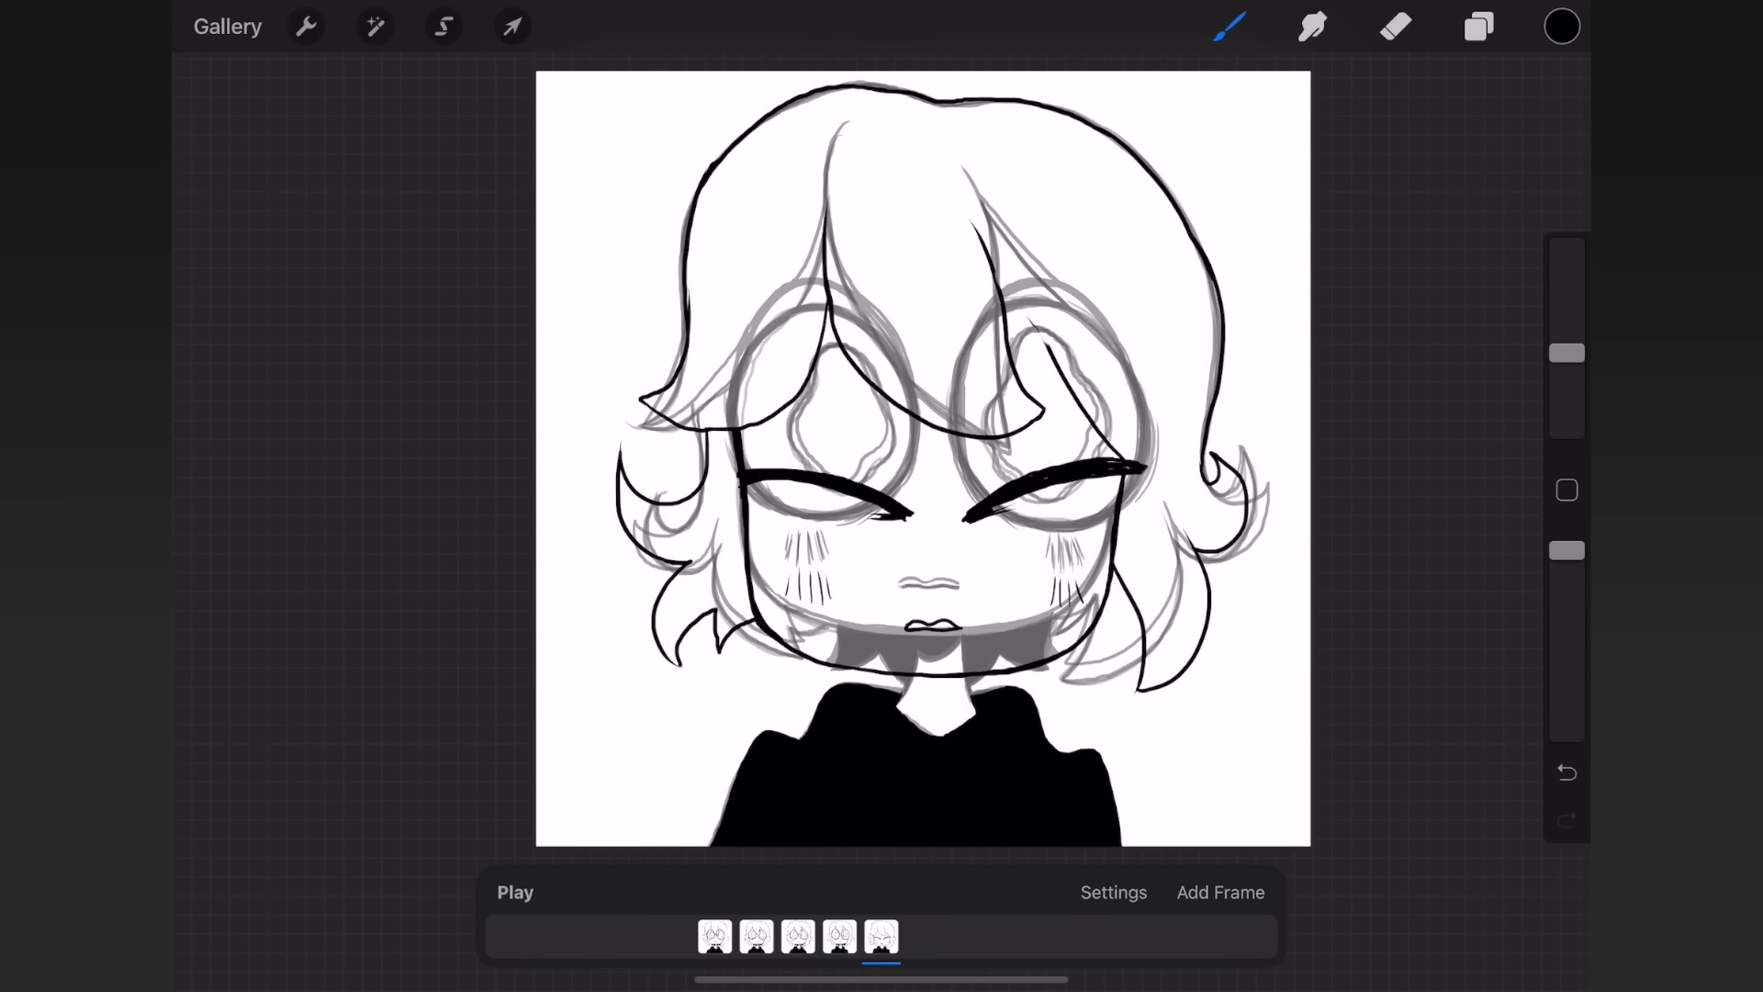
{"action": "left_click_drag", "start_coordinate": [1006, 281], "coordinate": [1040, 349]}
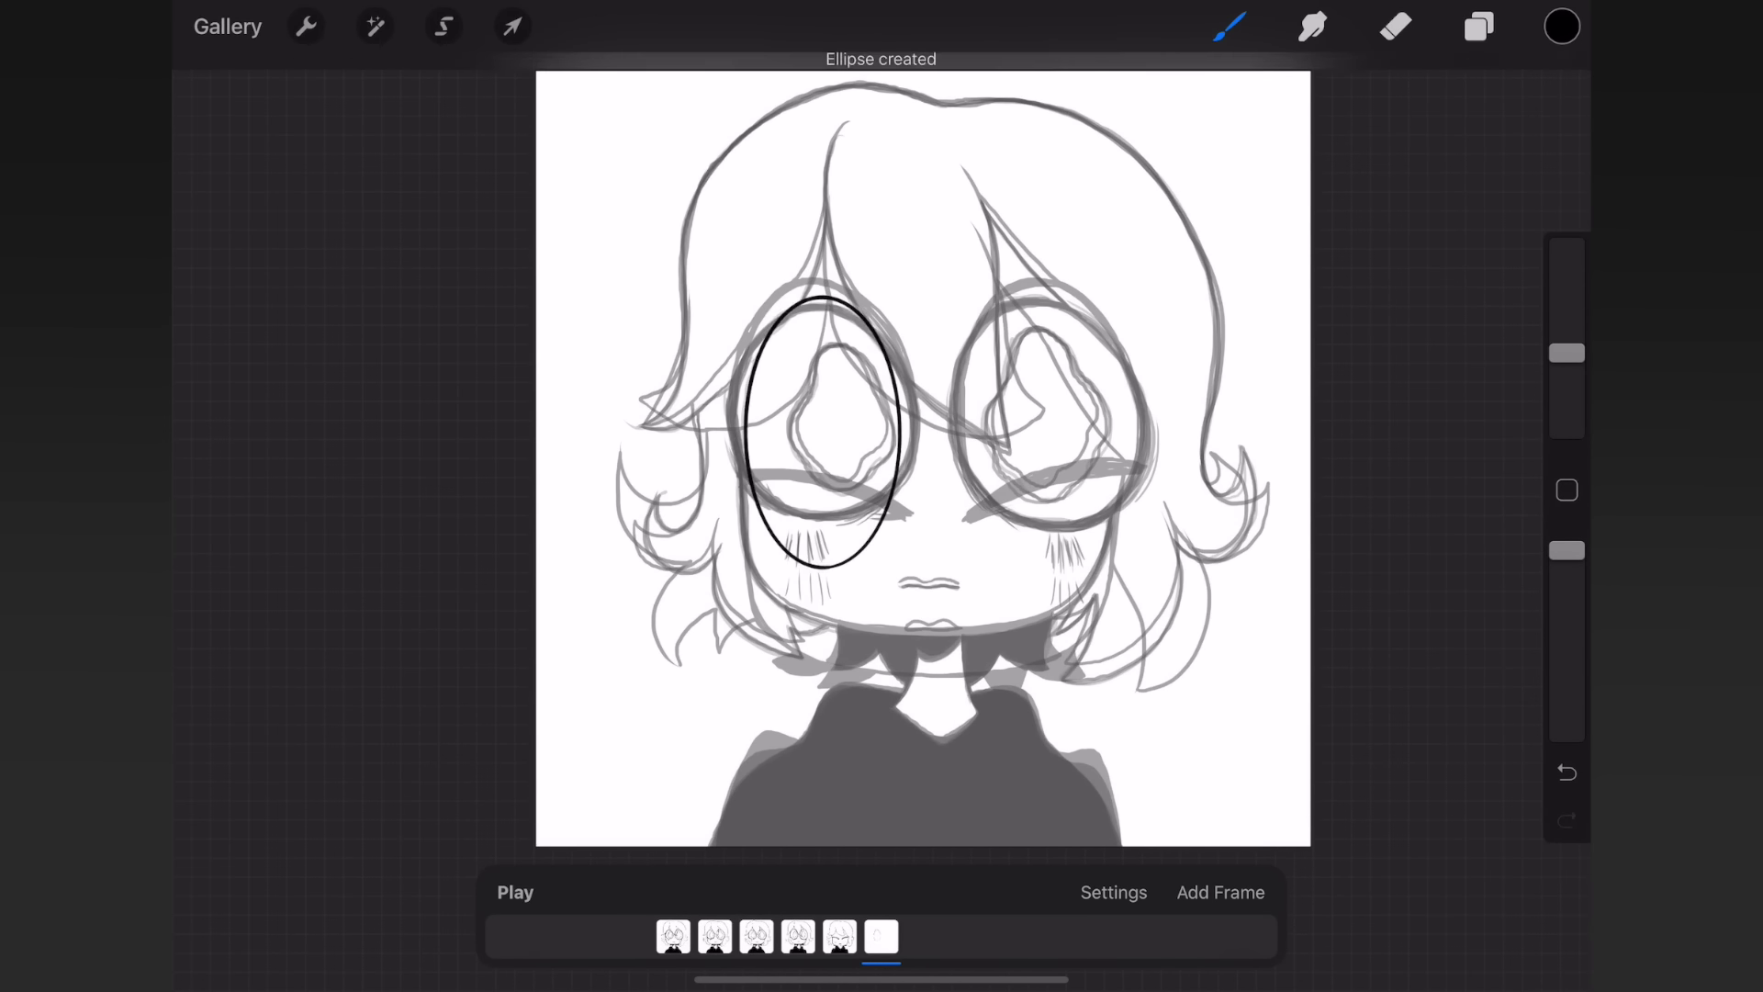
- Ink tall oval eyes, a pouting mouth and the hair outline on frame 6, then add frame 7
{"action": "left_click_drag", "start_coordinate": [831, 349], "coordinate": [832, 529]}
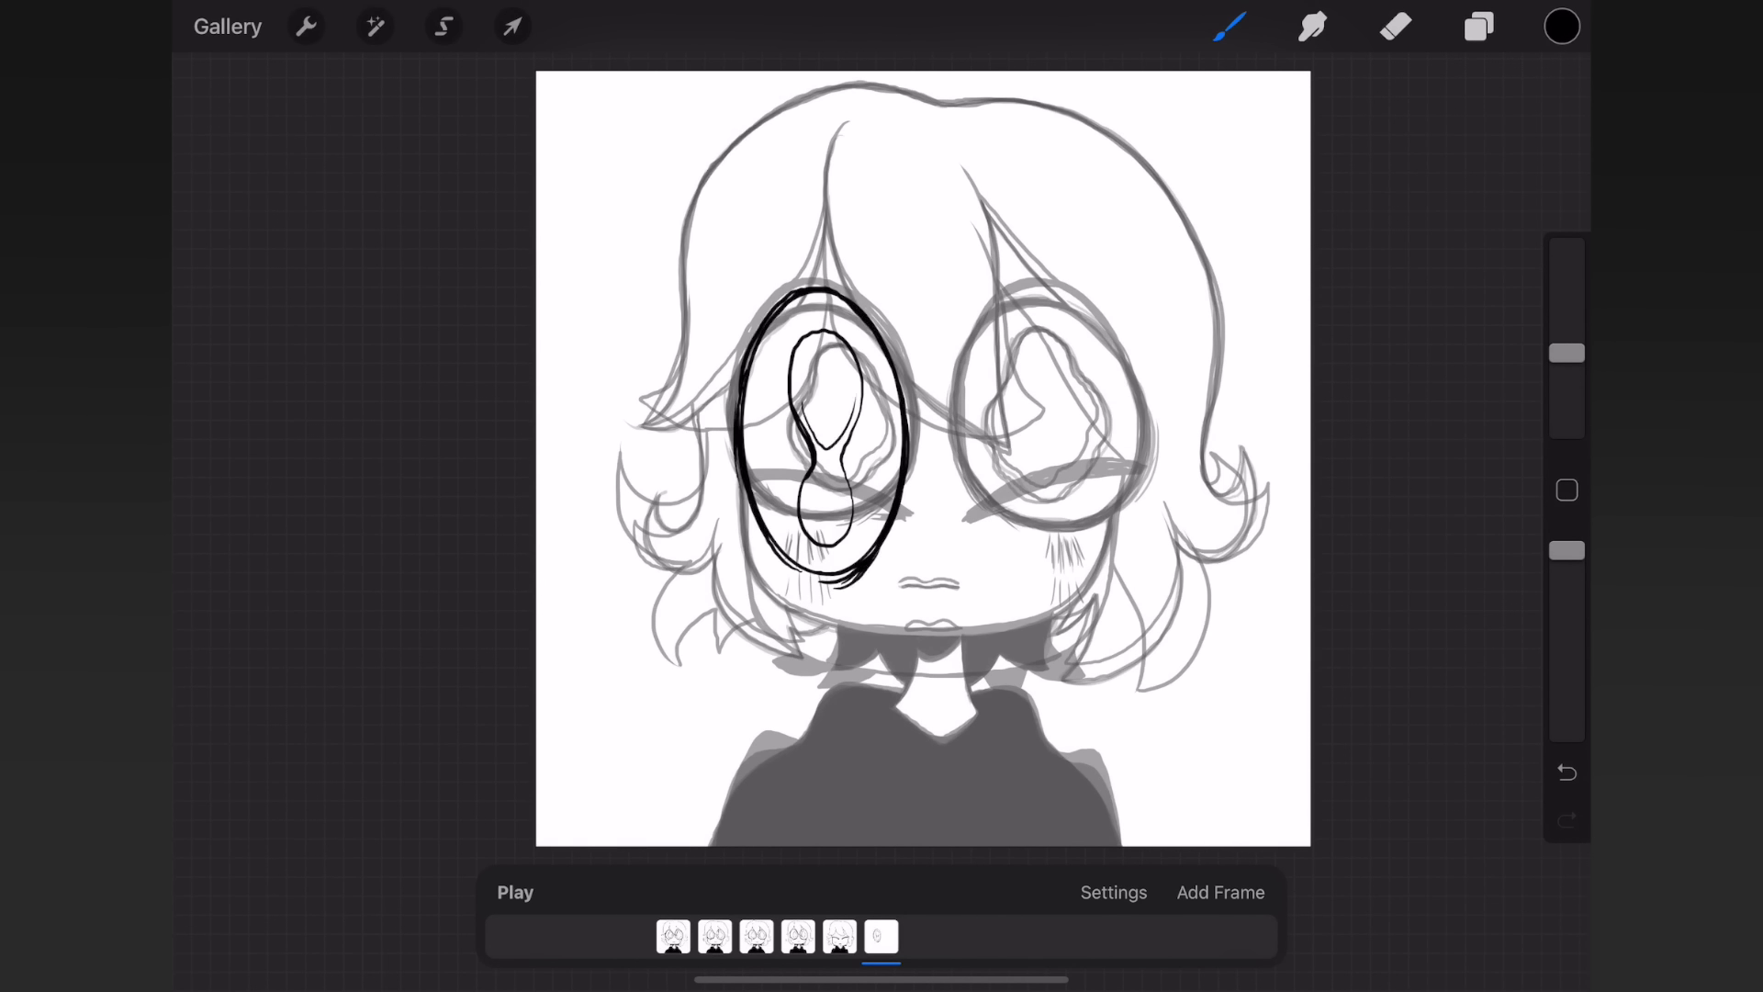
{"action": "left_click_drag", "start_coordinate": [900, 613], "coordinate": [968, 613]}
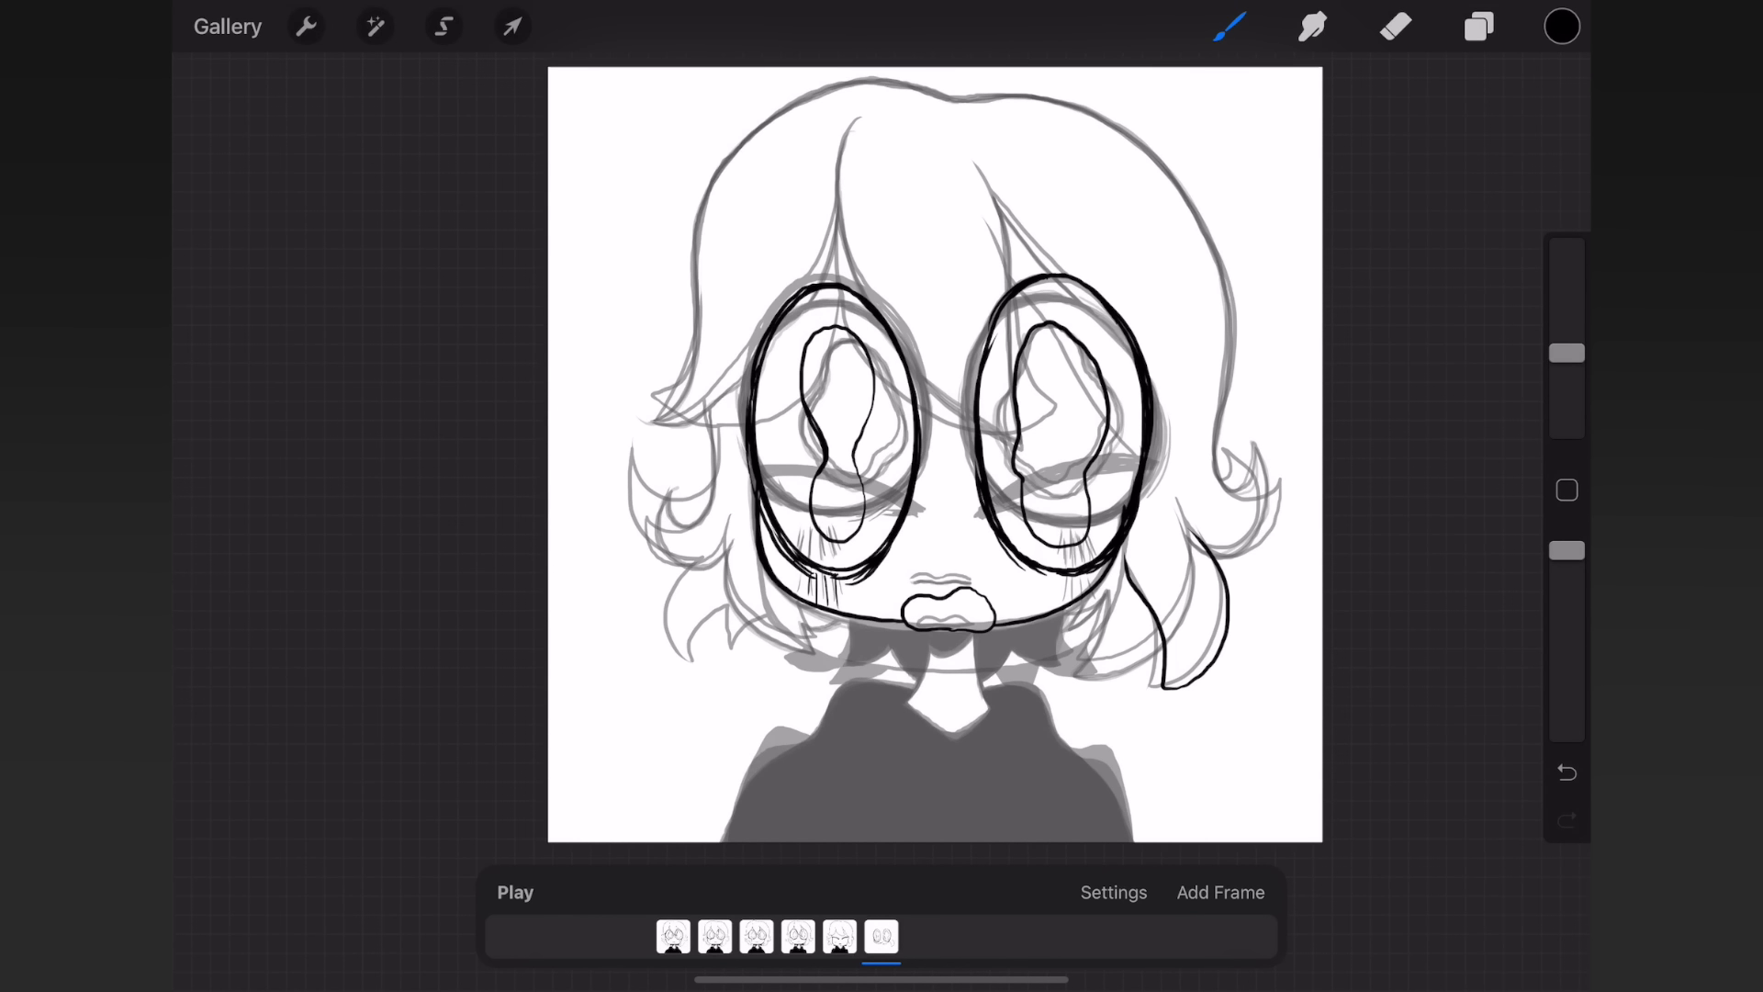
{"action": "left_click_drag", "start_coordinate": [1165, 180], "coordinate": [1225, 546]}
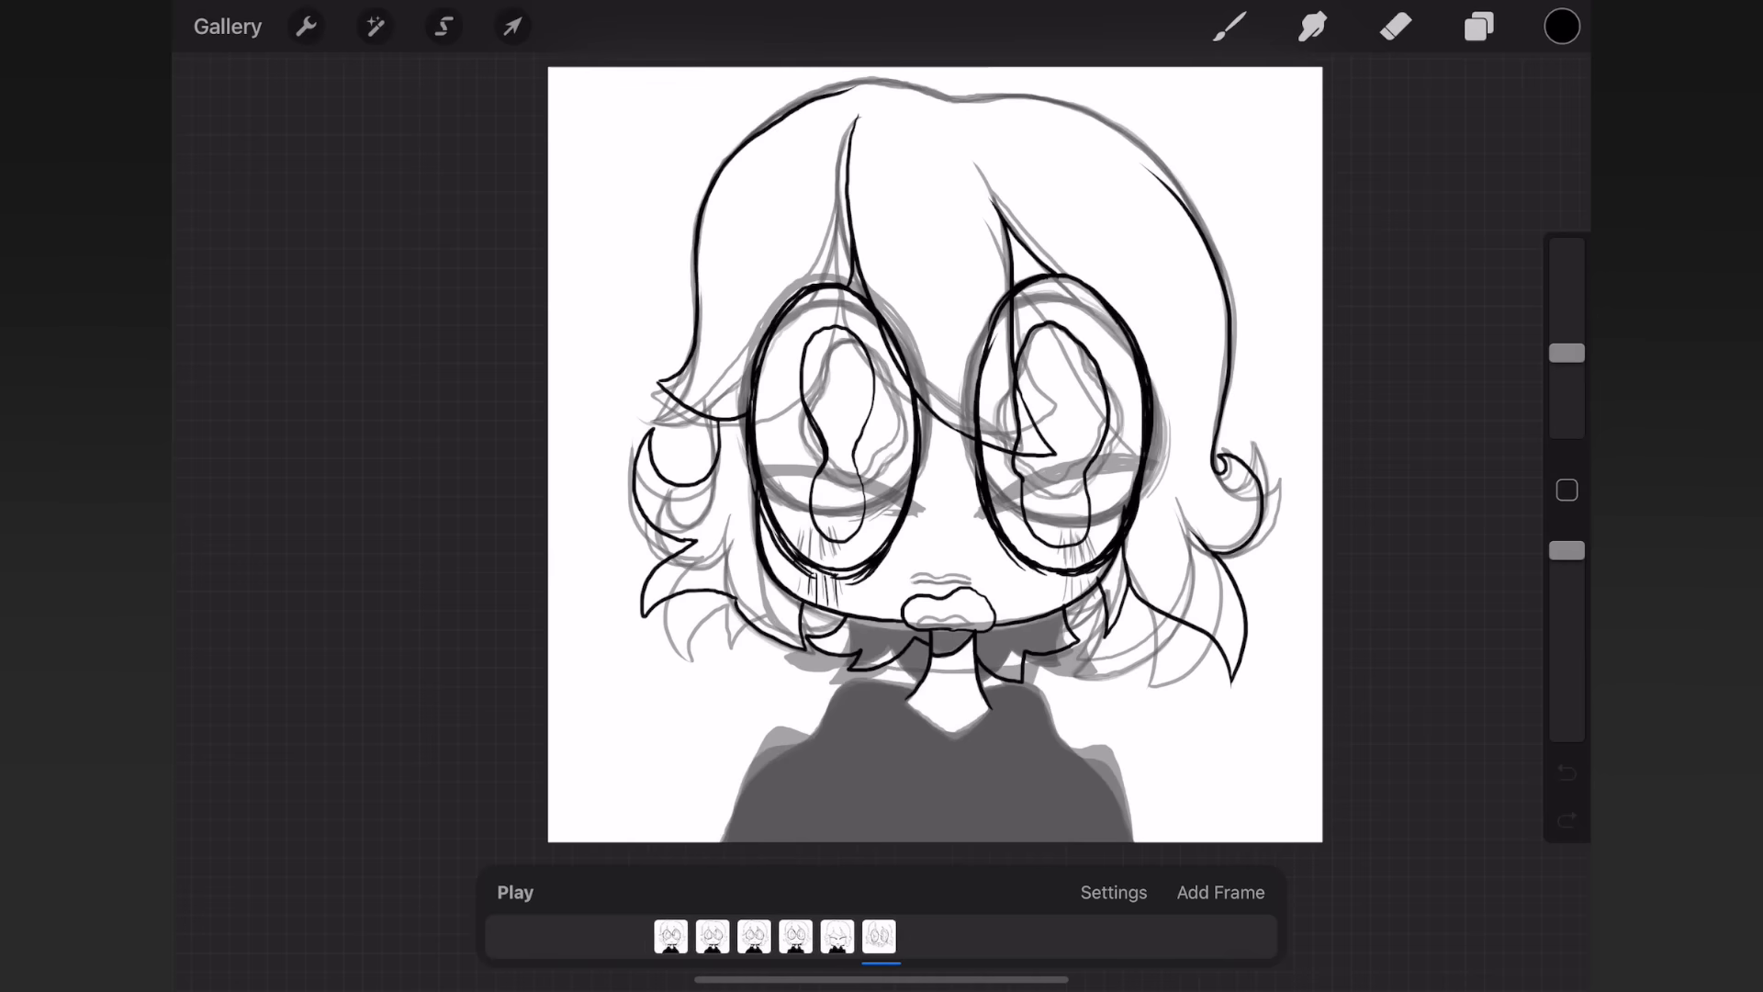
{"action": "left_click_drag", "start_coordinate": [854, 629], "coordinate": [1012, 652]}
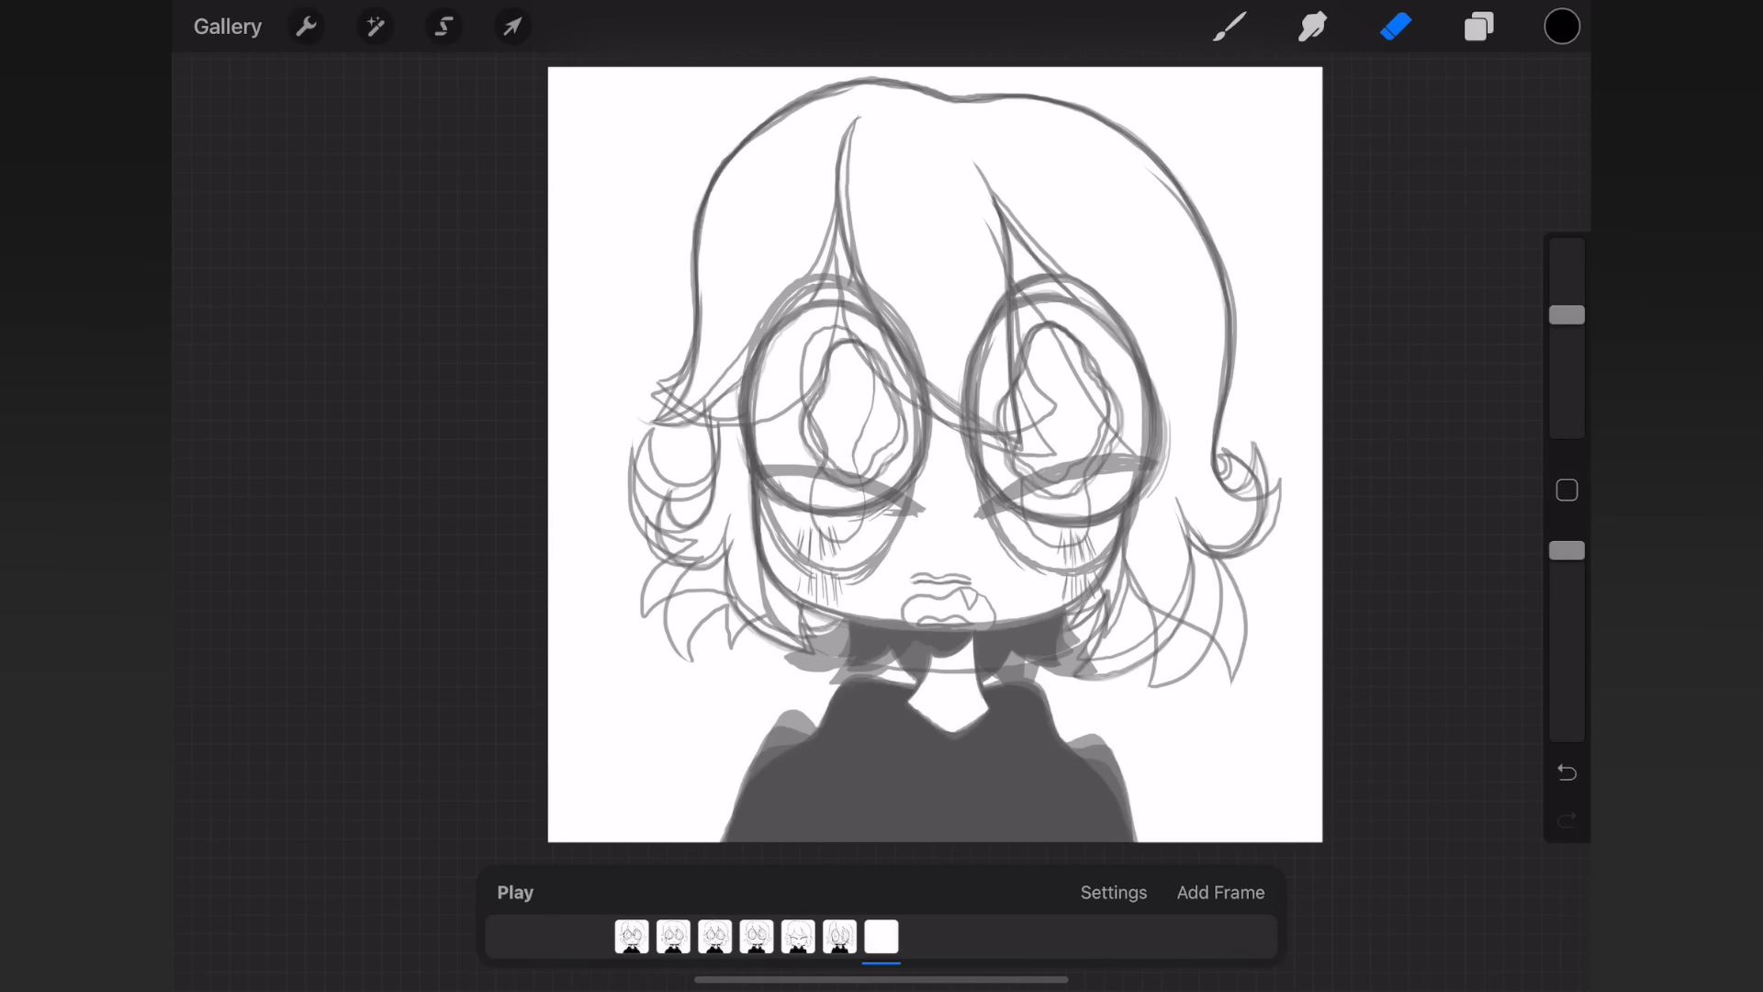
- Draw both eyes on frame 7 and redraw the open fanged mouth after selecting its area
{"action": "left_click_drag", "start_coordinate": [826, 303], "coordinate": [827, 494]}
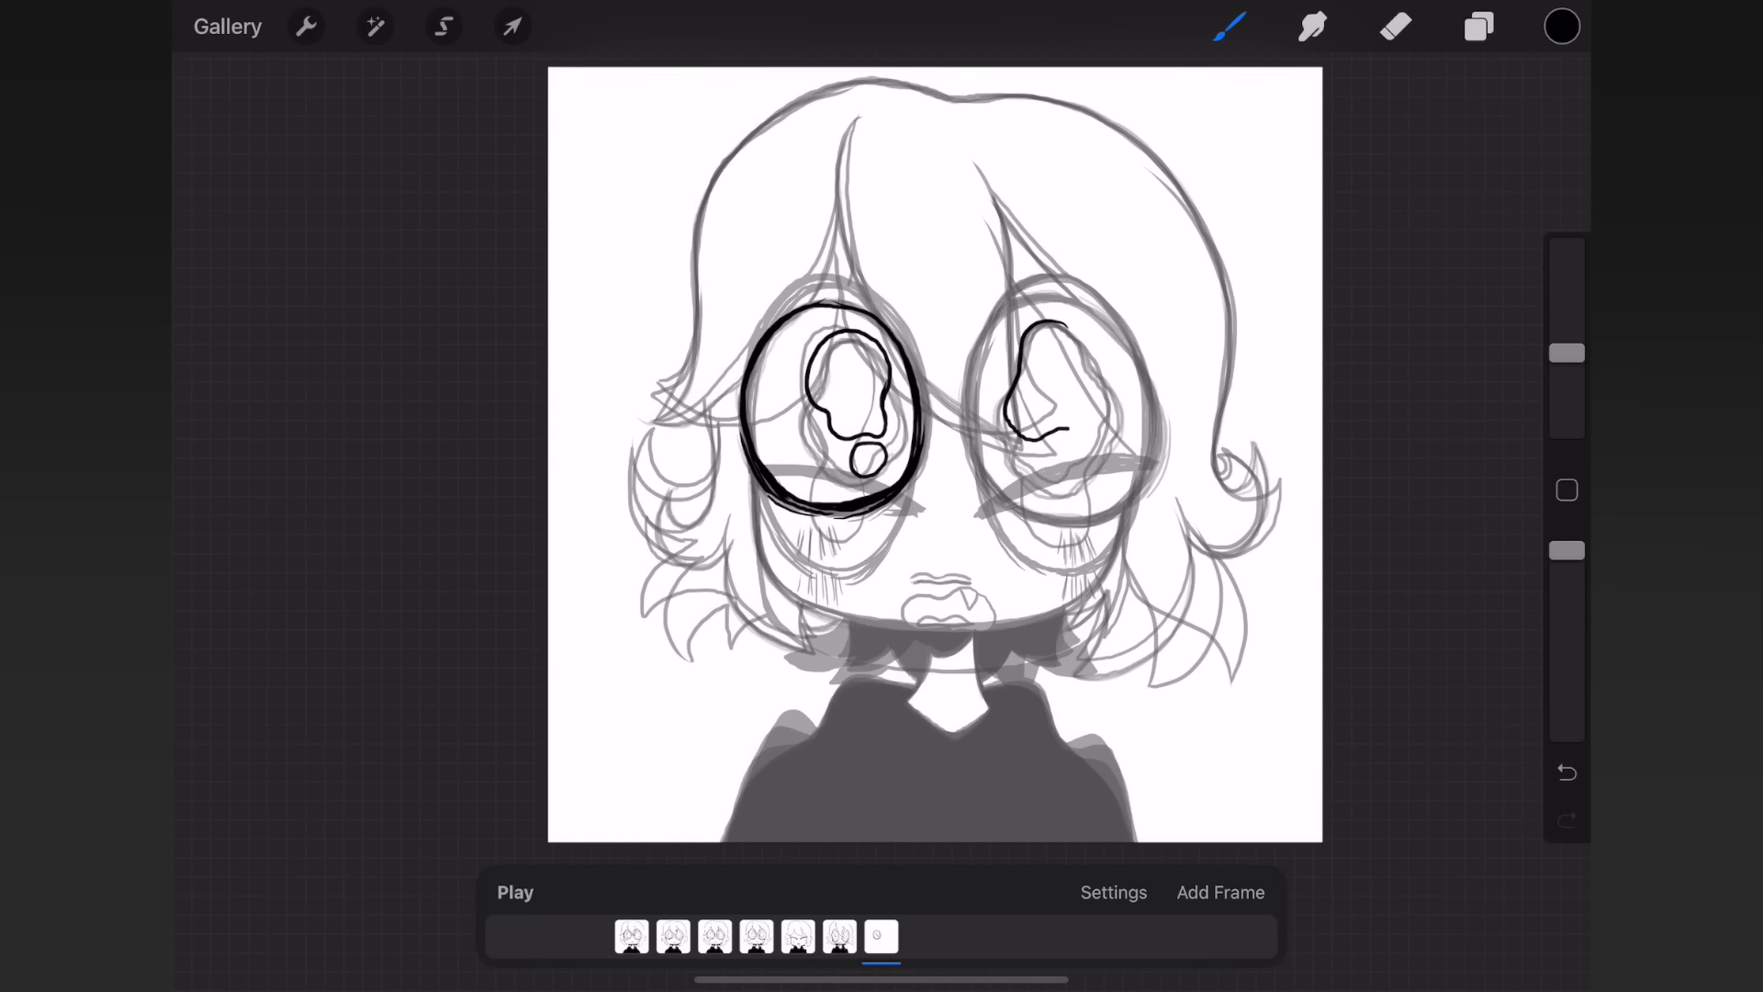
{"action": "left_click_drag", "start_coordinate": [1074, 338], "coordinate": [1063, 461]}
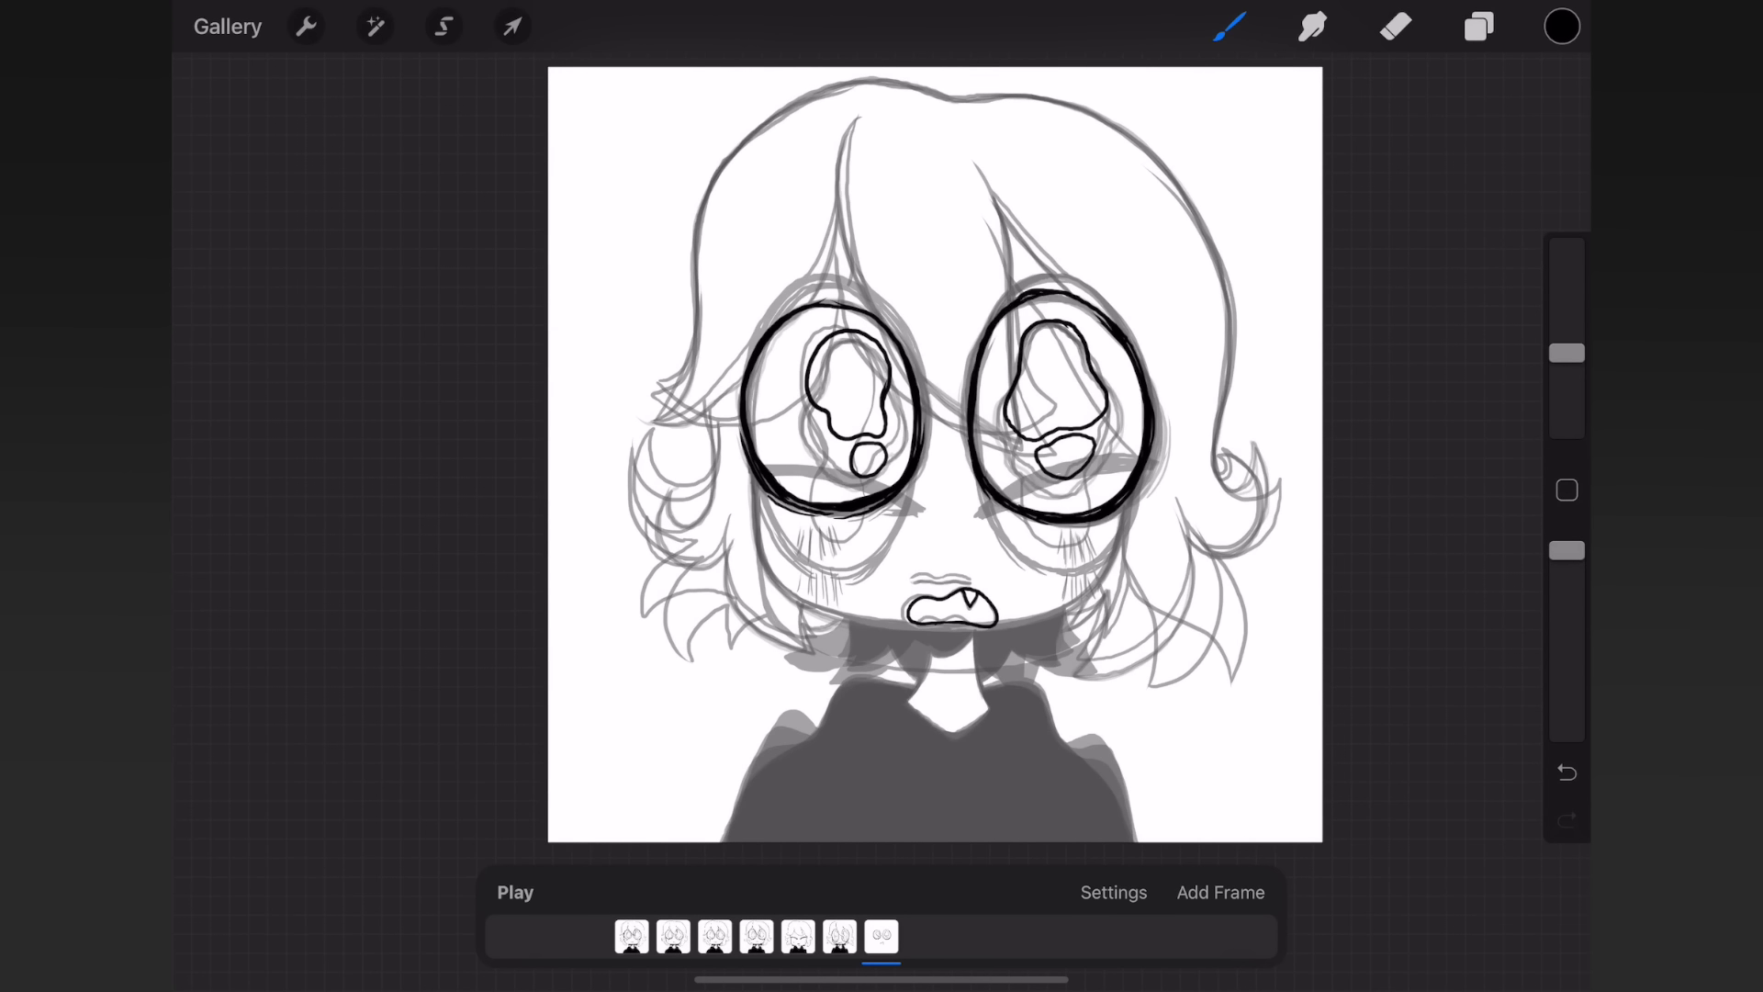
{"action": "left_click", "coordinate": [443, 25]}
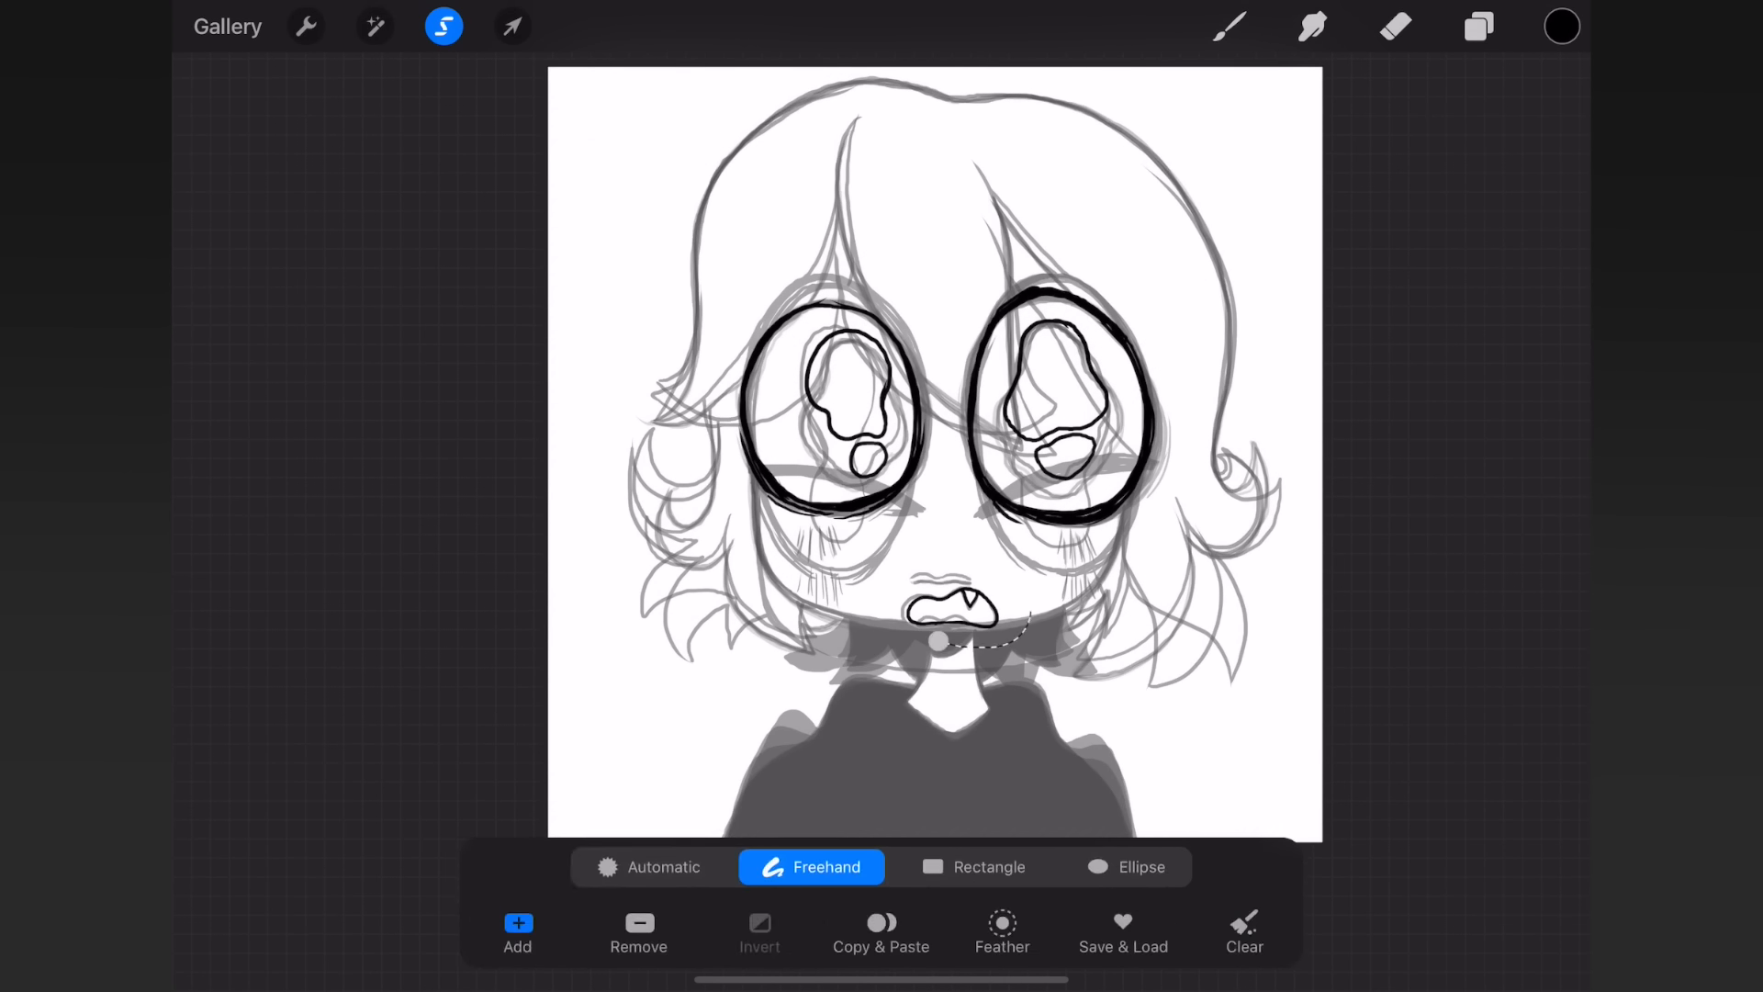
{"action": "left_click", "coordinate": [512, 25]}
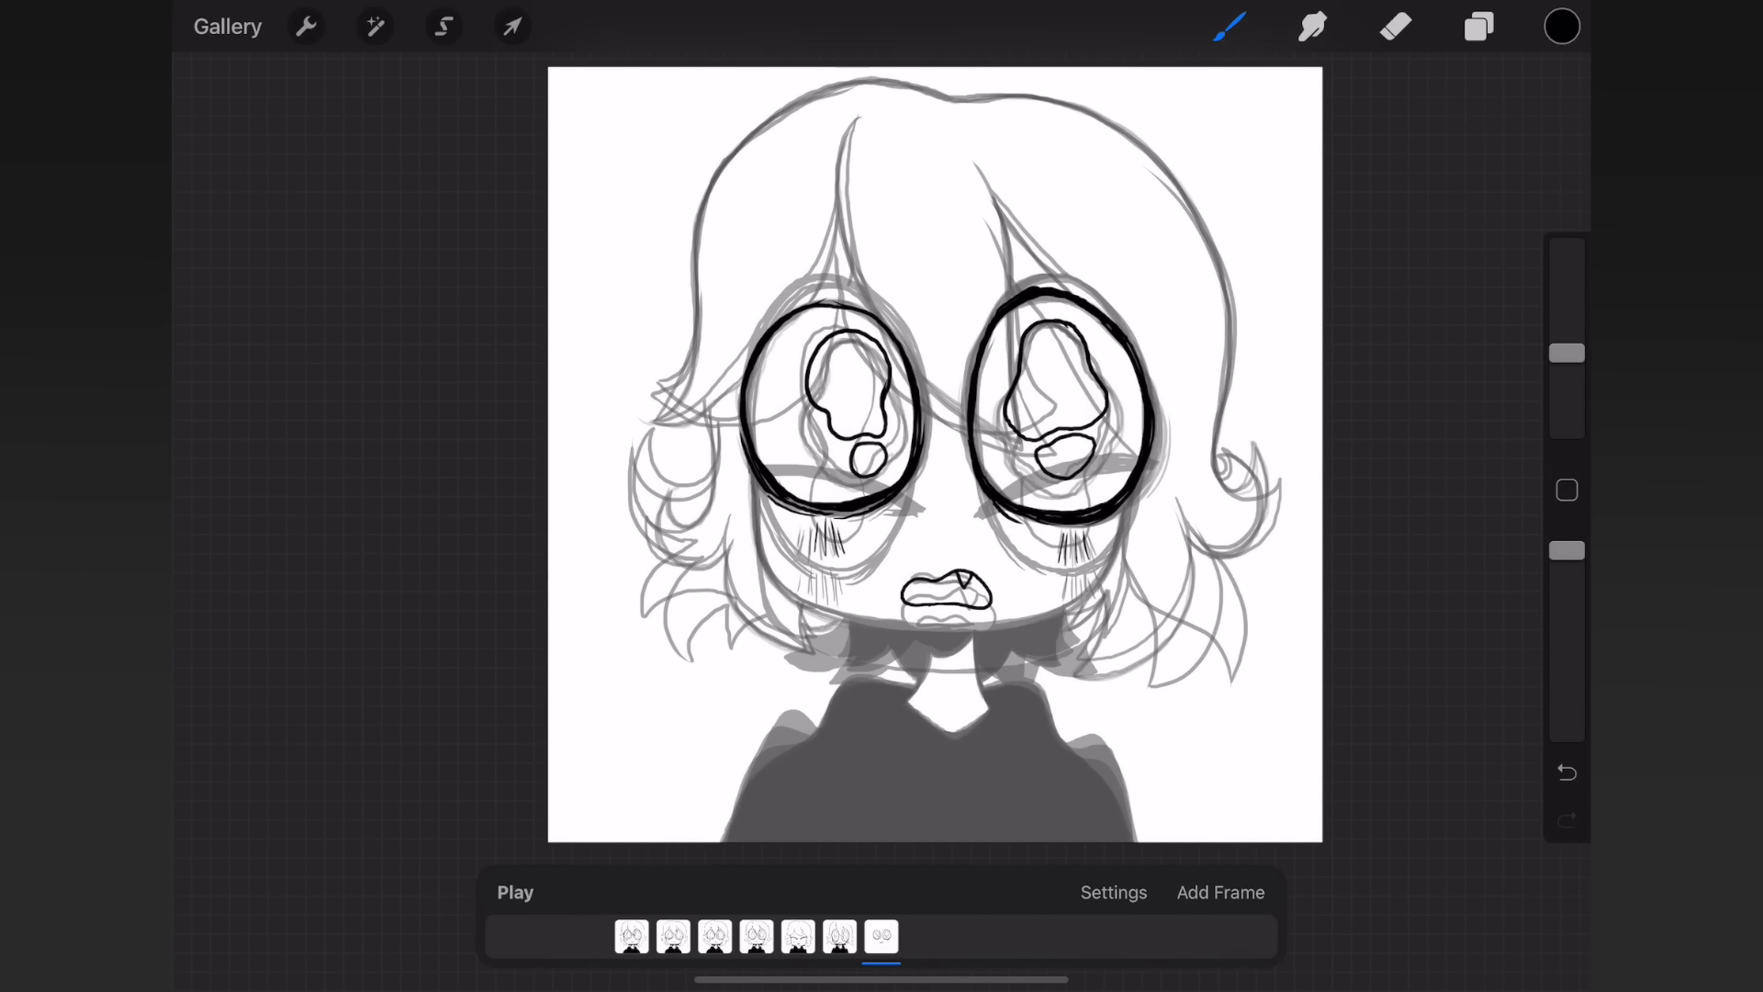
{"action": "left_click_drag", "start_coordinate": [900, 624], "coordinate": [1090, 499]}
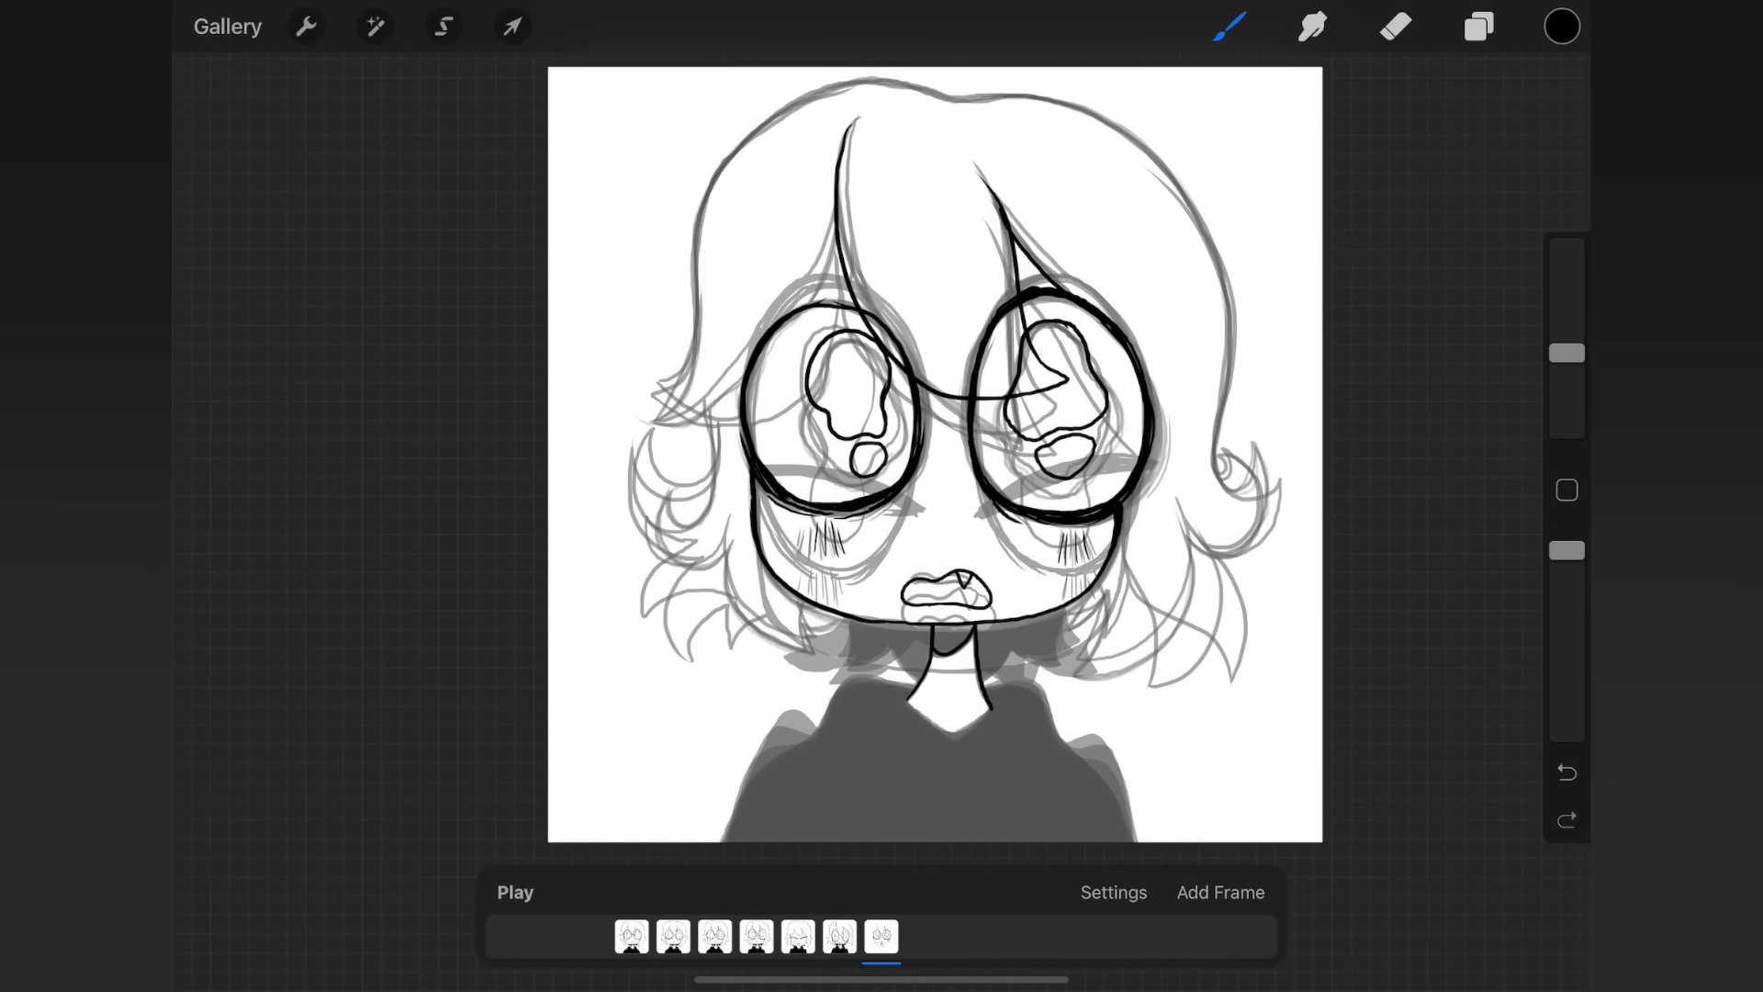
- Outline the face and hair strands on frame 7, then add a blank eighth frame
{"action": "left_click_drag", "start_coordinate": [821, 647], "coordinate": [911, 668]}
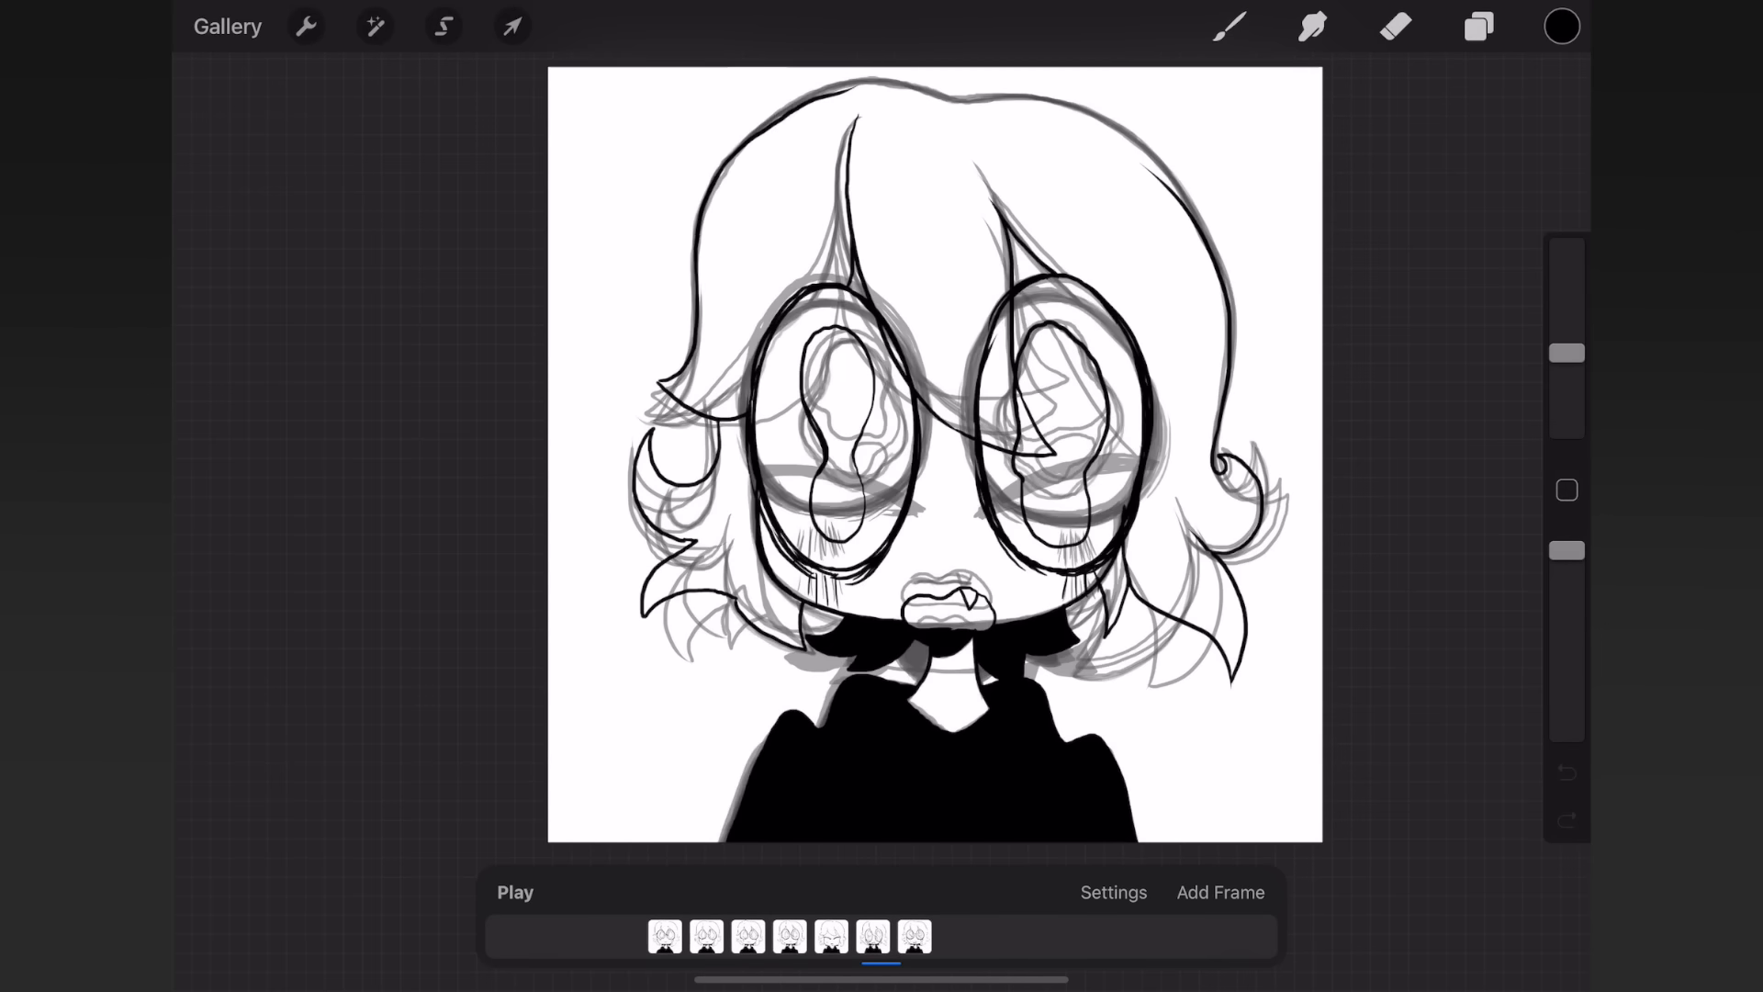
{"action": "left_click", "coordinate": [1394, 26]}
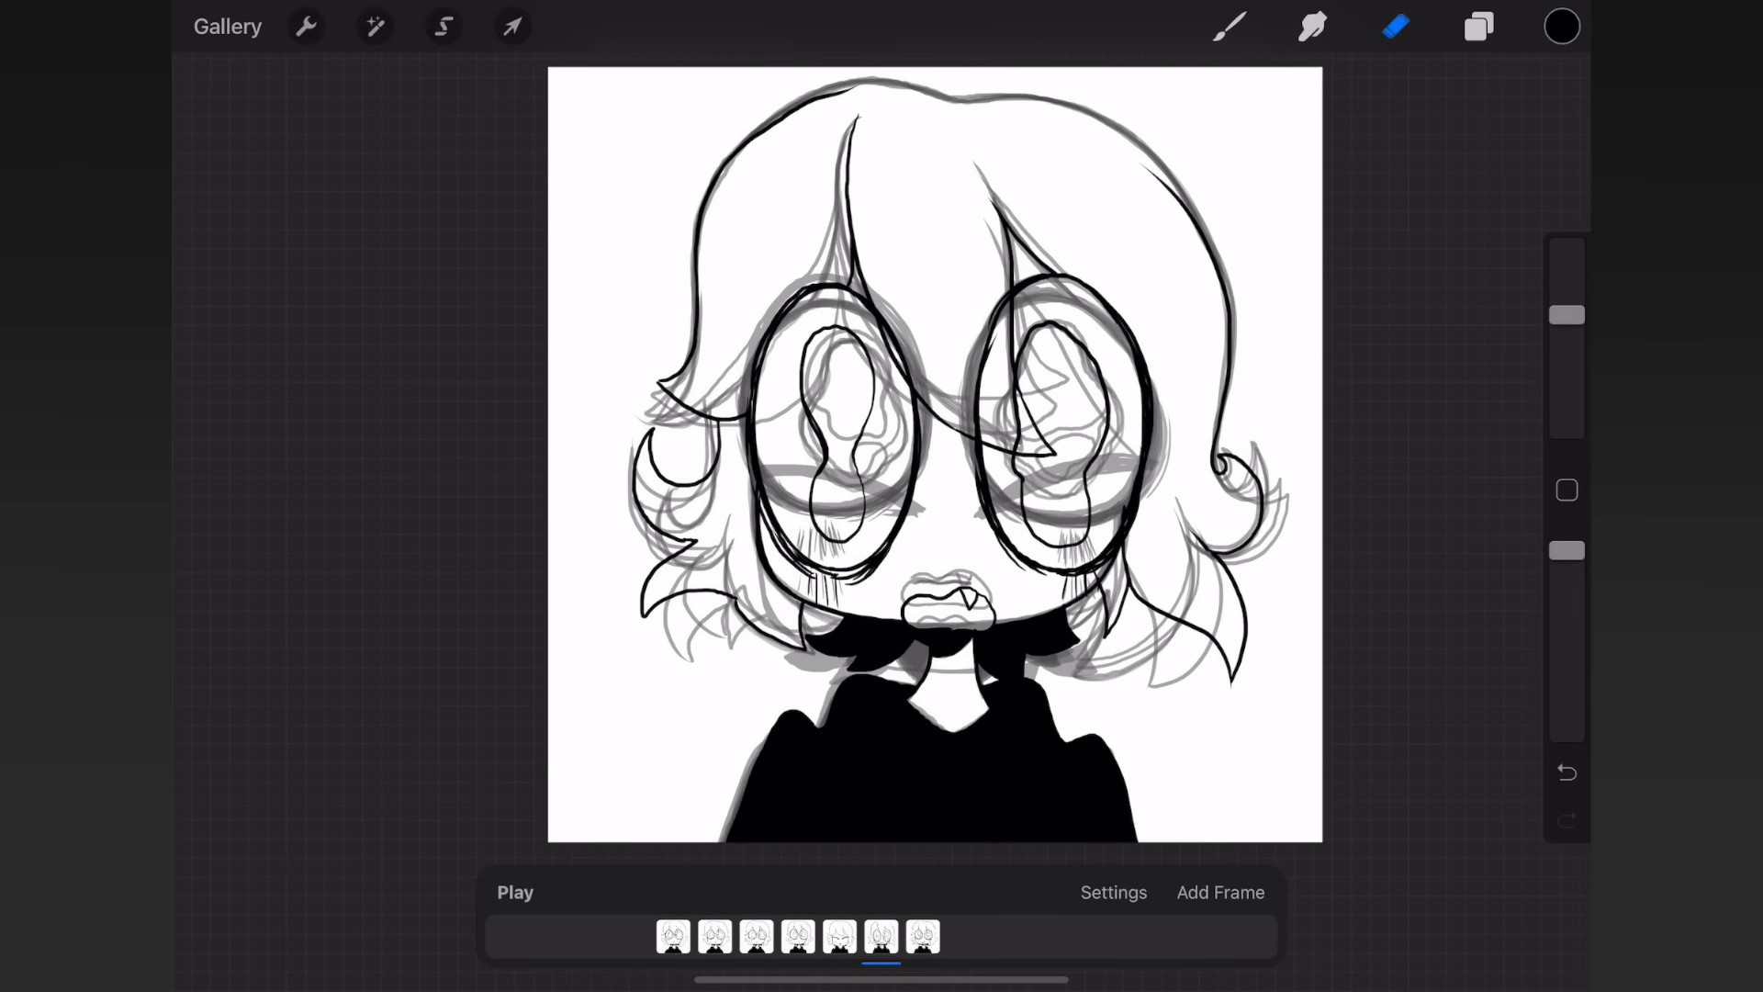
{"action": "left_click", "coordinate": [514, 893]}
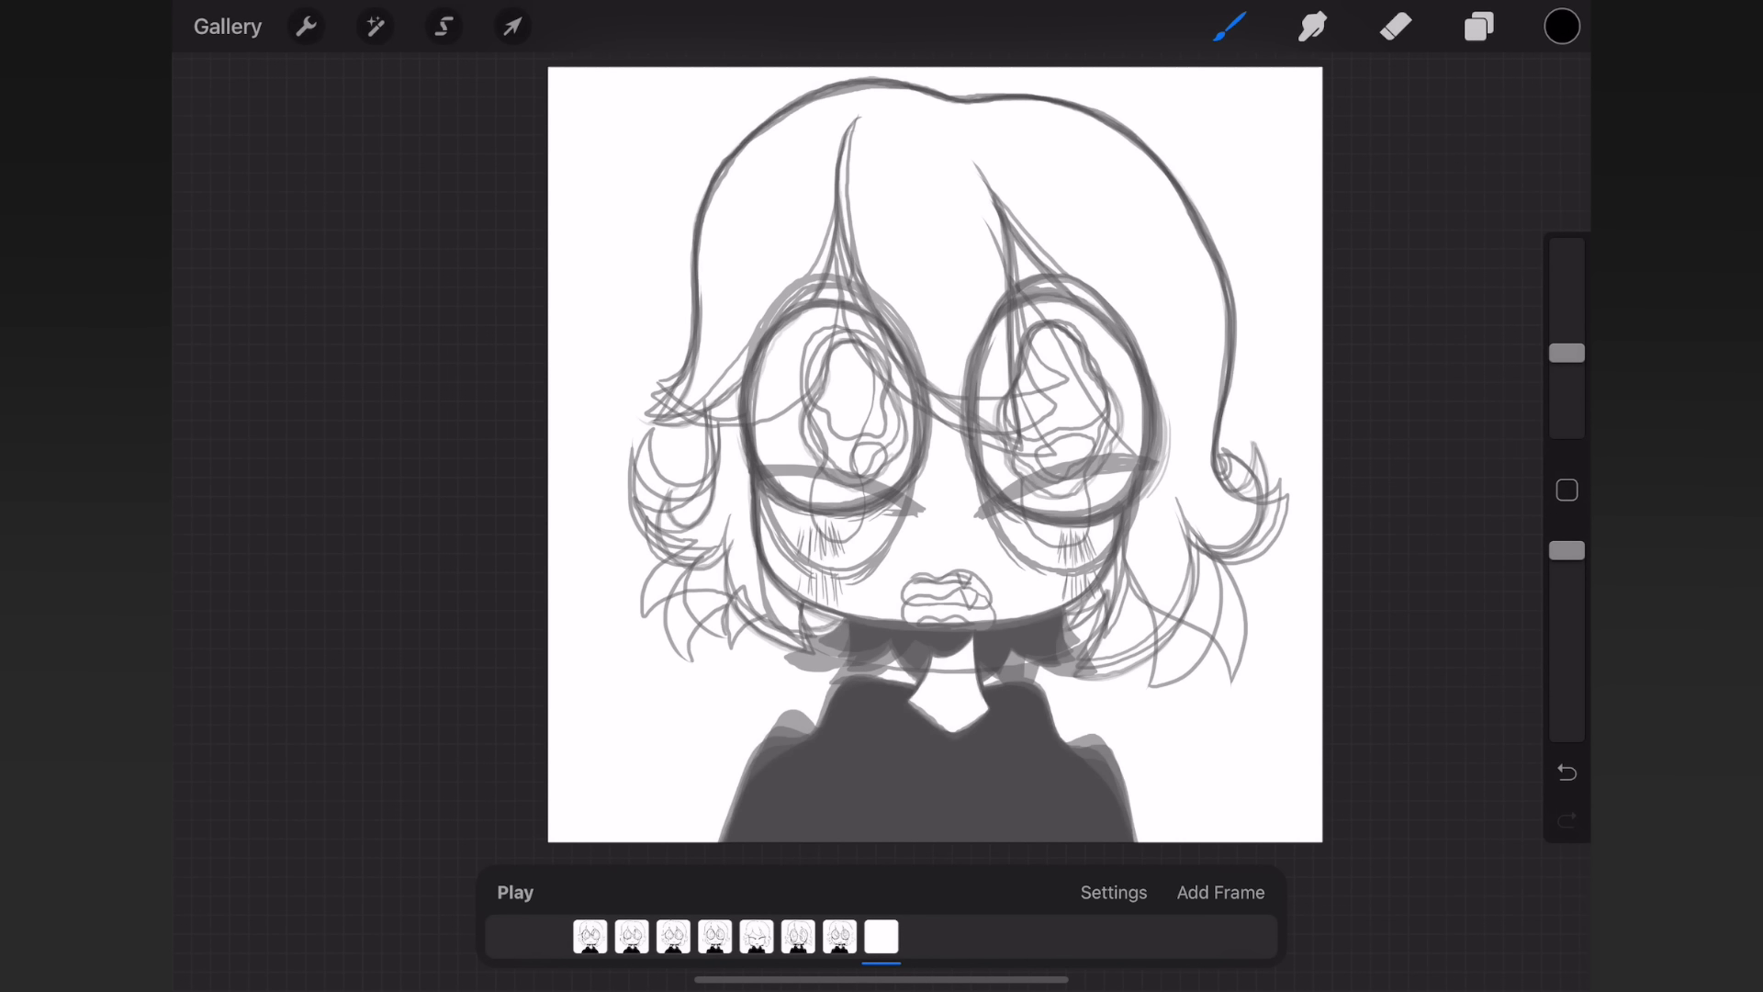
- Ink both eye rings, highlights, blush lines and the open mouth on frame 8, undoing a stray stroke
{"action": "left_click_drag", "start_coordinate": [810, 303], "coordinate": [820, 507]}
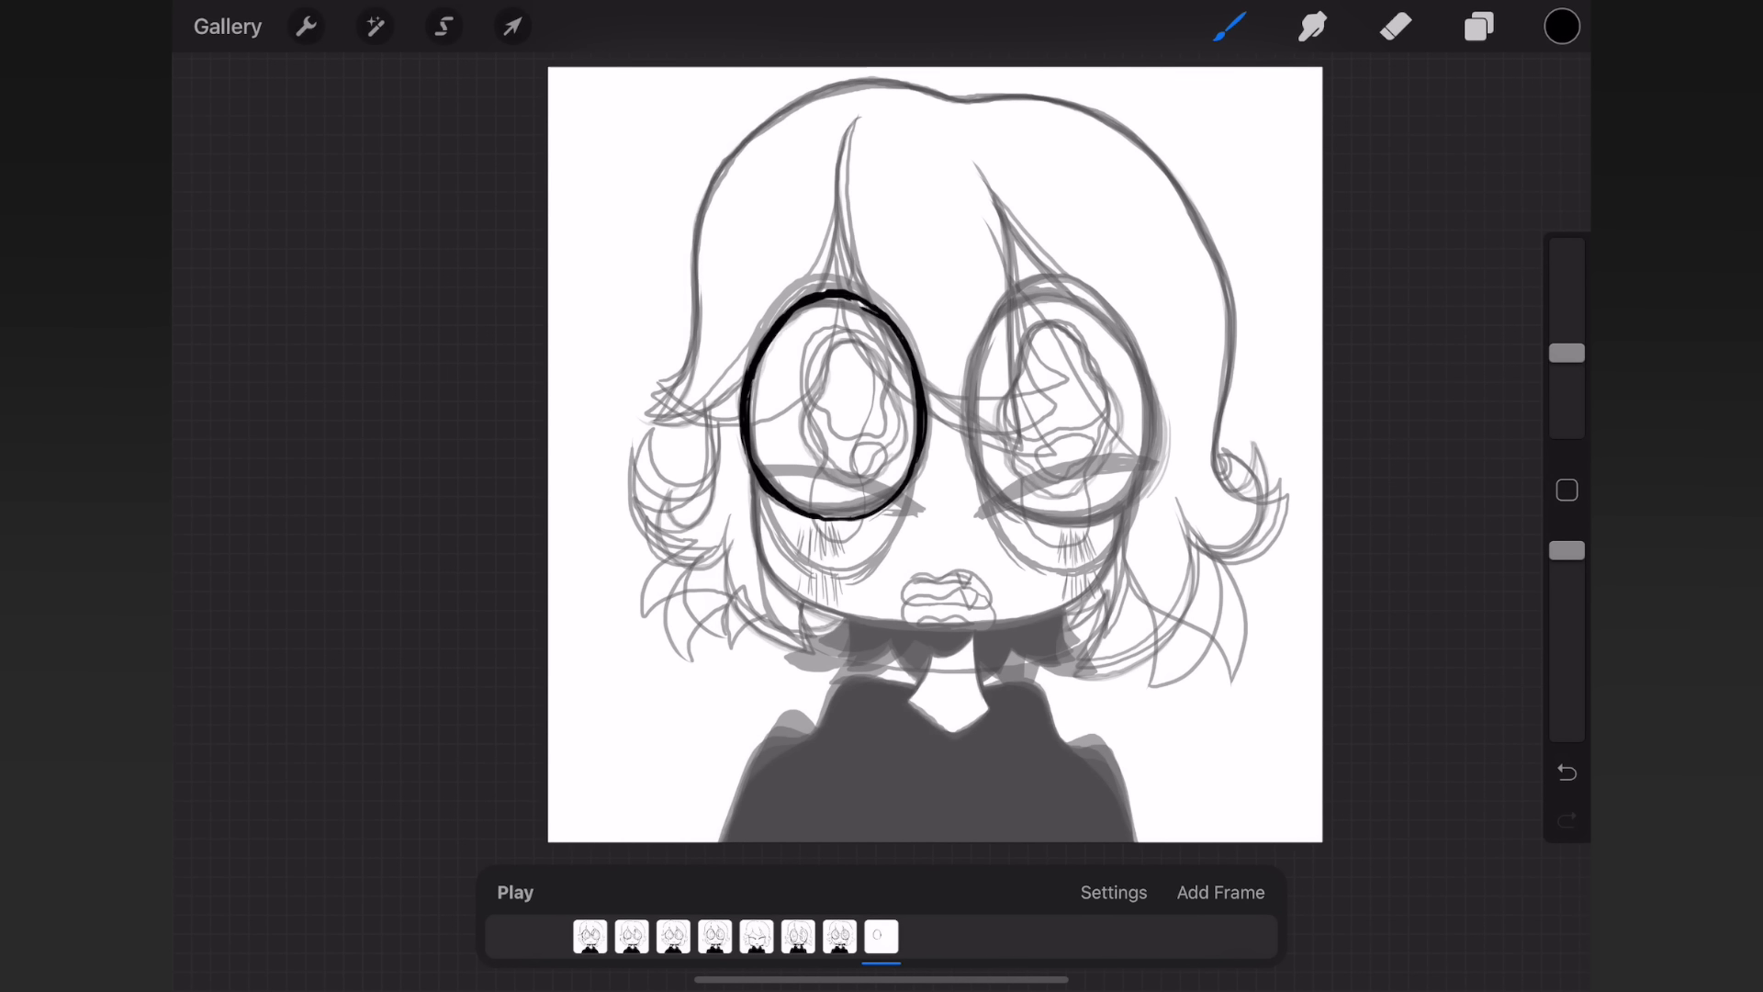
{"action": "left_click_drag", "start_coordinate": [837, 370], "coordinate": [865, 466]}
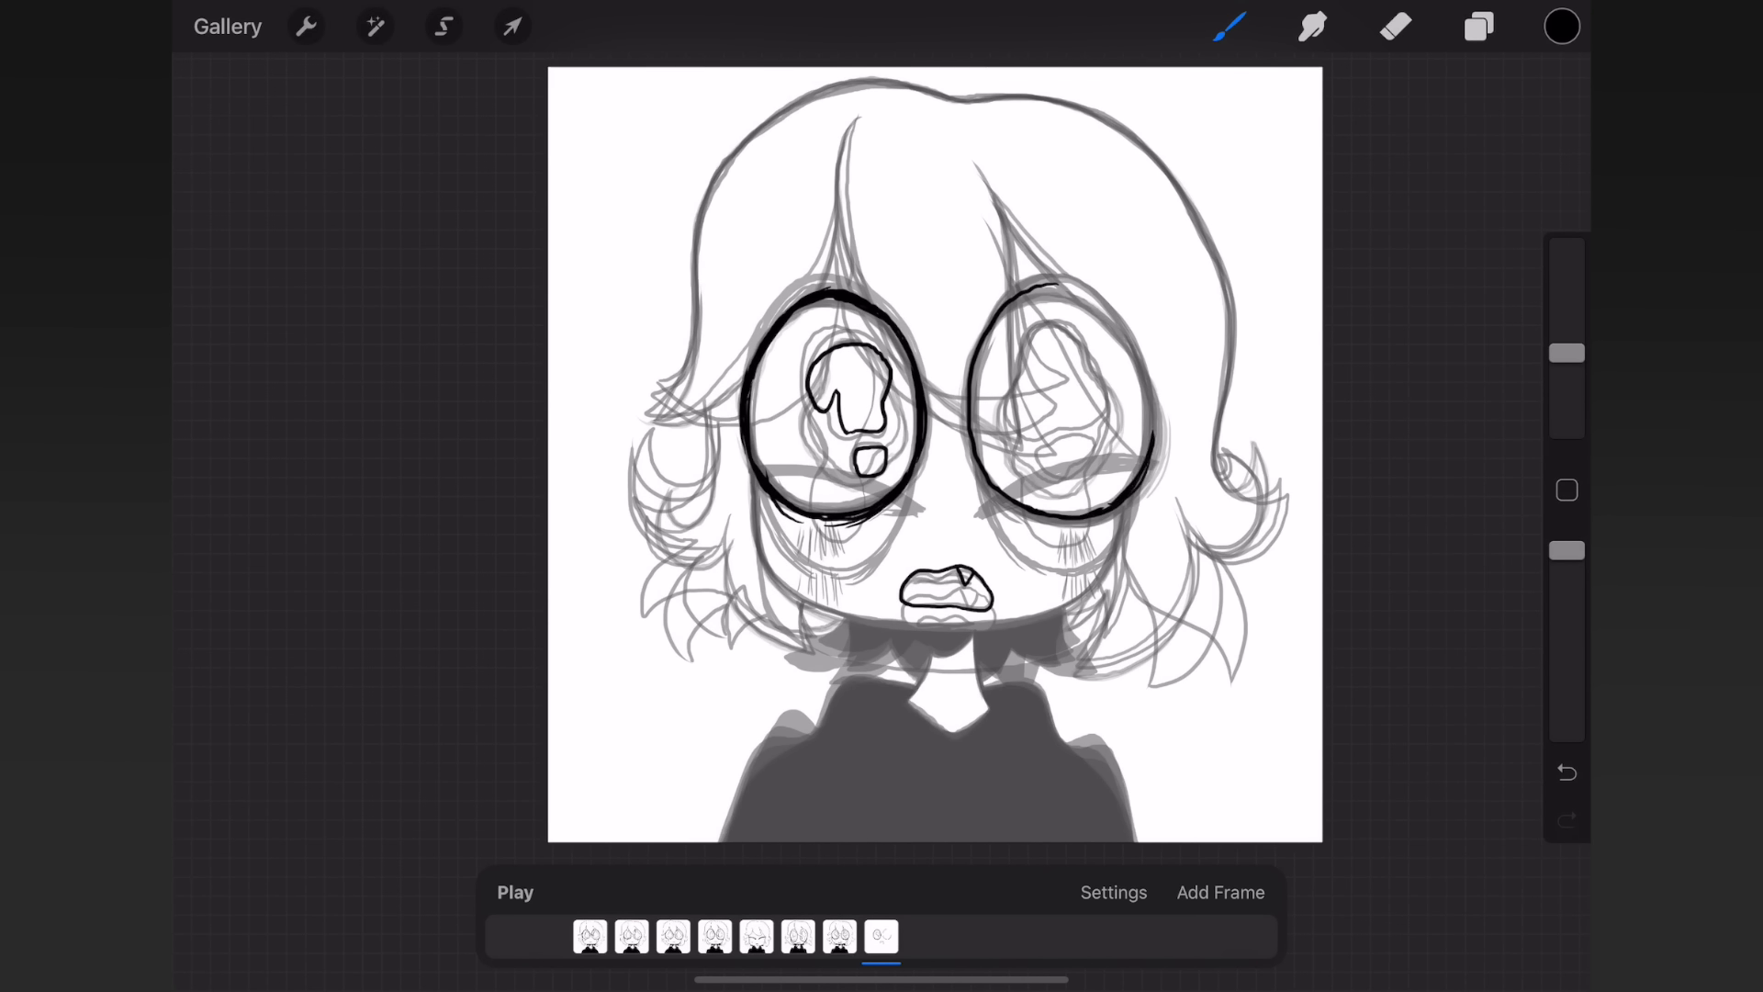
{"action": "left_click_drag", "start_coordinate": [1023, 303], "coordinate": [1057, 507]}
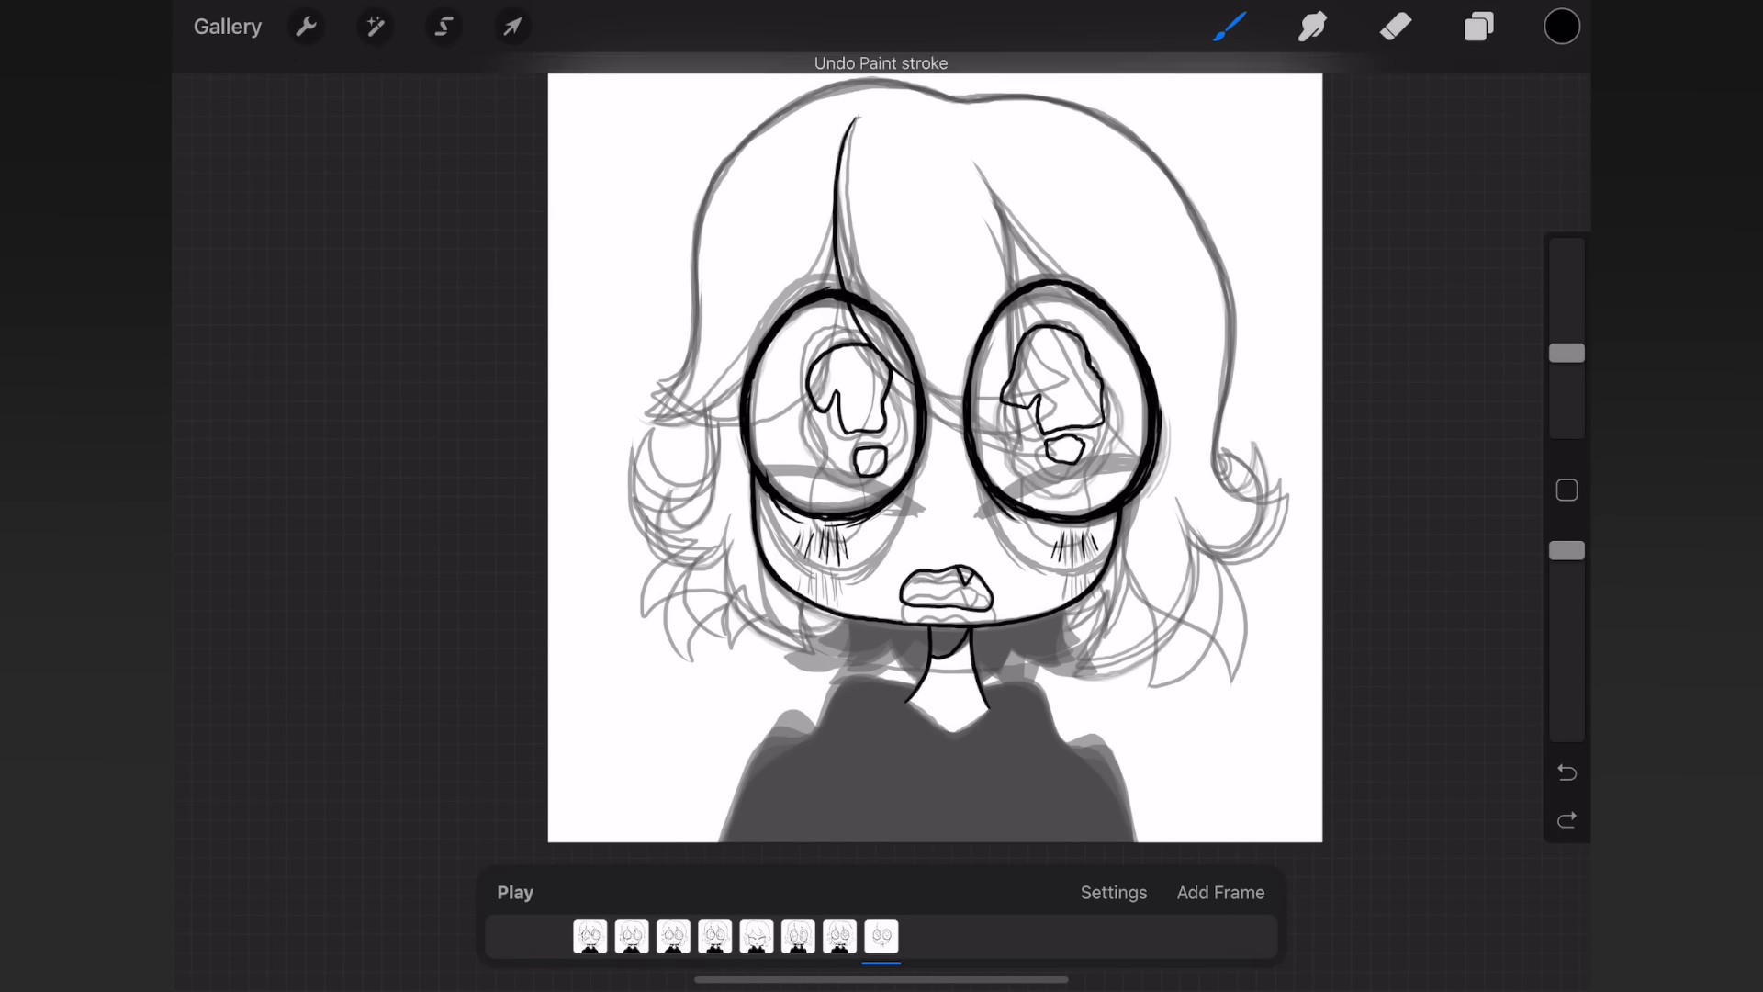
{"action": "left_click", "coordinate": [921, 937]}
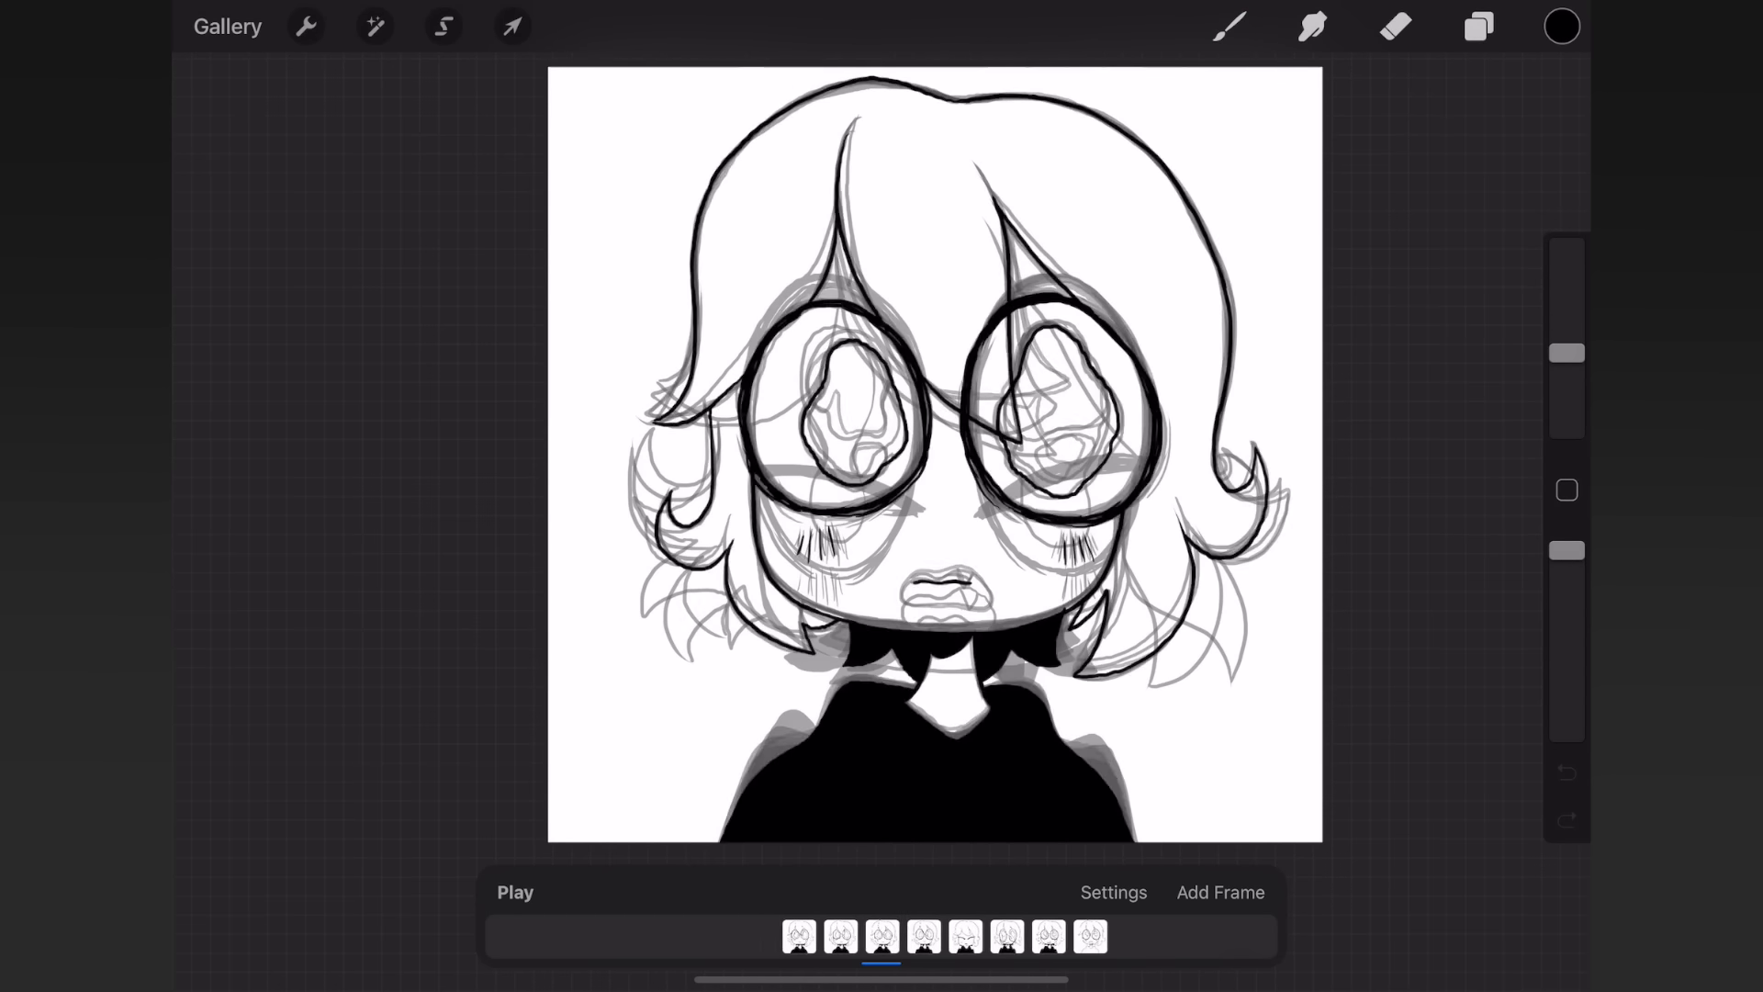
- Check the animation playback settings and add a blank ninth frame
{"action": "left_click", "coordinate": [880, 935]}
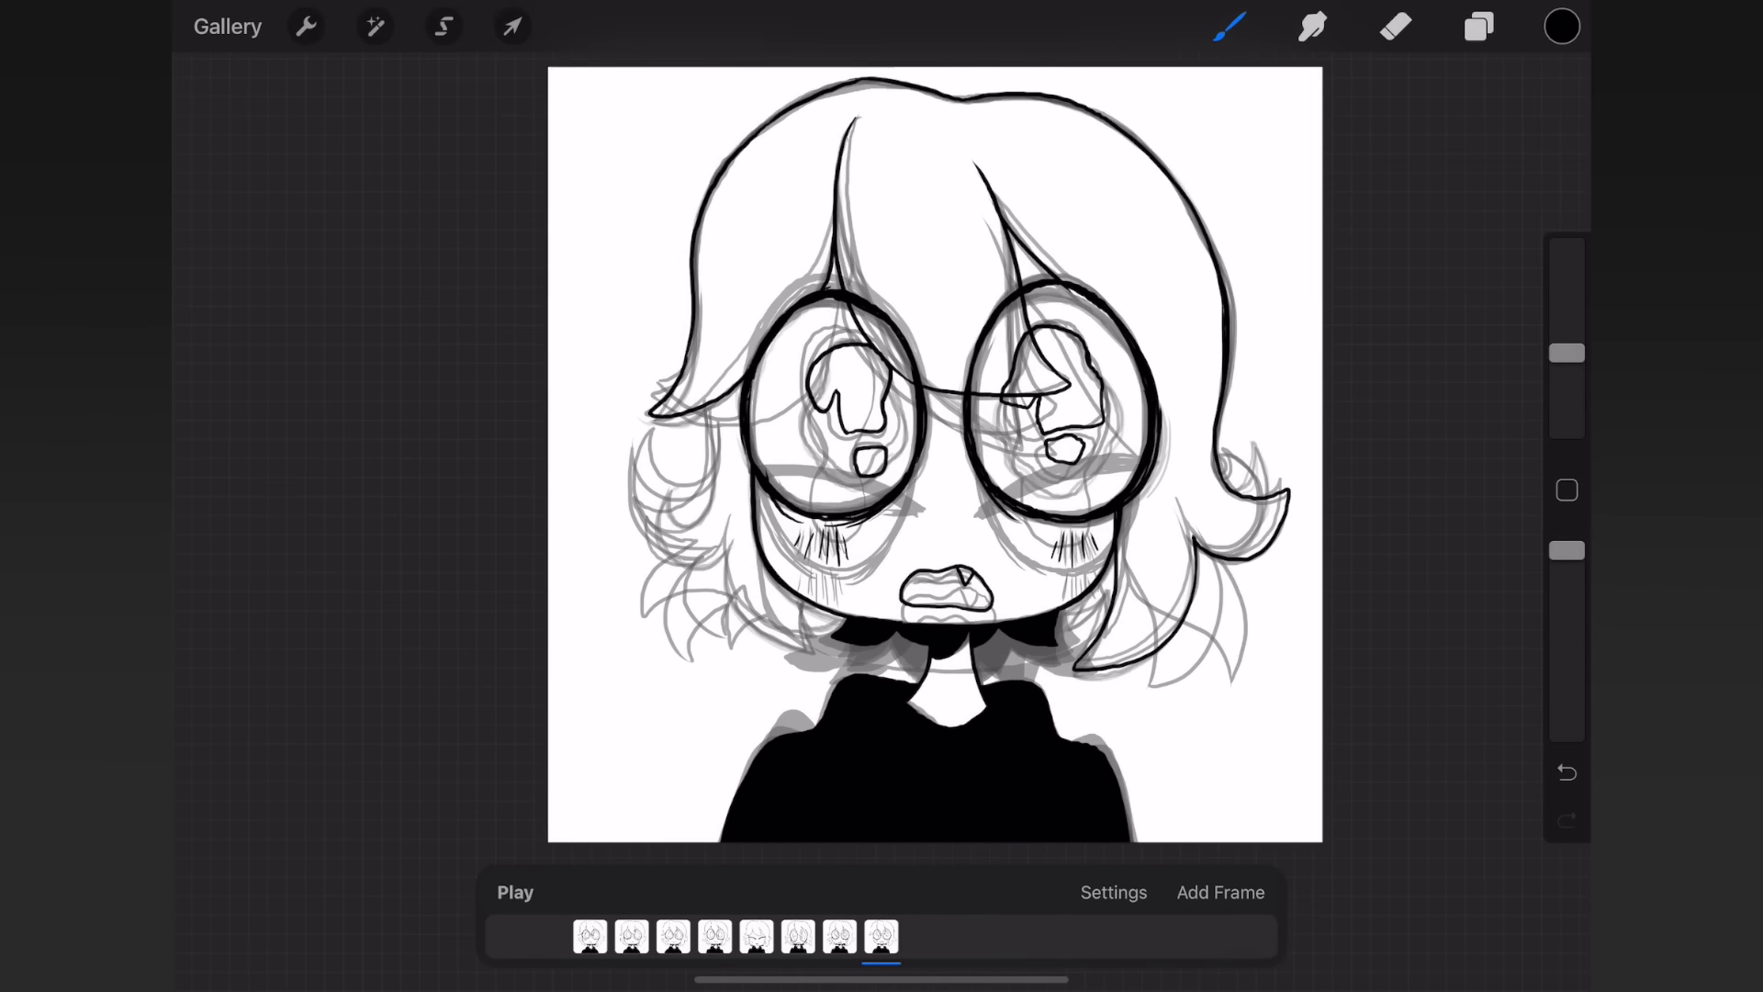
{"action": "left_click", "coordinate": [1113, 892]}
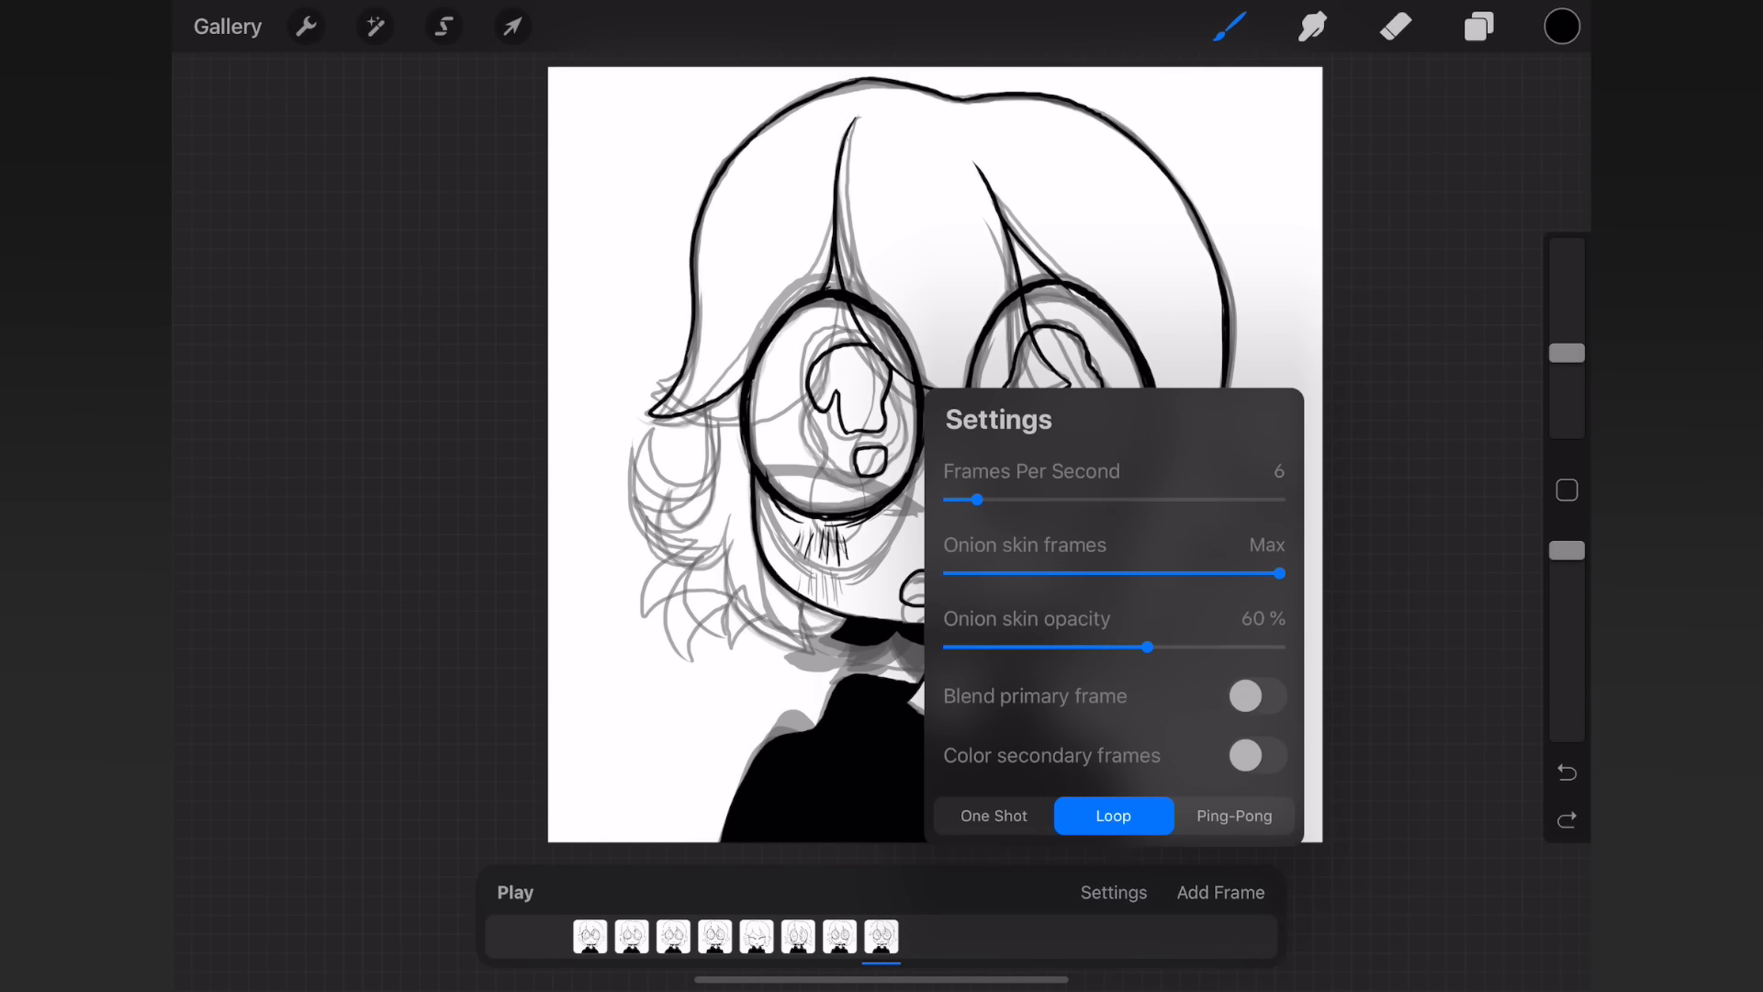
{"action": "left_click", "coordinate": [1113, 892]}
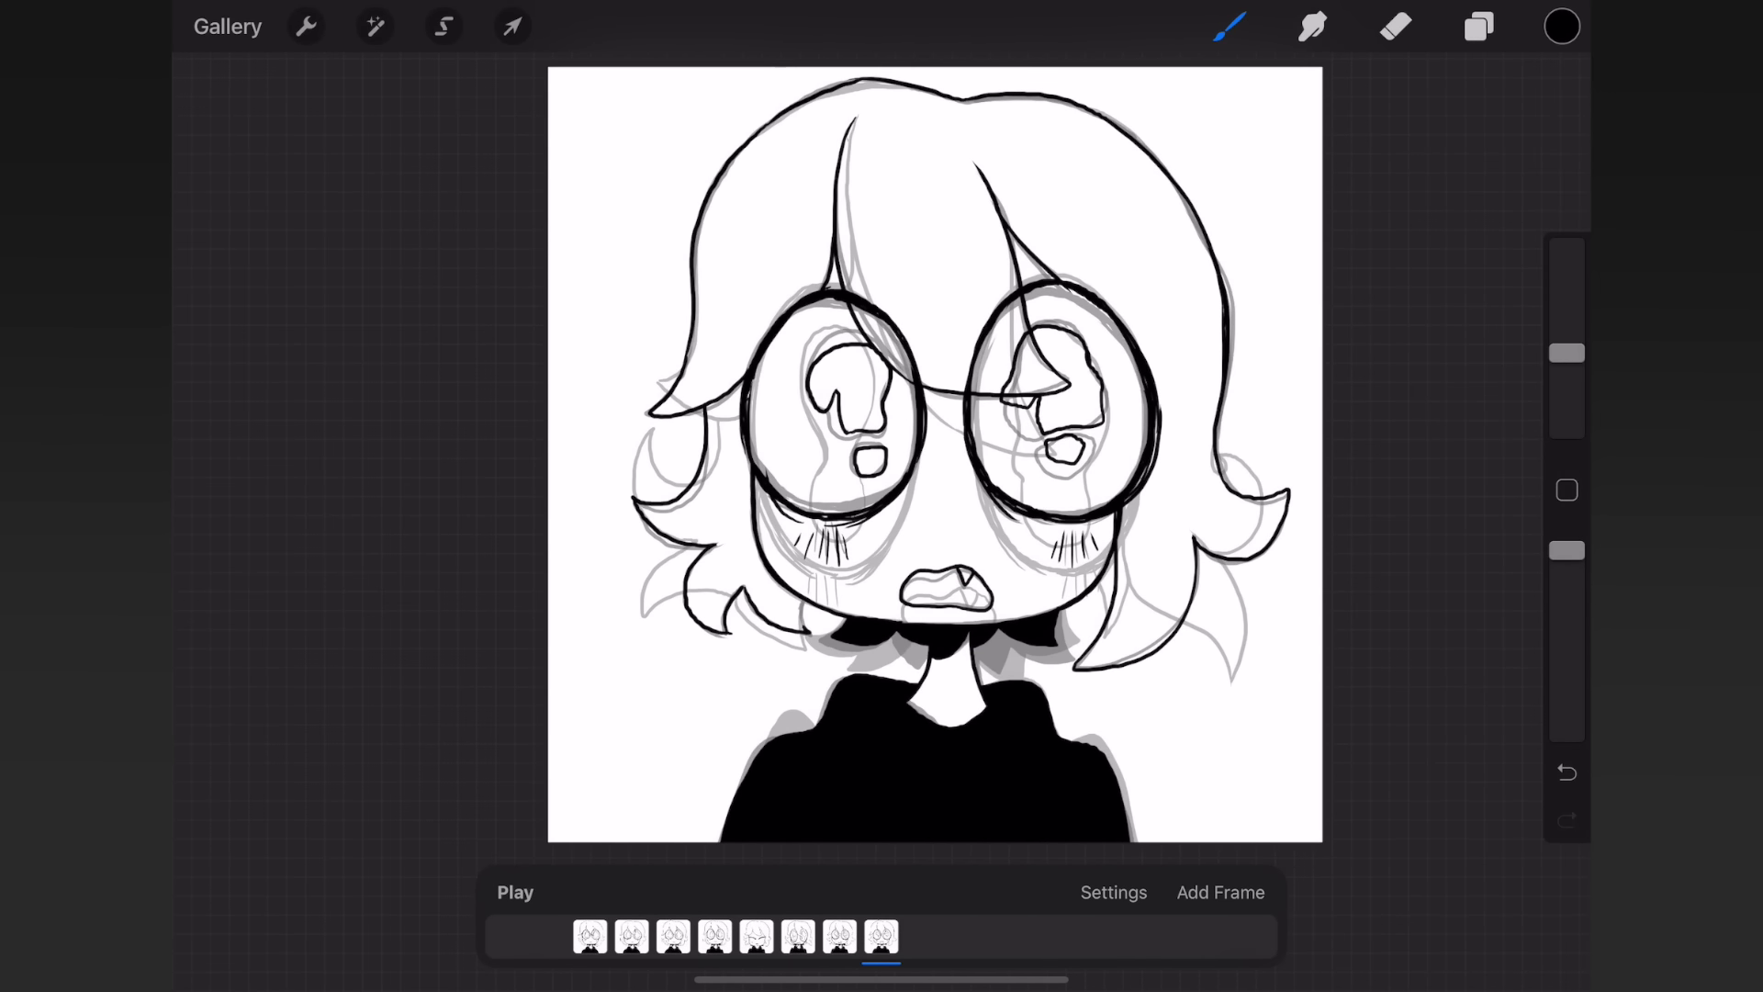
{"action": "left_click", "coordinate": [515, 893]}
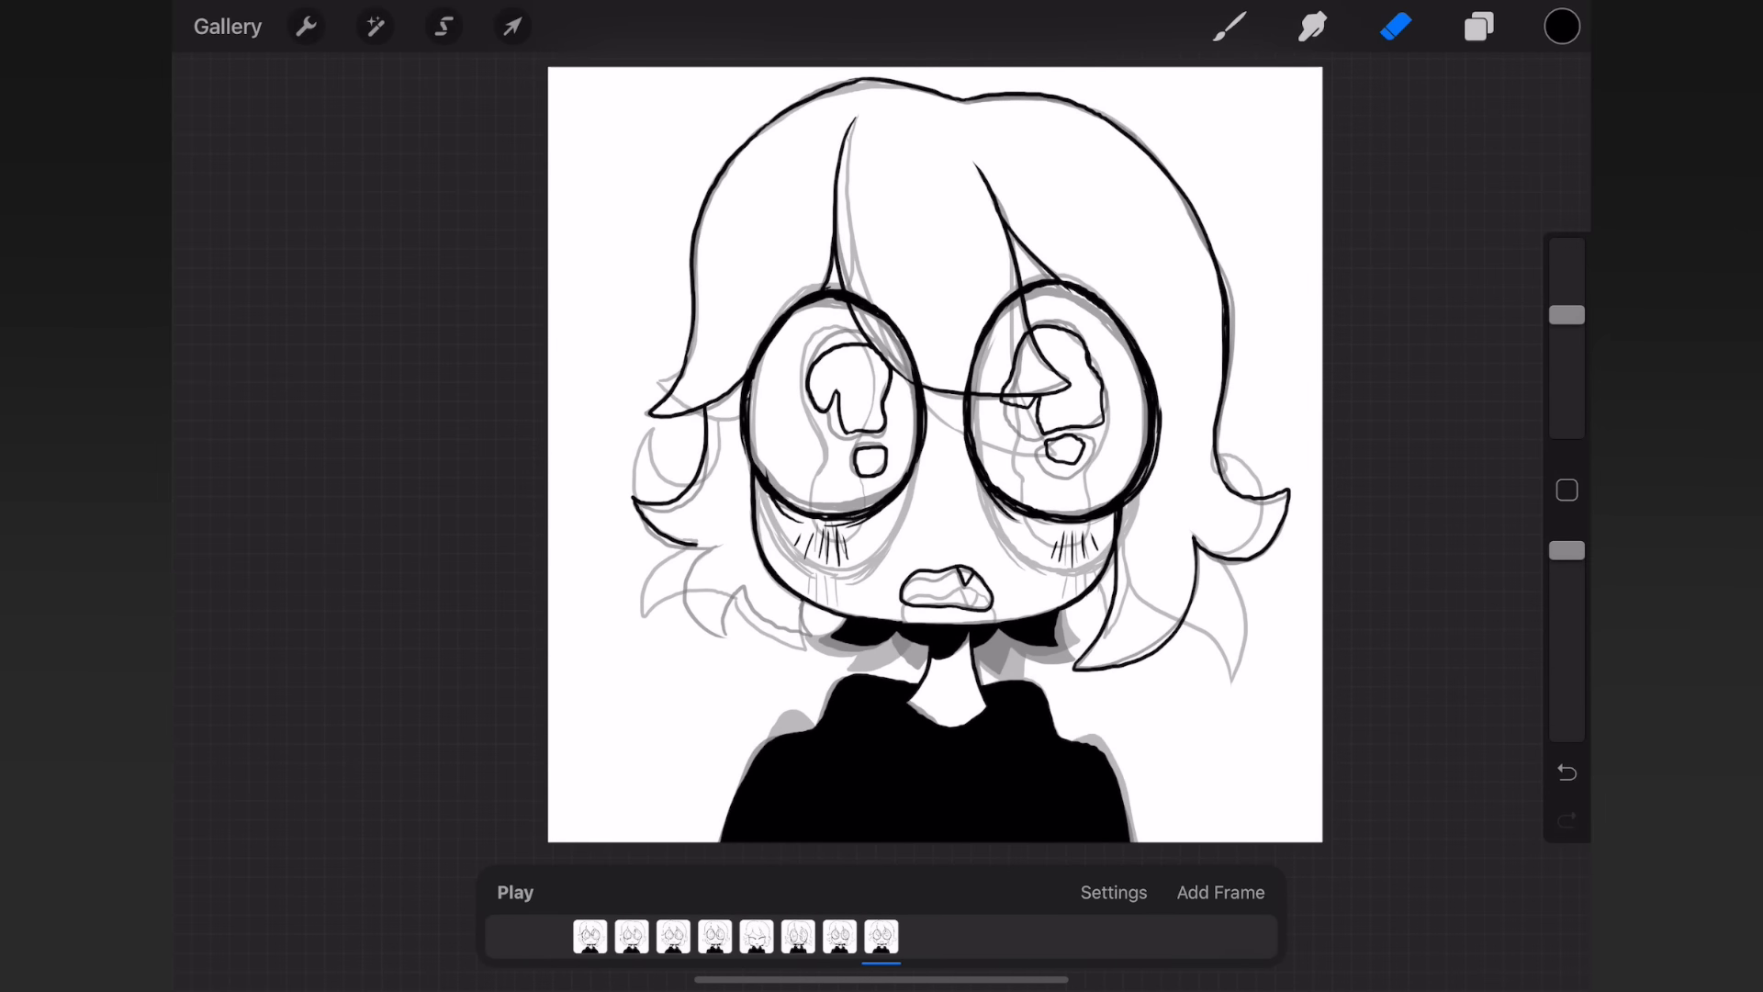
{"action": "left_click", "coordinate": [514, 892]}
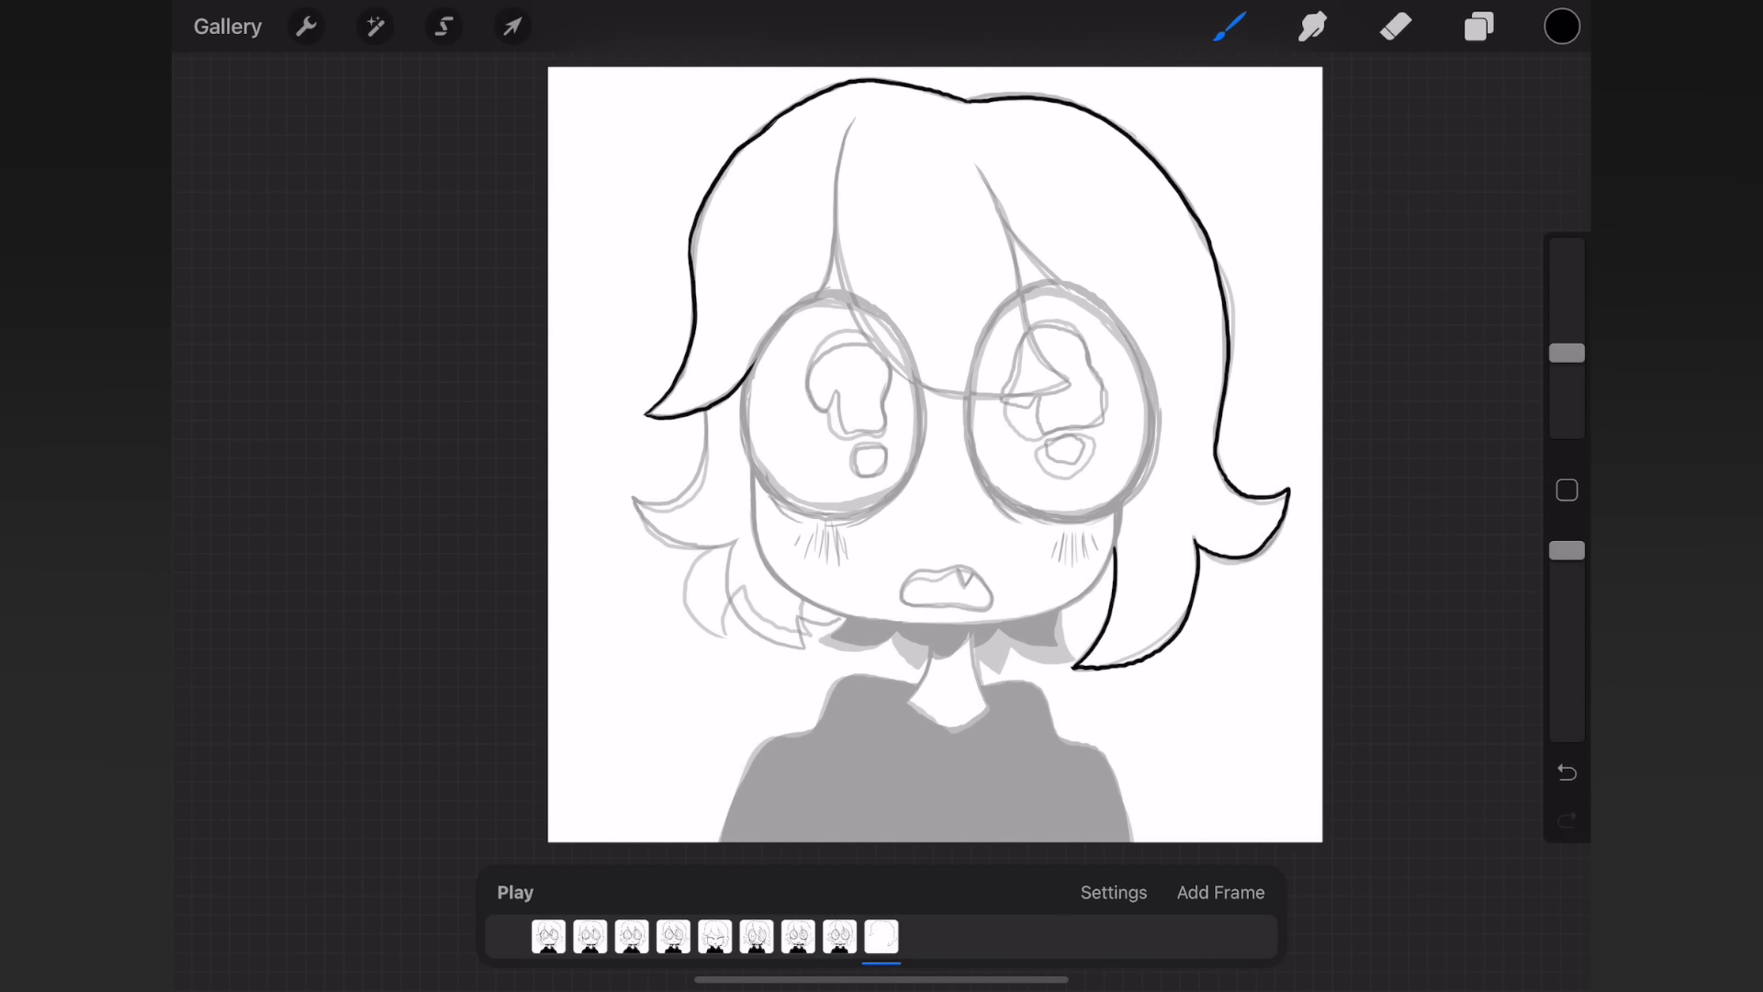
- Ink the eye rings with question-mark pupils on frame 9 and play the loop back
{"action": "left_click_drag", "start_coordinate": [842, 146], "coordinate": [1045, 393]}
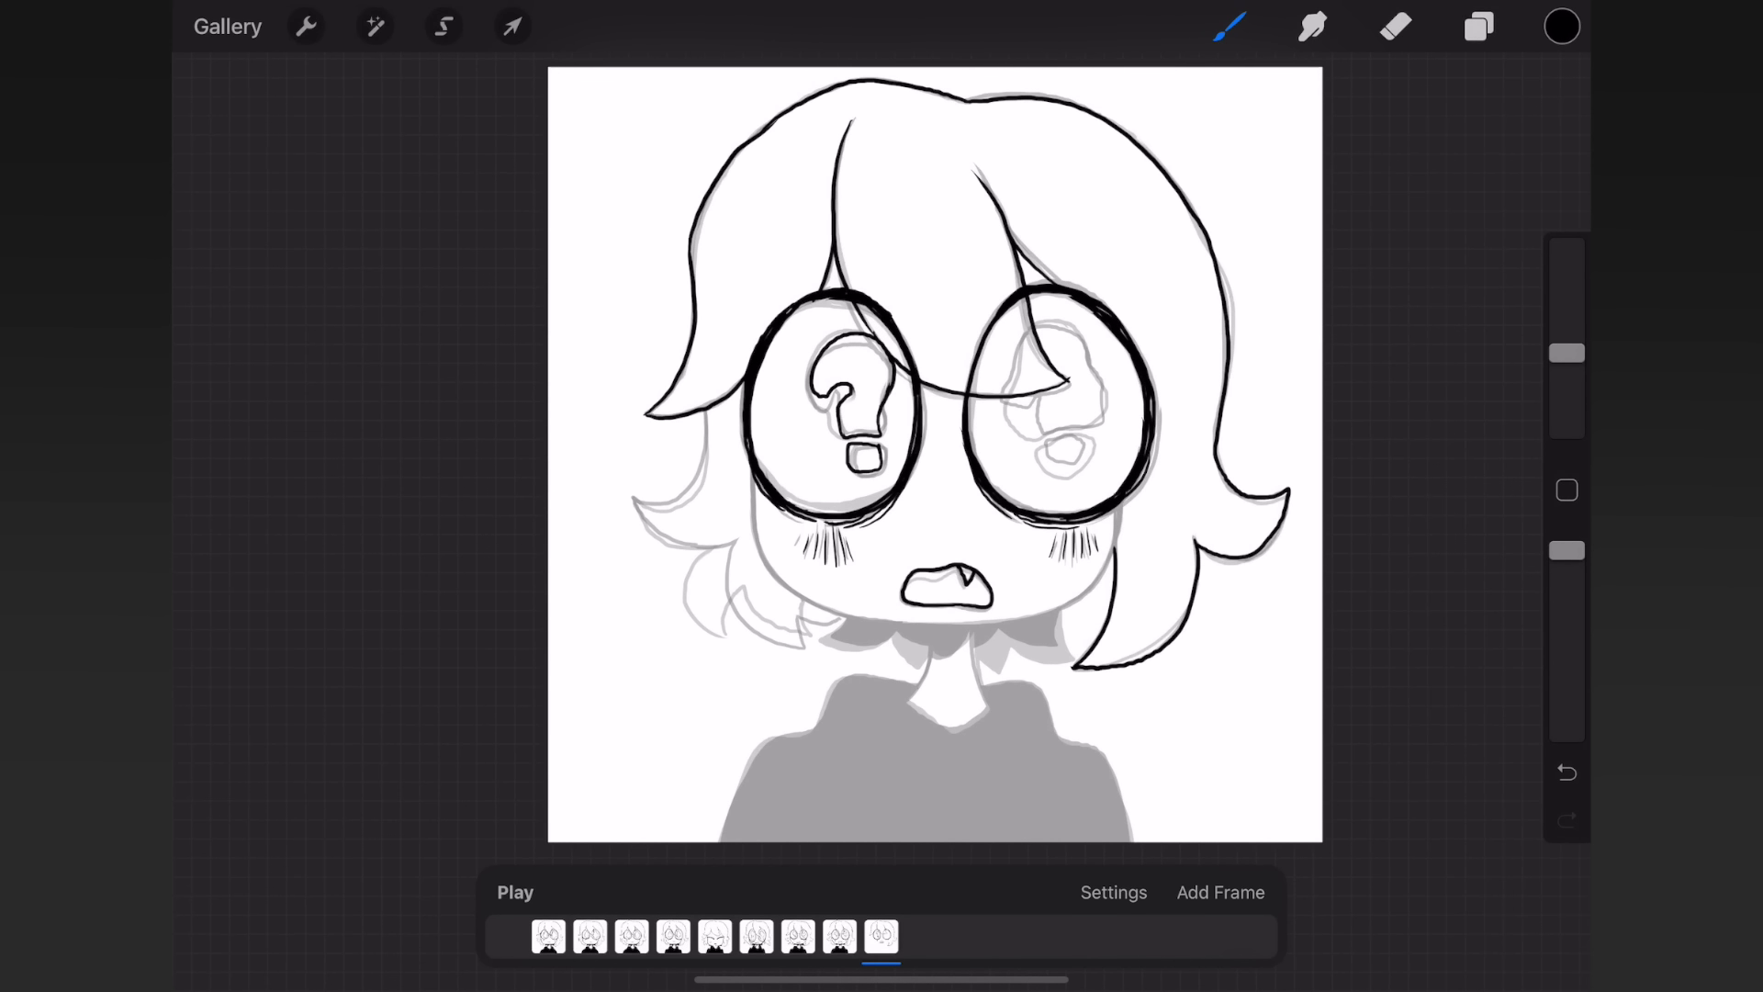
{"action": "left_click_drag", "start_coordinate": [1034, 338], "coordinate": [1068, 461]}
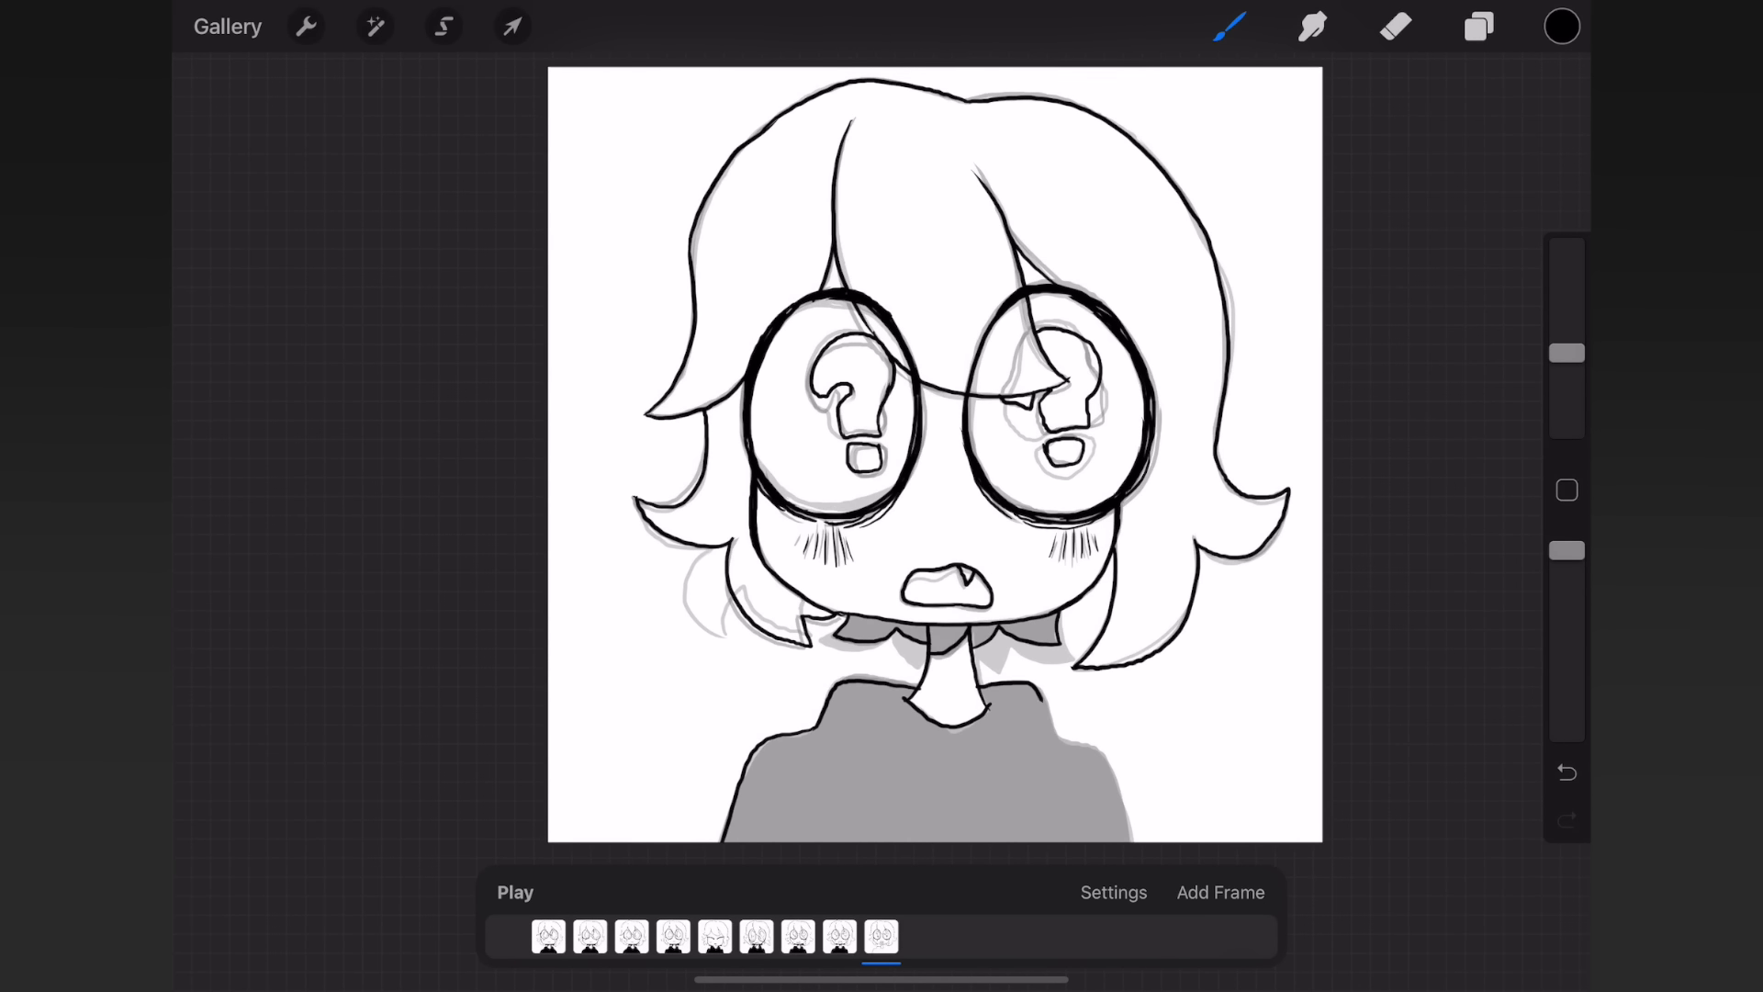
{"action": "left_click", "coordinate": [514, 893]}
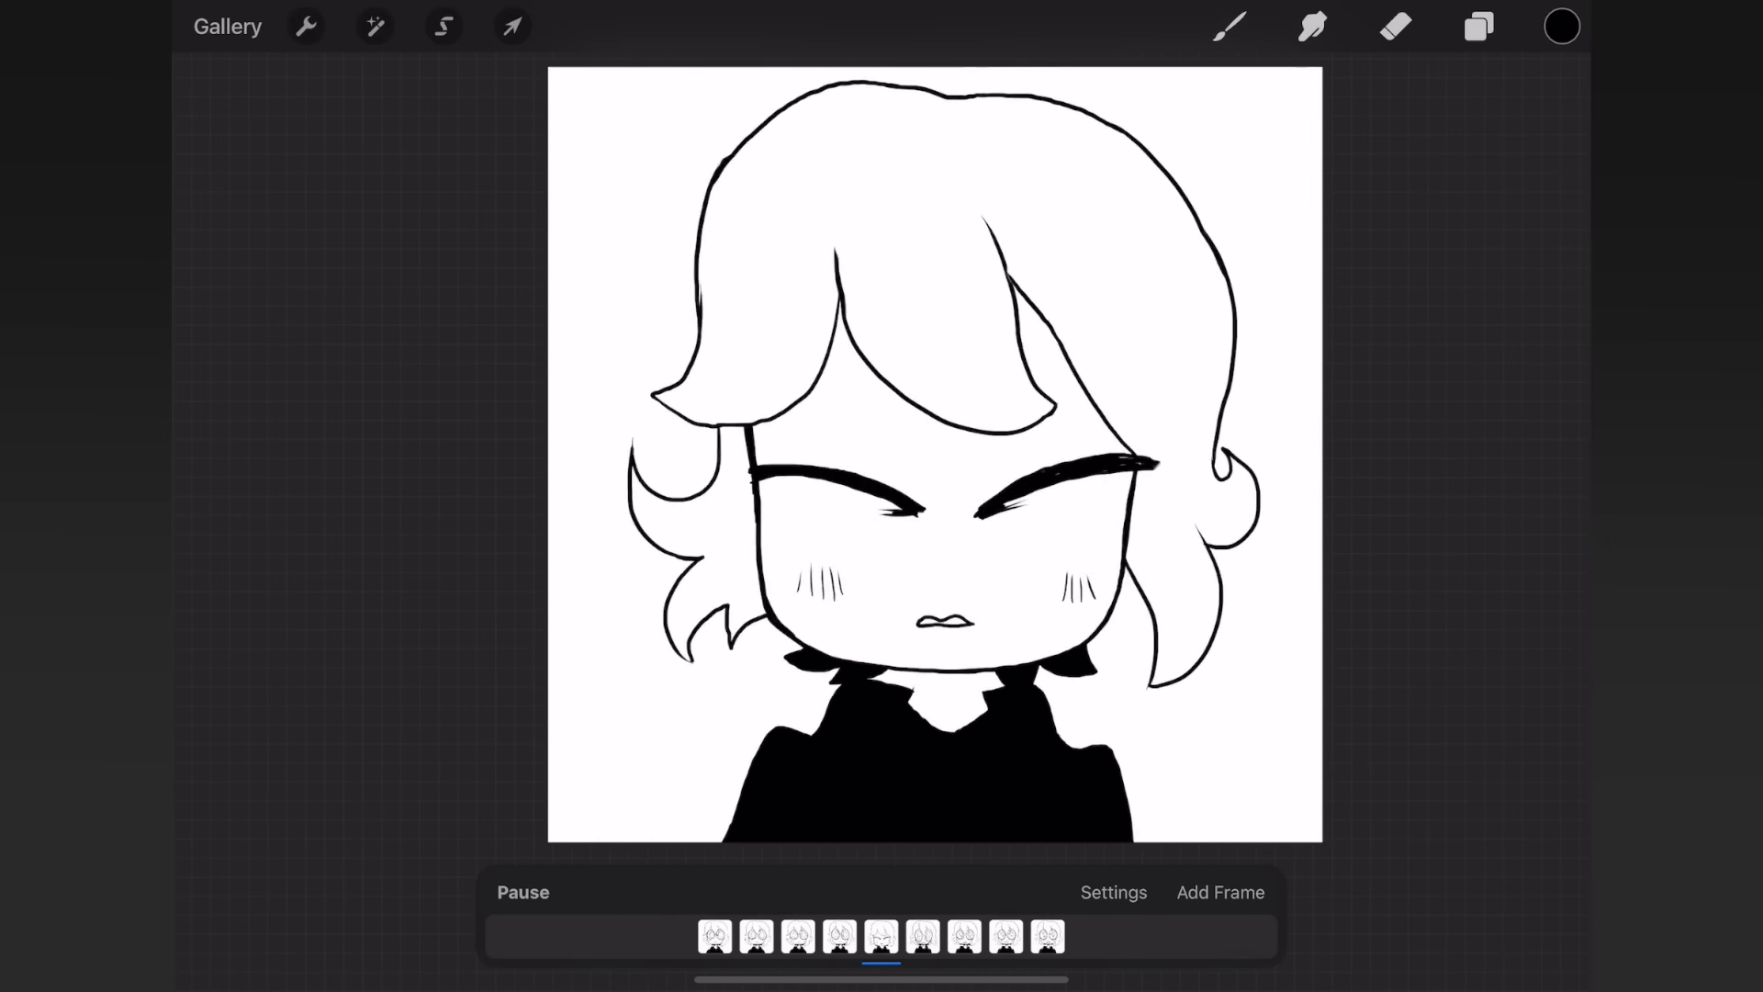
{"action": "left_click", "coordinate": [880, 935]}
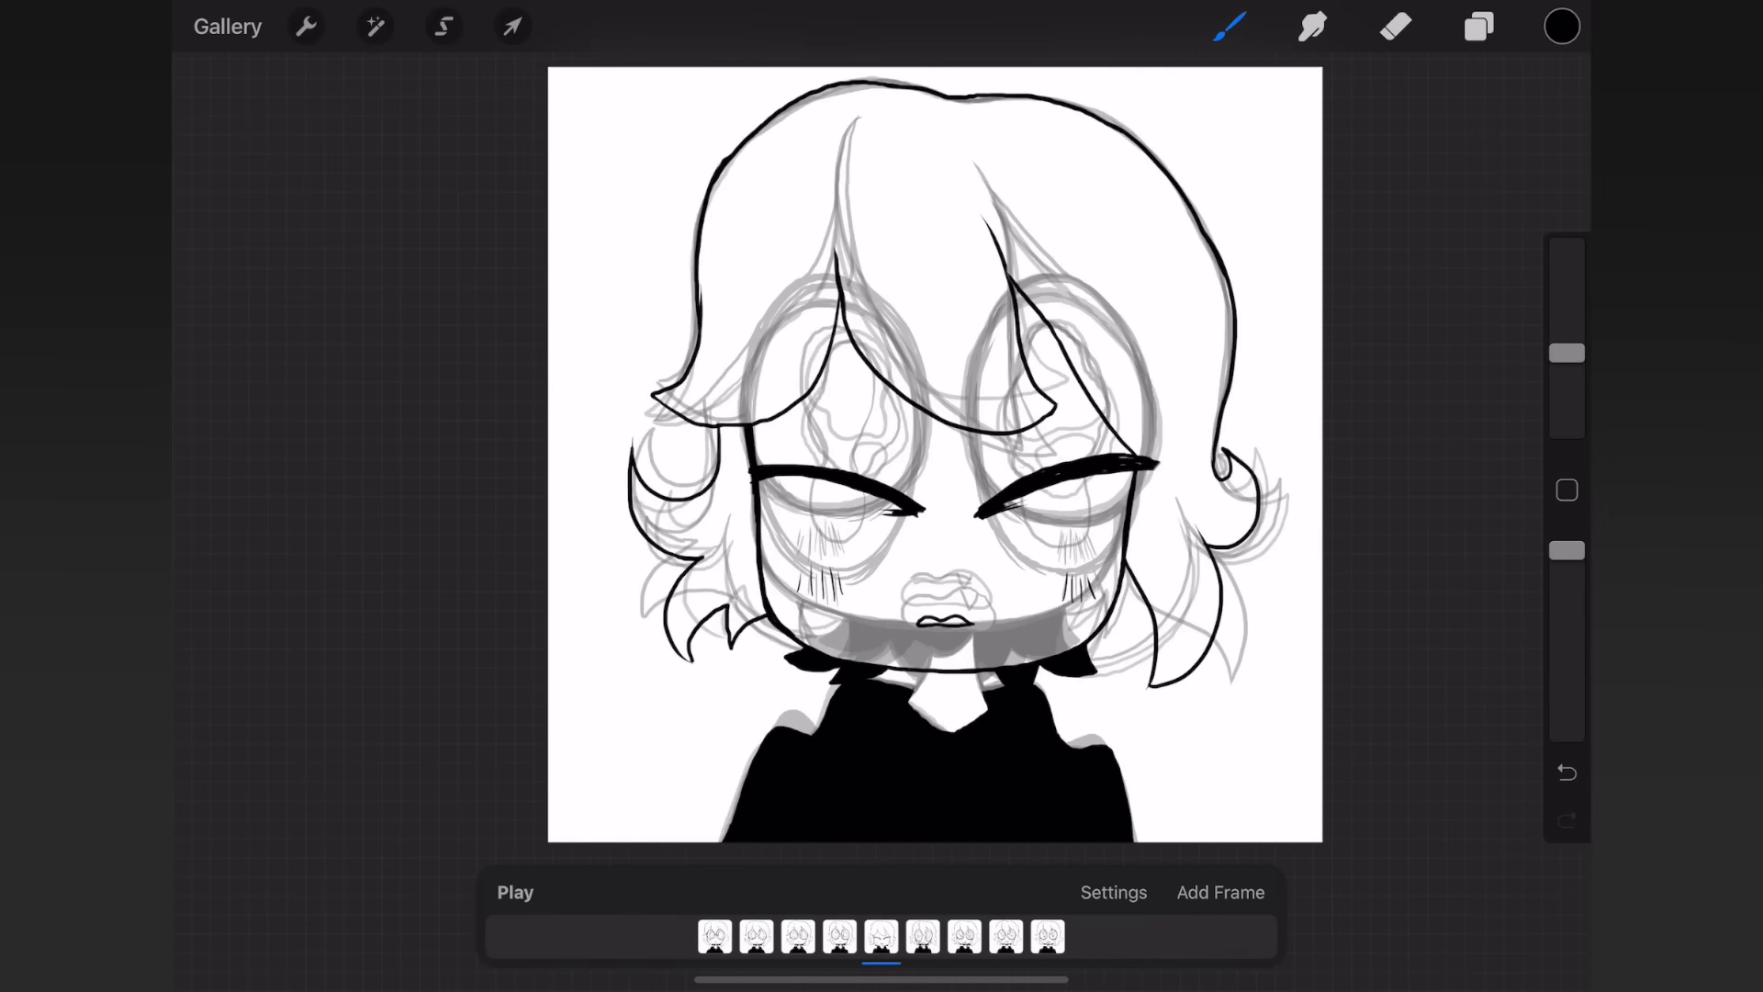
{"action": "left_click", "coordinate": [880, 935]}
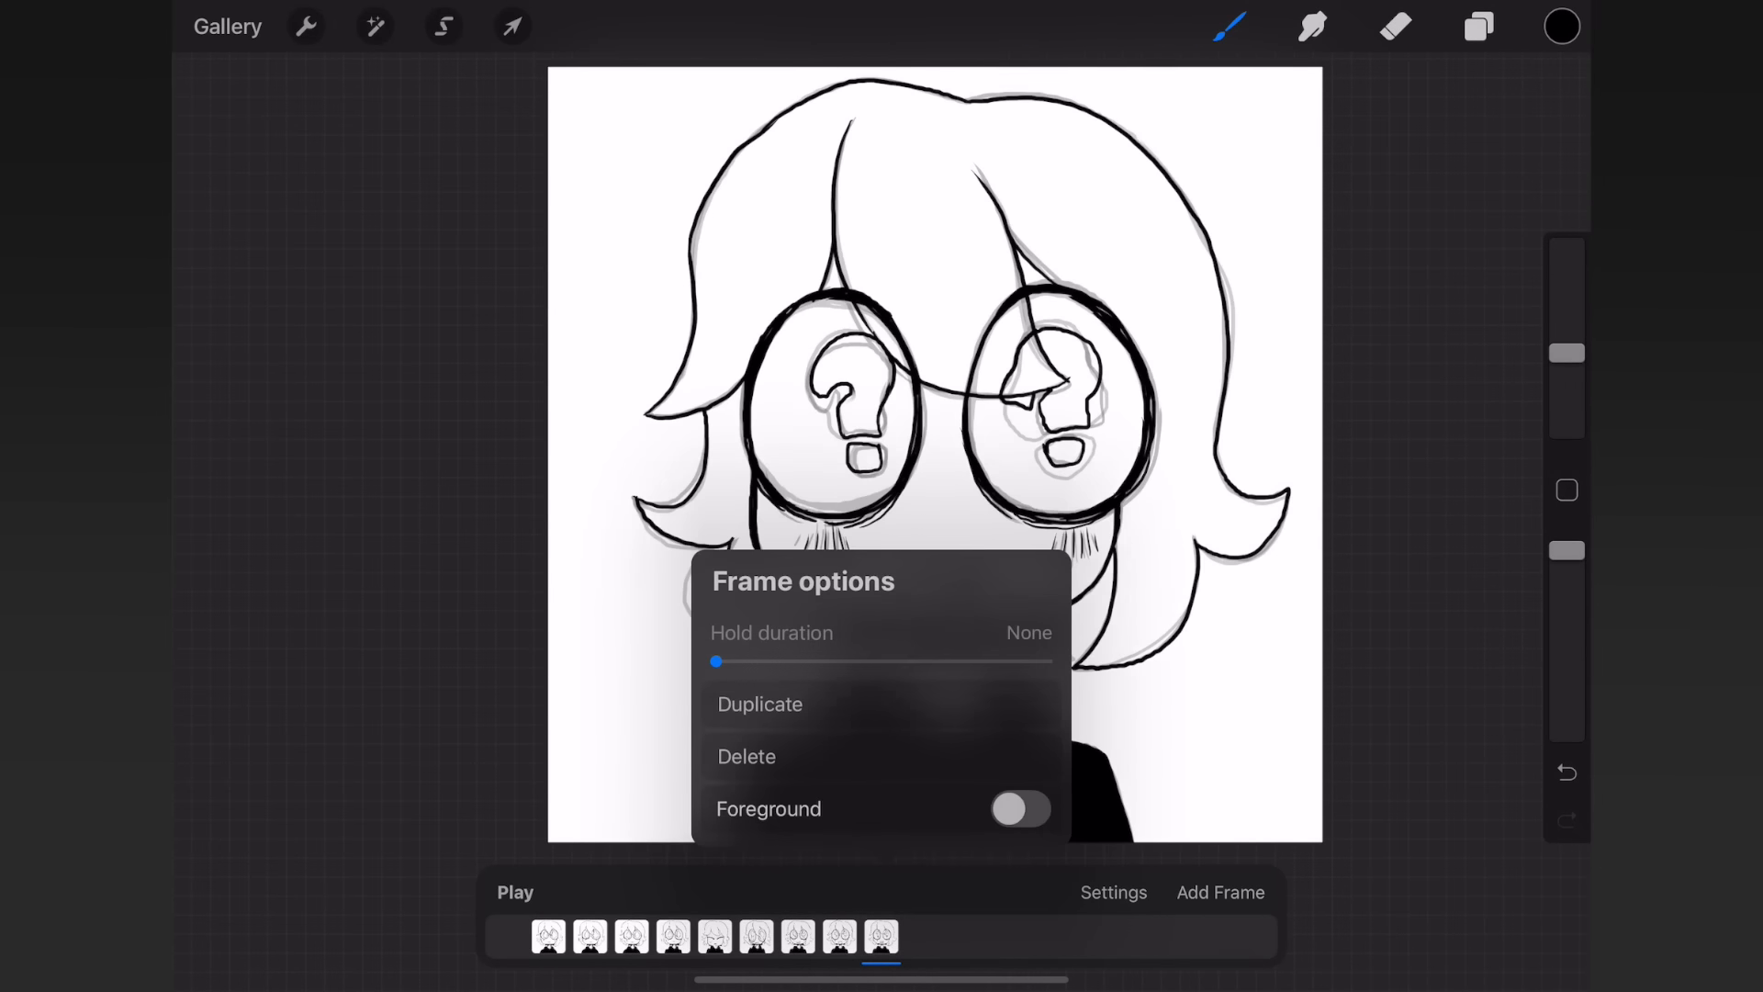
- Duplicate the ninth frame and set the canvas background layer to blue-grey
{"action": "left_click", "coordinate": [514, 893]}
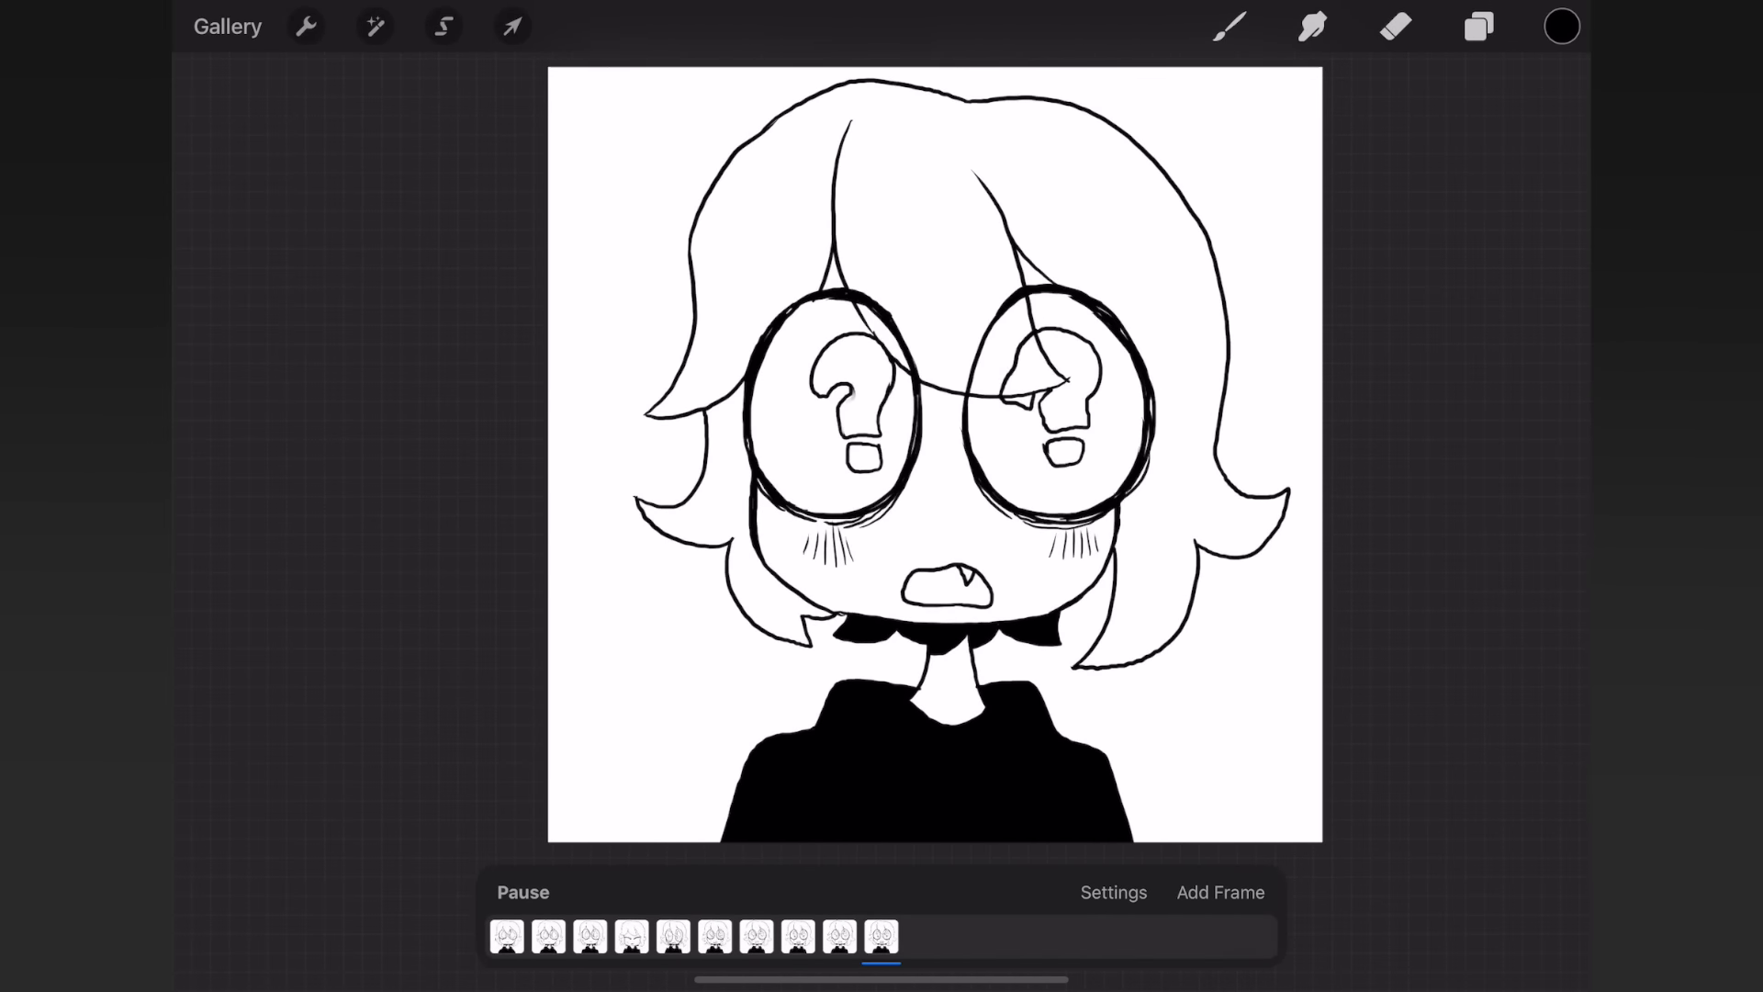
{"action": "left_click", "coordinate": [1476, 26]}
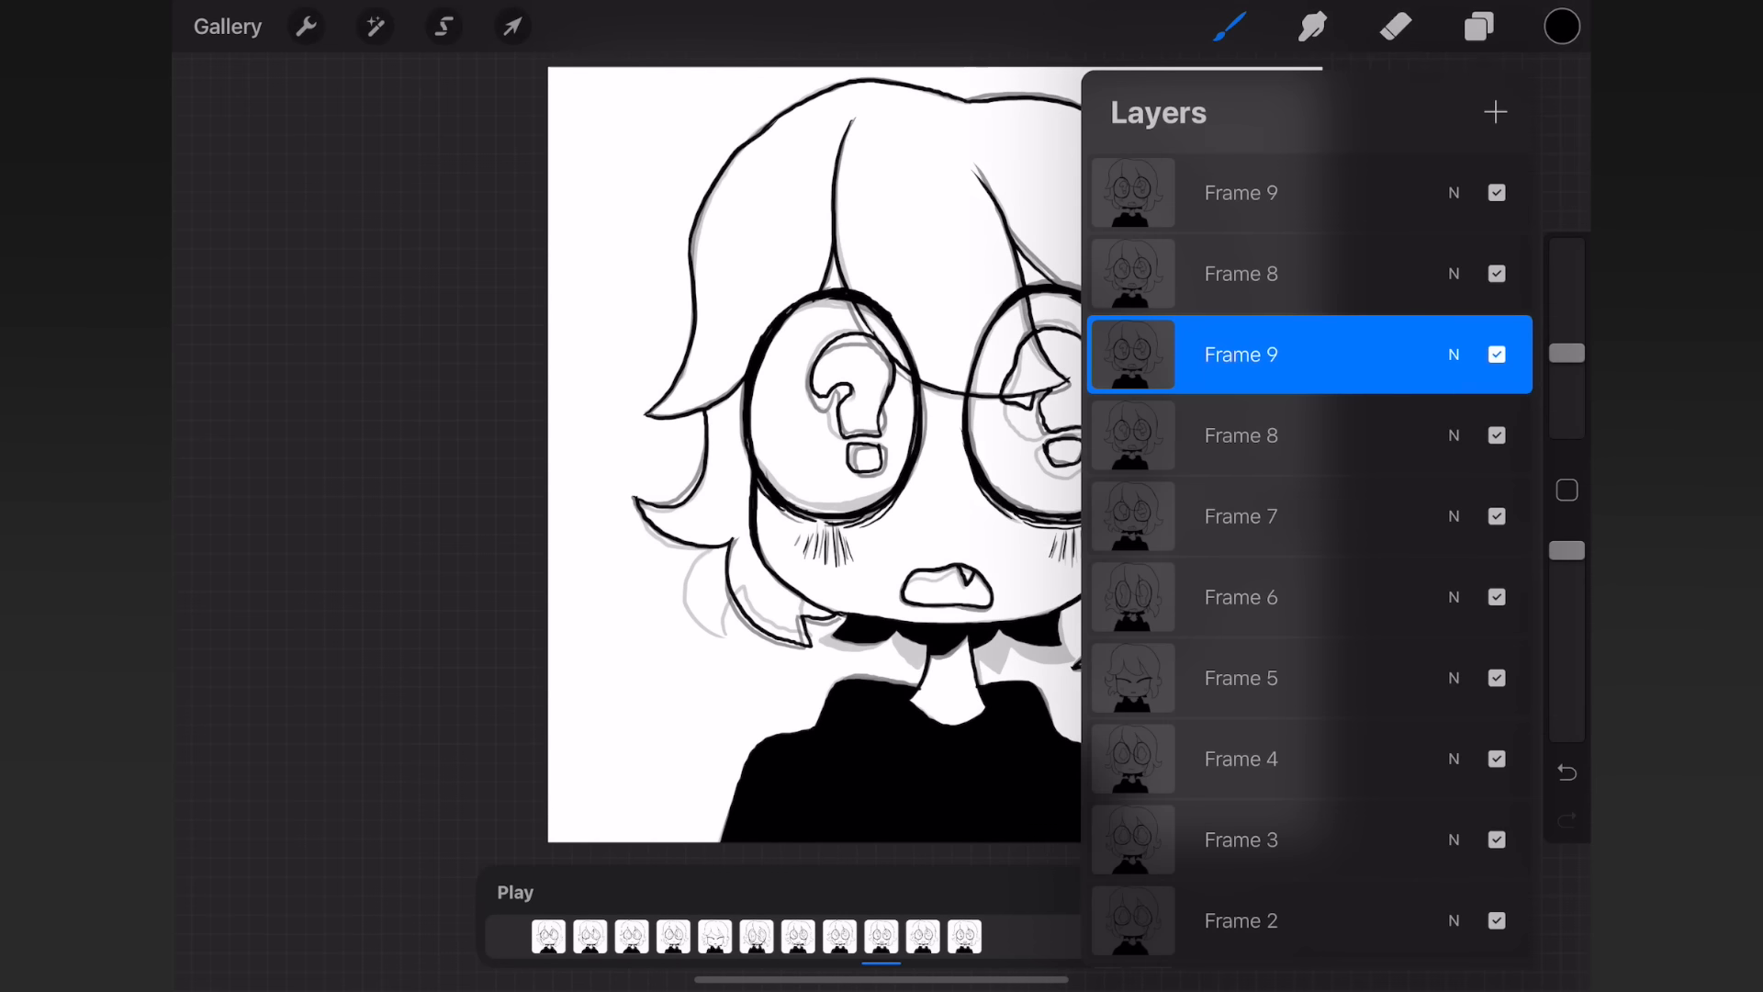
{"action": "scroll", "scroll_direction": "down", "scroll_amount": 3}
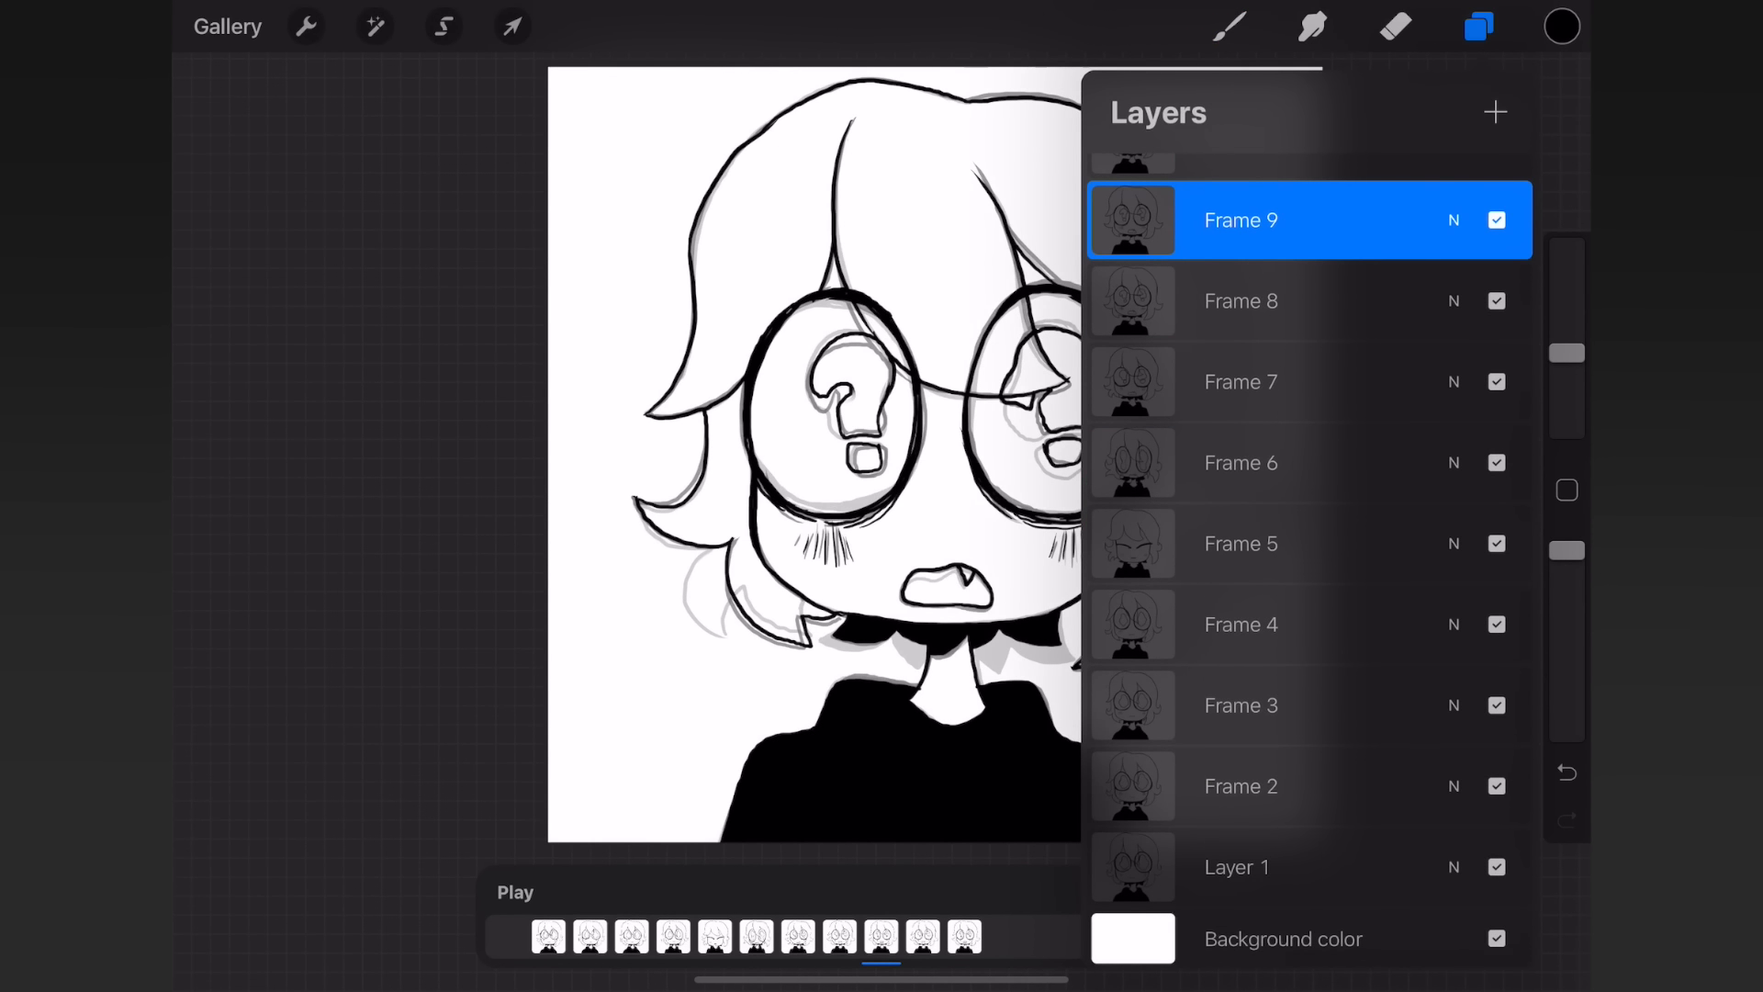
{"action": "left_click", "coordinate": [1480, 26]}
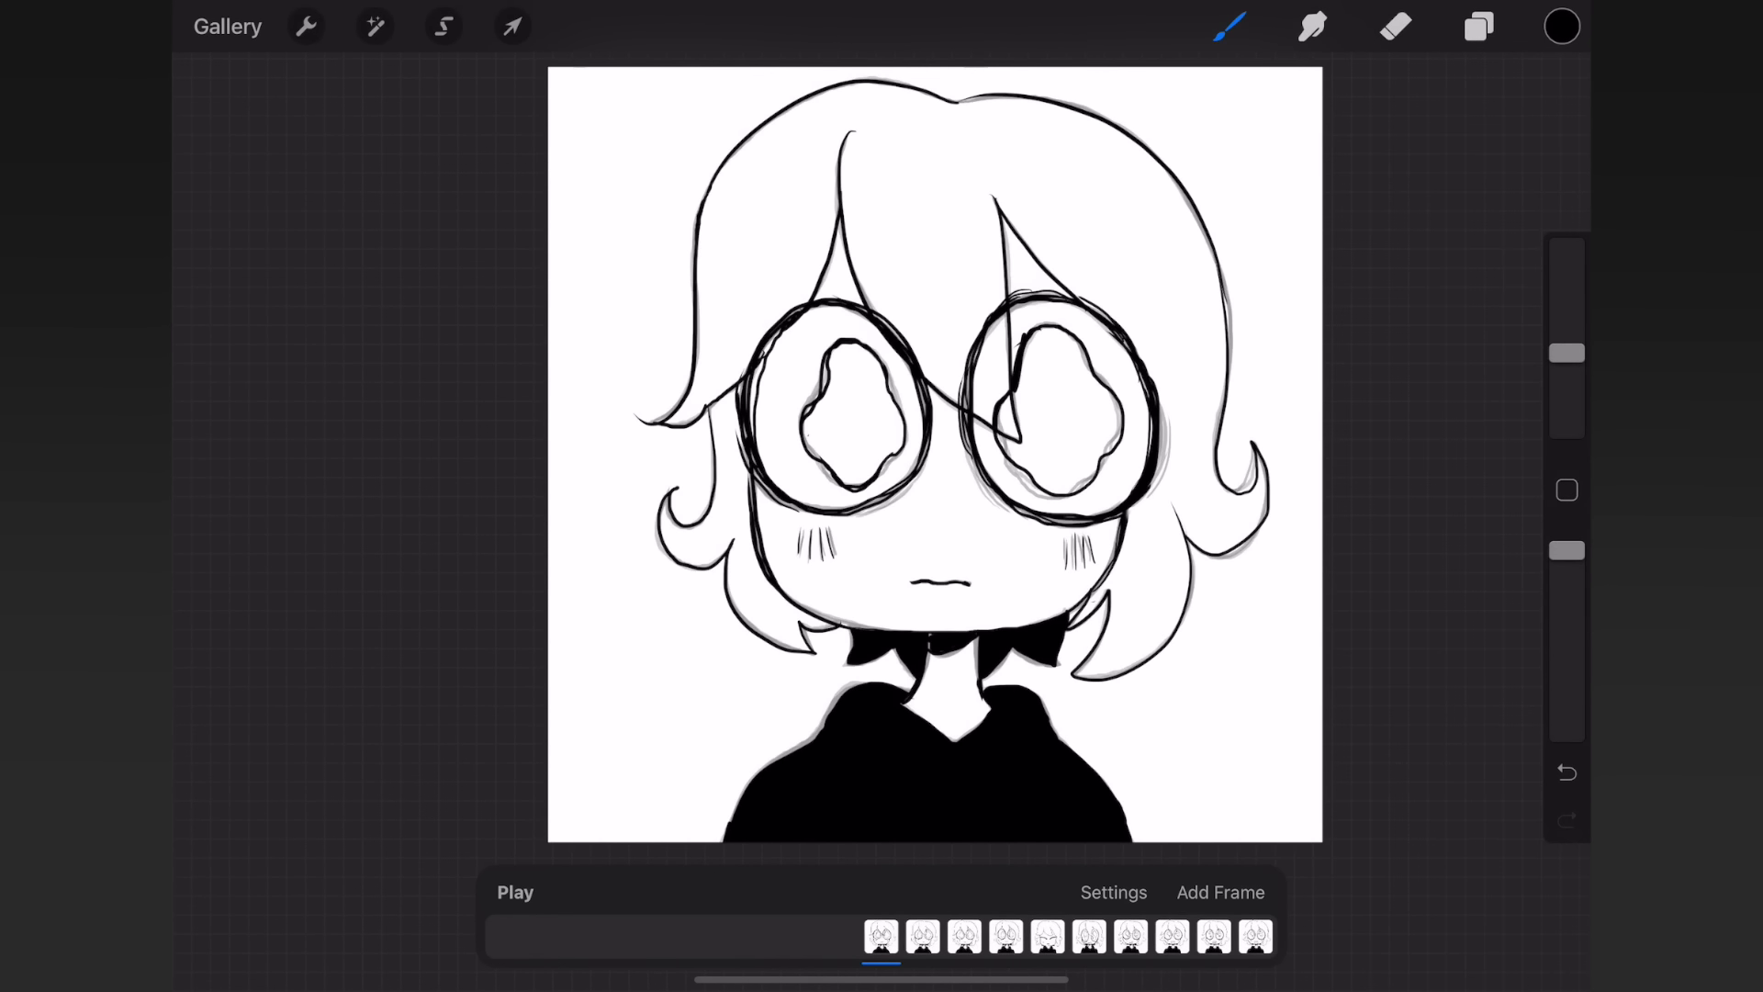
{"action": "left_click", "coordinate": [1111, 893]}
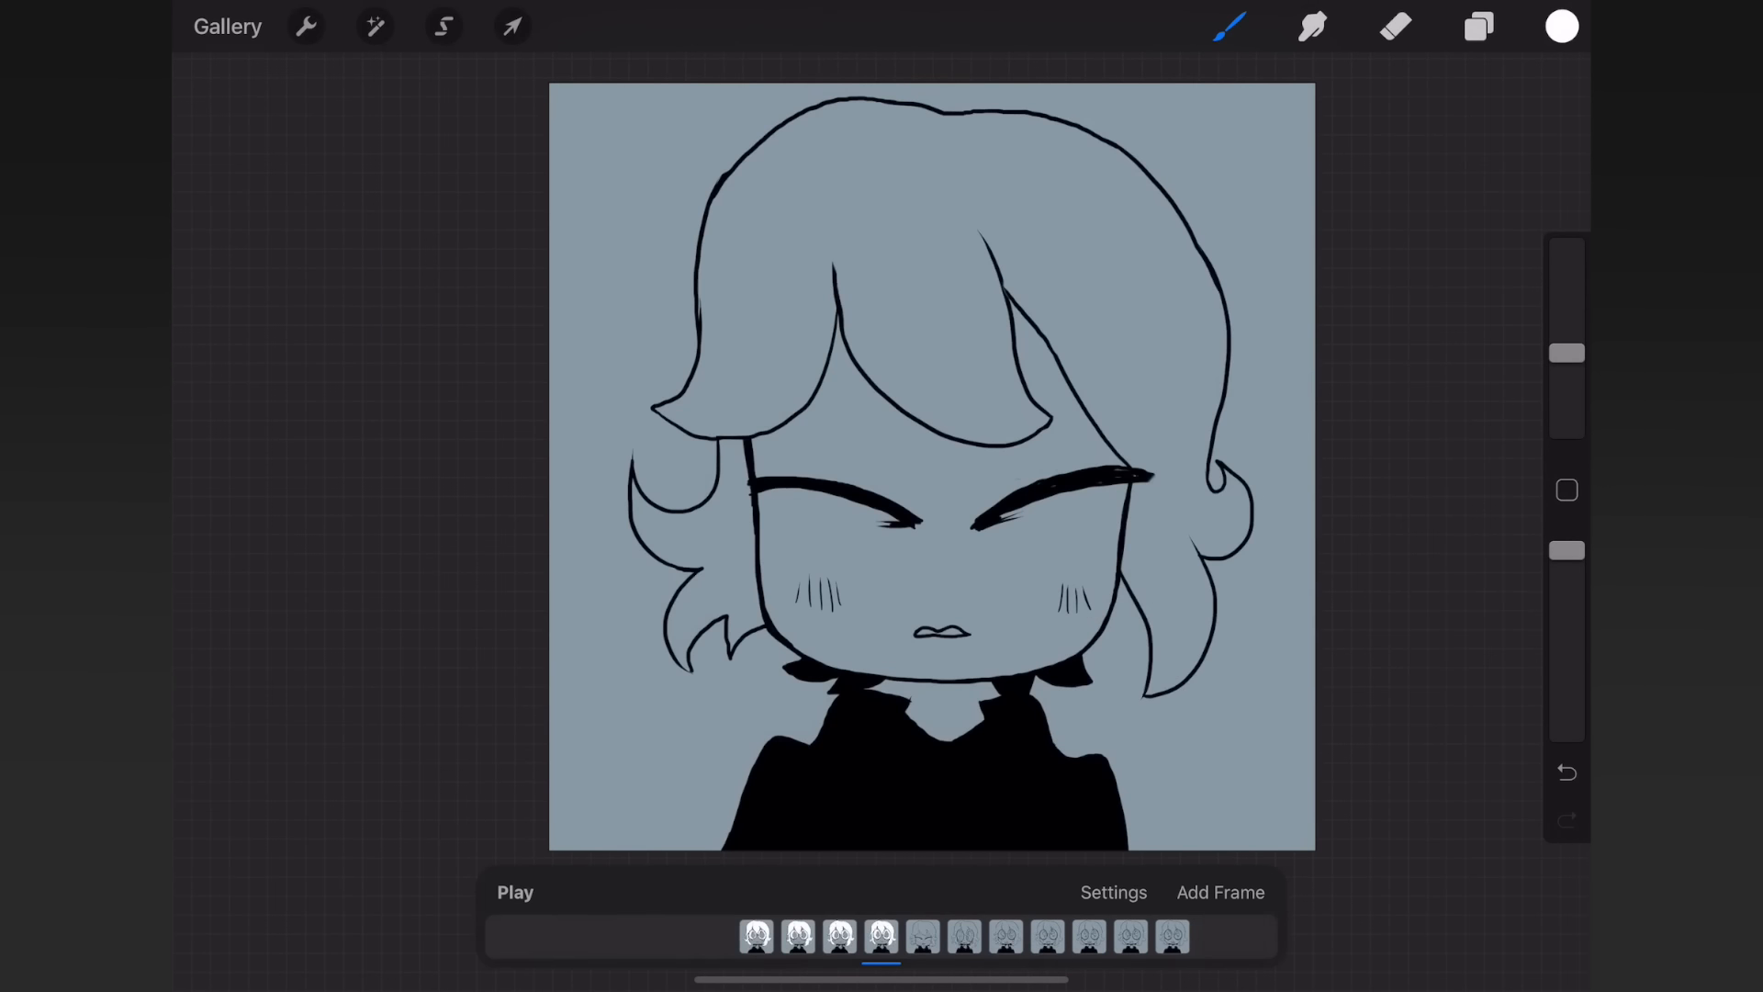
- Set onion skin frames to None in the Animation Assist settings
{"action": "left_click", "coordinate": [1112, 892]}
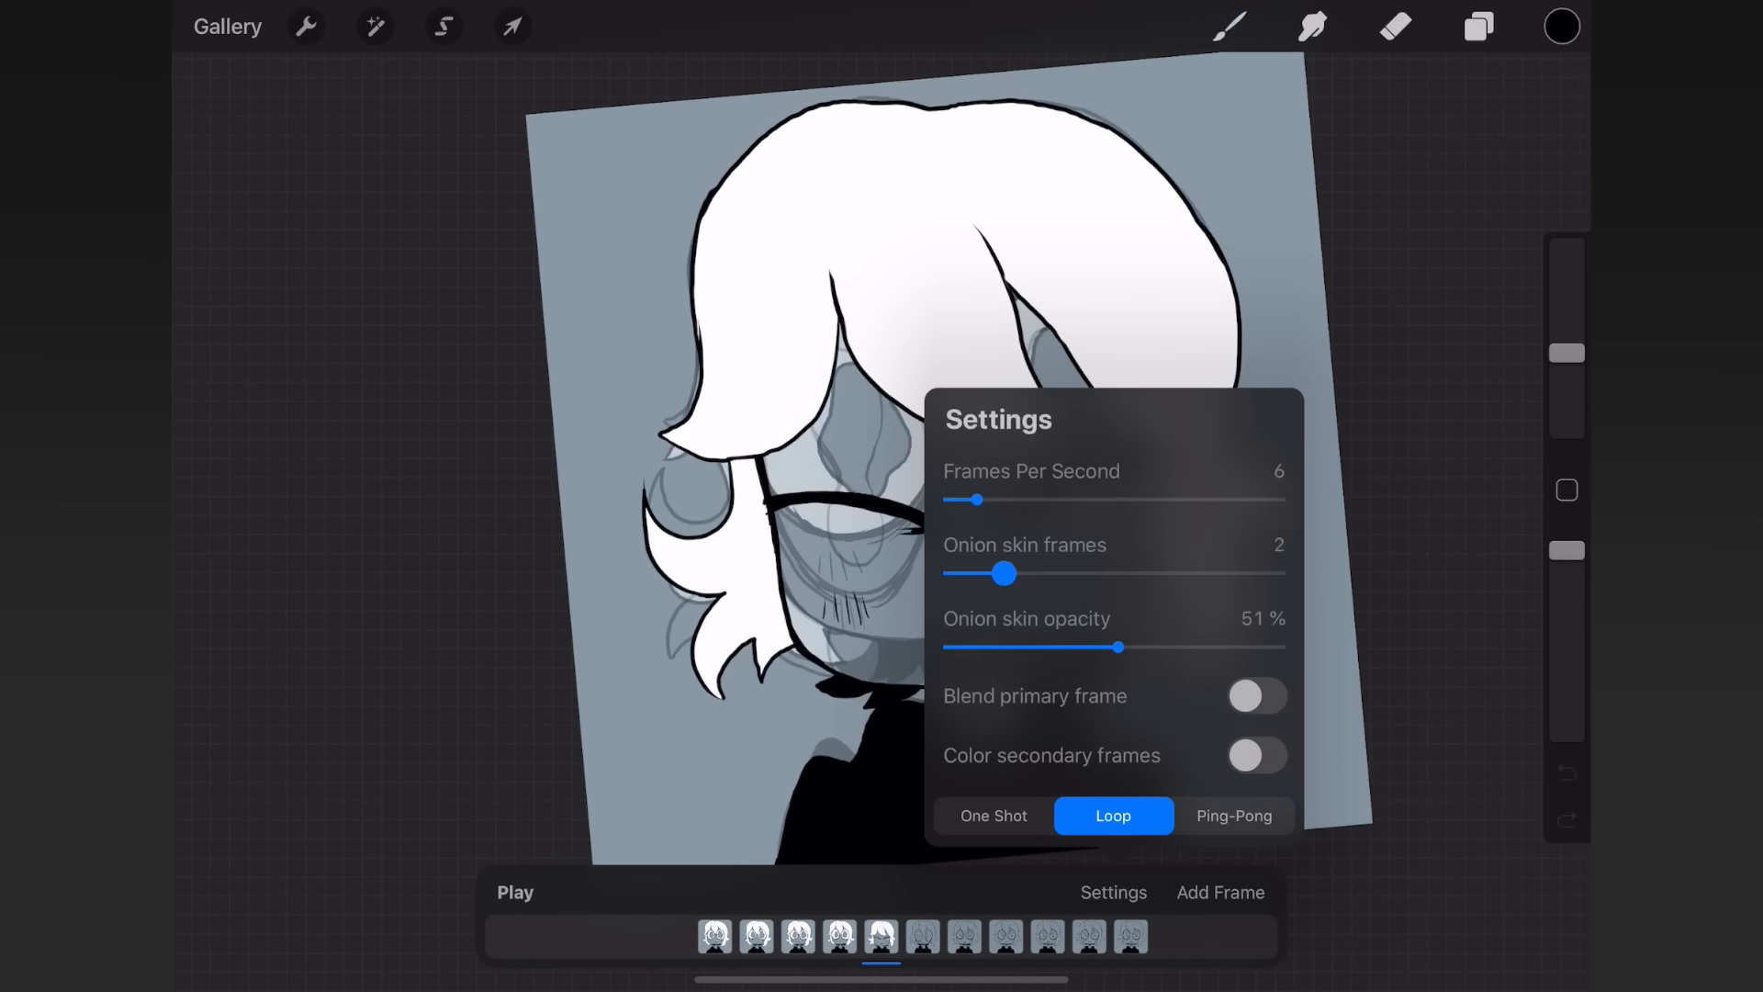
{"action": "left_click_drag", "start_coordinate": [1008, 573], "coordinate": [948, 573]}
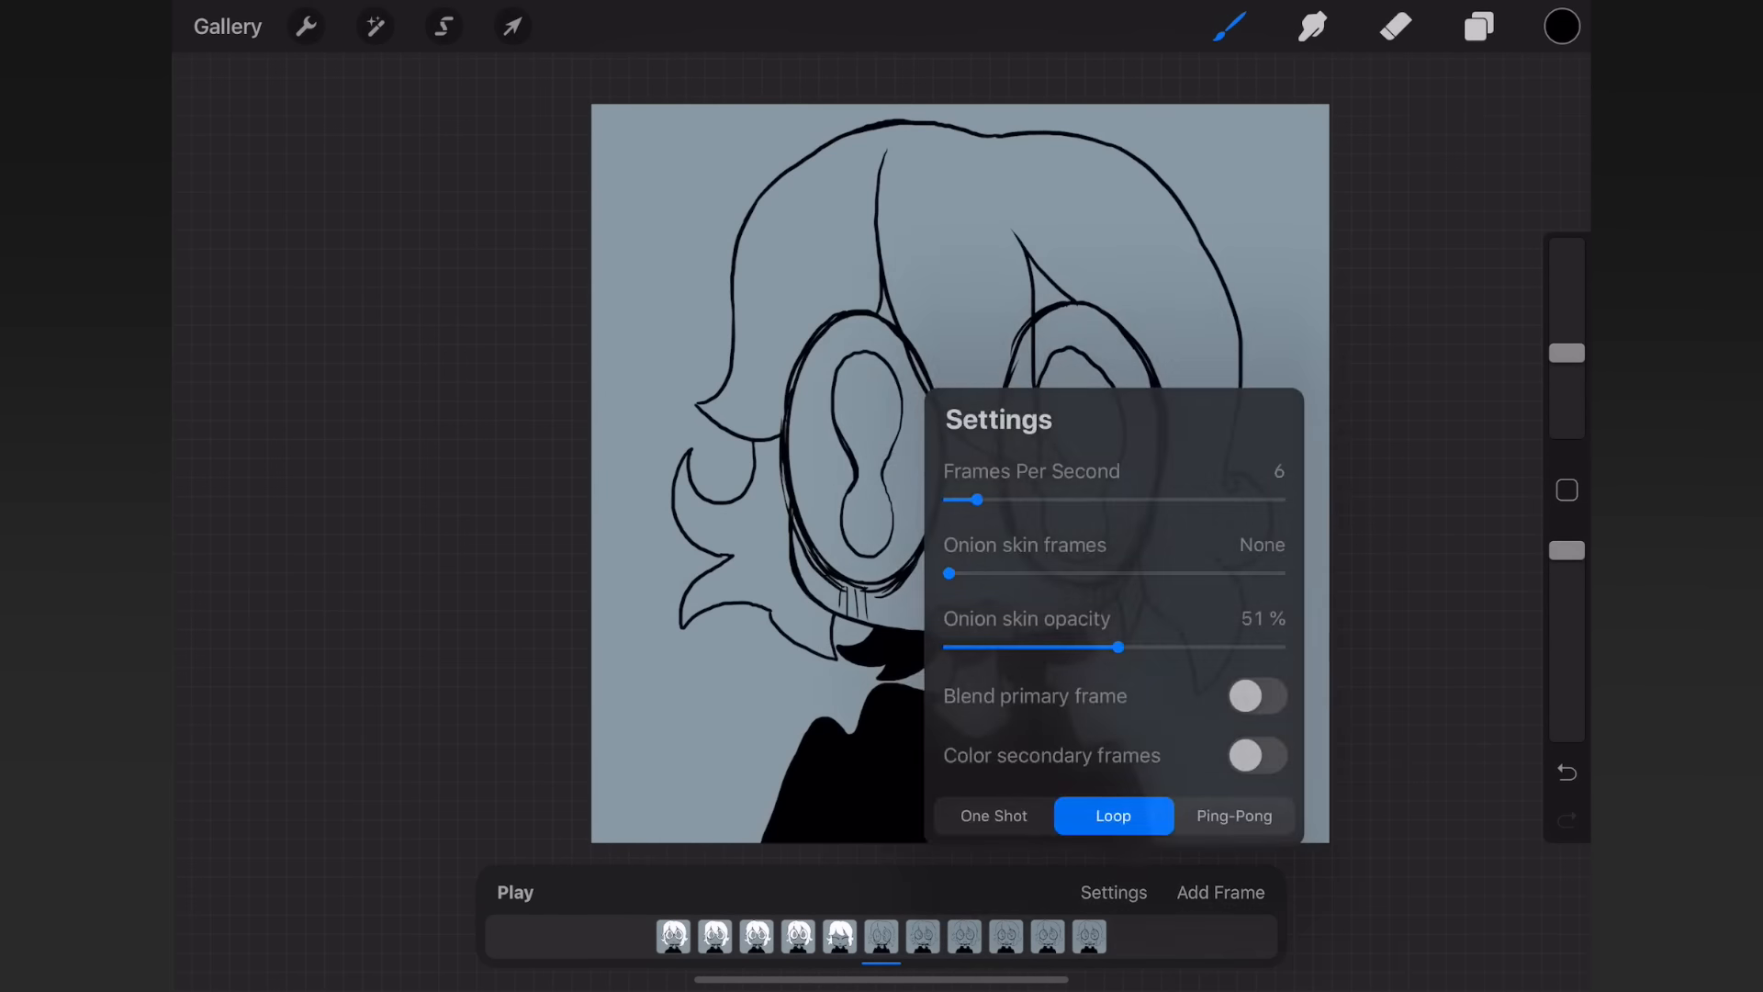
{"action": "left_click", "coordinate": [1113, 892]}
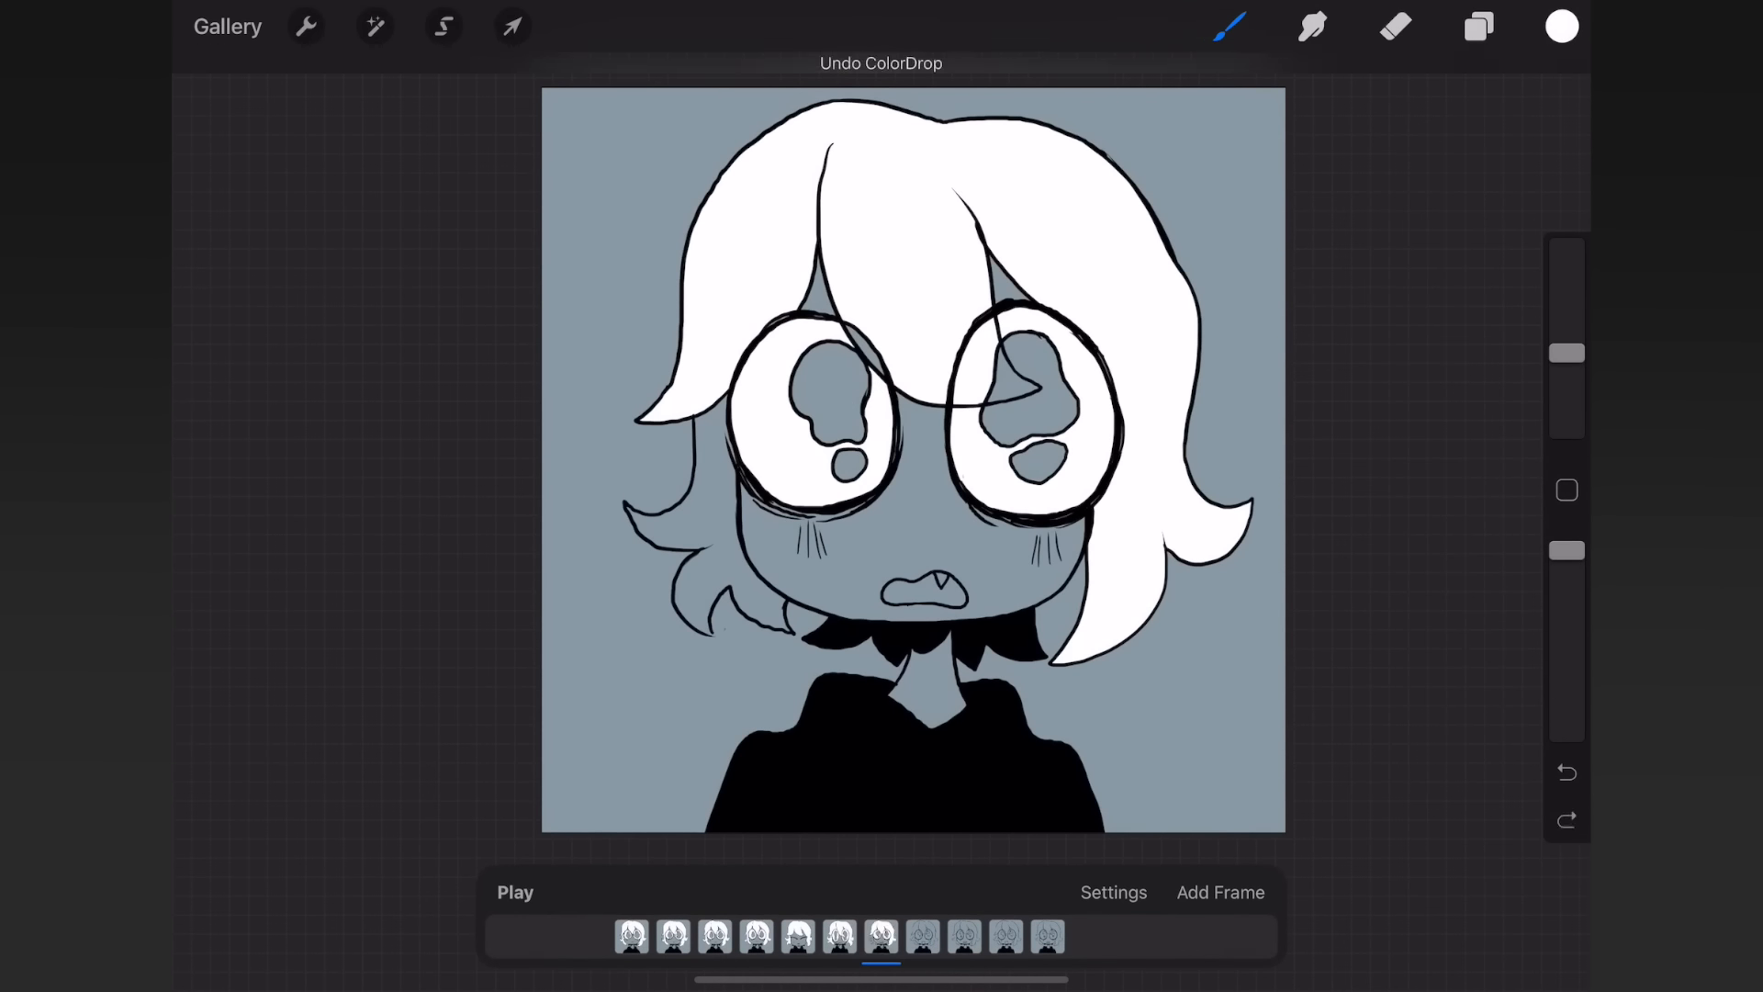
- ColorDrop white into the hair and eye whites on each frame and preview the fills
{"action": "left_click", "coordinate": [1561, 25]}
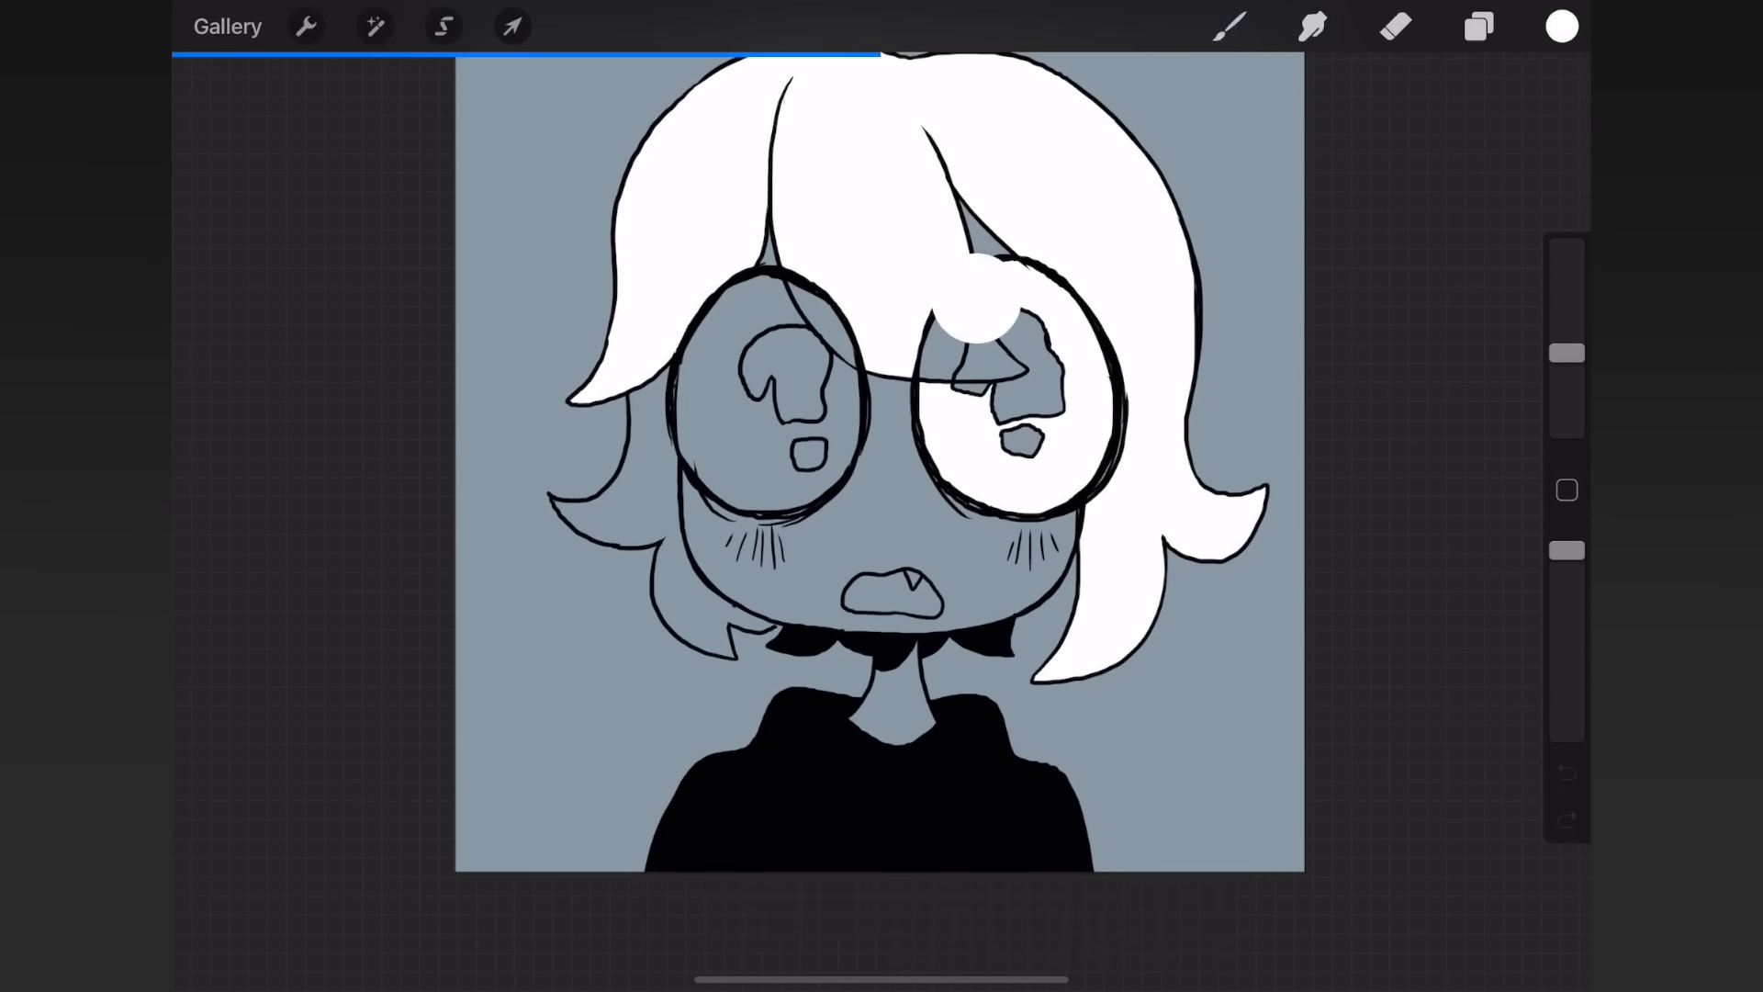
{"action": "left_click", "coordinate": [1559, 26]}
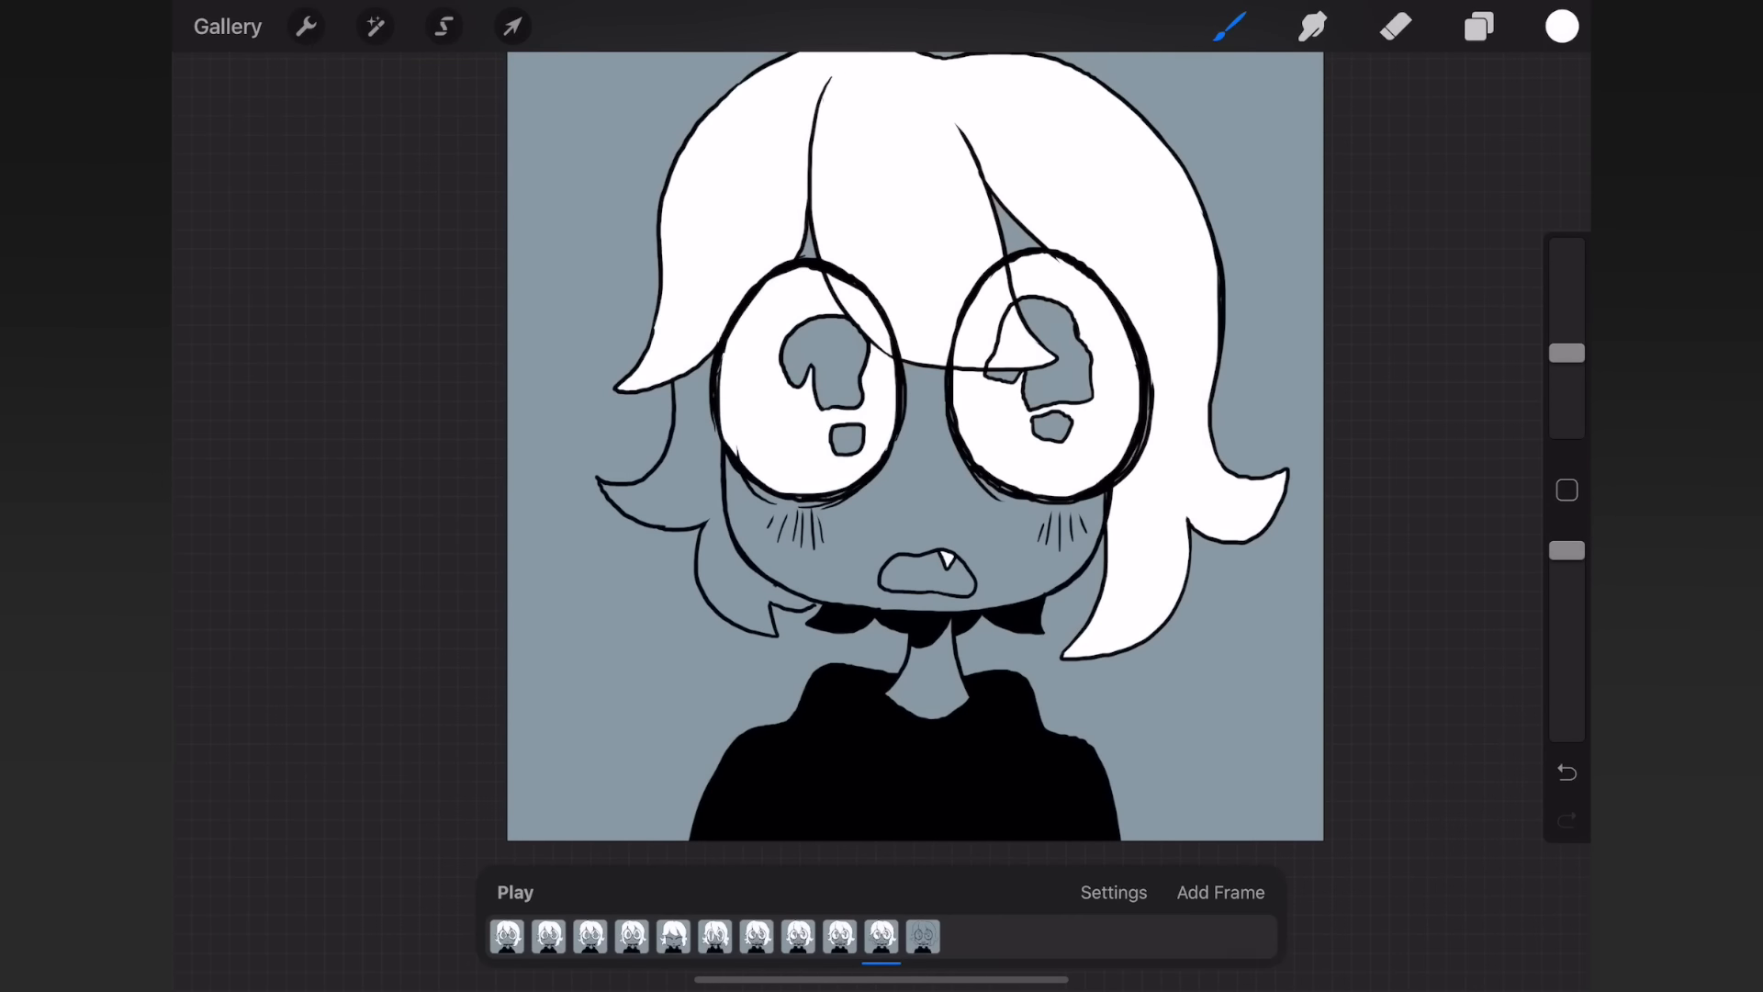
{"action": "left_click", "coordinate": [920, 934]}
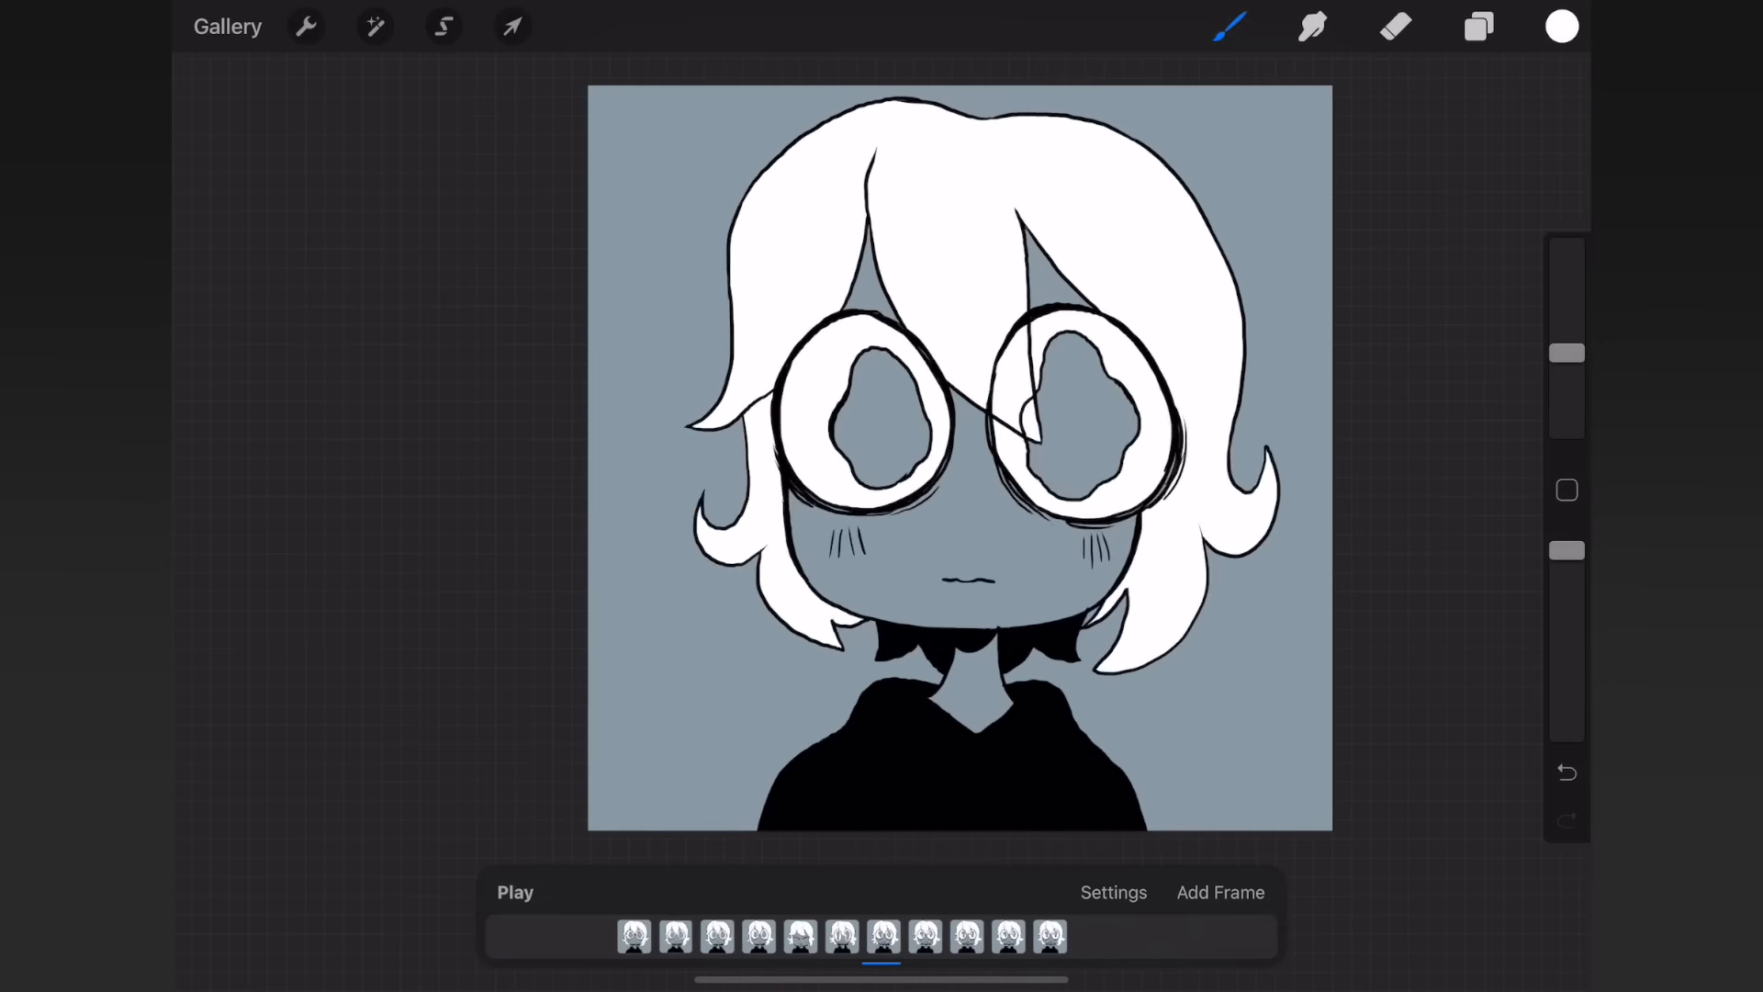
{"action": "left_click", "coordinate": [514, 892]}
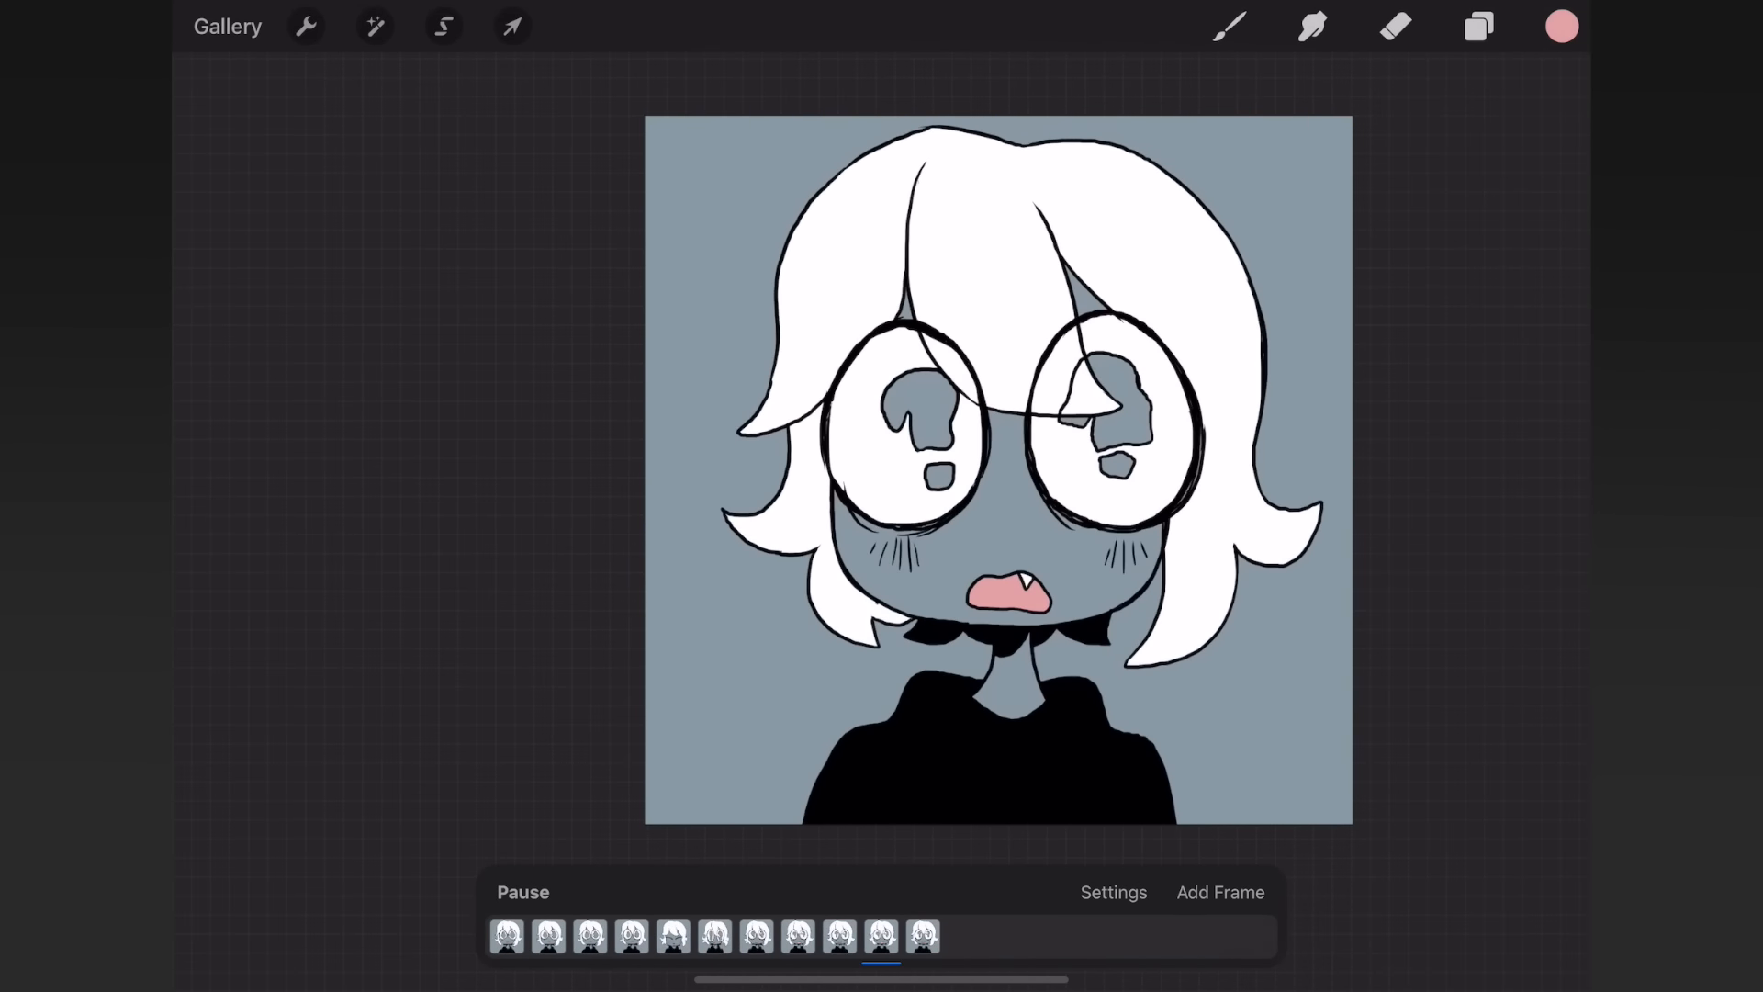
{"action": "left_click", "coordinate": [1560, 26]}
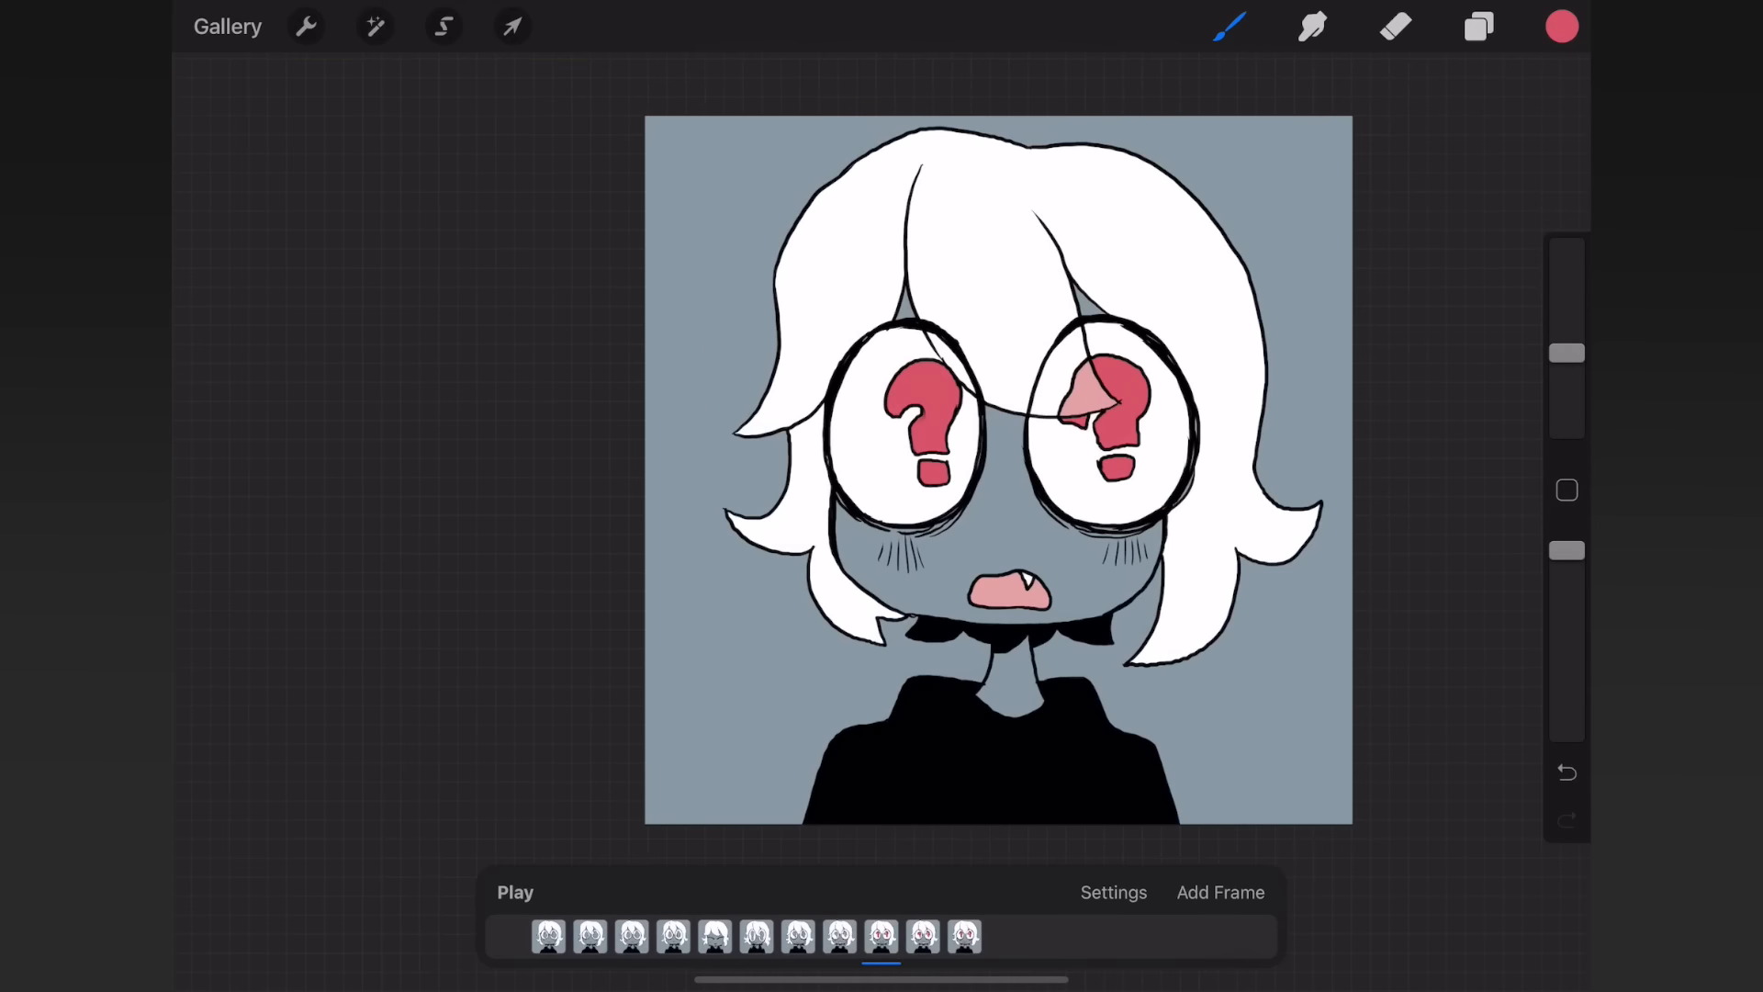
- Colour the mouth pink and question-mark pupils red, then play the coloured loop
{"action": "left_click", "coordinate": [1219, 892]}
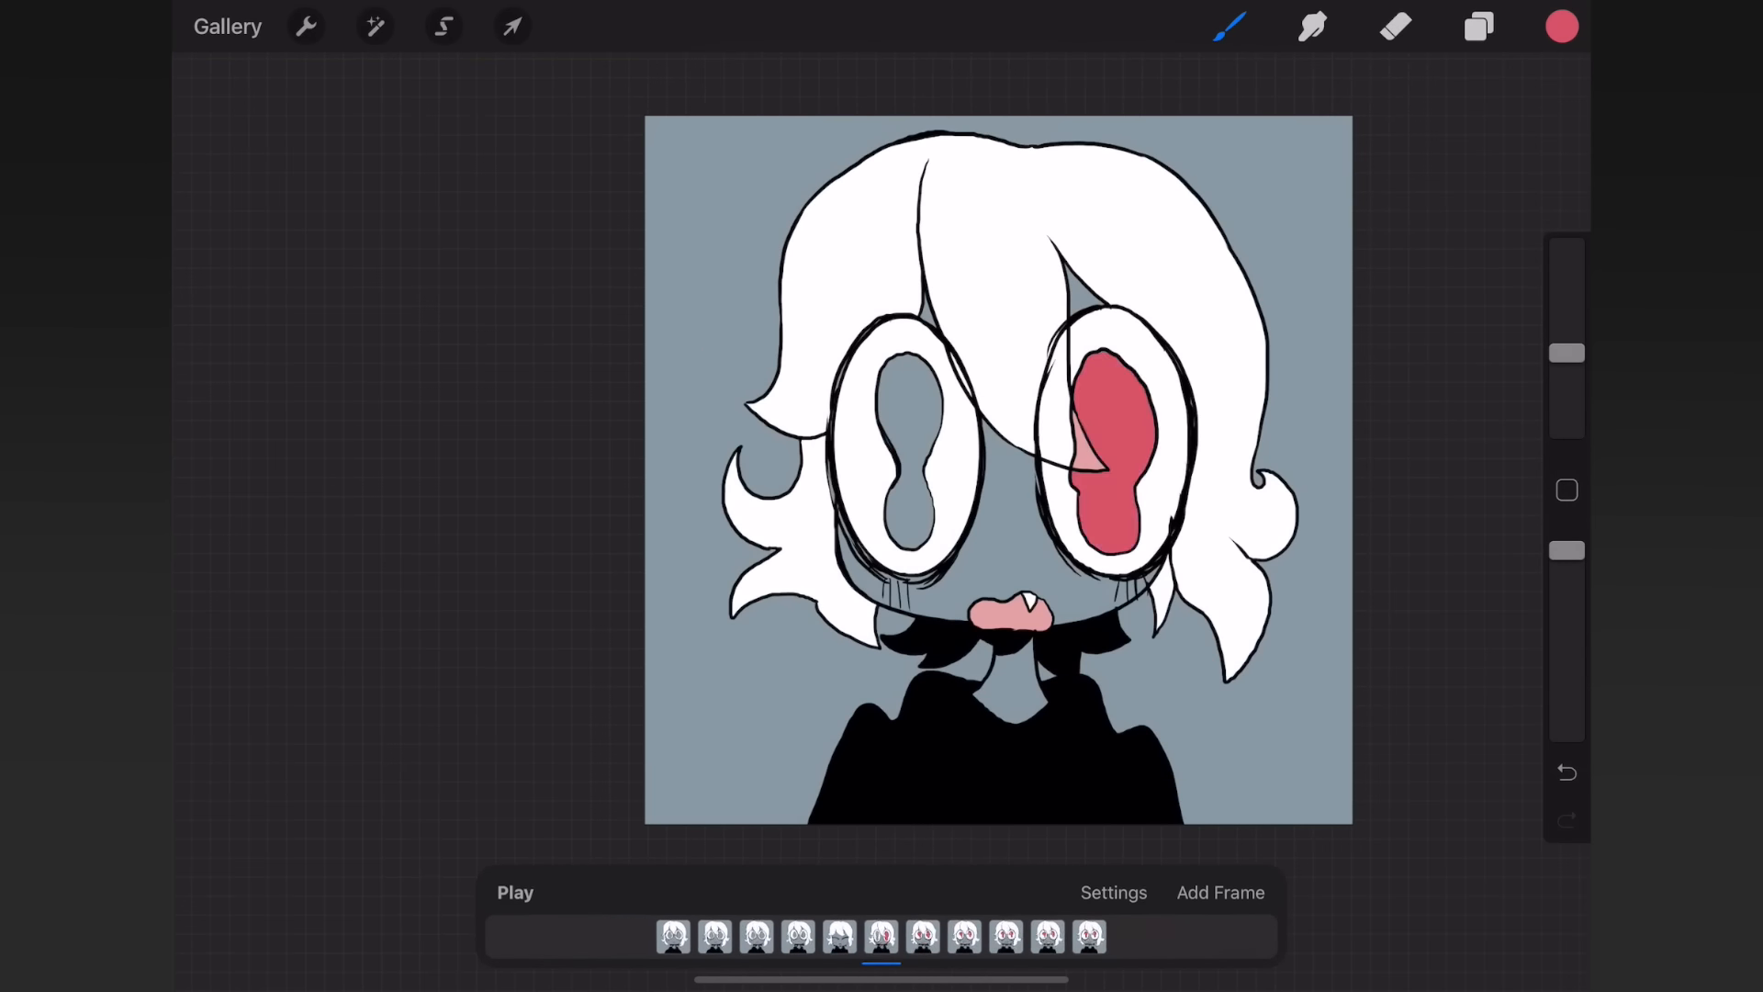
{"action": "left_click", "coordinate": [514, 892]}
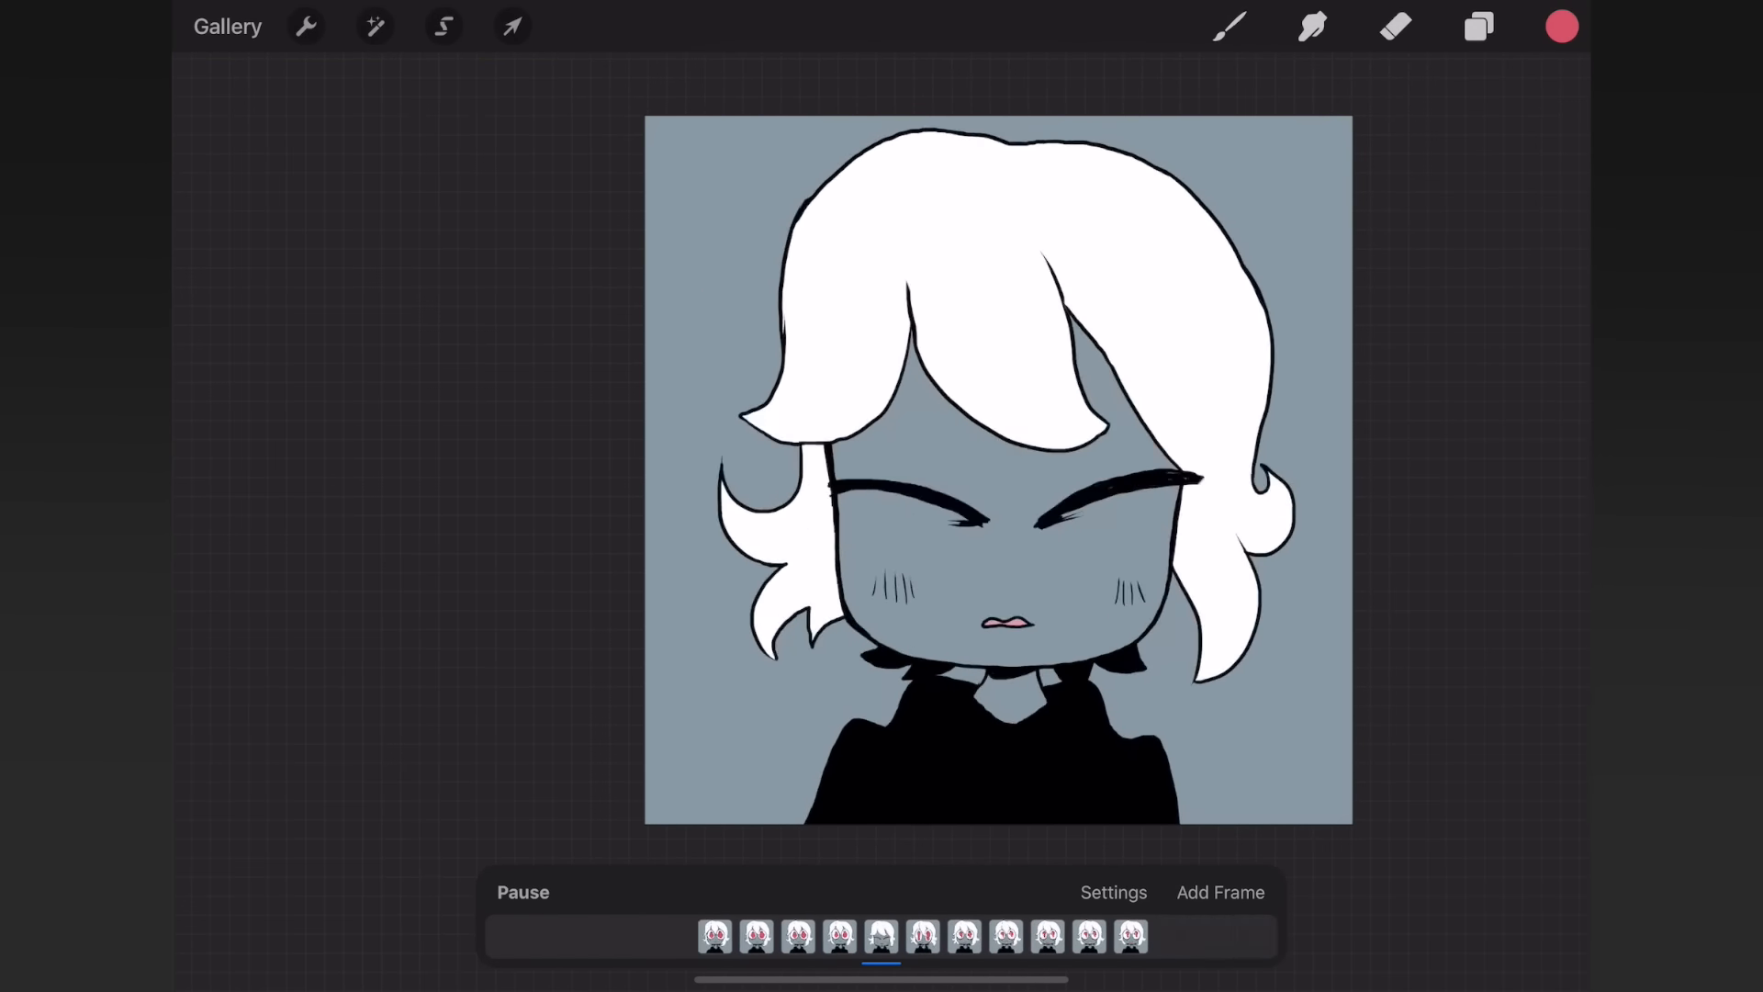
- Preview the loop, then add a new blank layer for the background
{"action": "left_click", "coordinate": [1561, 26]}
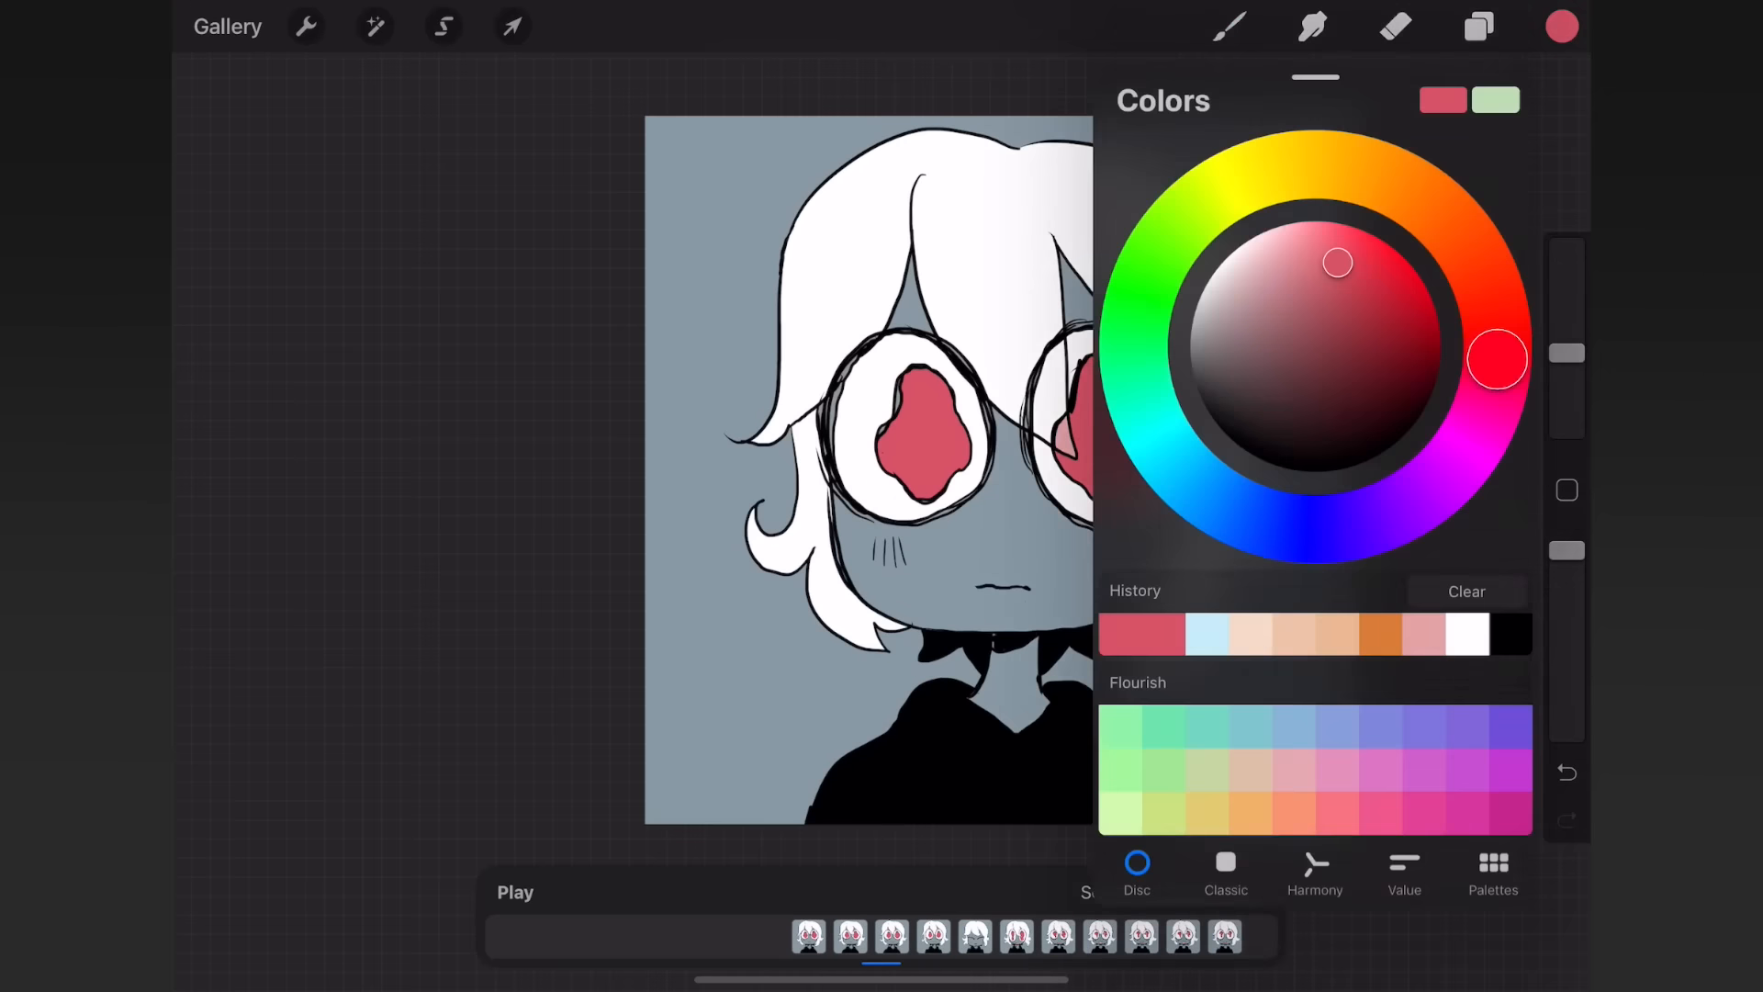
{"action": "left_click", "coordinate": [1561, 26]}
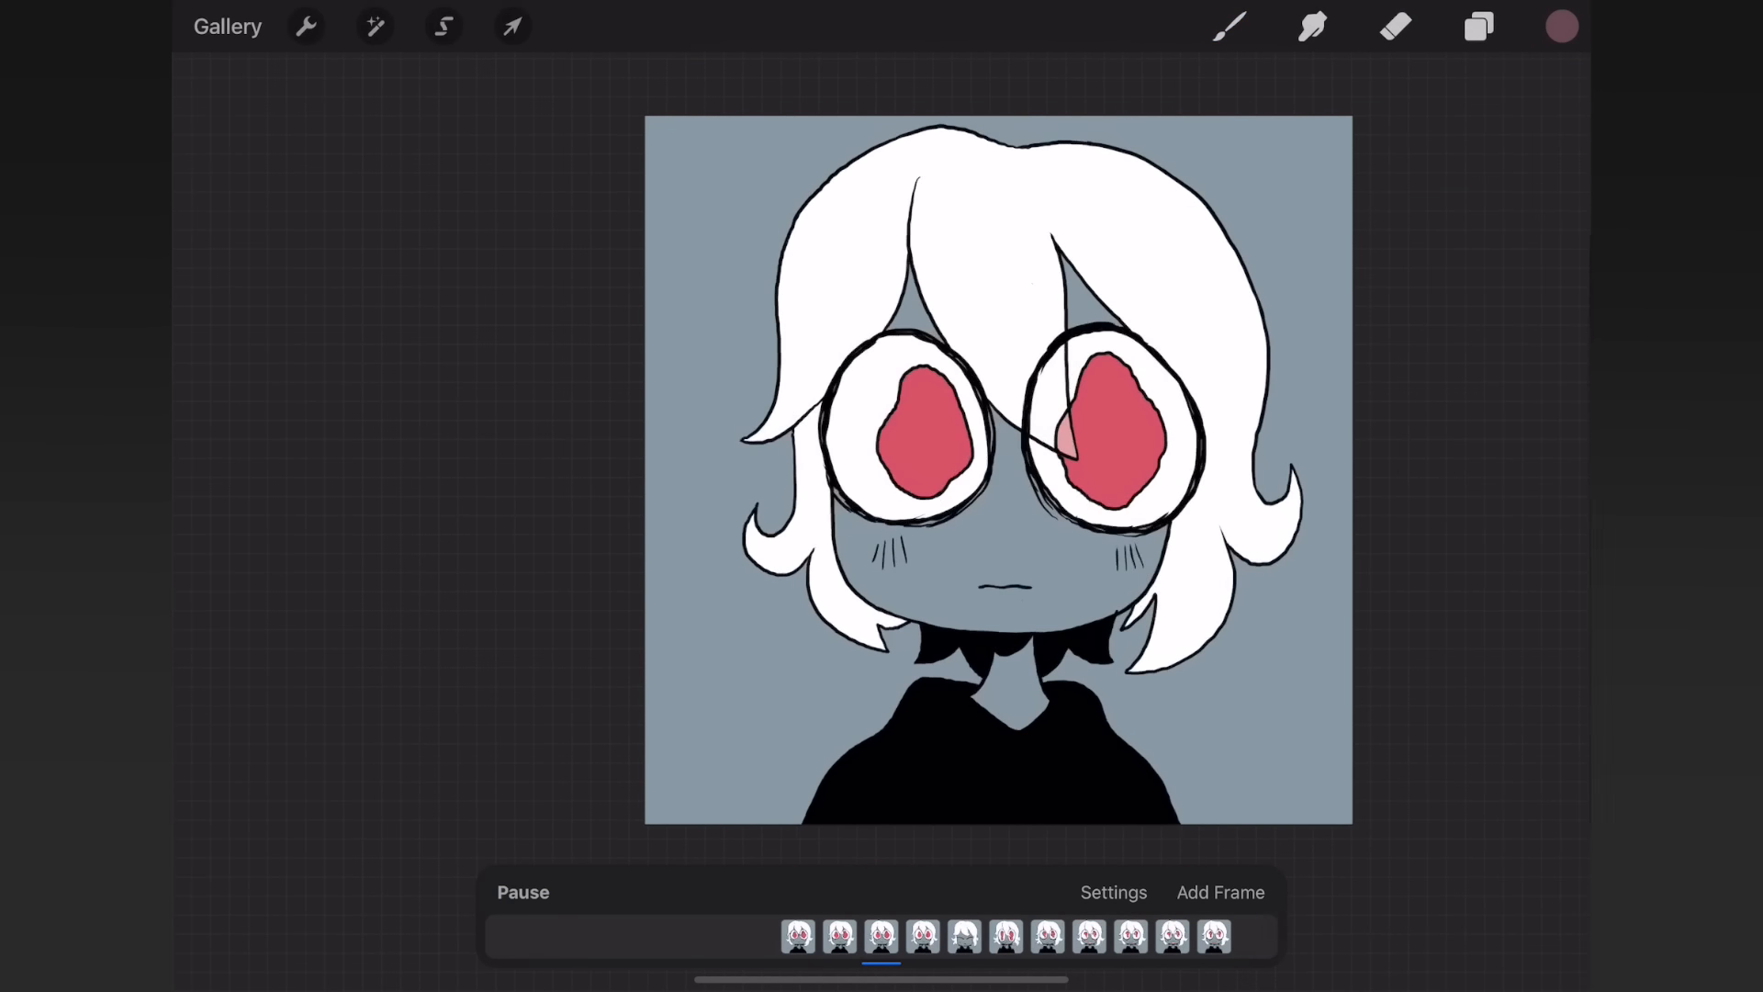
{"action": "left_click", "coordinate": [521, 892]}
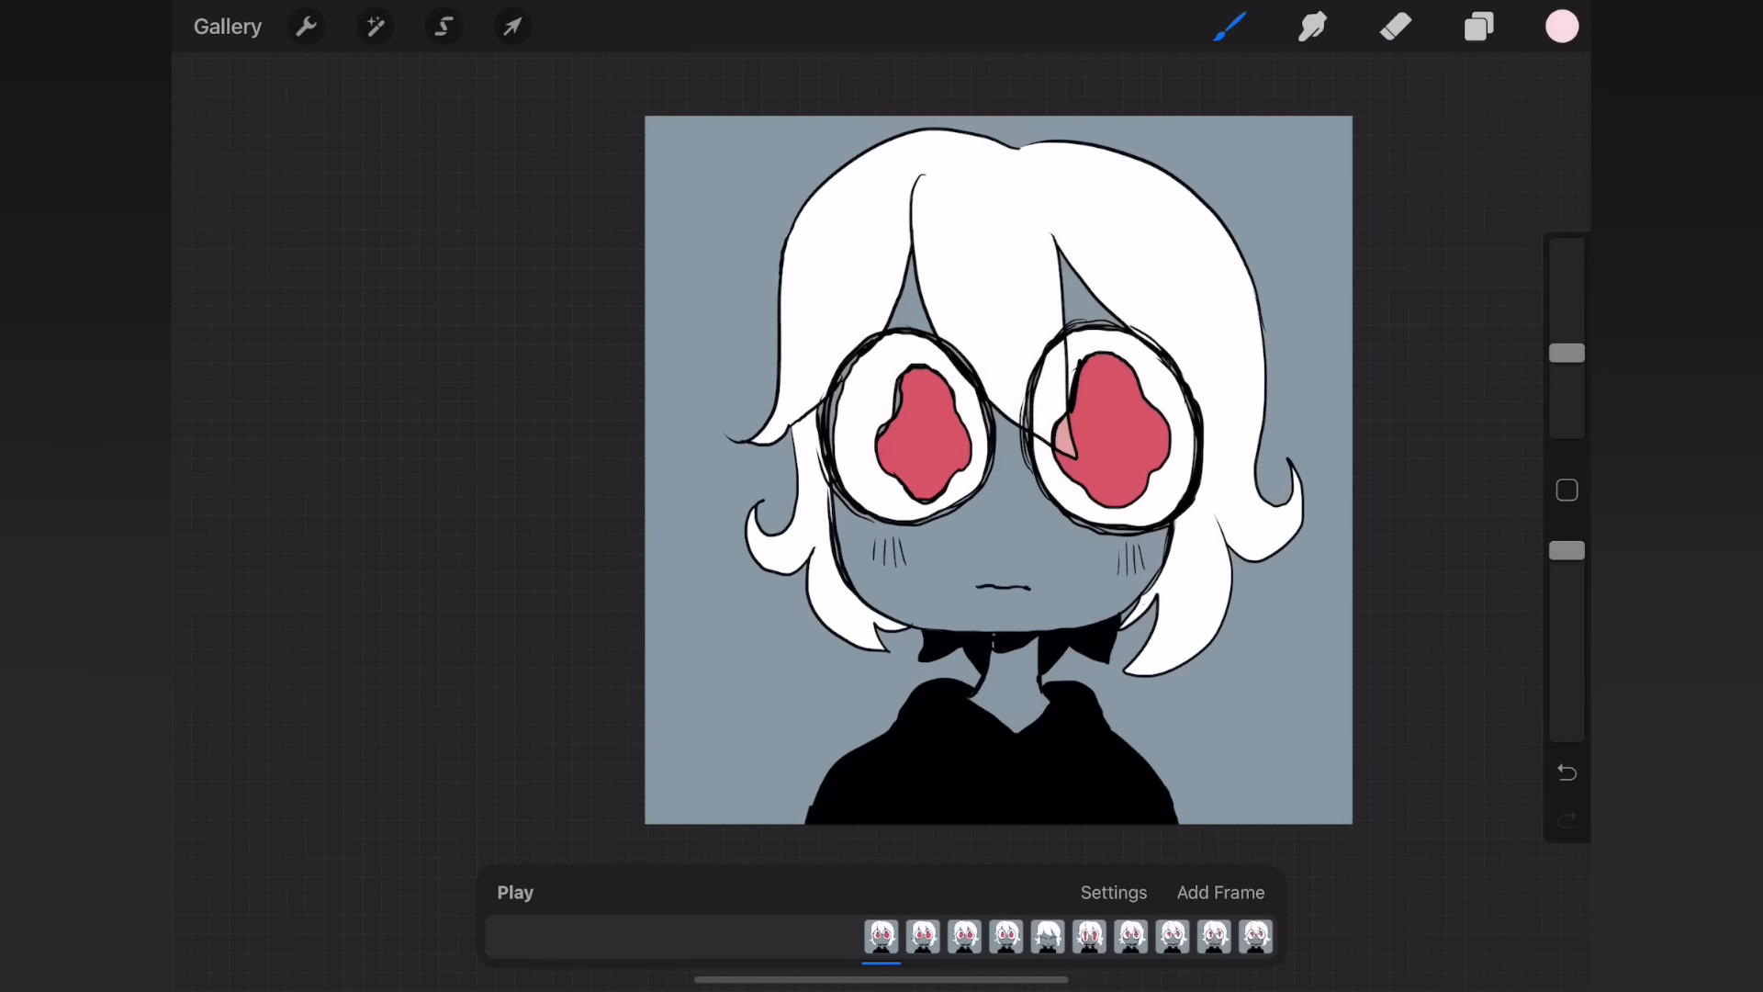
{"action": "left_click", "coordinate": [1476, 26]}
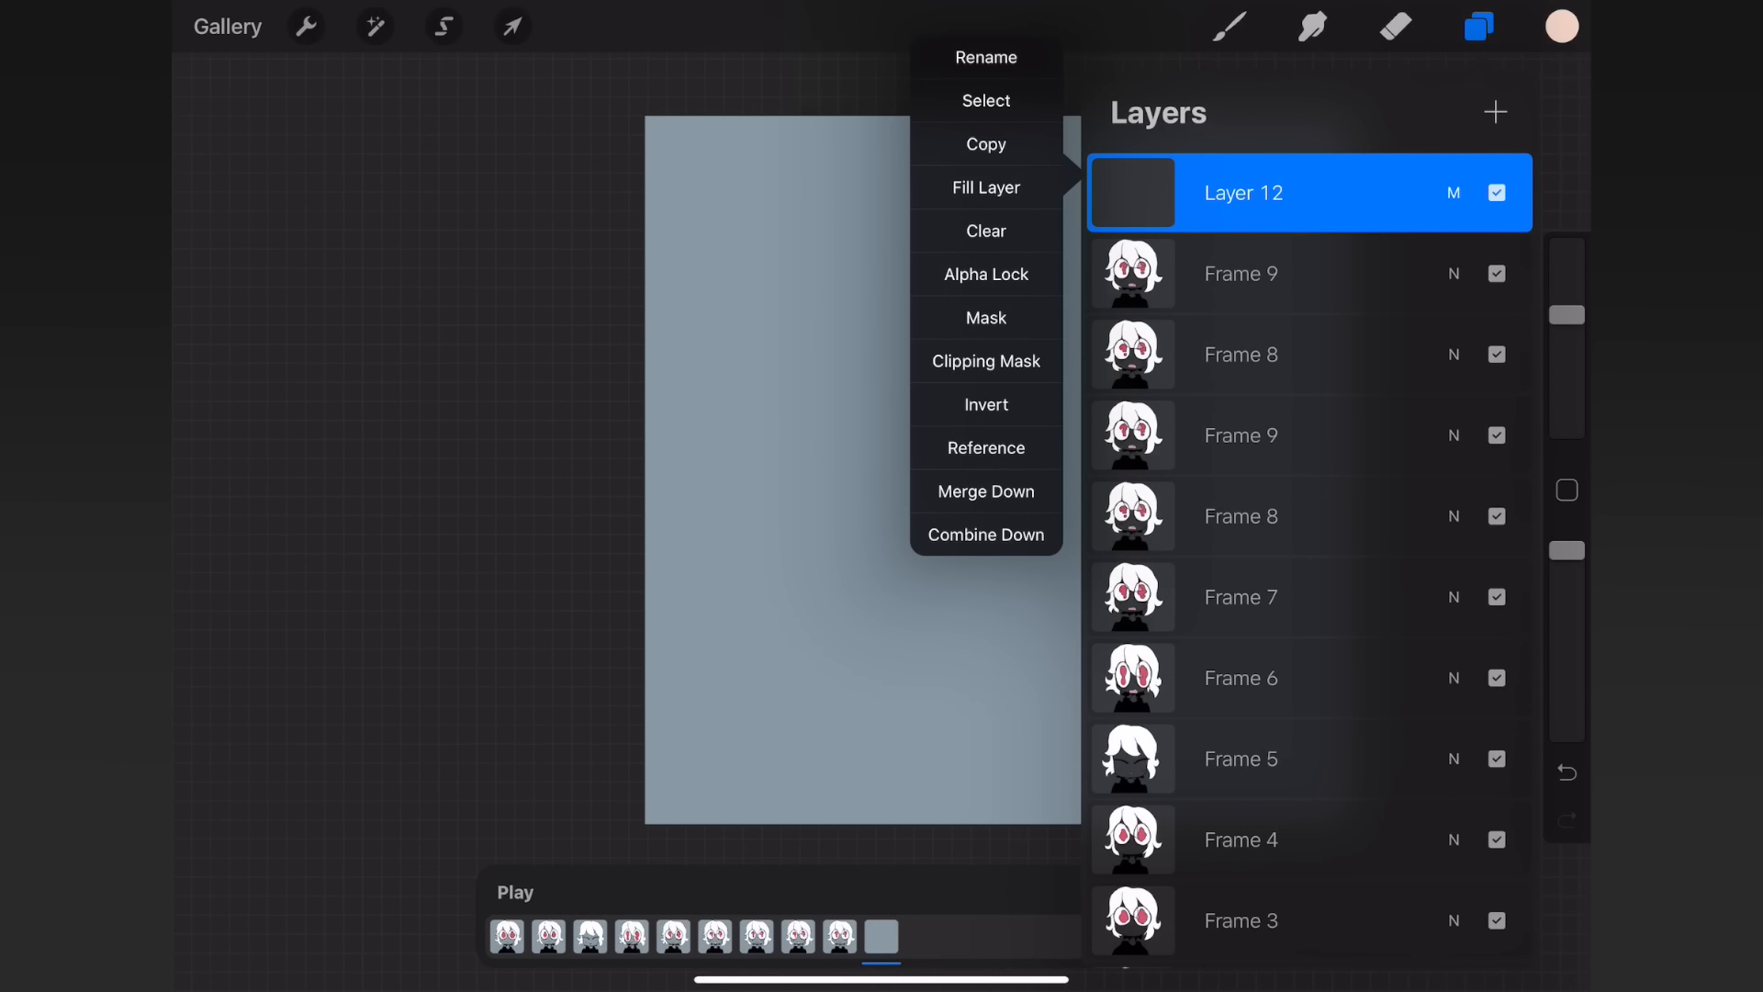
- Fill the new layer with pale mint sky and paint dark green bushes along the bottom
{"action": "left_click", "coordinate": [880, 937]}
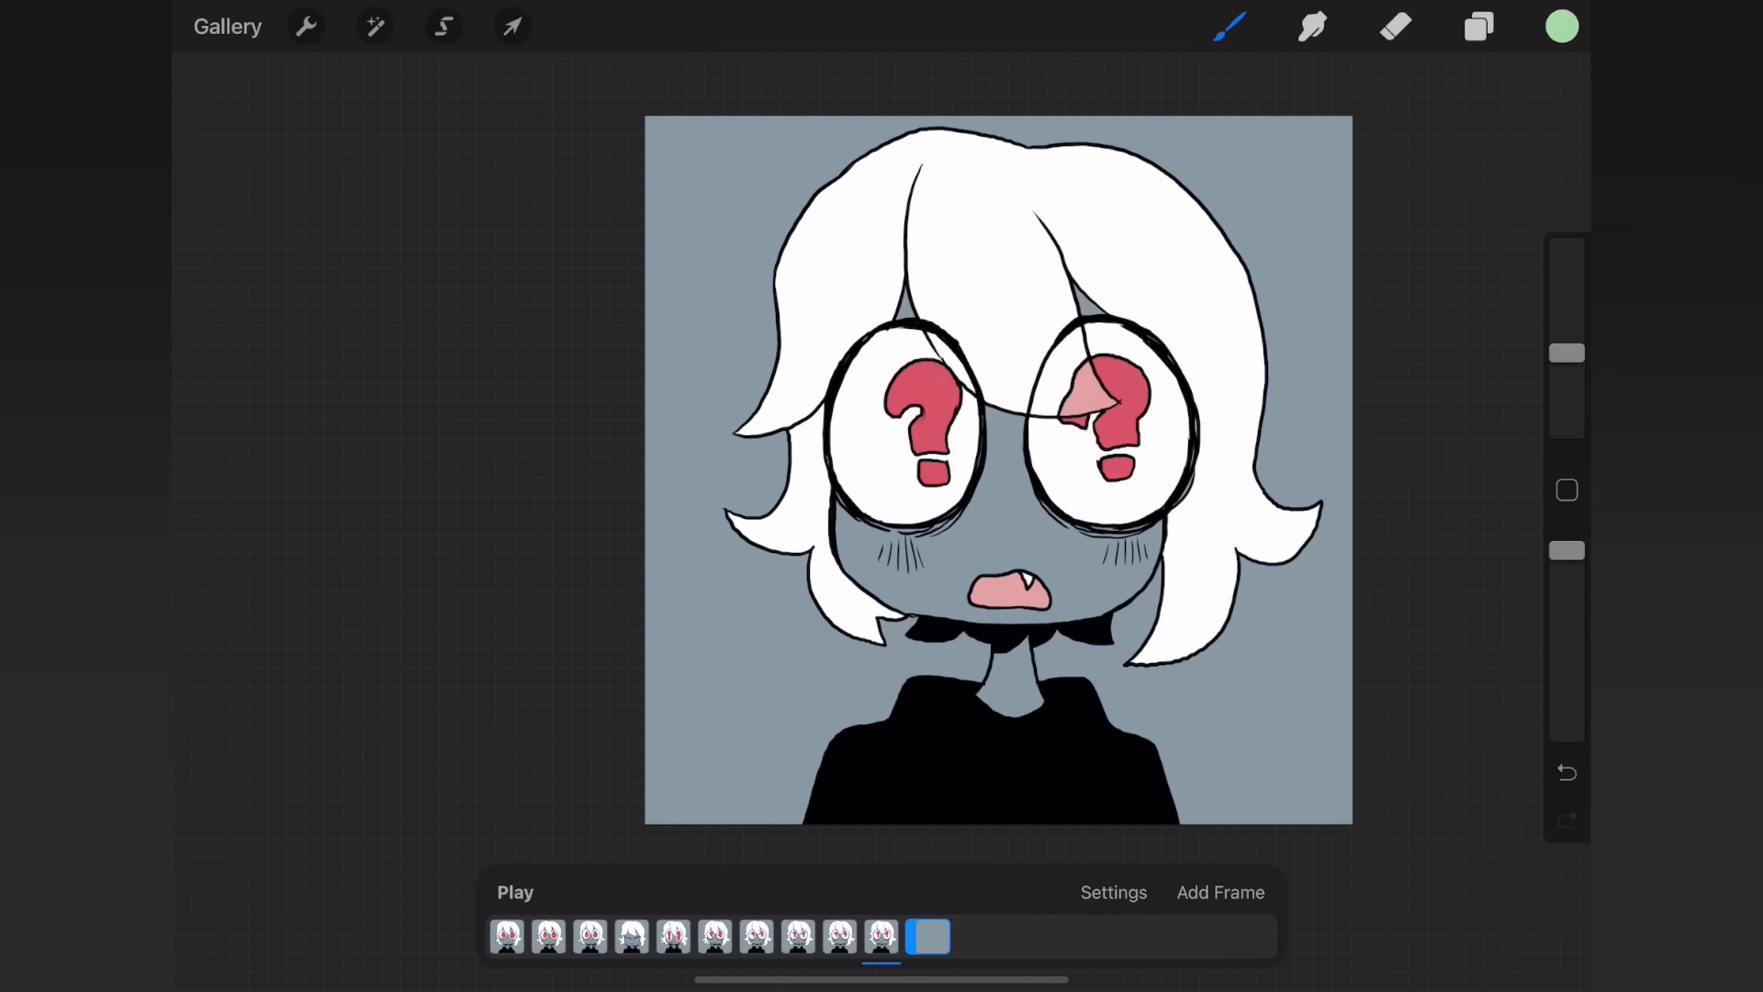
{"action": "left_click", "coordinate": [1561, 26]}
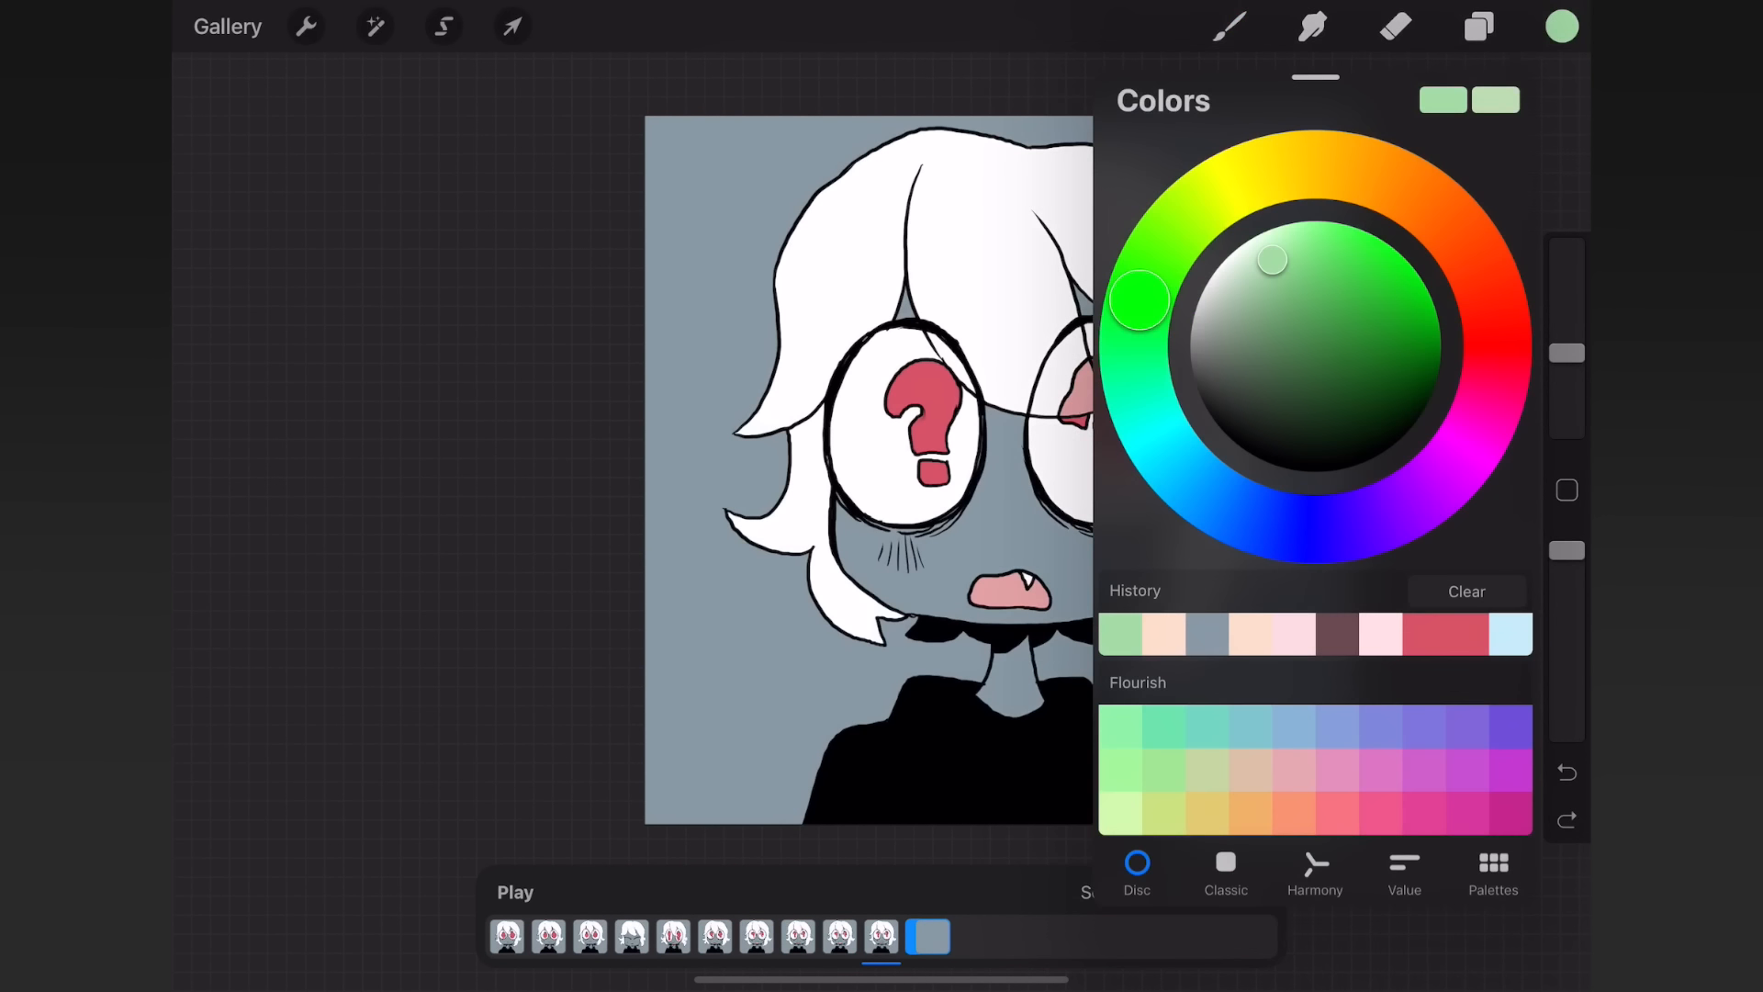
{"action": "left_click", "coordinate": [1561, 26]}
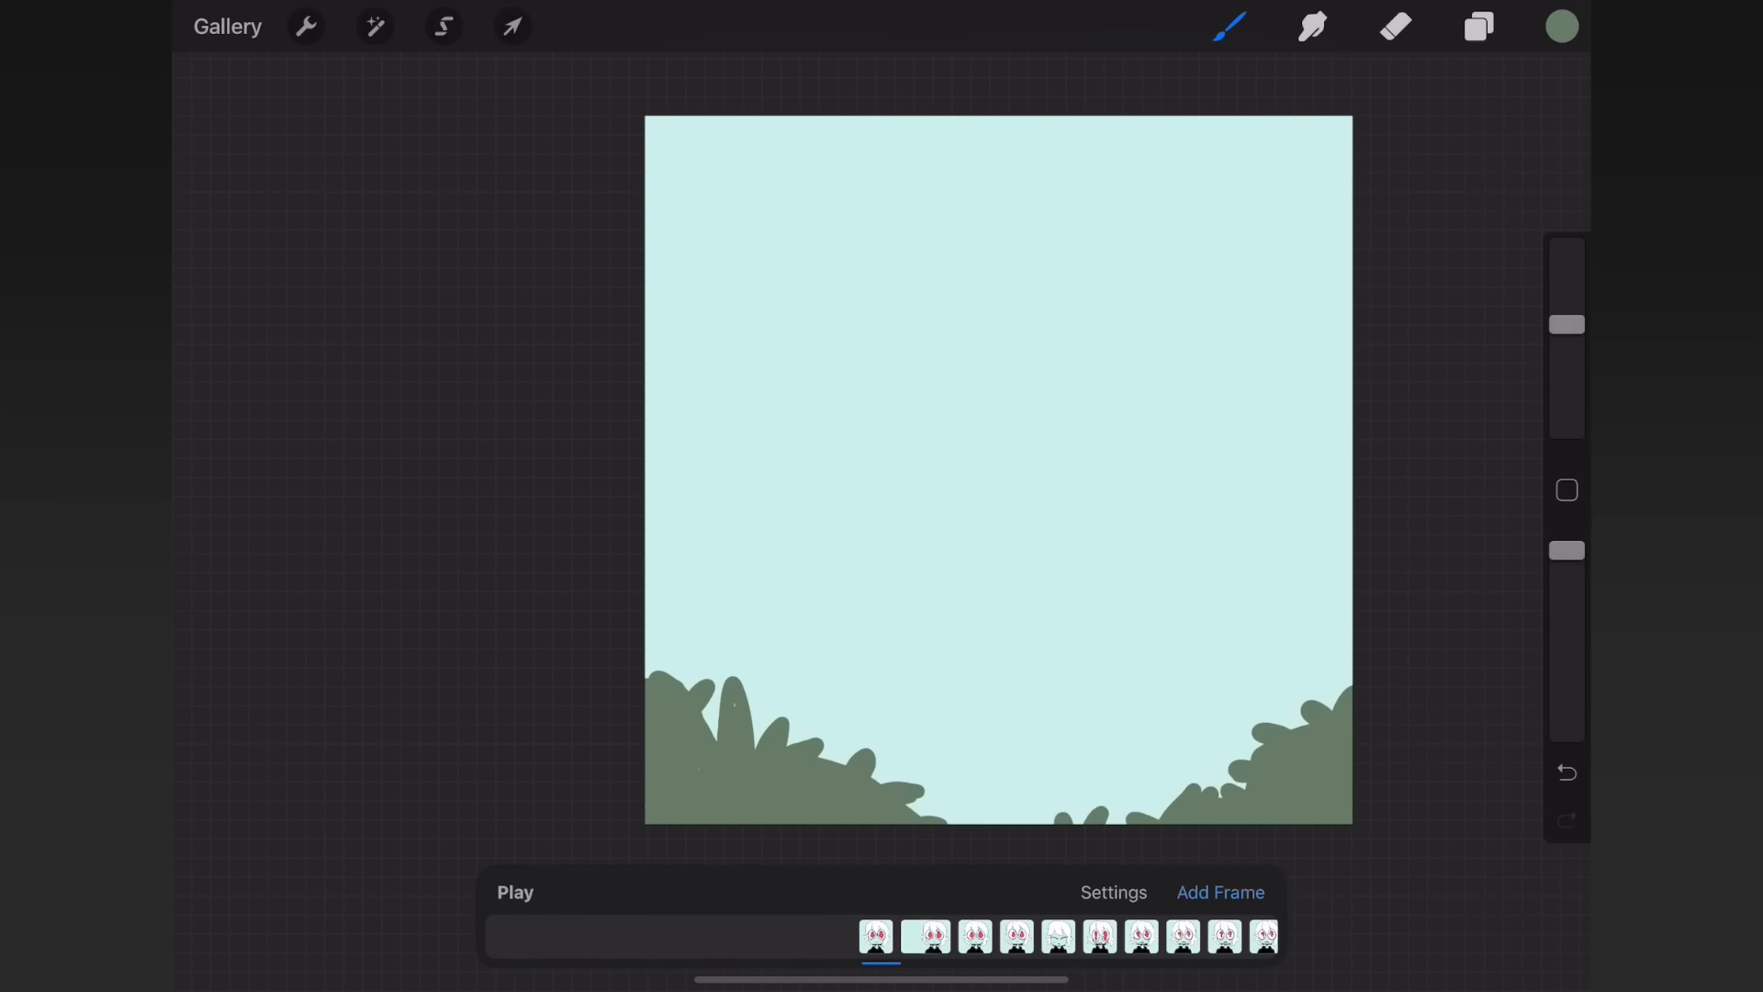
- Refill the layer purple, set it as the animation Background beneath the bushes, and give the chibi peach skin
{"action": "left_click", "coordinate": [1561, 26]}
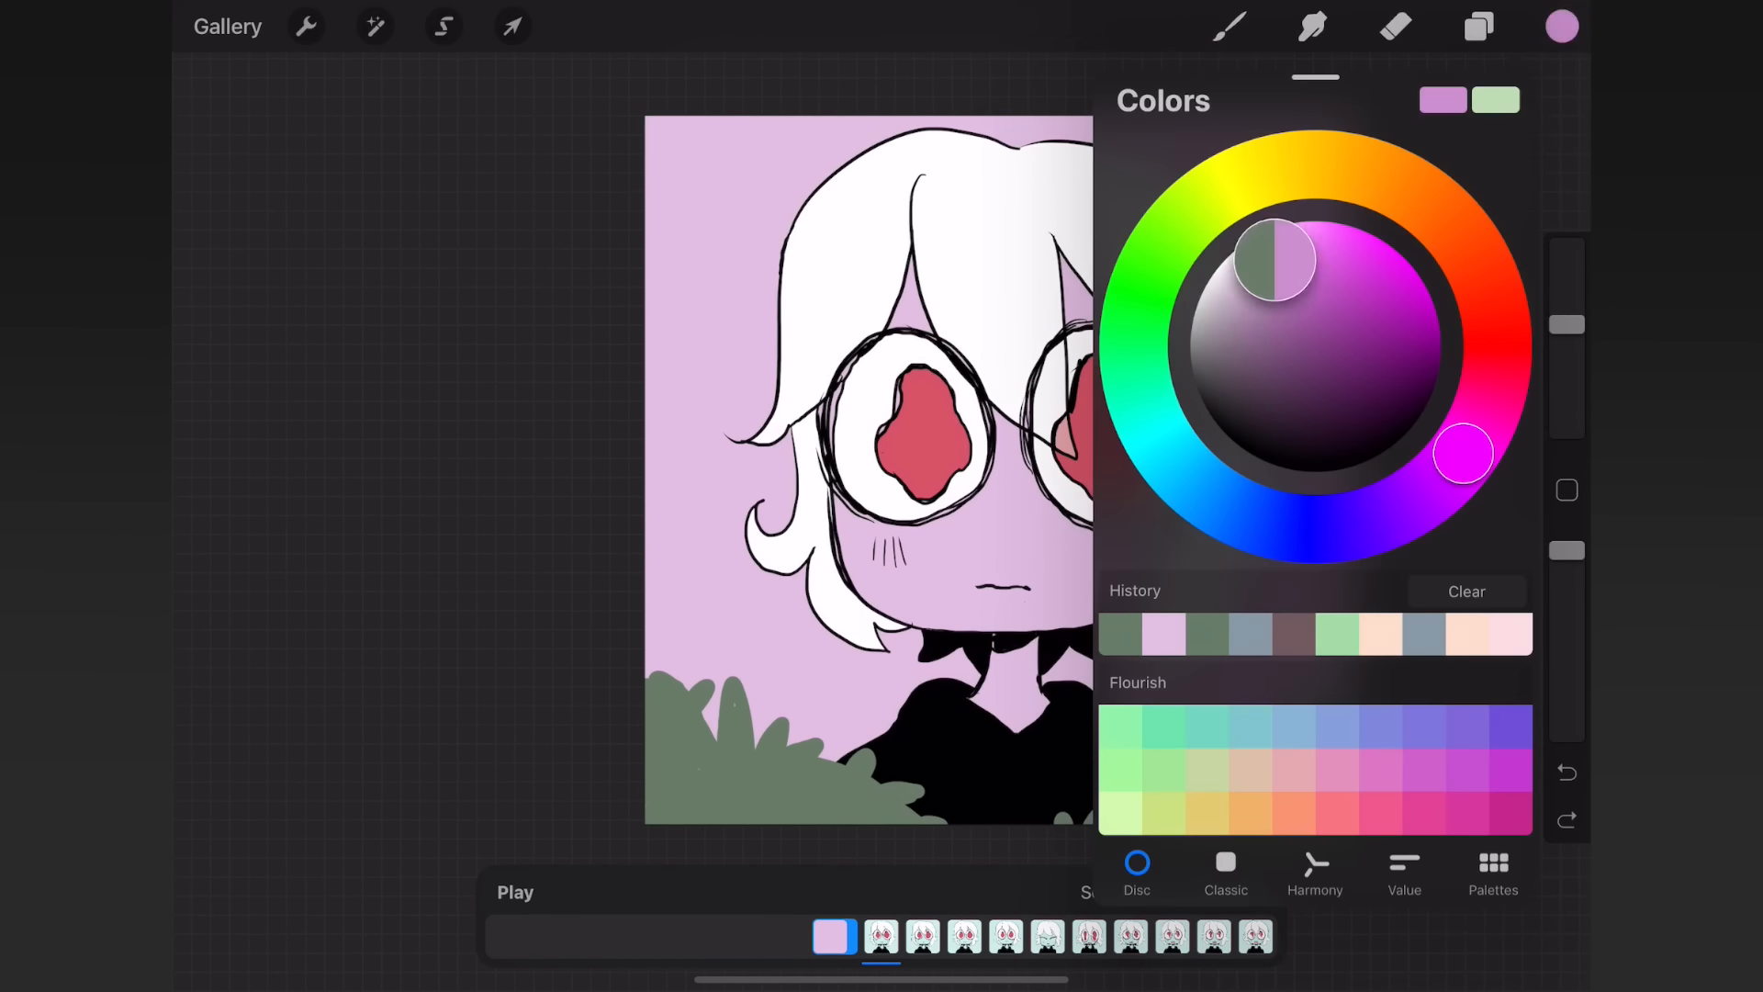
{"action": "left_click", "coordinate": [1479, 25]}
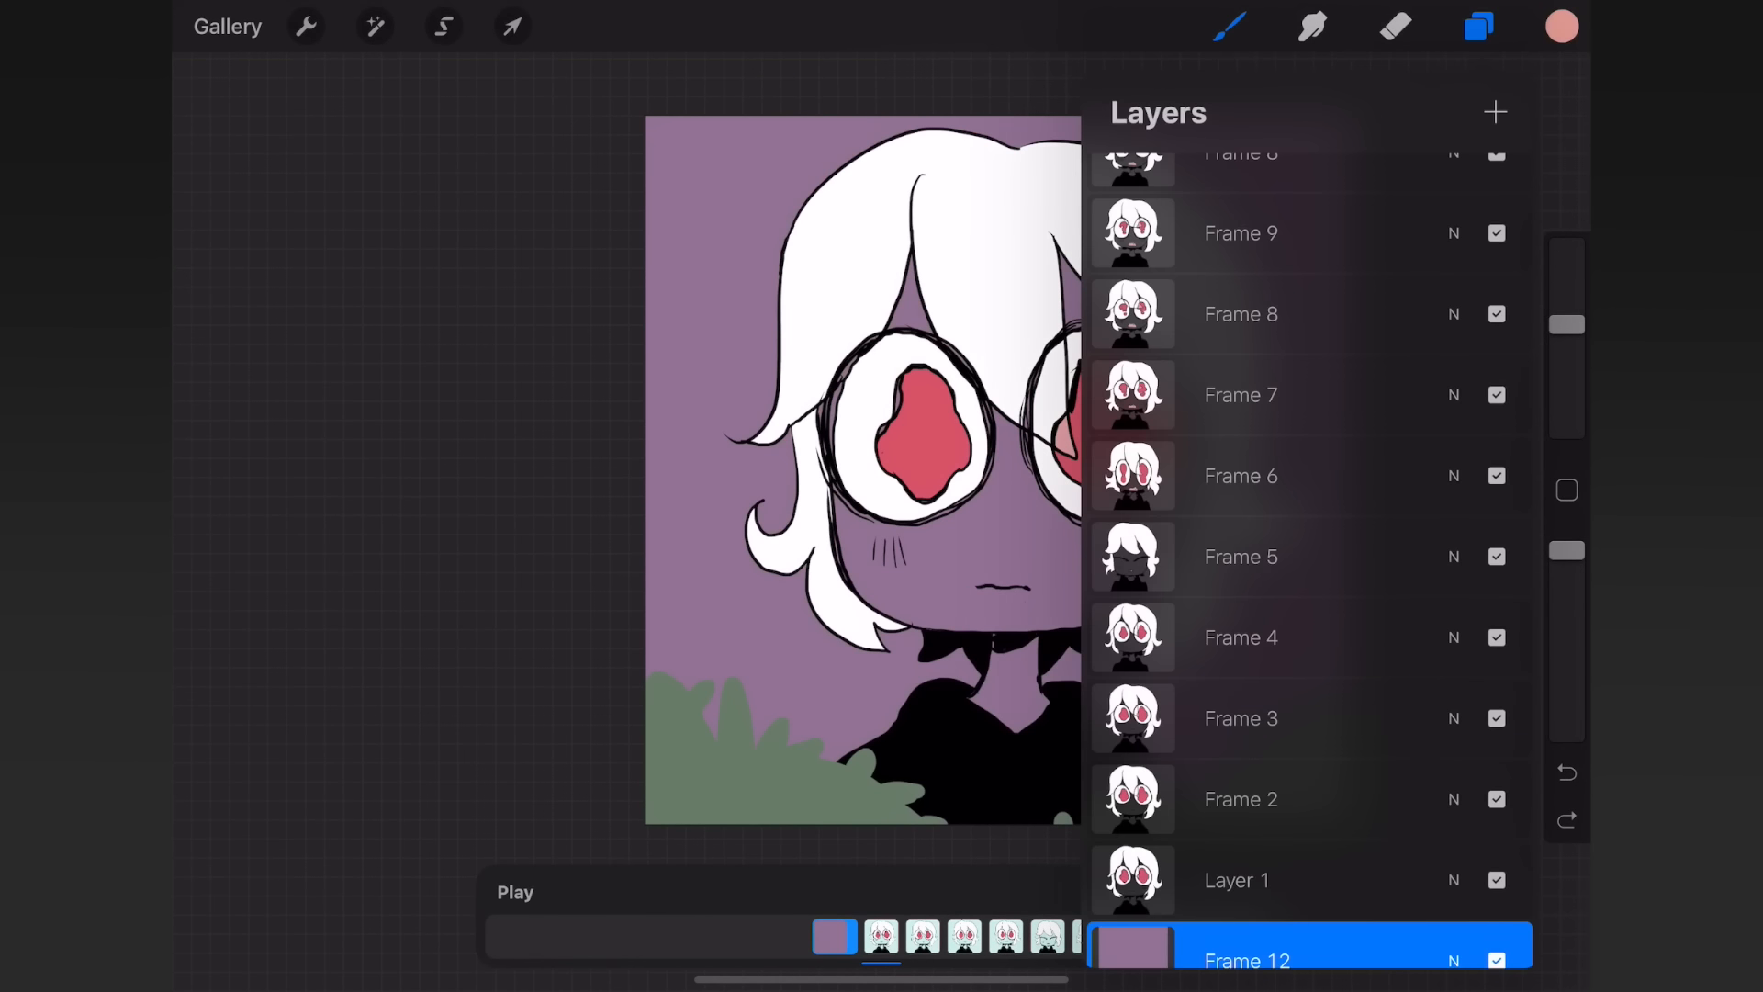
{"action": "left_click", "coordinate": [1478, 26]}
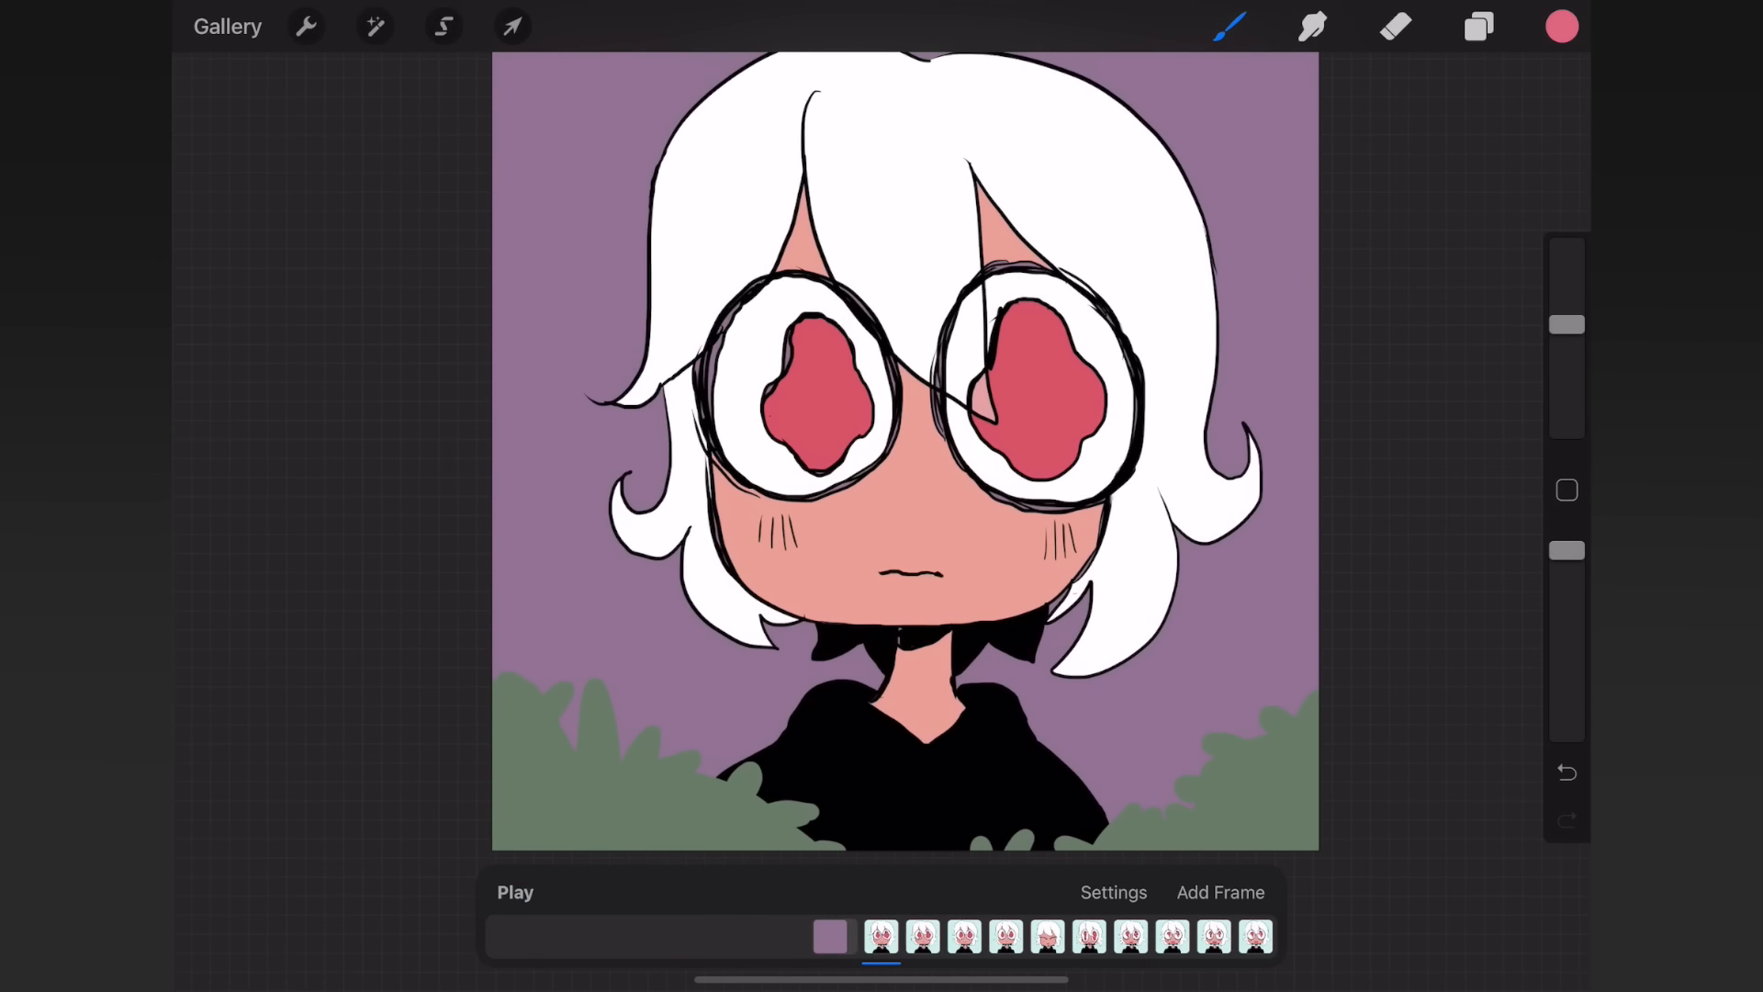
{"action": "left_click", "coordinate": [1220, 893]}
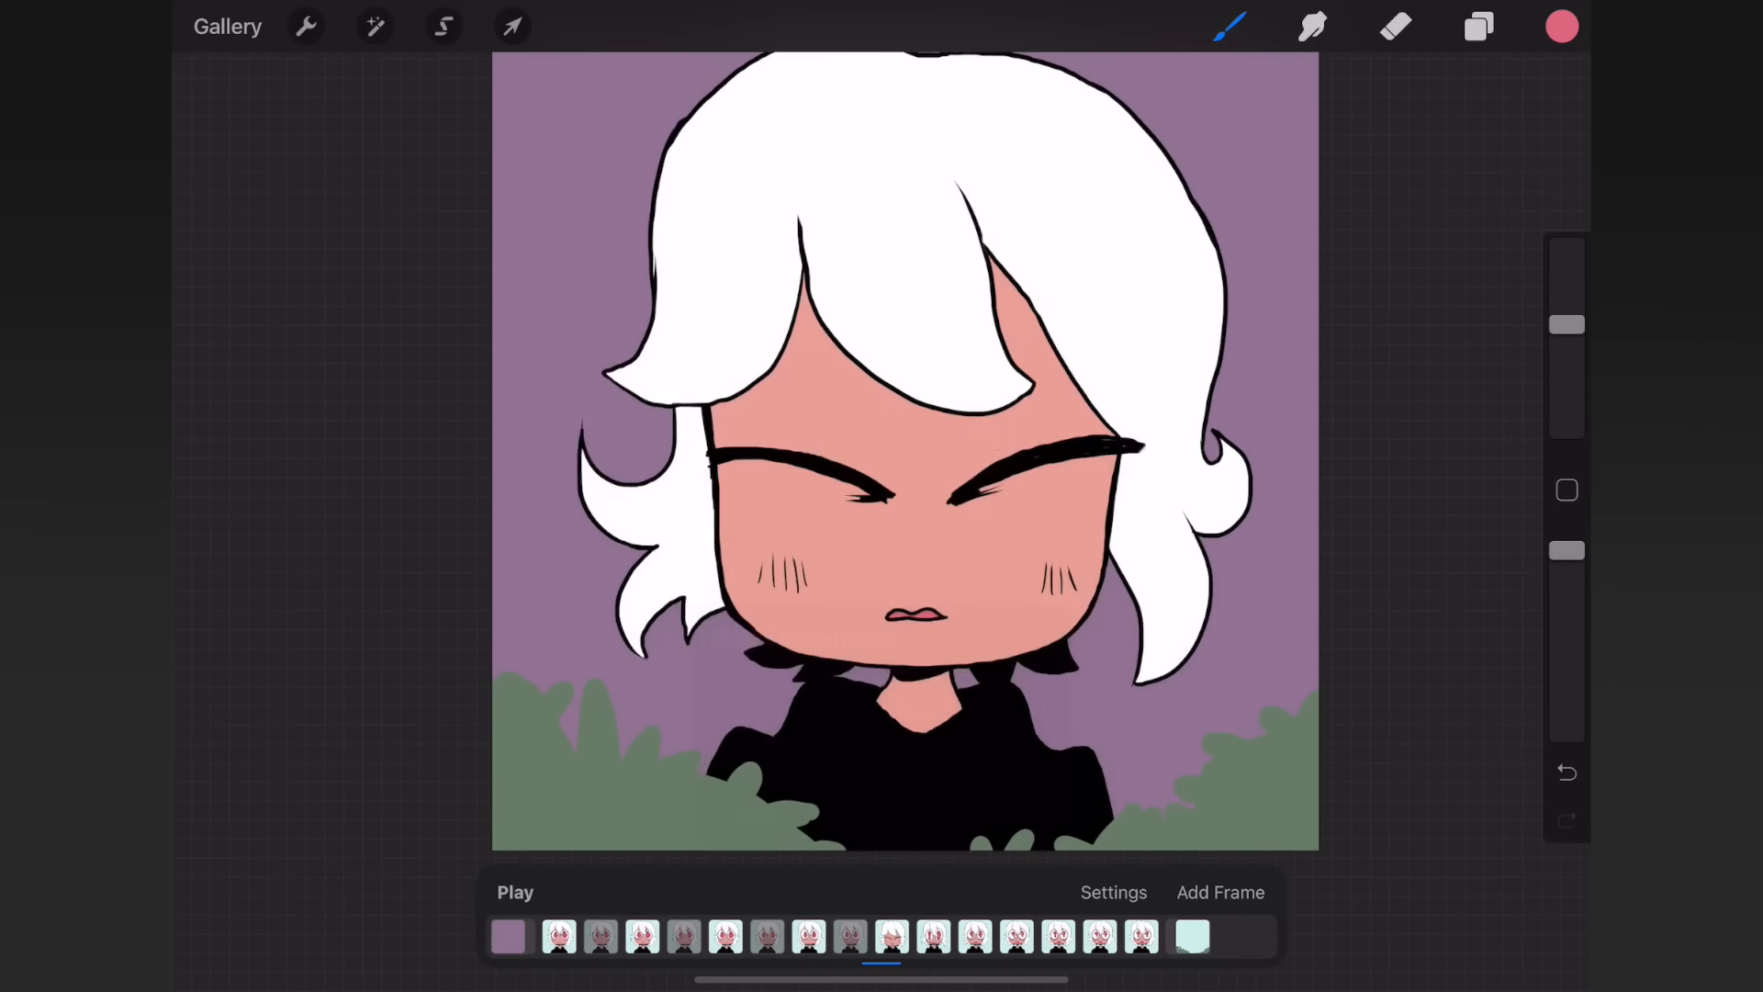
- Refill the background pink and paint bare brown tree trunks and branches behind the character
{"action": "left_click", "coordinate": [1112, 892]}
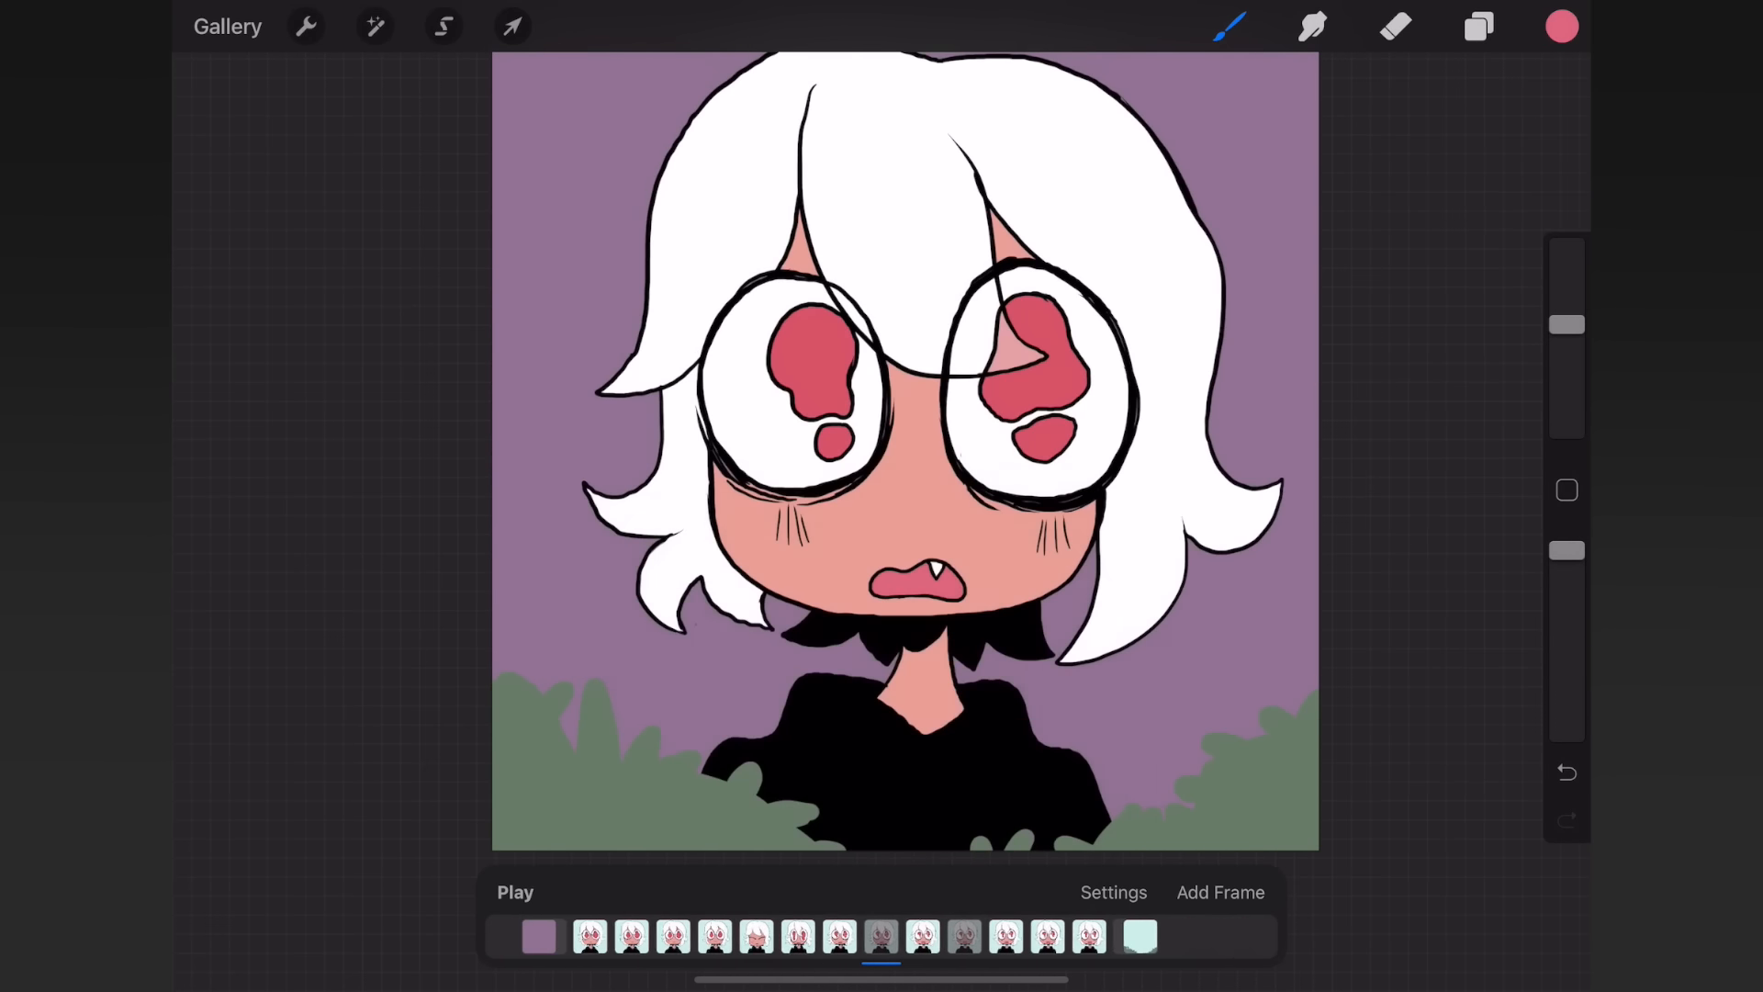
{"action": "left_click", "coordinate": [1561, 25]}
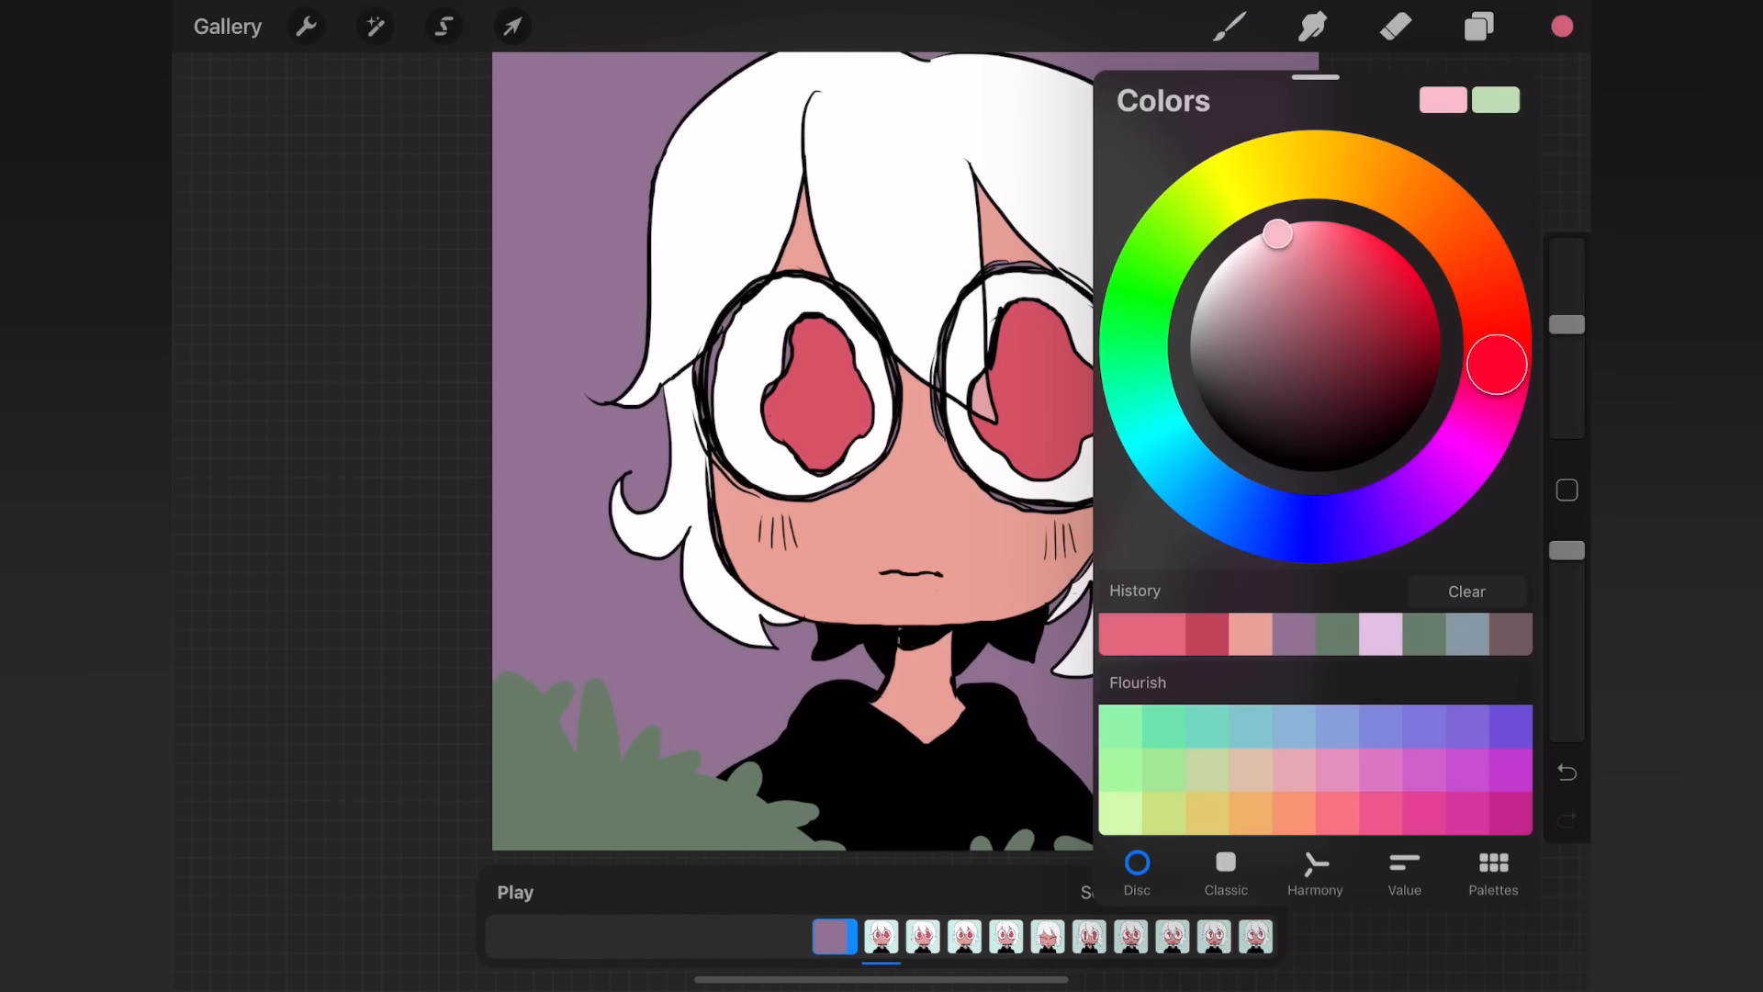
{"action": "left_click", "coordinate": [1482, 268]}
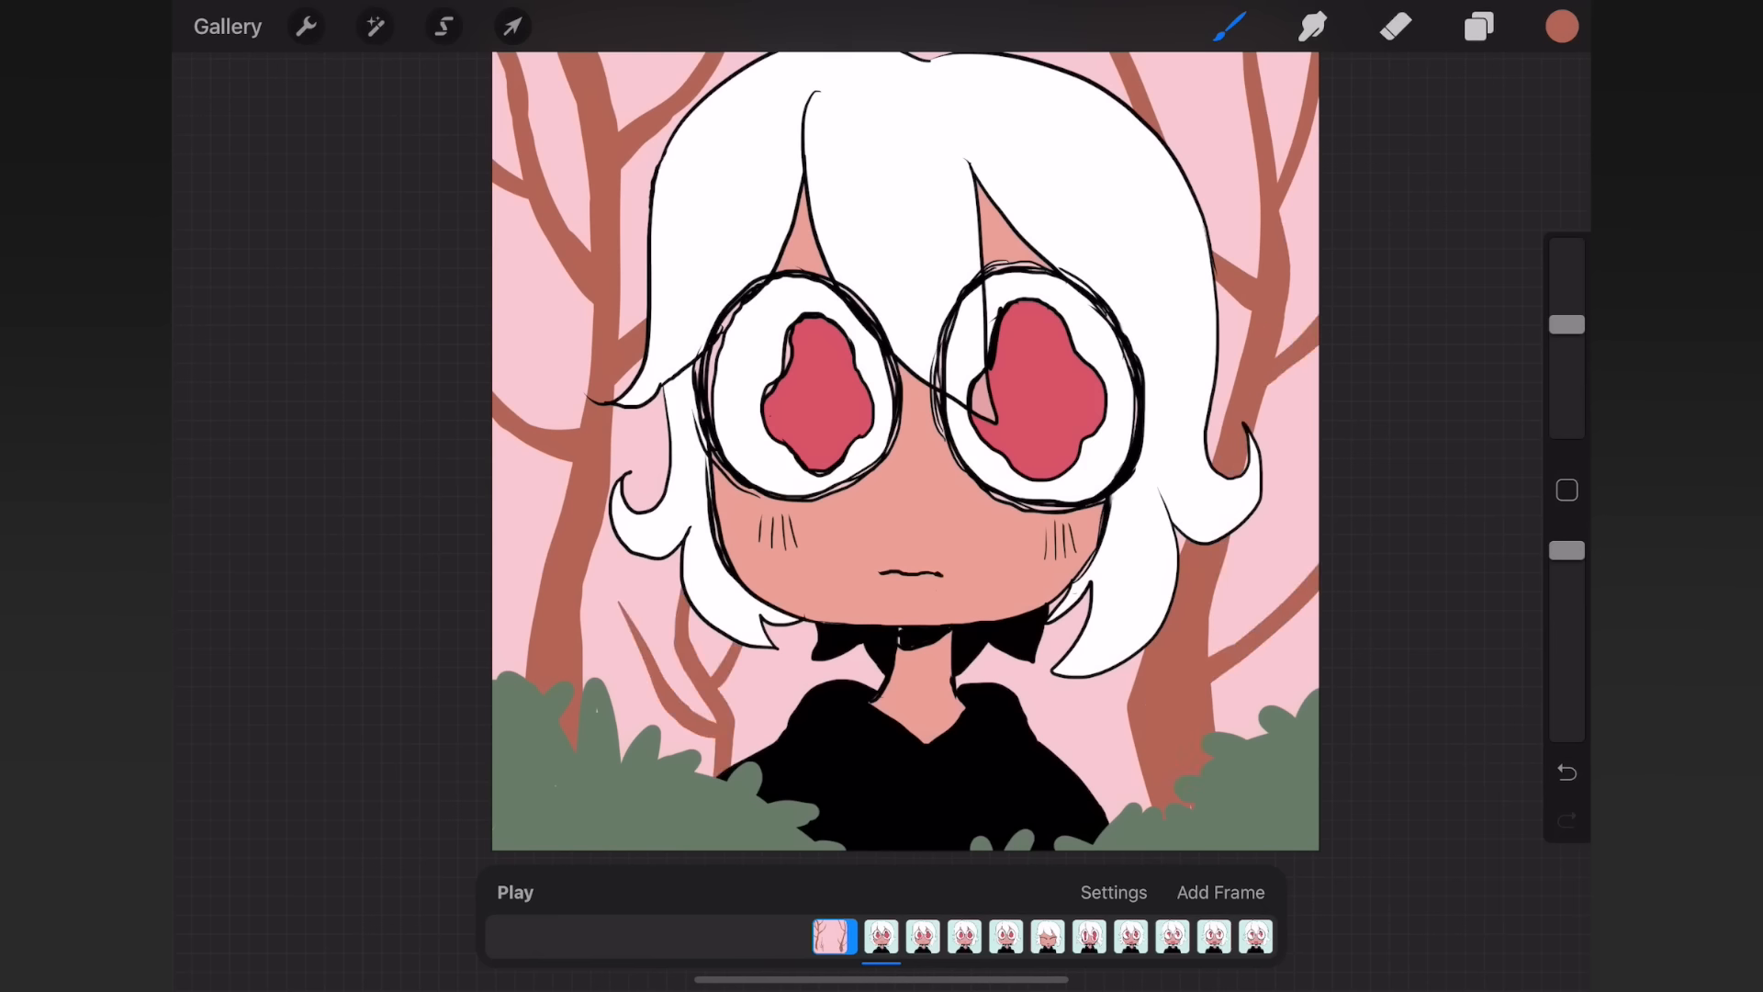
{"action": "left_click", "coordinate": [515, 892]}
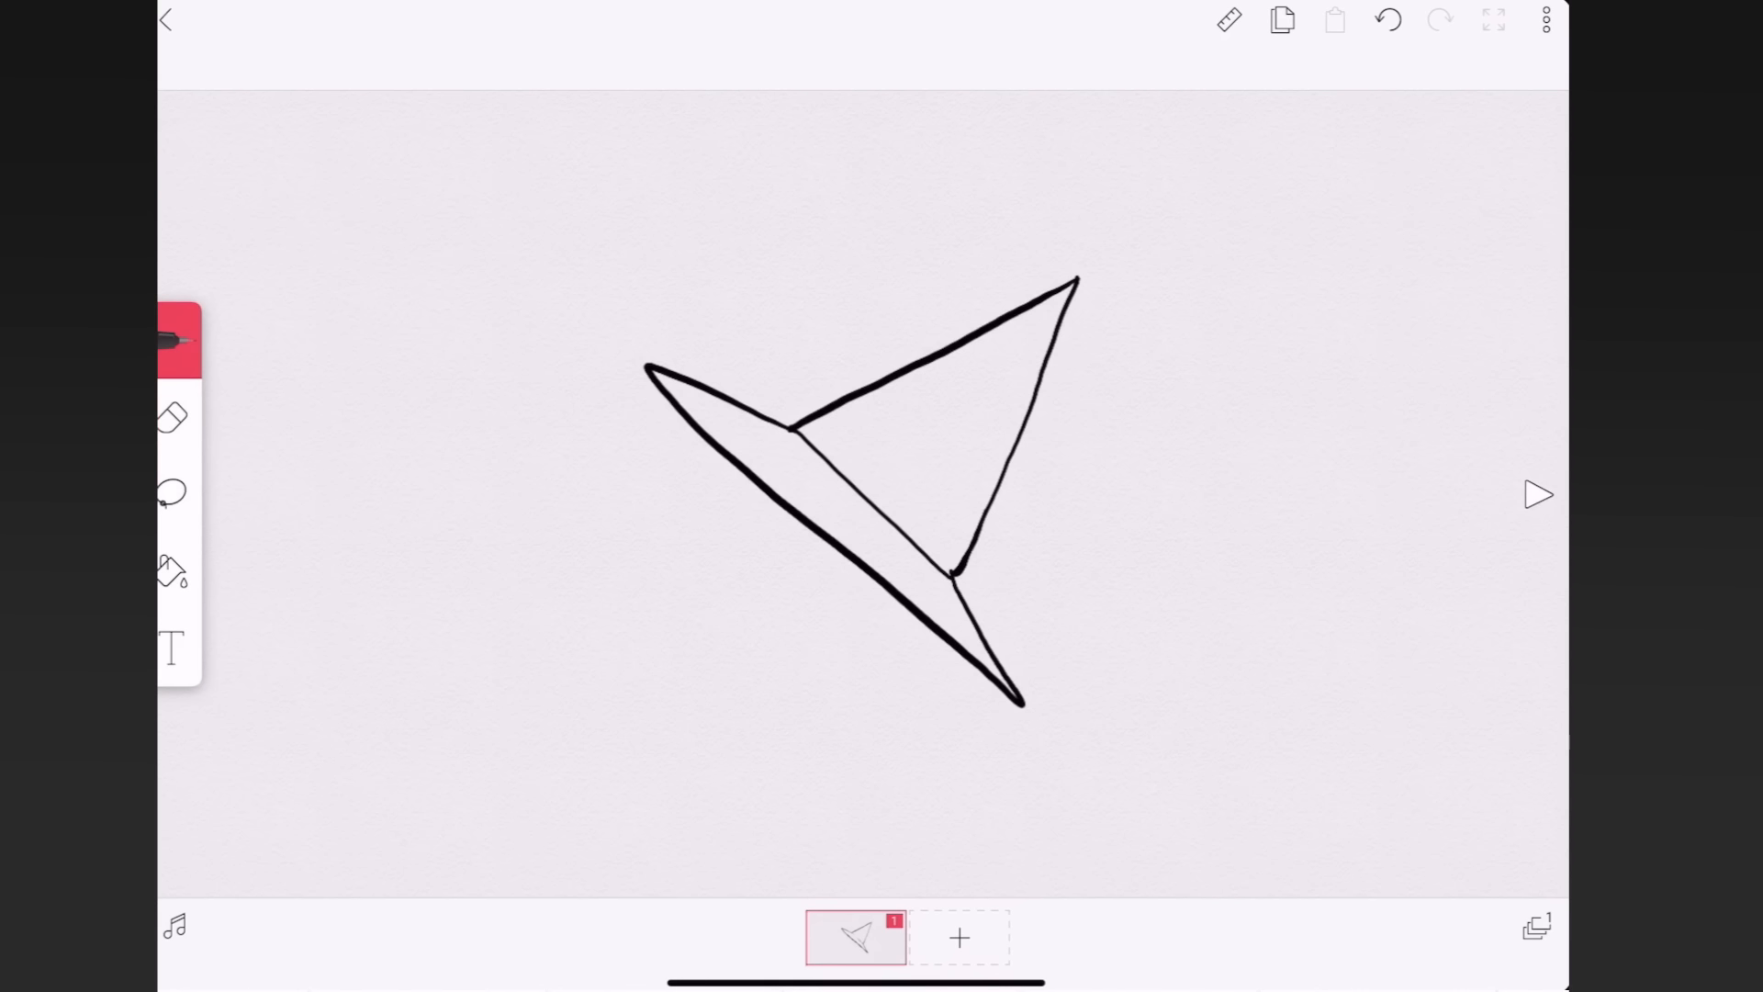
- Draw the witch's pointed hat and hair, then fill her dress solid black
{"action": "left_click_drag", "start_coordinate": [730, 483], "coordinate": [864, 573]}
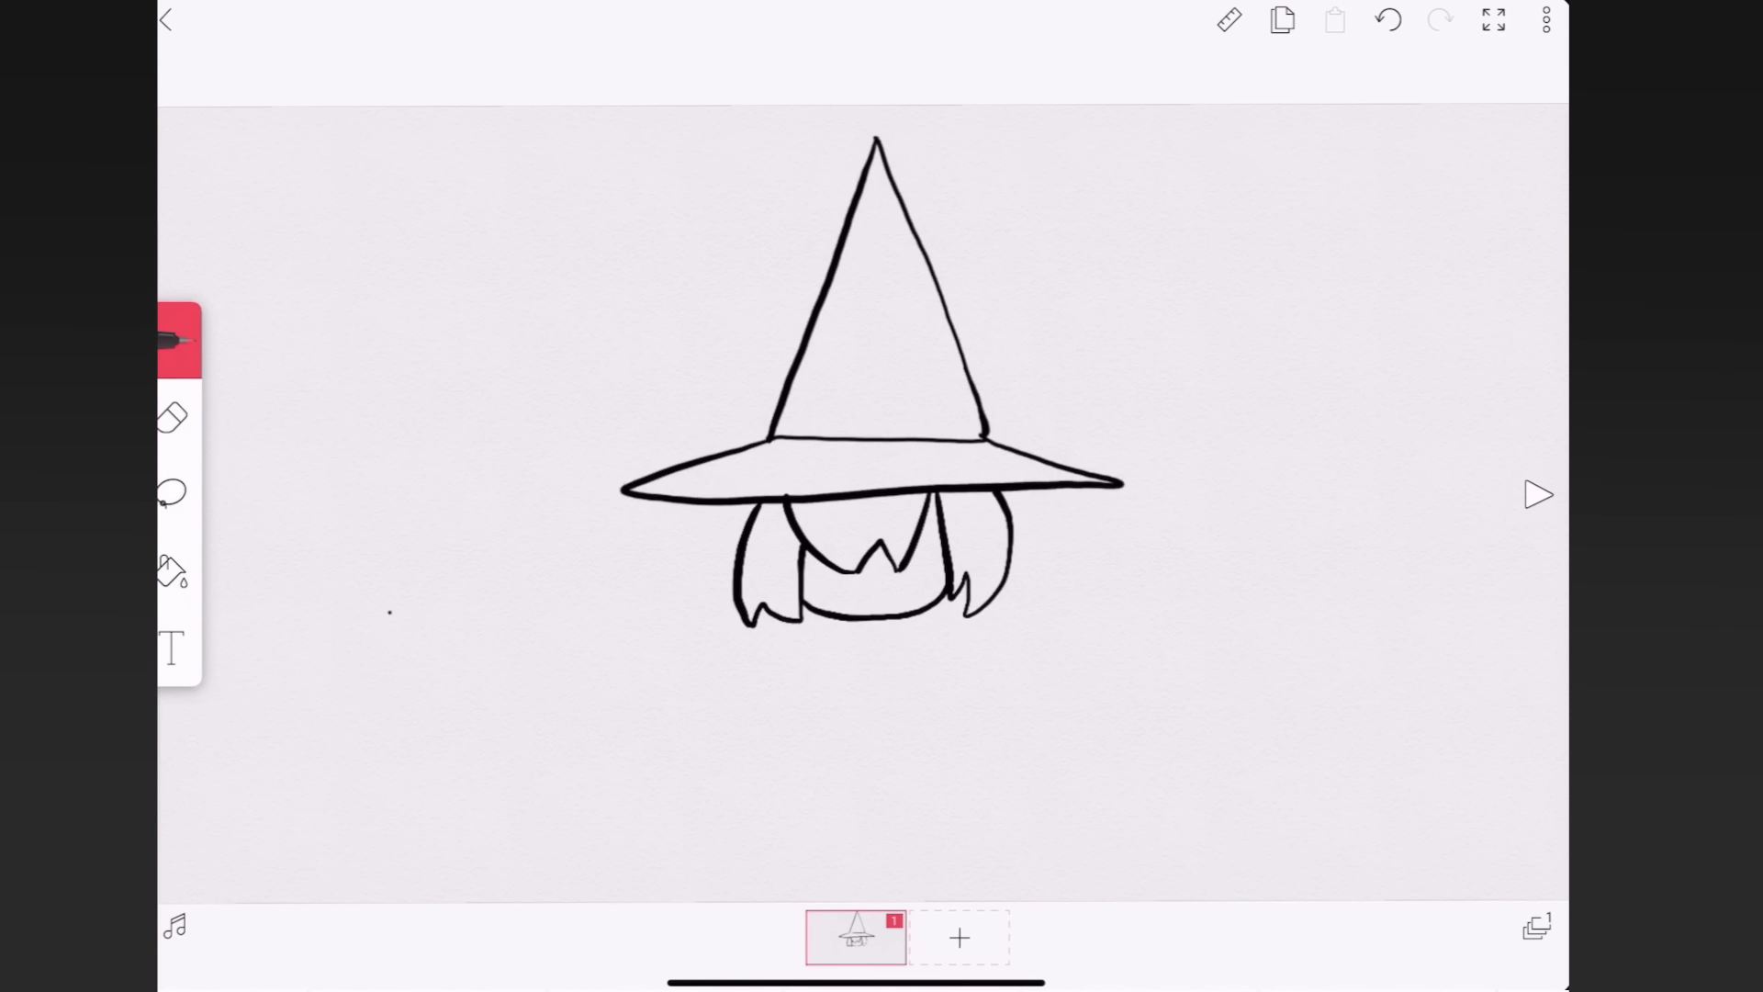
{"action": "left_click", "coordinate": [171, 571]}
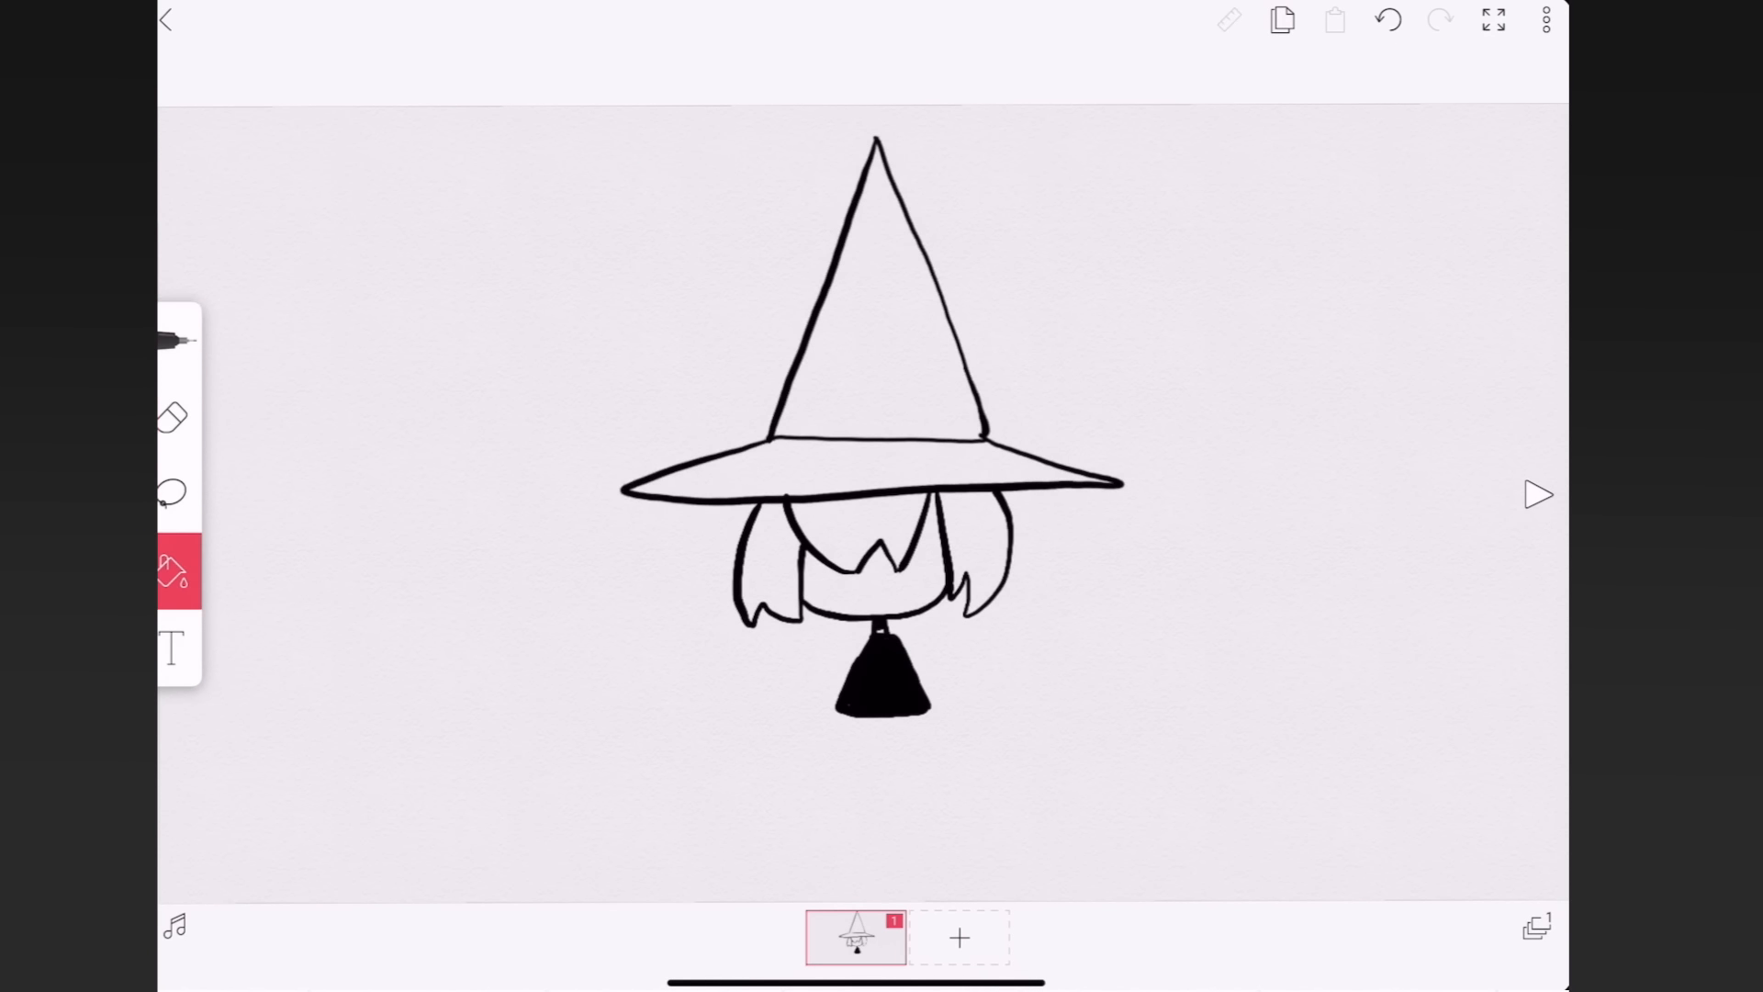
{"action": "left_click", "coordinate": [172, 341]}
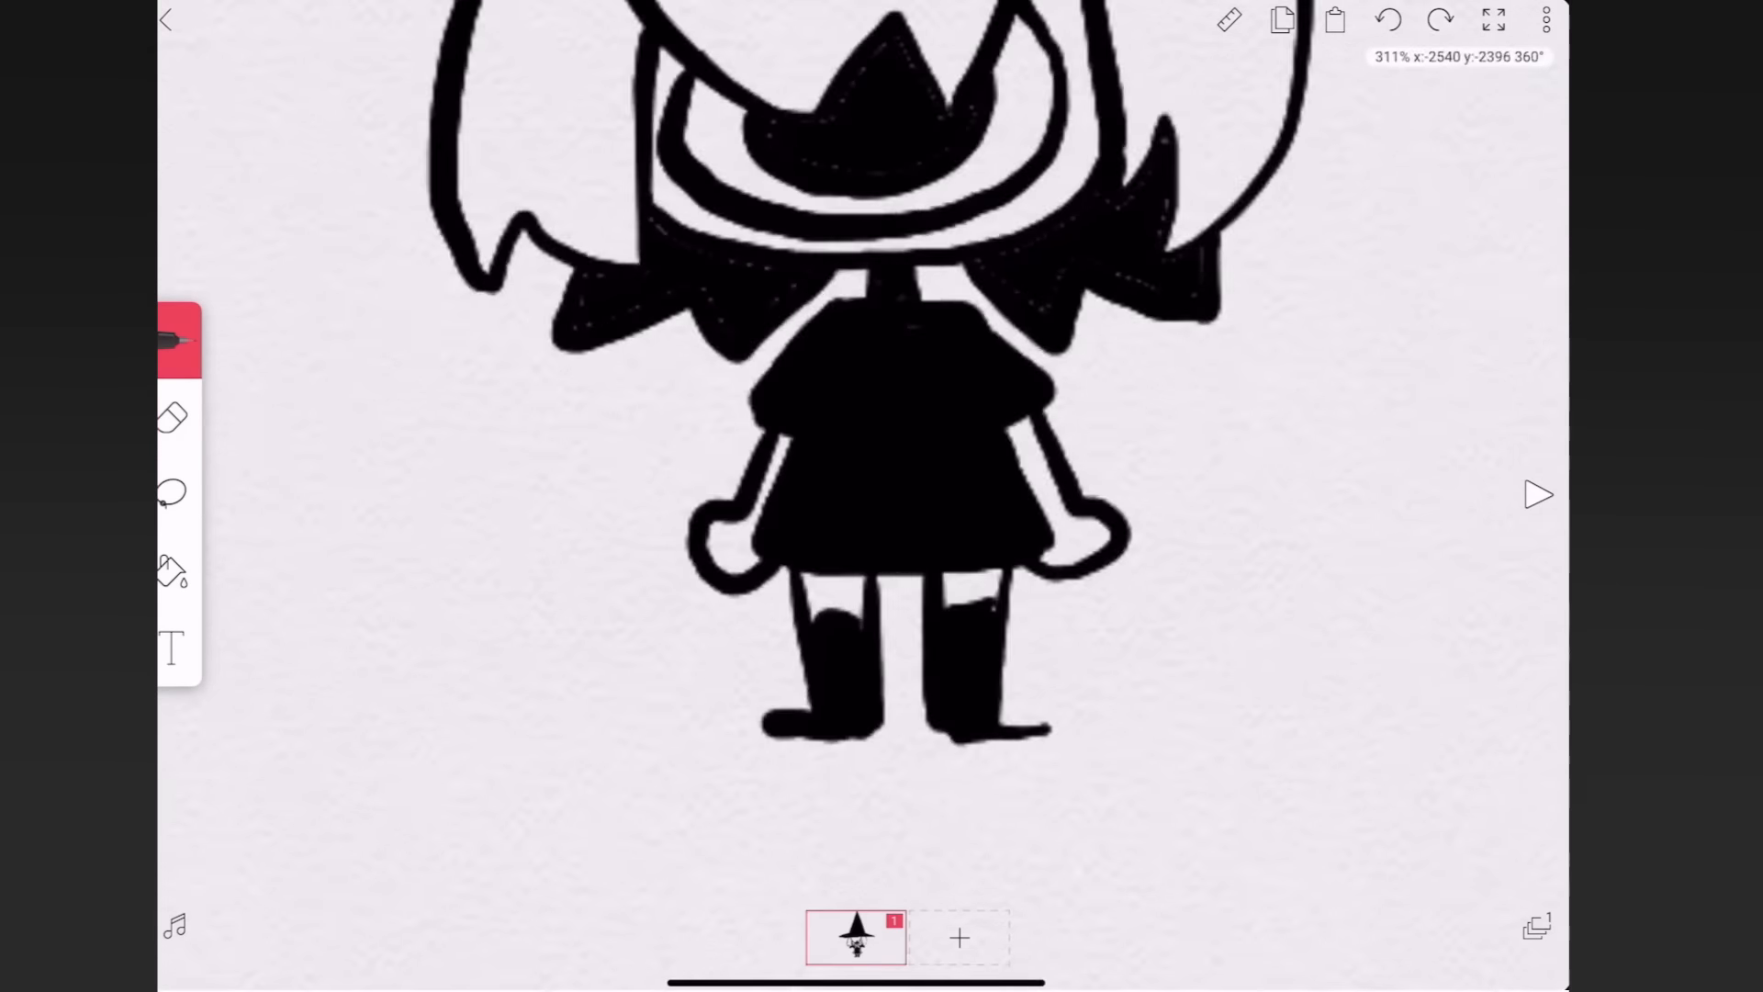
- Add blank frames up to a fifth frame and return to the pen
{"action": "left_click", "coordinate": [959, 936]}
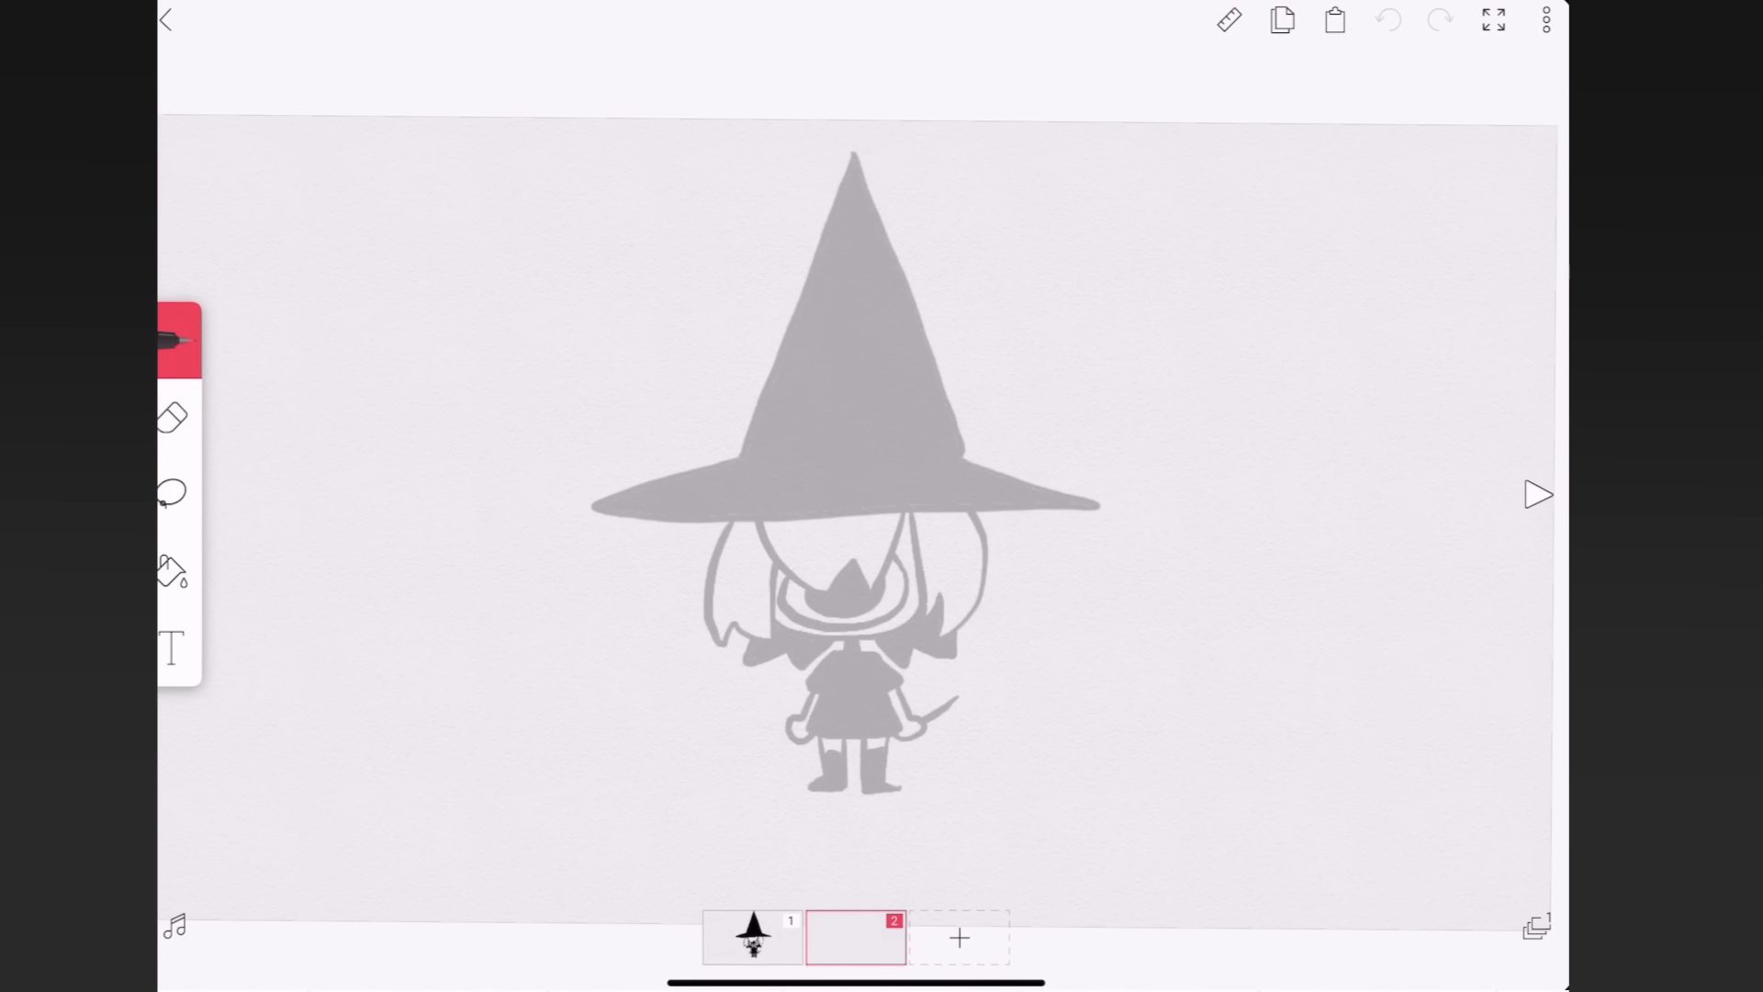
{"action": "left_click", "coordinate": [959, 938]}
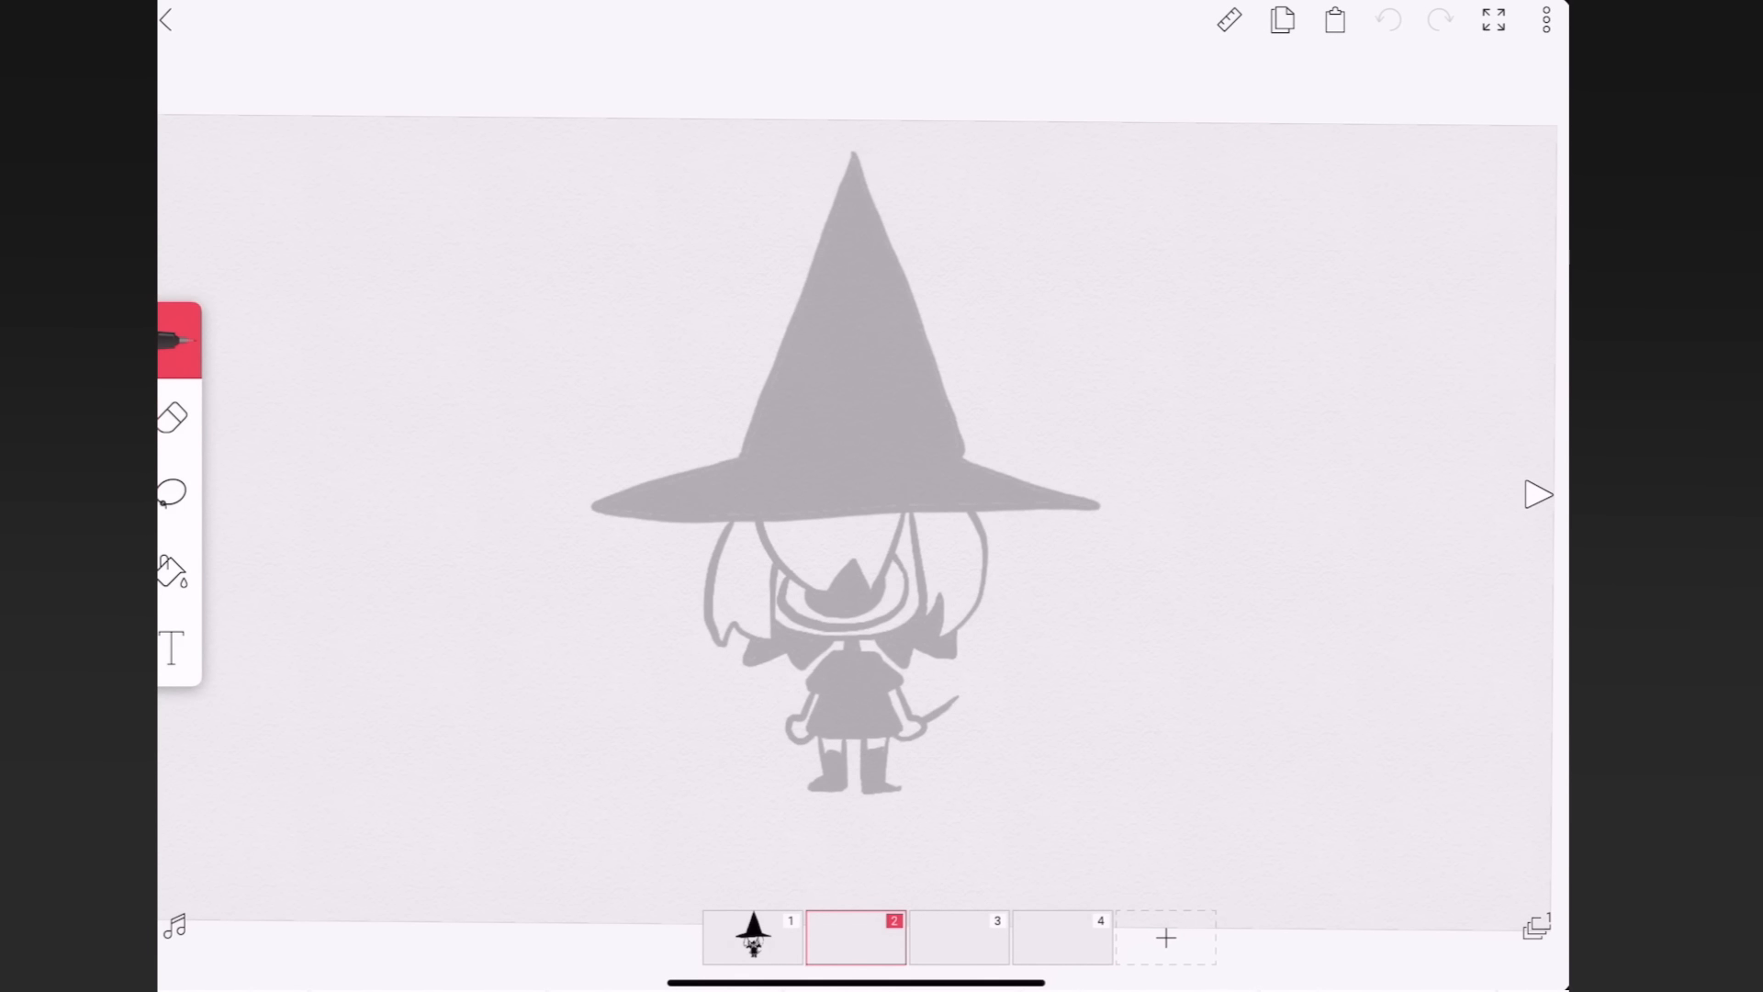
{"action": "left_click", "coordinate": [171, 417]}
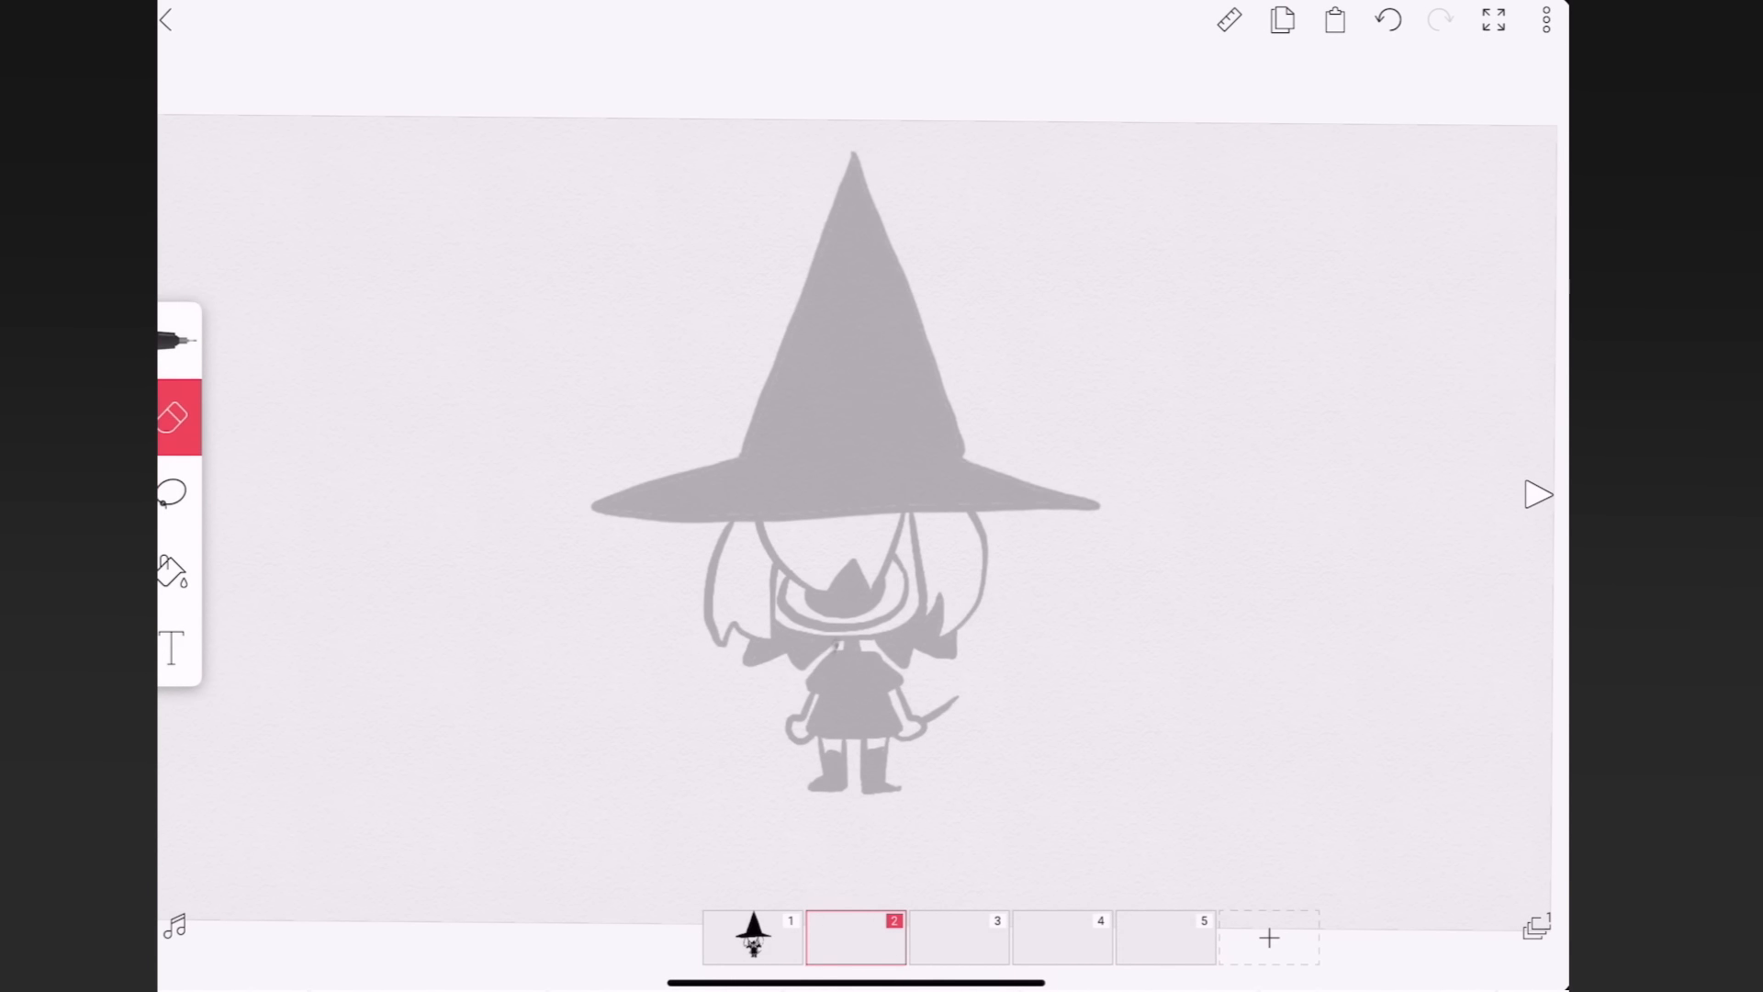
{"action": "left_click", "coordinate": [174, 339]}
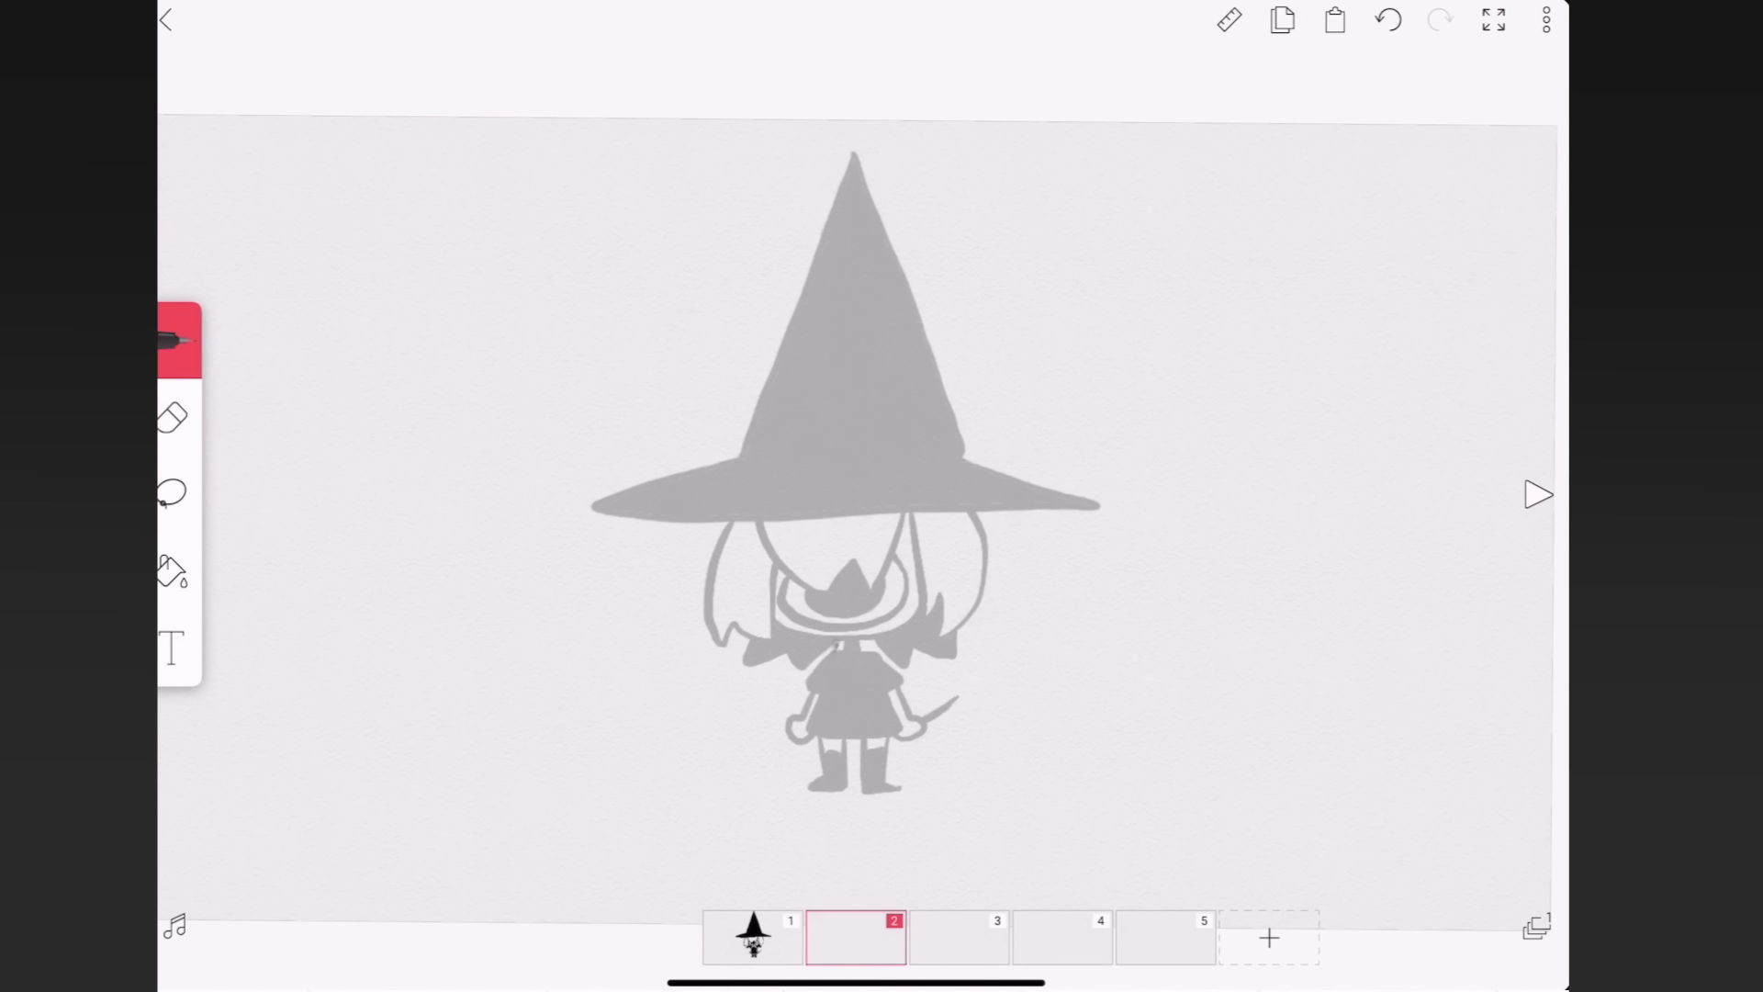
- Sketch the raised wand arm, tilted hat and body over onion skin, erasing face lines under the hat
{"action": "left_click_drag", "start_coordinate": [809, 674], "coordinate": [979, 512]}
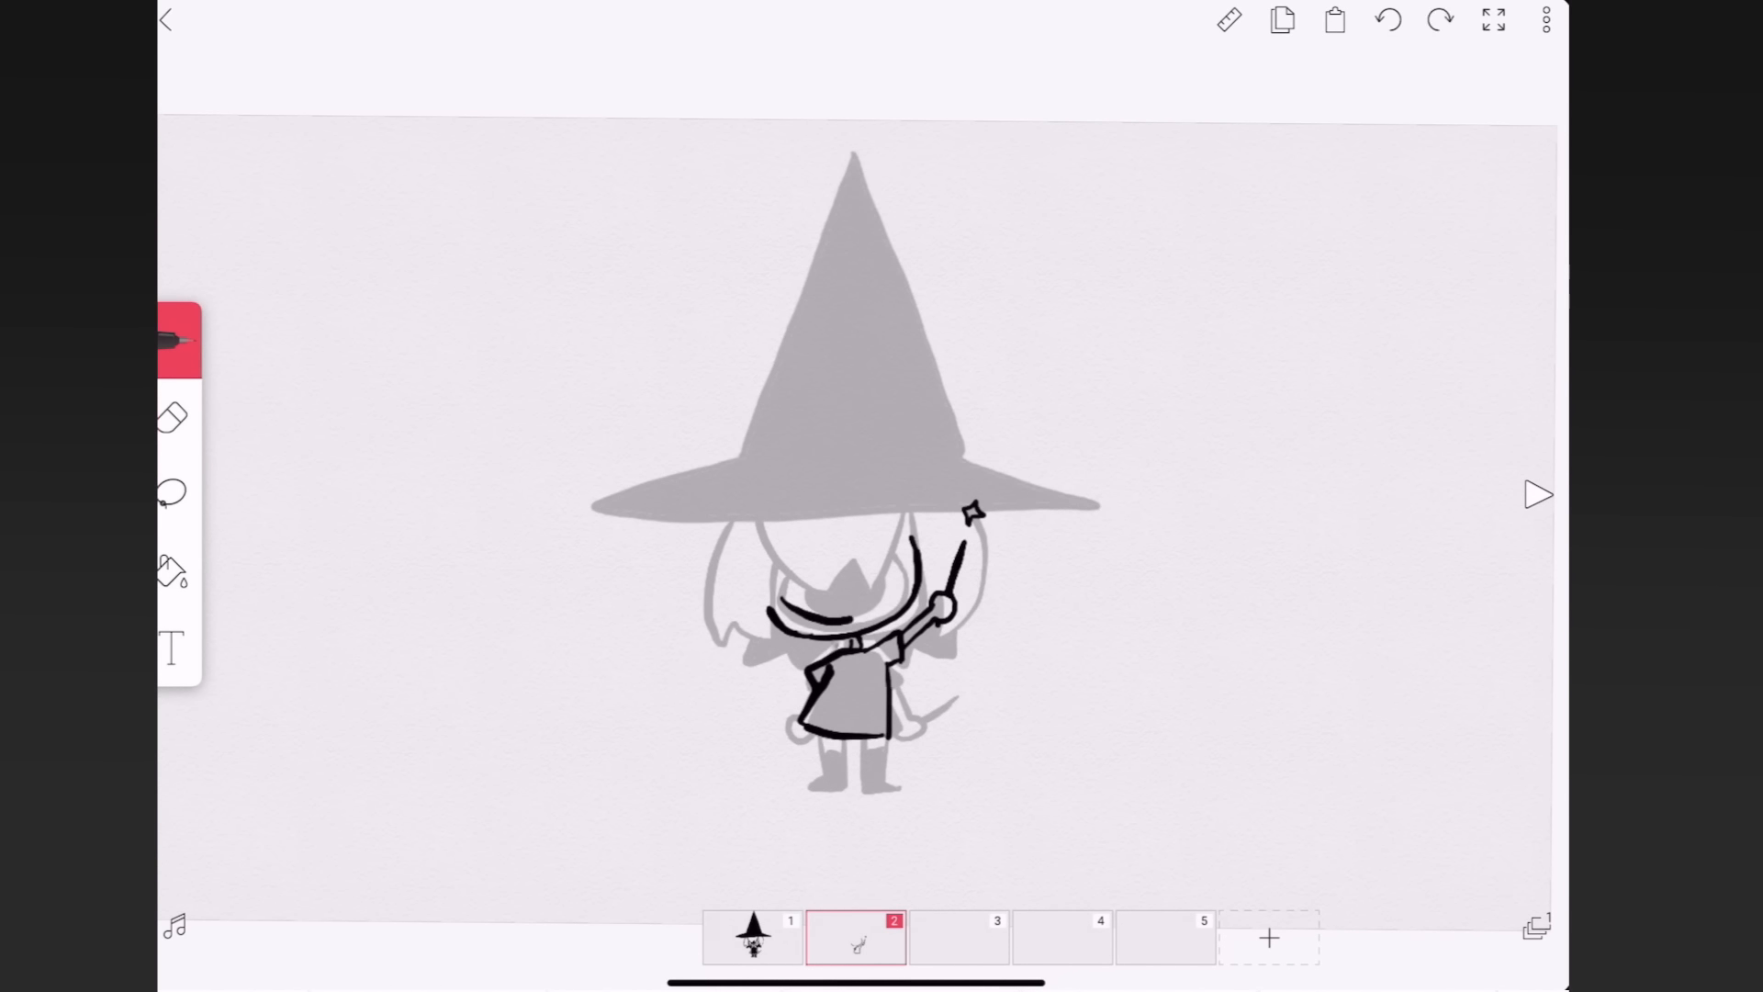
{"action": "left_click_drag", "start_coordinate": [810, 551], "coordinate": [878, 787]}
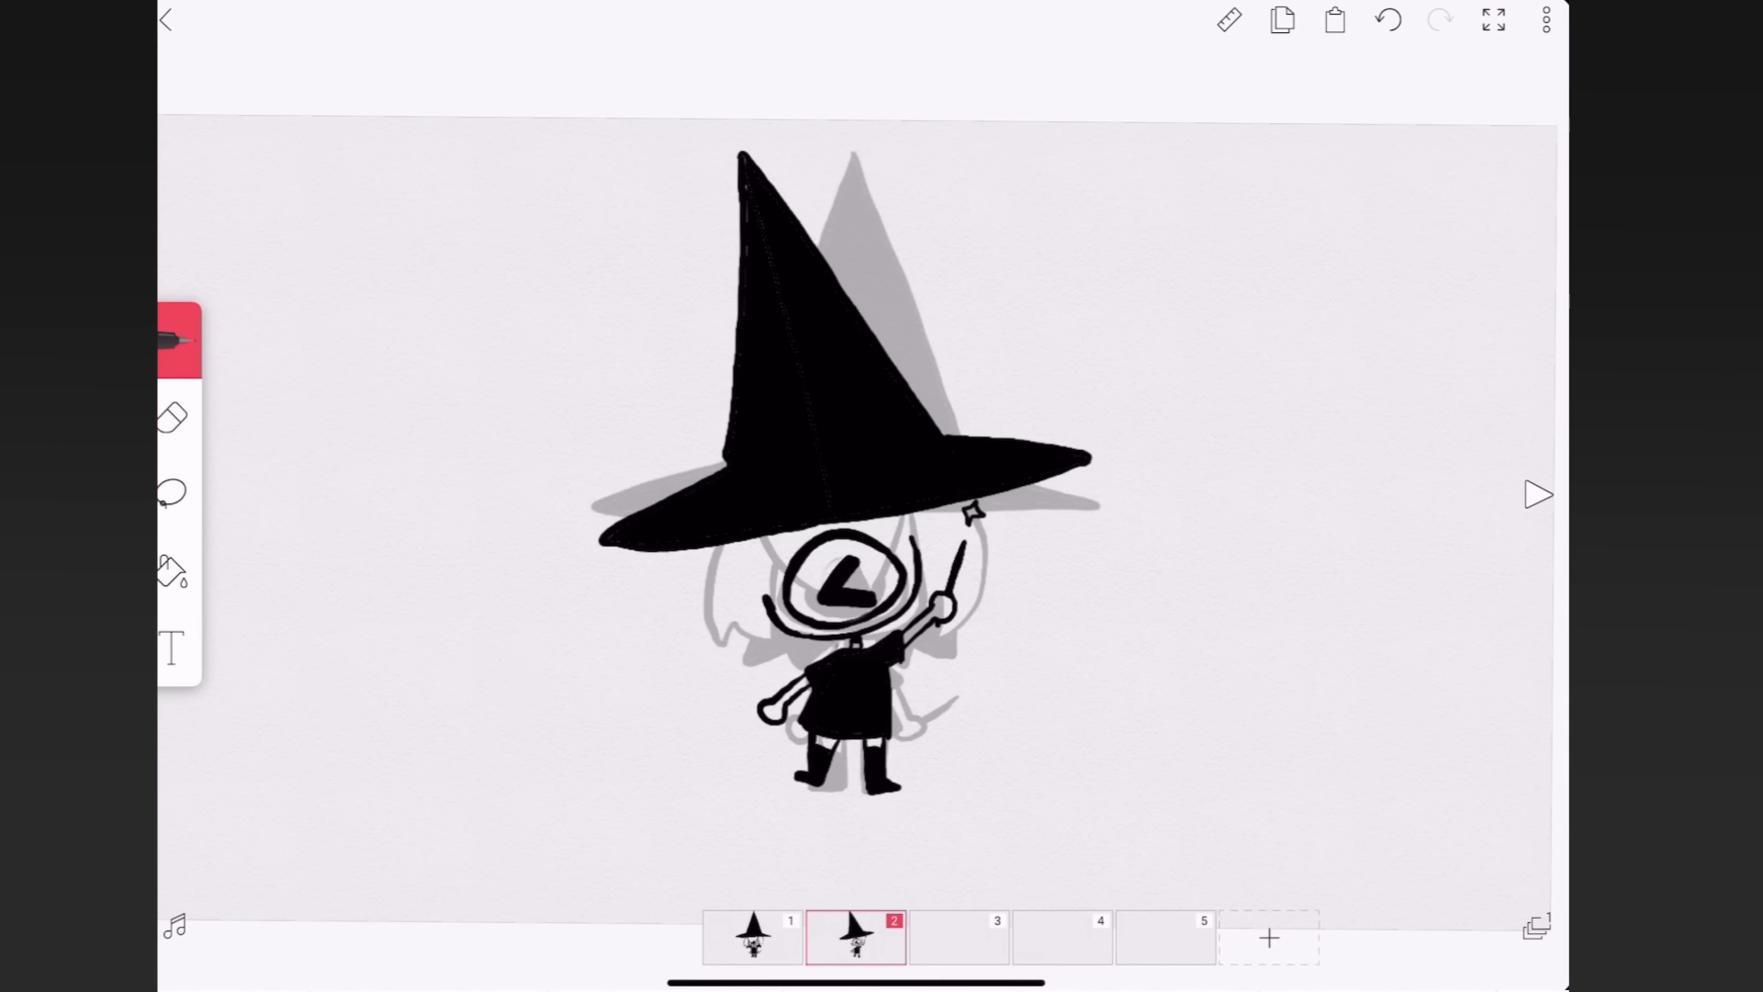
{"action": "left_click", "coordinate": [175, 417]}
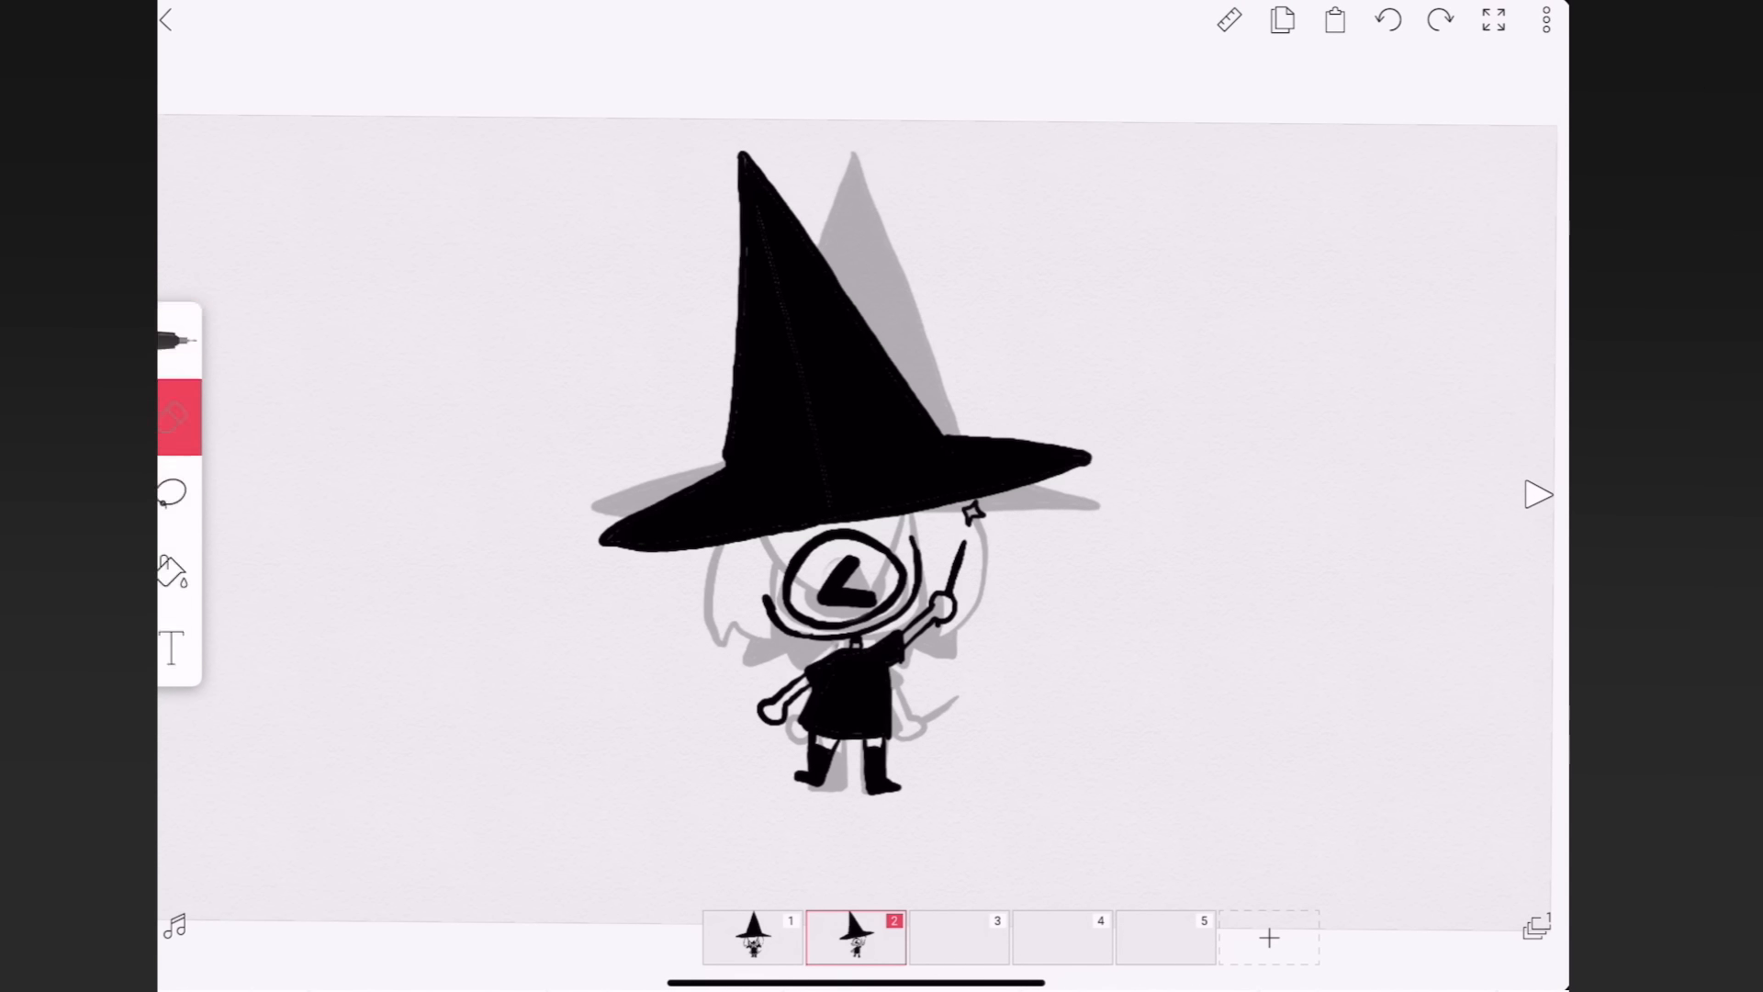
{"action": "left_click_drag", "start_coordinate": [848, 590], "coordinate": [848, 578]}
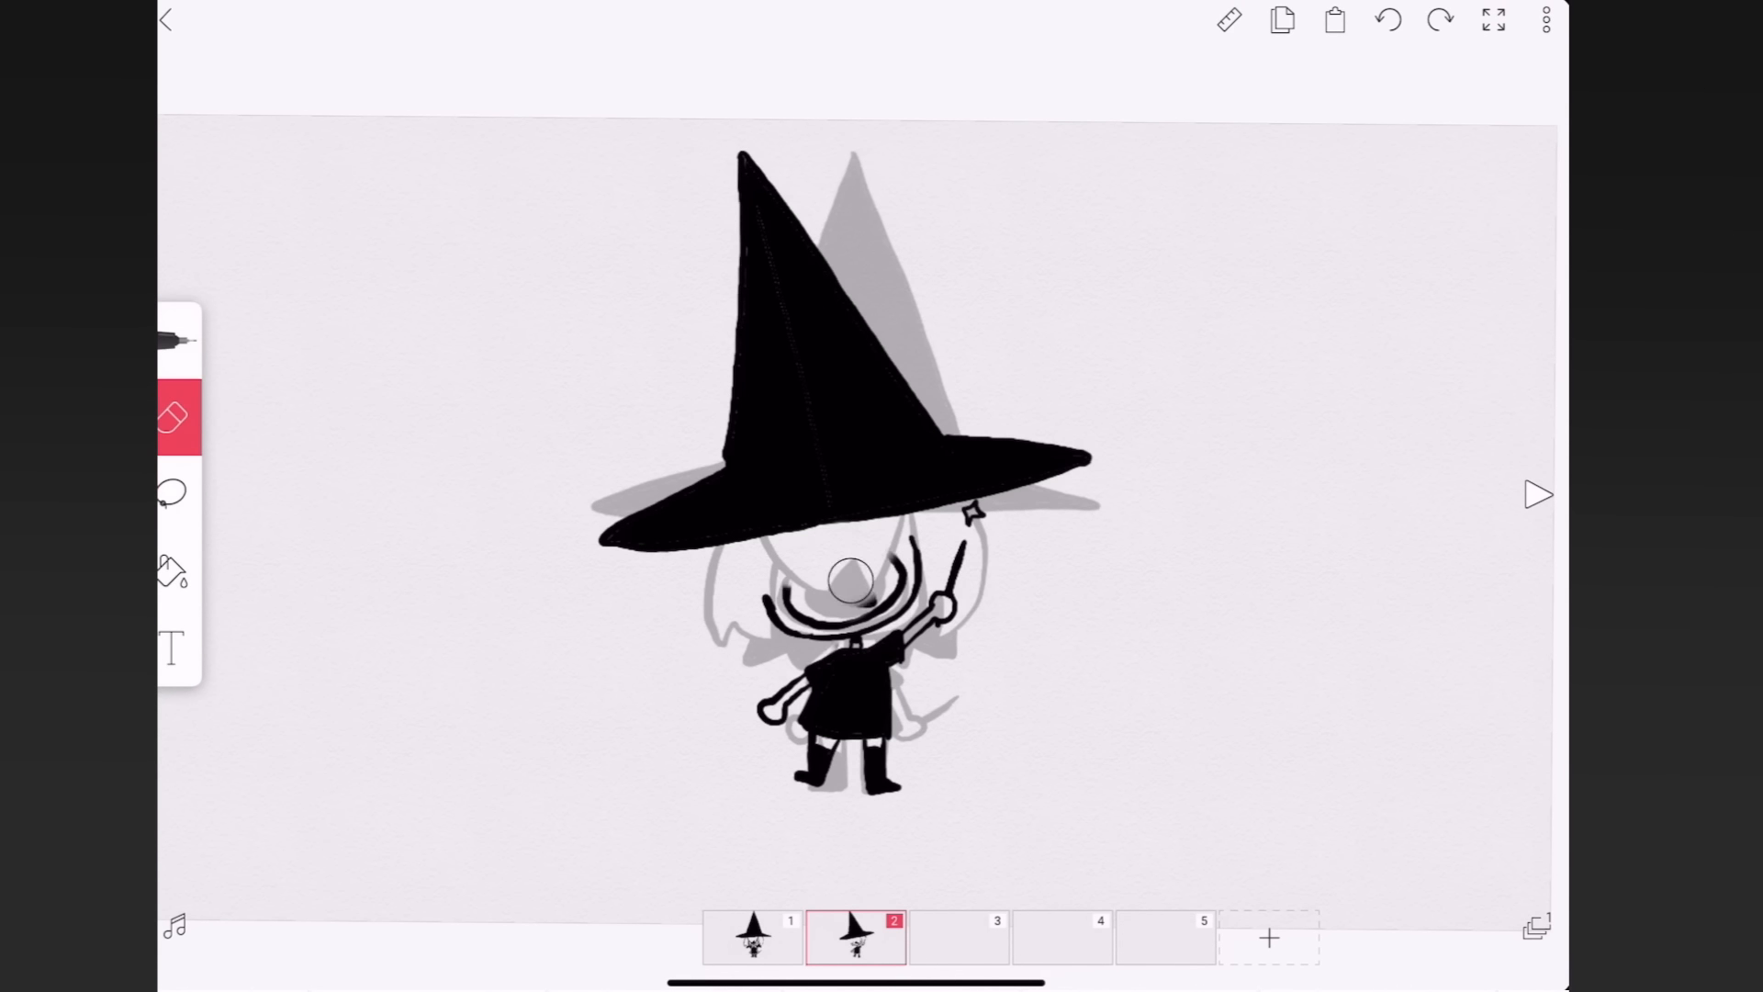
- Review the first two frames and insert a blank in-between frame after the first
{"action": "left_click", "coordinate": [1537, 494]}
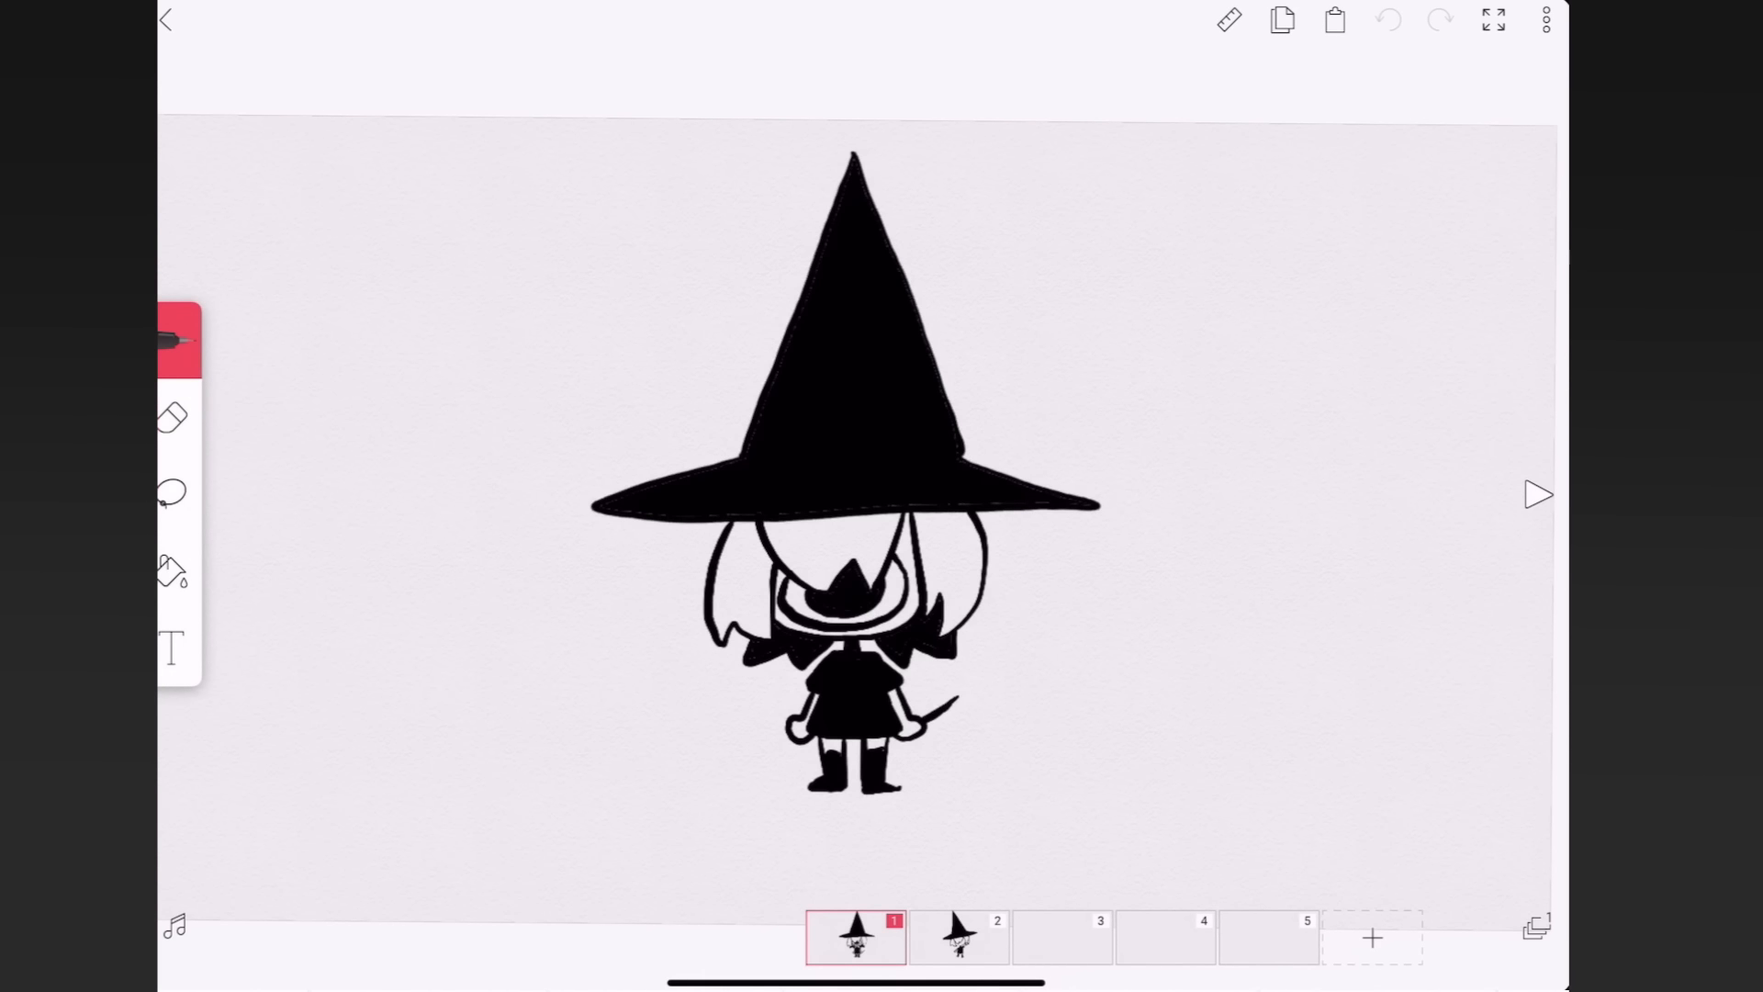
{"action": "left_click", "coordinate": [958, 936]}
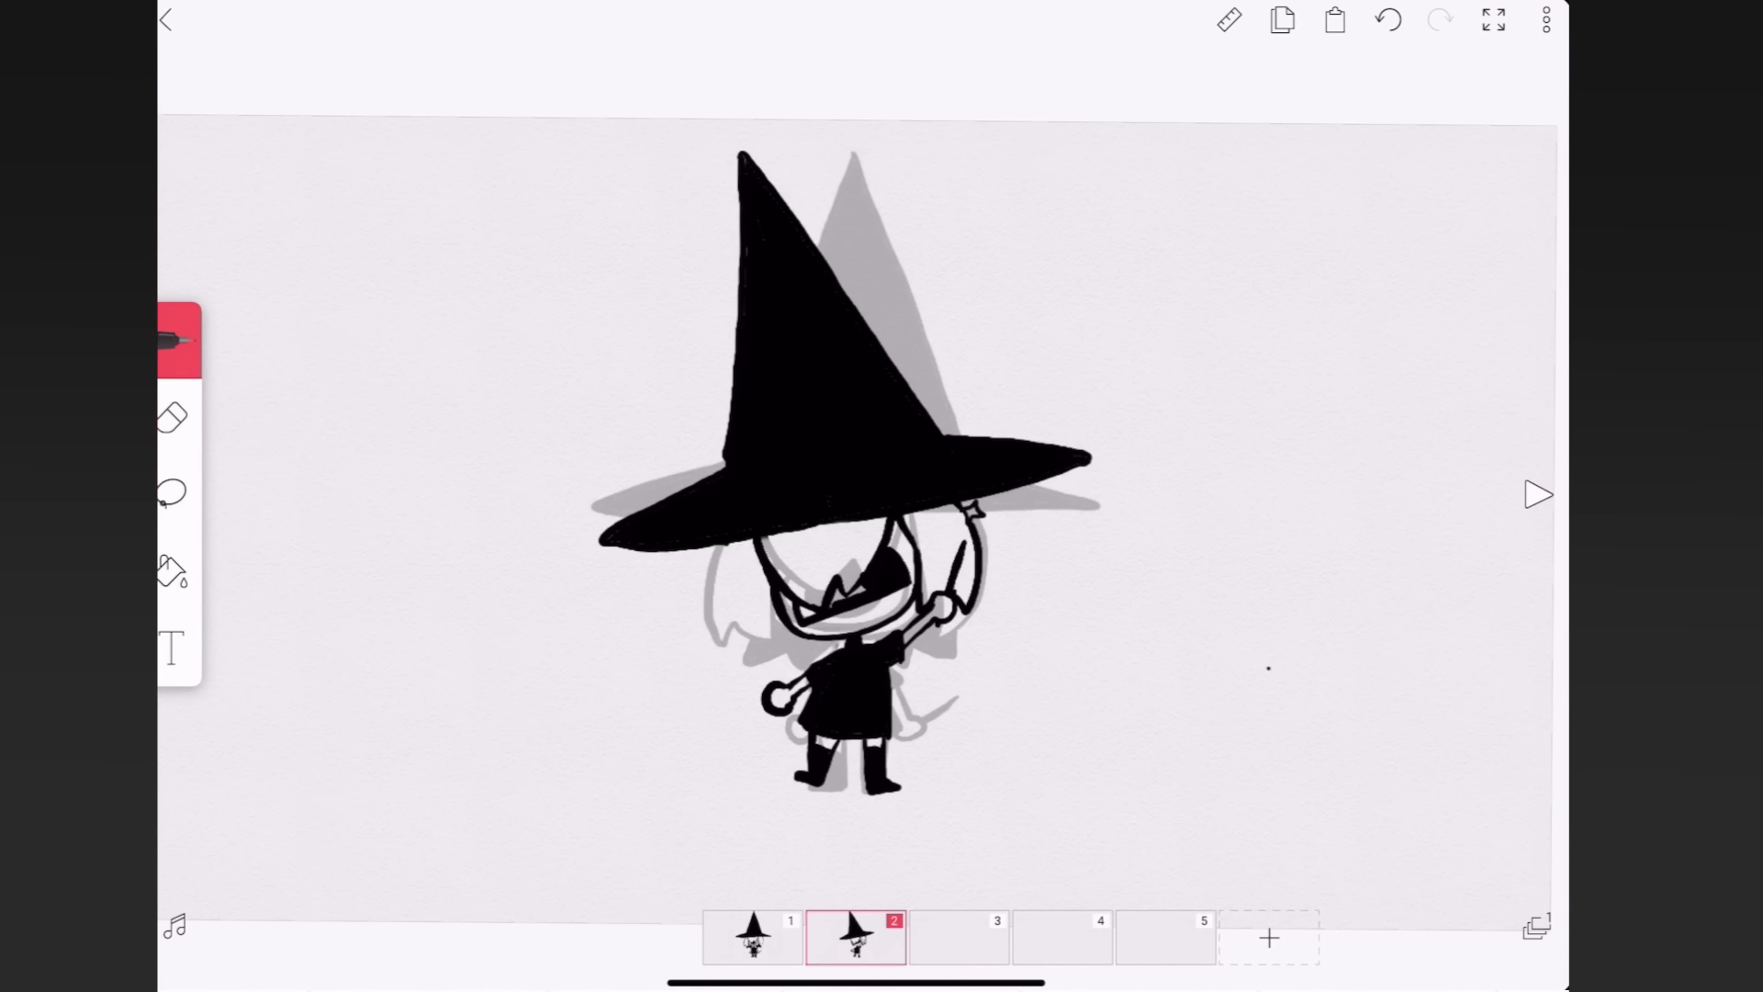
{"action": "left_click", "coordinate": [1539, 494]}
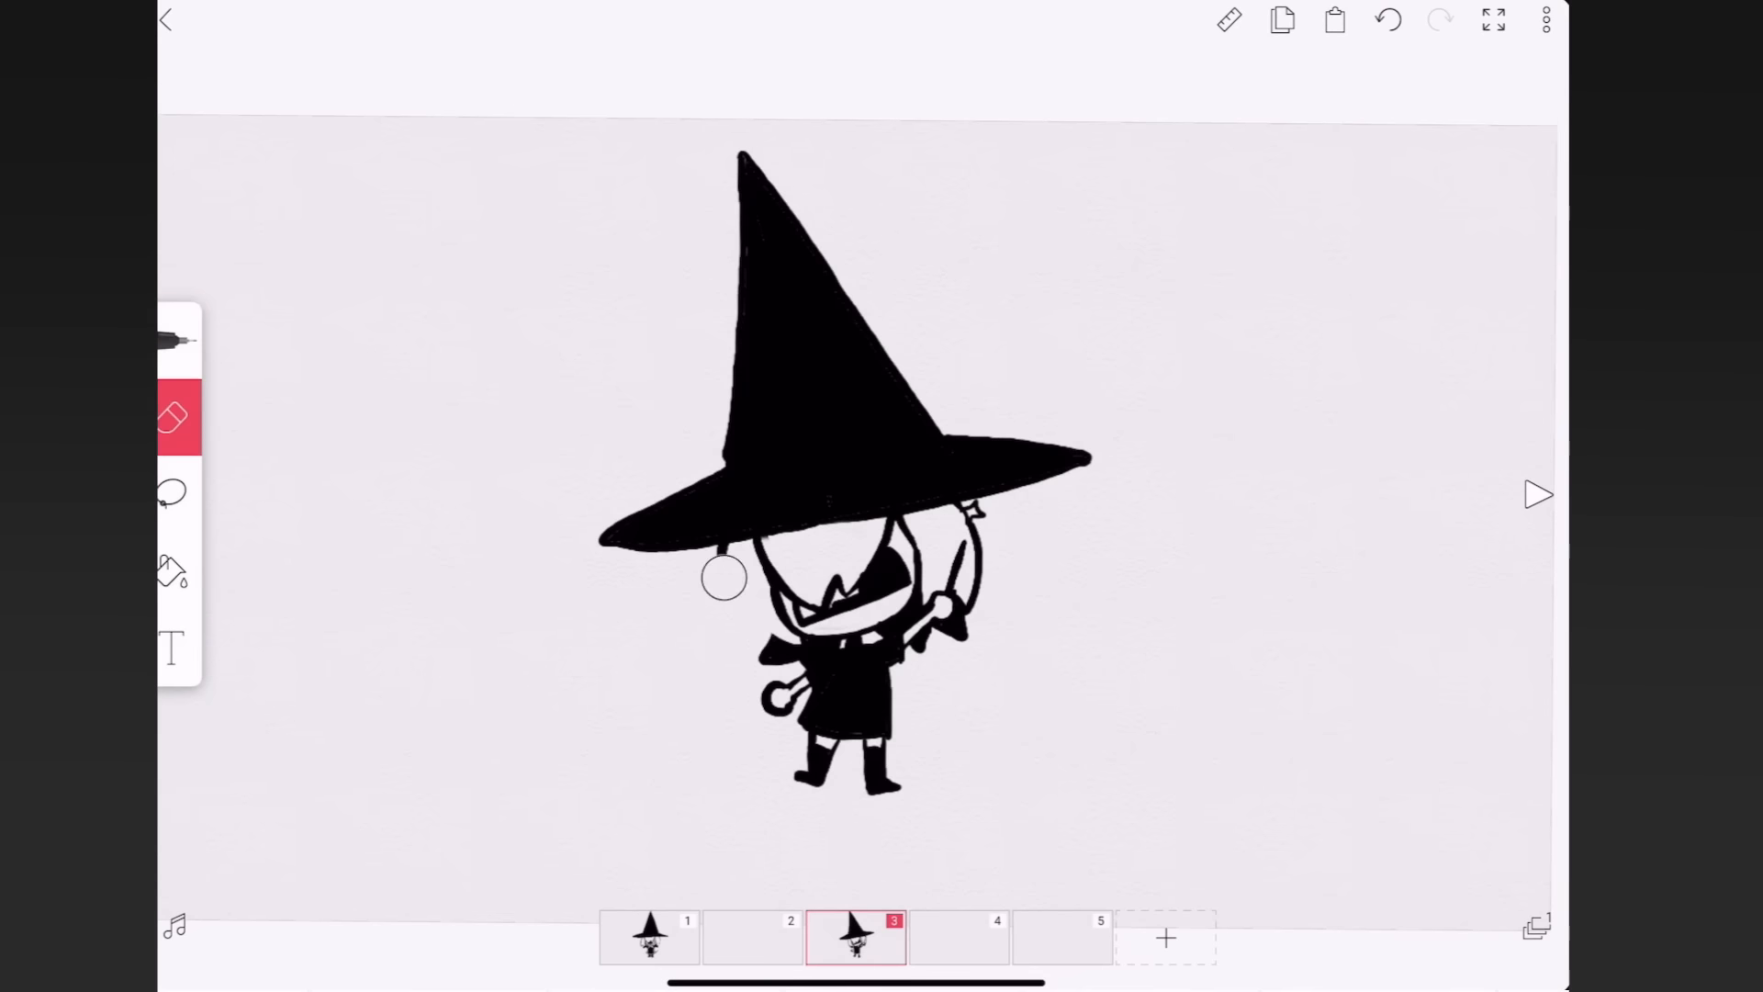
- Open the empty in-between frame 2 with the neighbouring poses onion-skinned
{"action": "left_click", "coordinate": [1544, 21]}
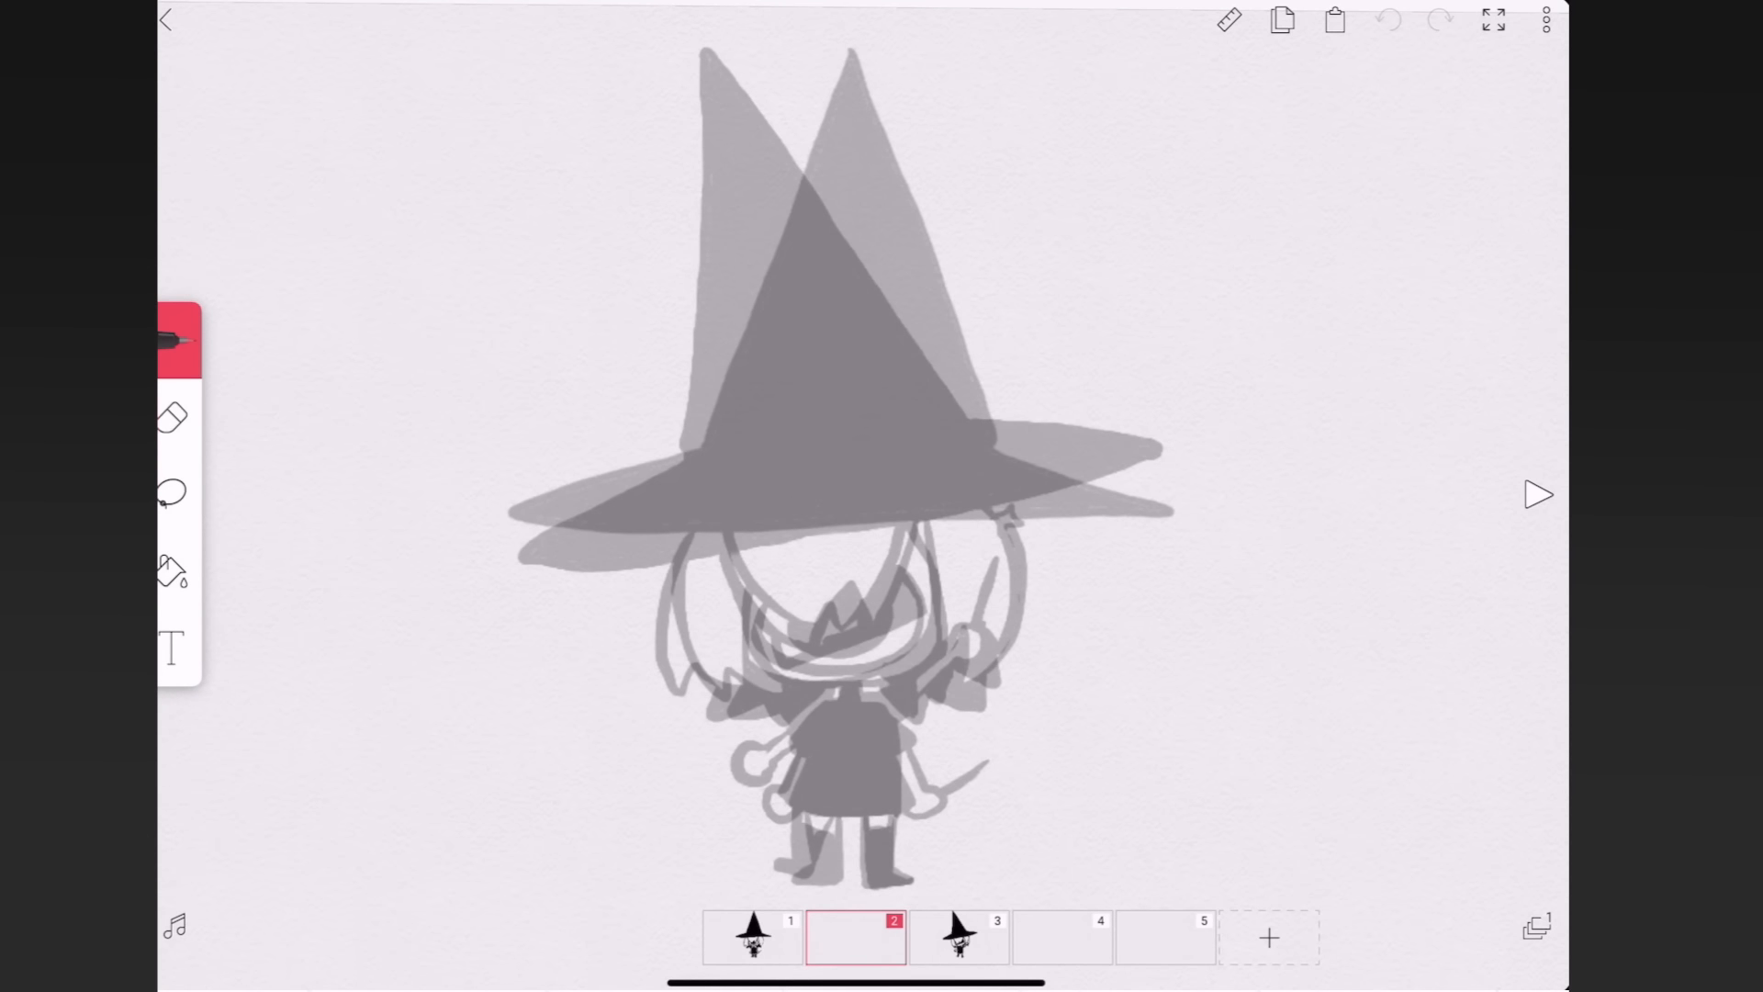
{"action": "left_click", "coordinate": [1539, 494]}
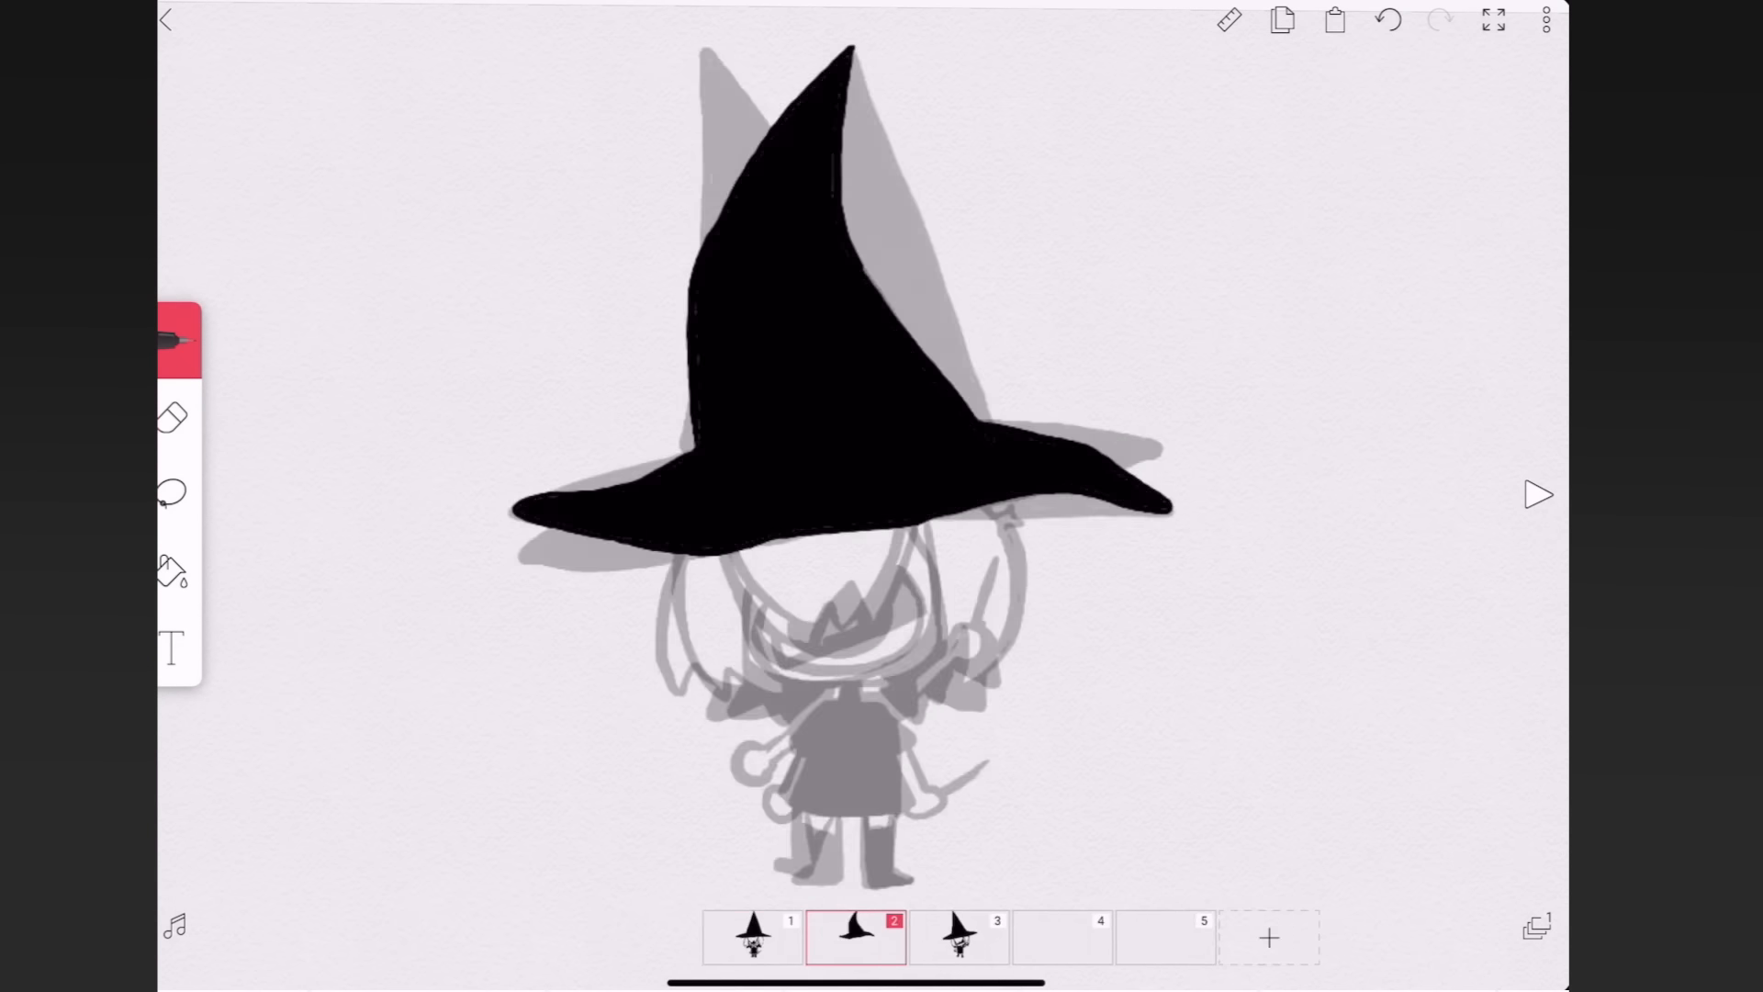
{"action": "left_click", "coordinate": [1439, 20]}
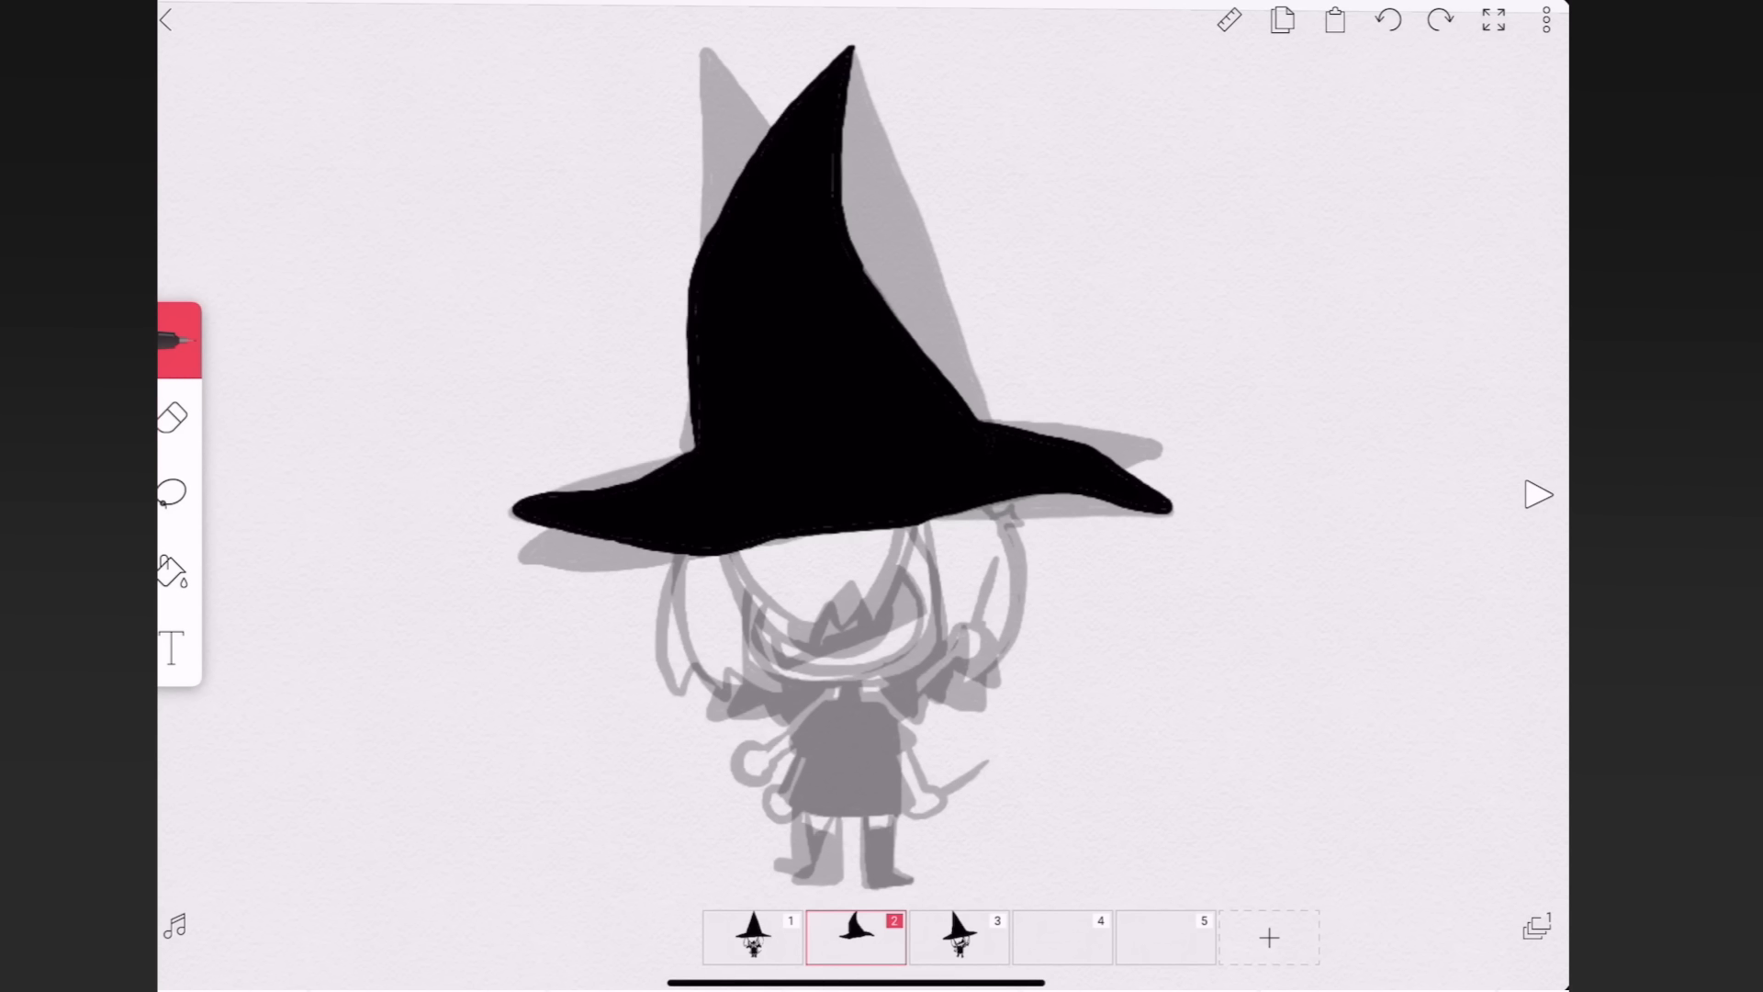
{"action": "left_click", "coordinate": [958, 936]}
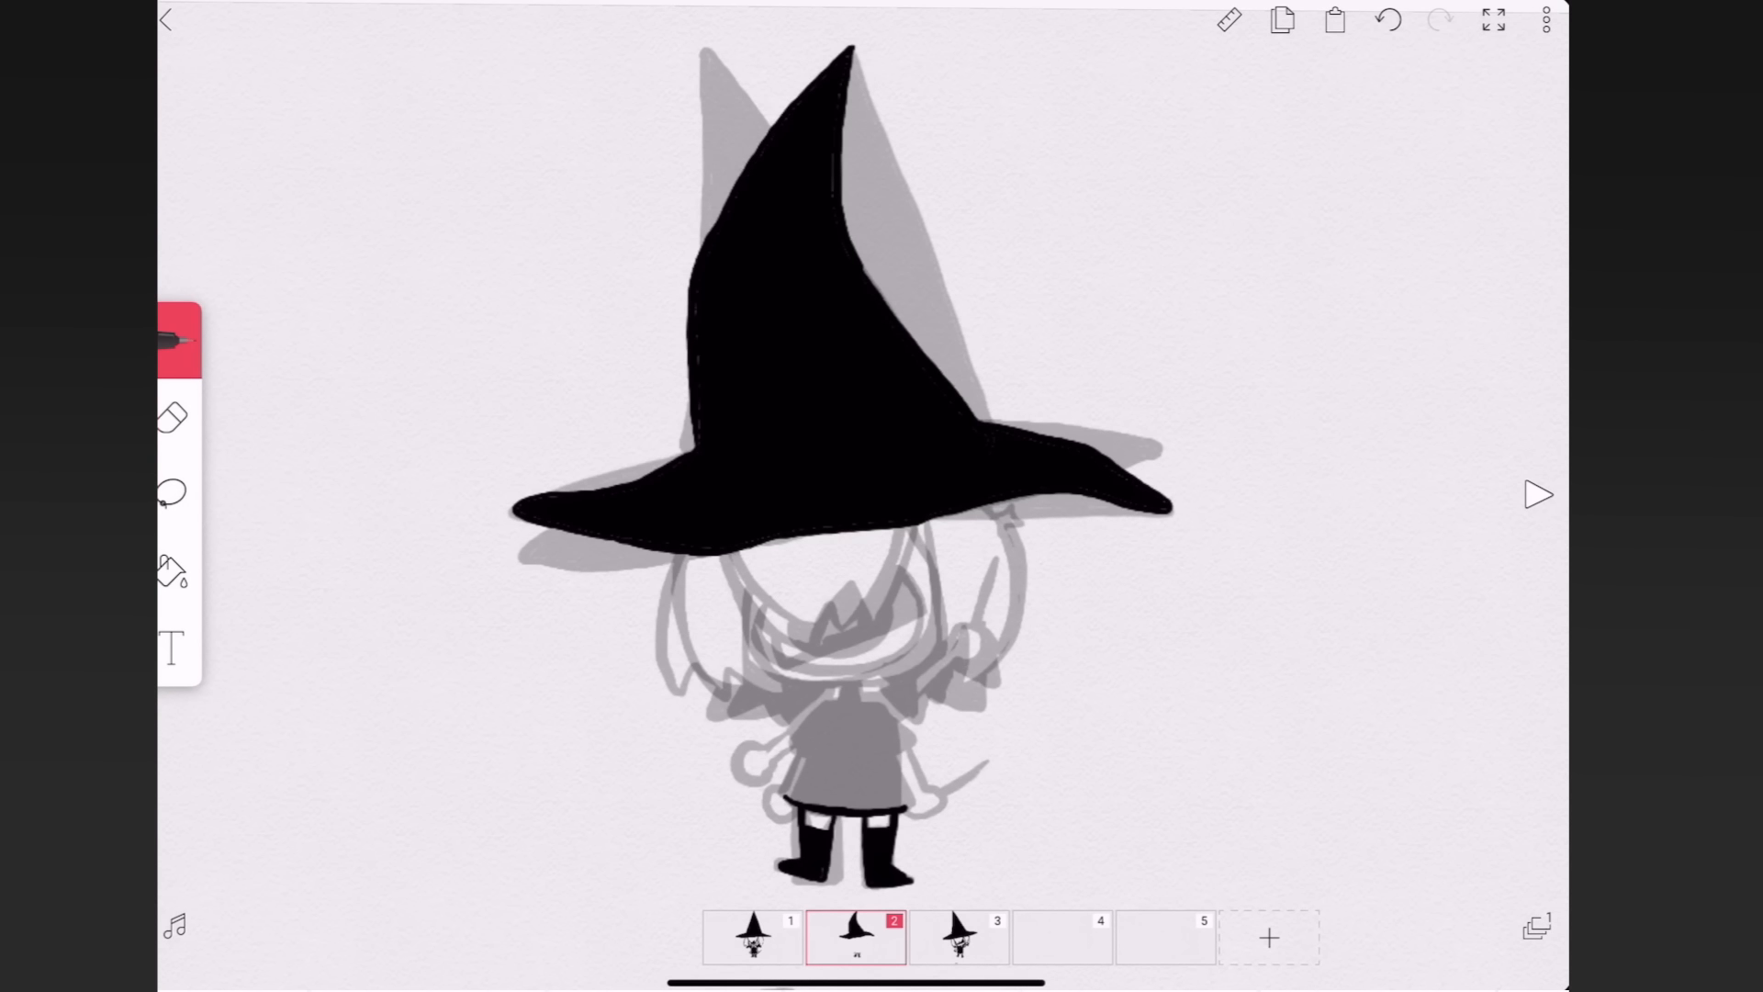
- Ink the witch's dress, arms, hair and lowered wand on frame 2, then continue on a later frame
{"action": "left_click_drag", "start_coordinate": [854, 698], "coordinate": [900, 788]}
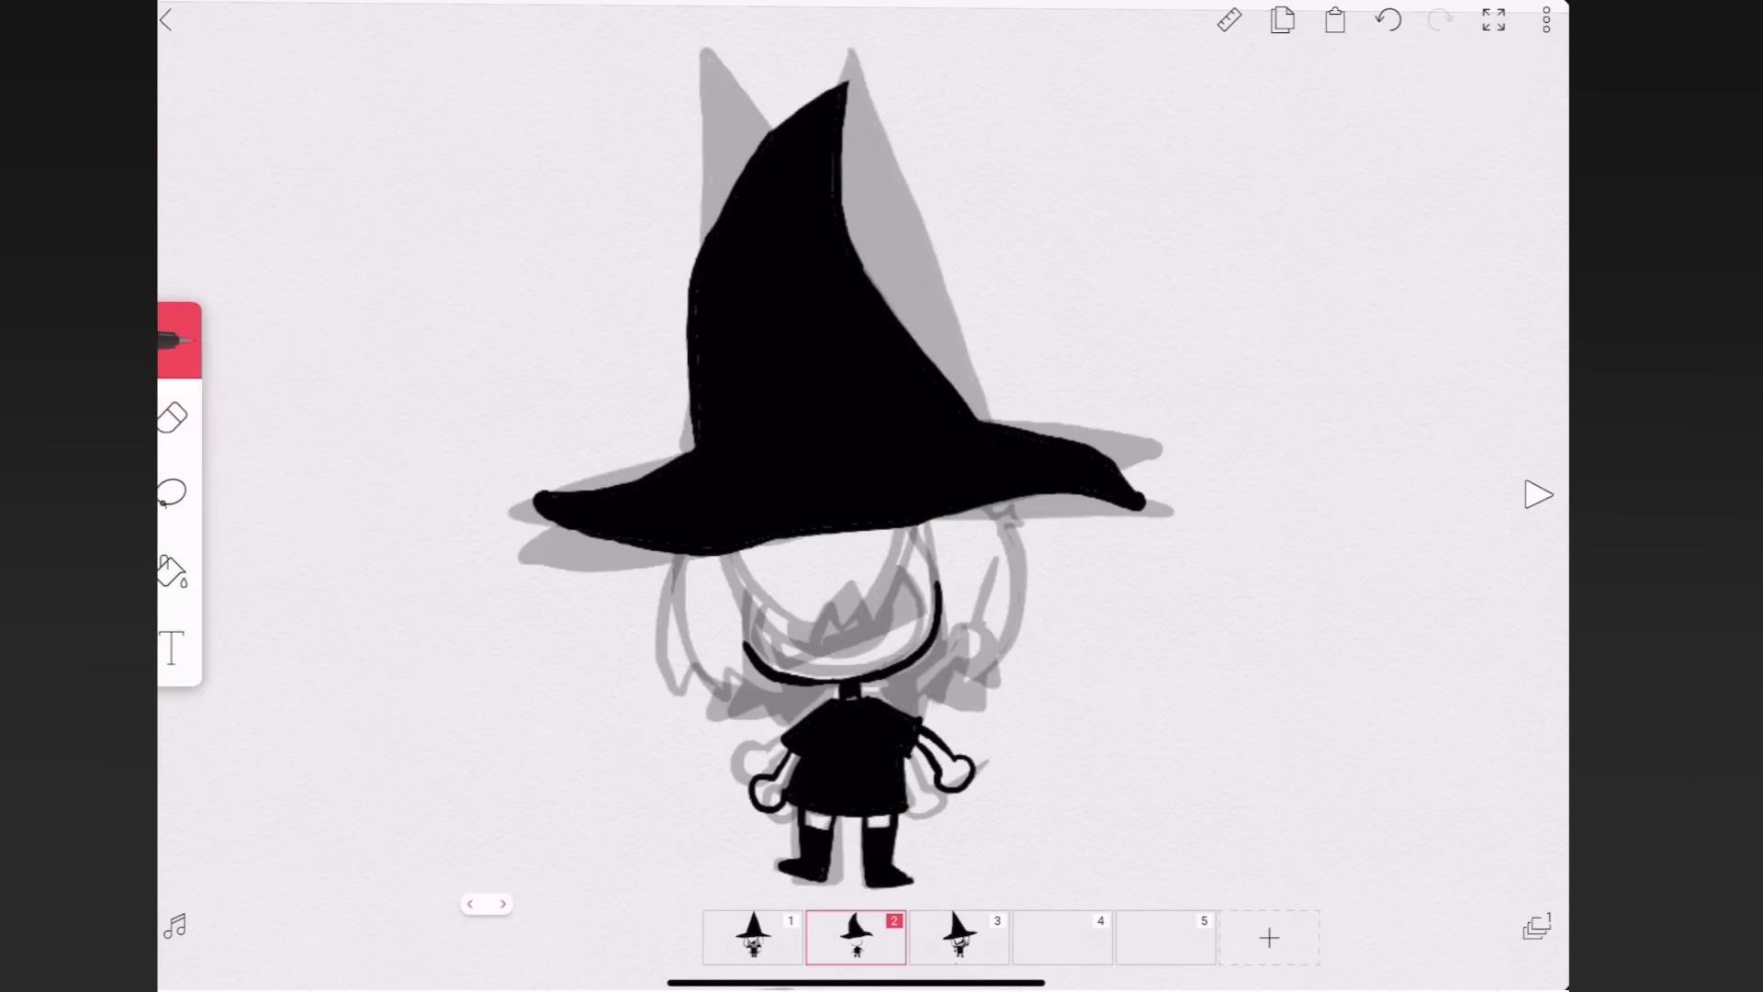
{"action": "left_click", "coordinate": [1537, 494]}
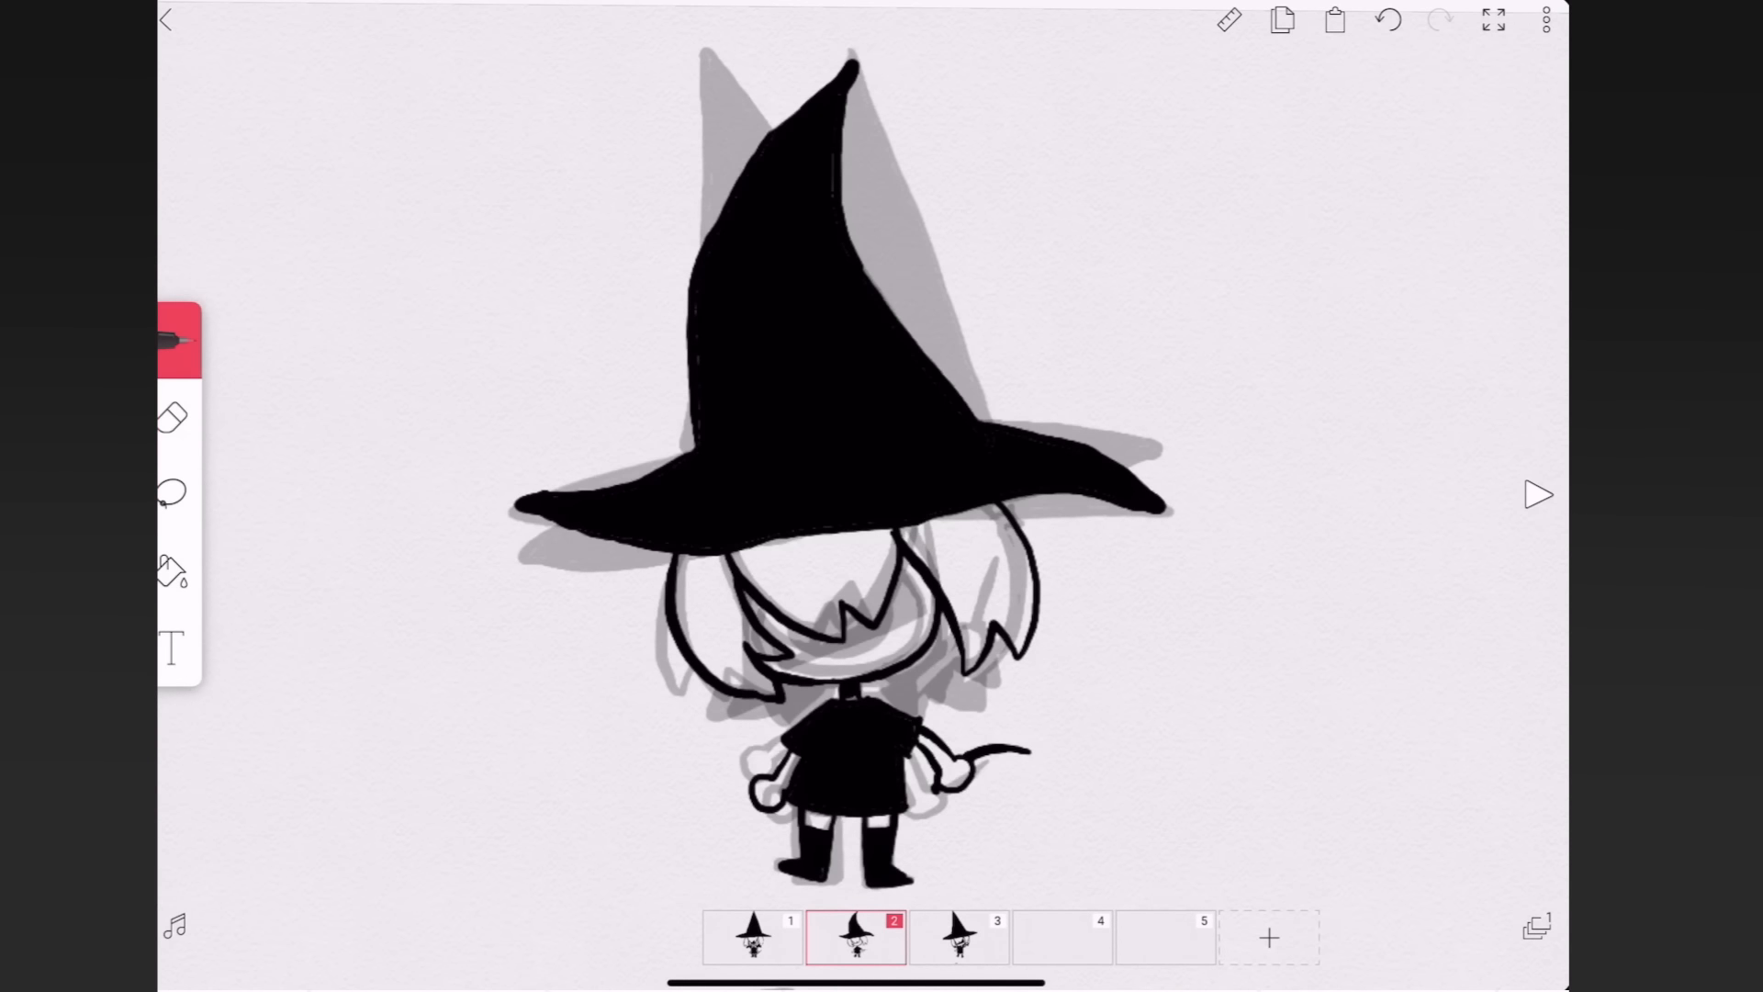
{"action": "left_click", "coordinate": [1539, 496]}
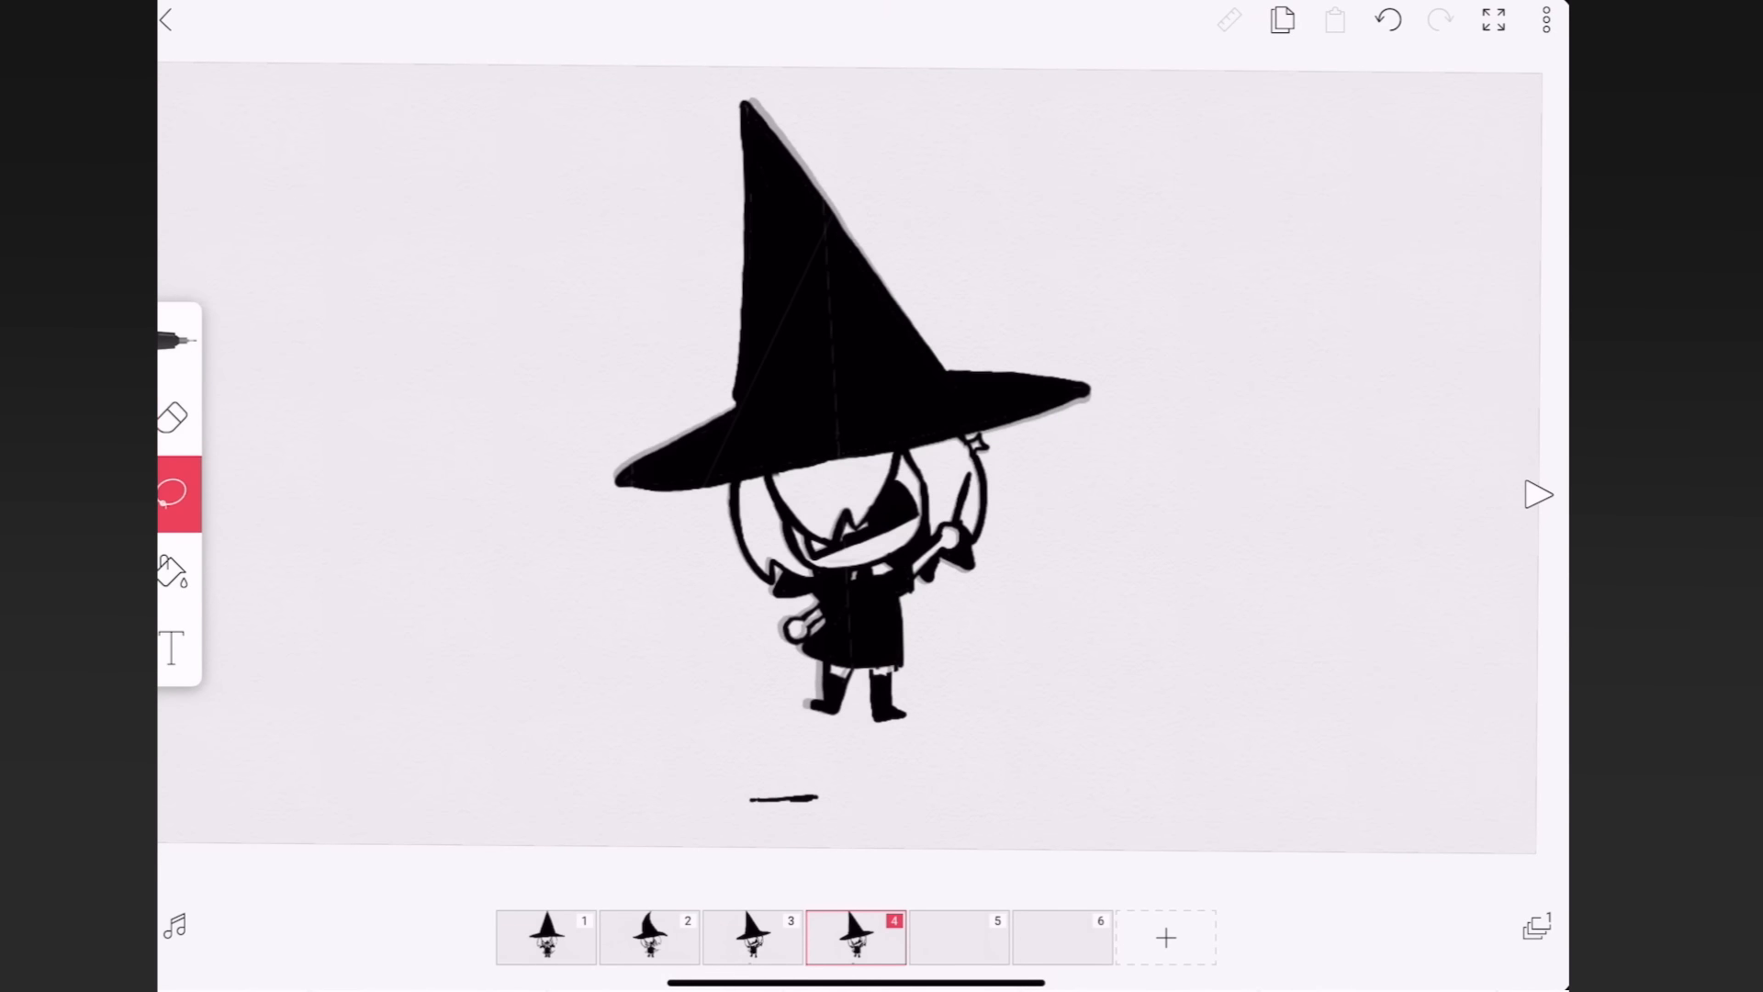
- Flip between the early frames and draw star sparkles at the wand tip on frame 4
{"action": "left_click", "coordinate": [863, 935]}
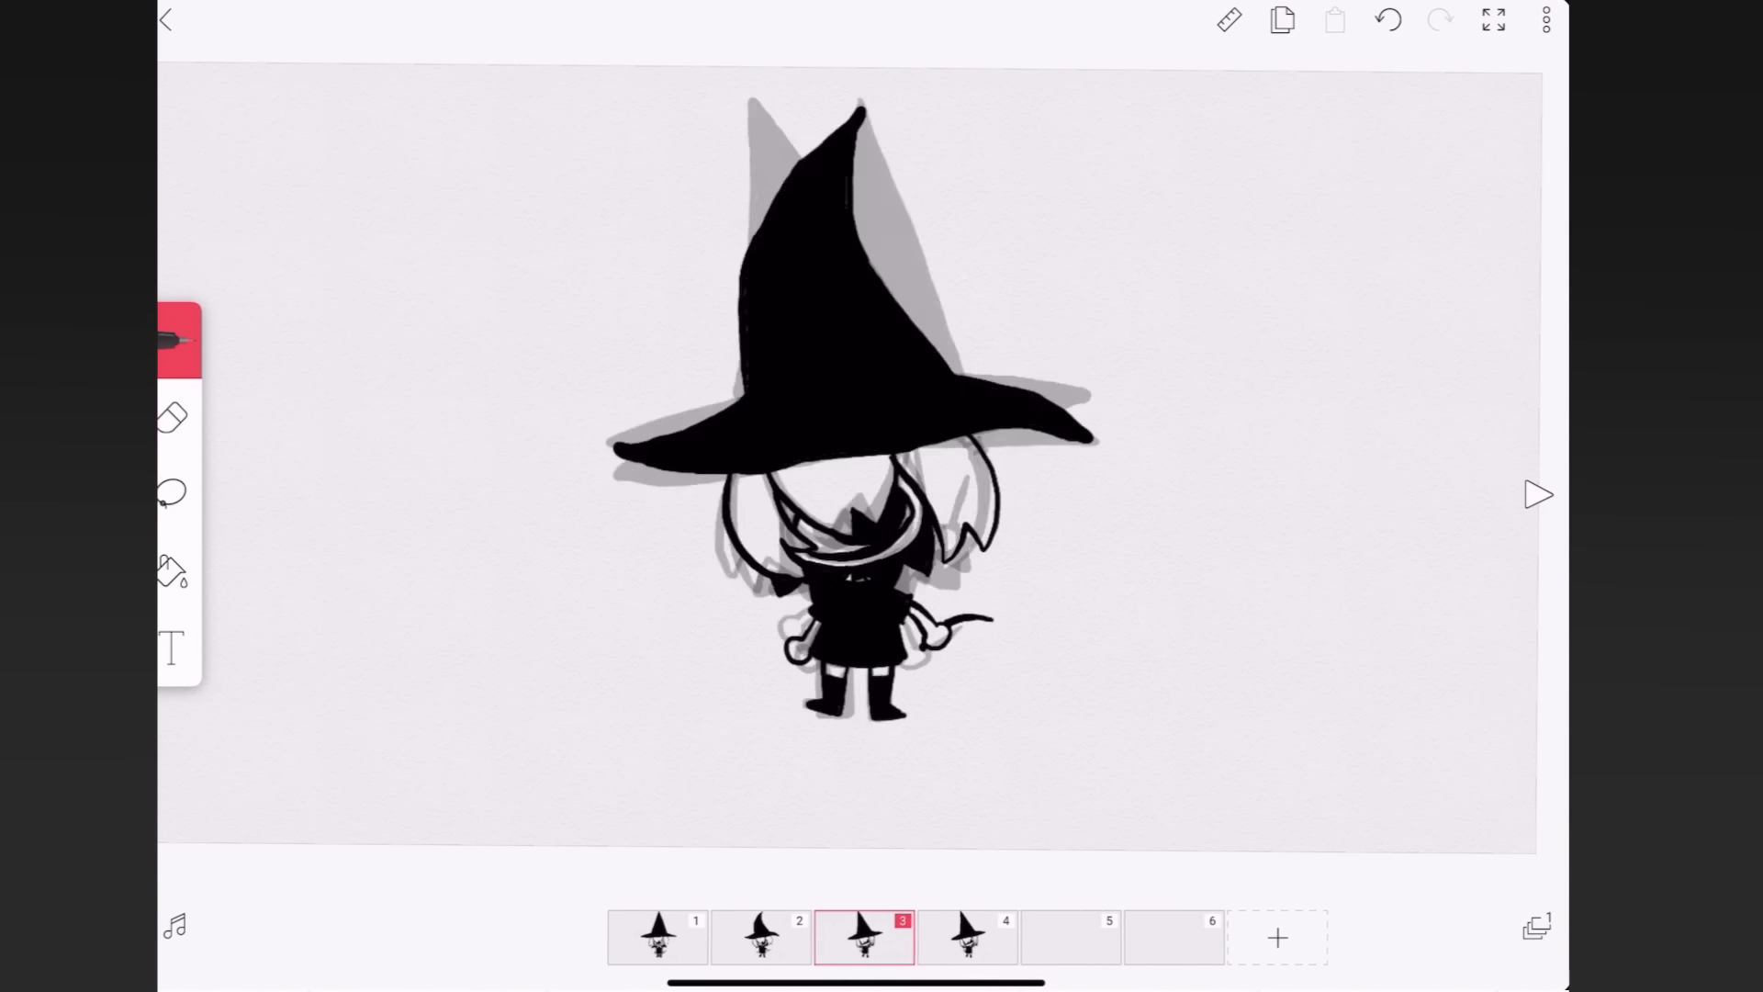
{"action": "left_click", "coordinate": [854, 936]}
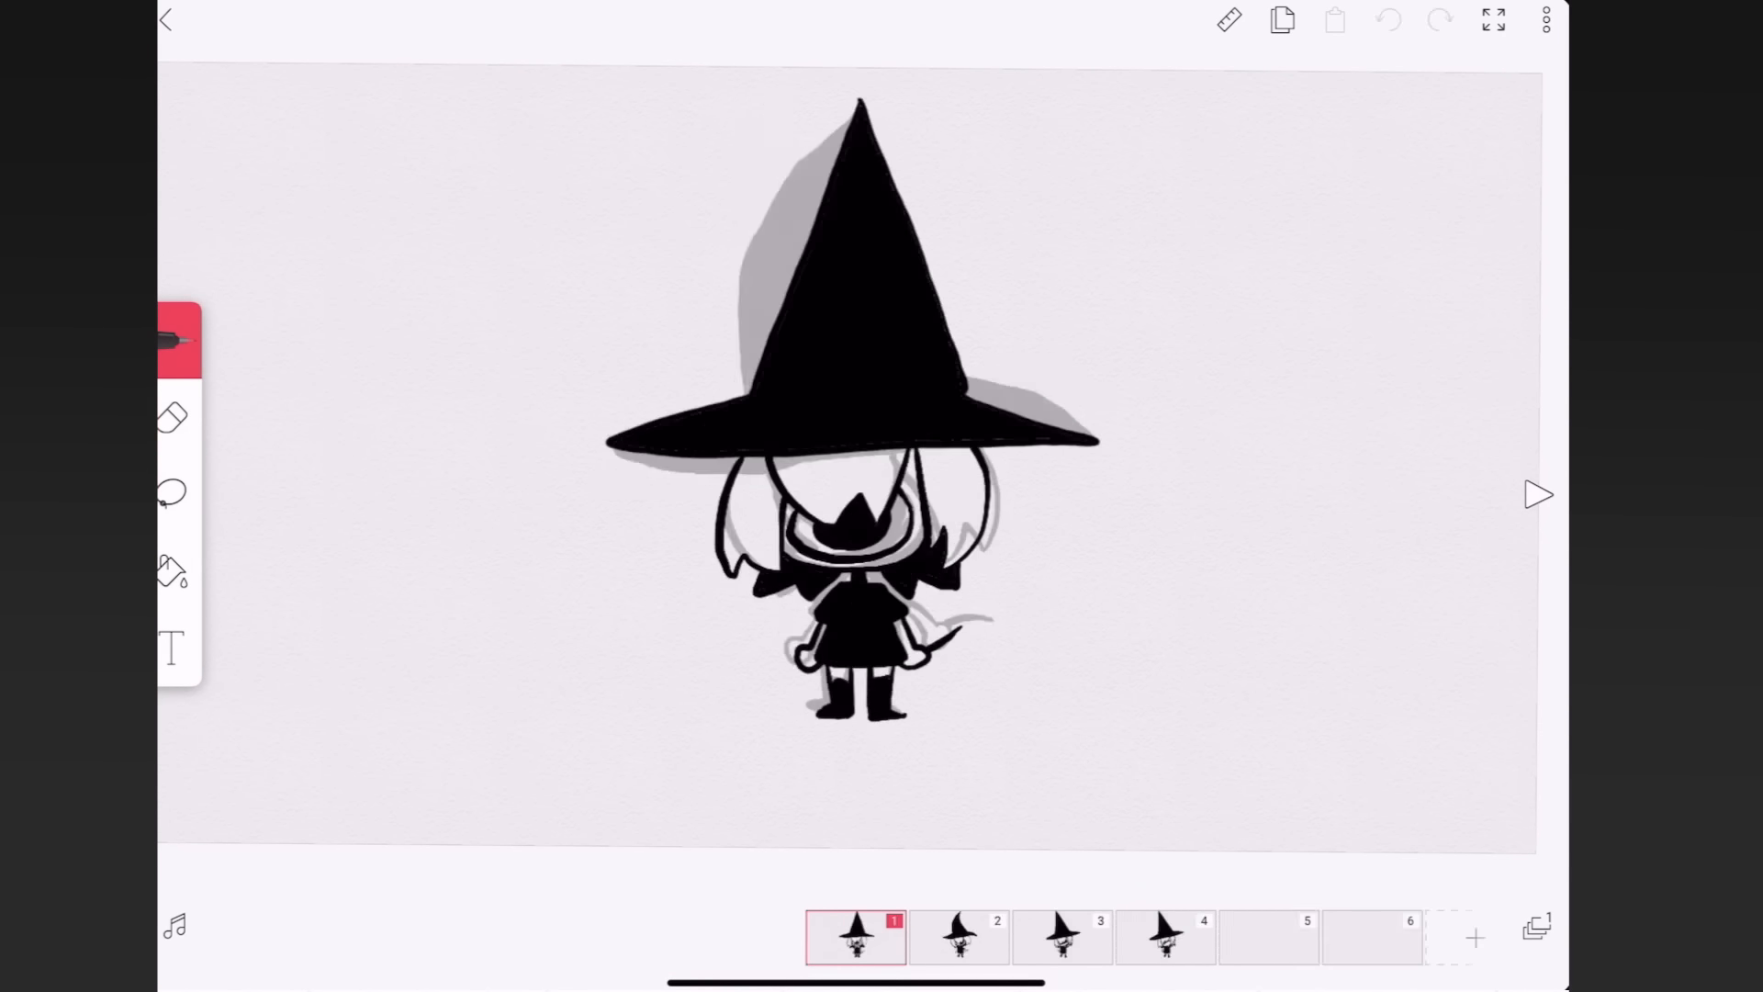
{"action": "left_click", "coordinate": [1539, 496]}
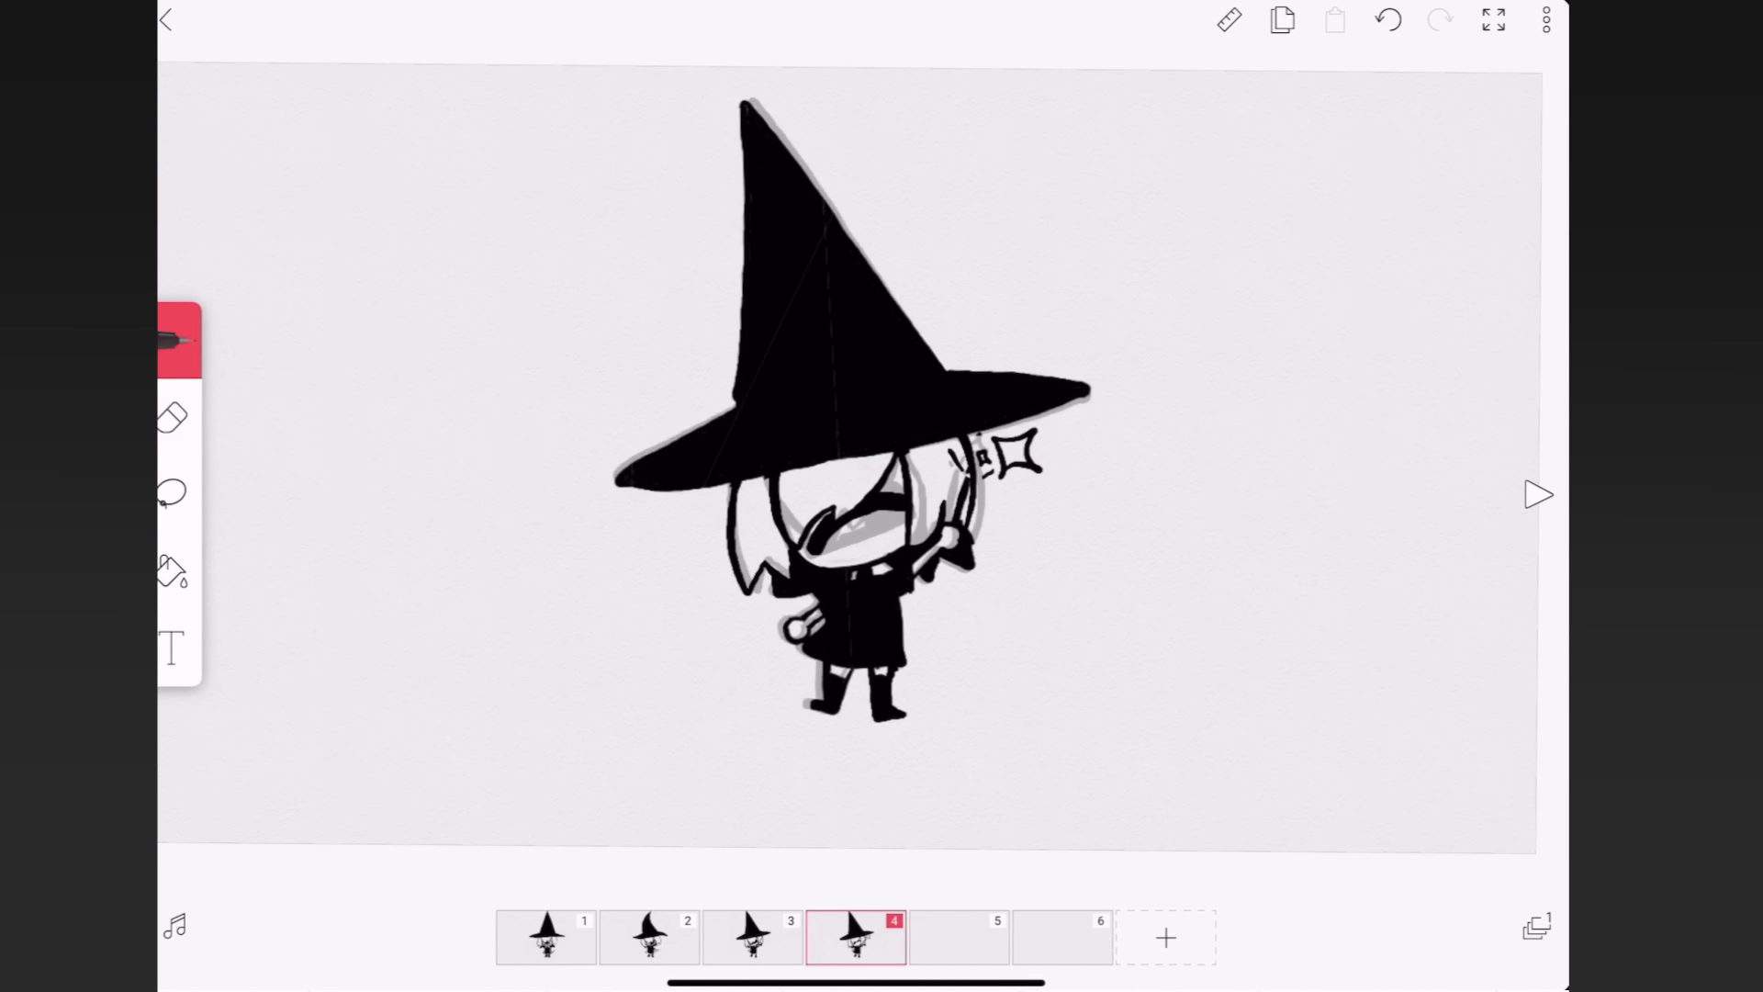
{"action": "left_click", "coordinate": [1538, 493]}
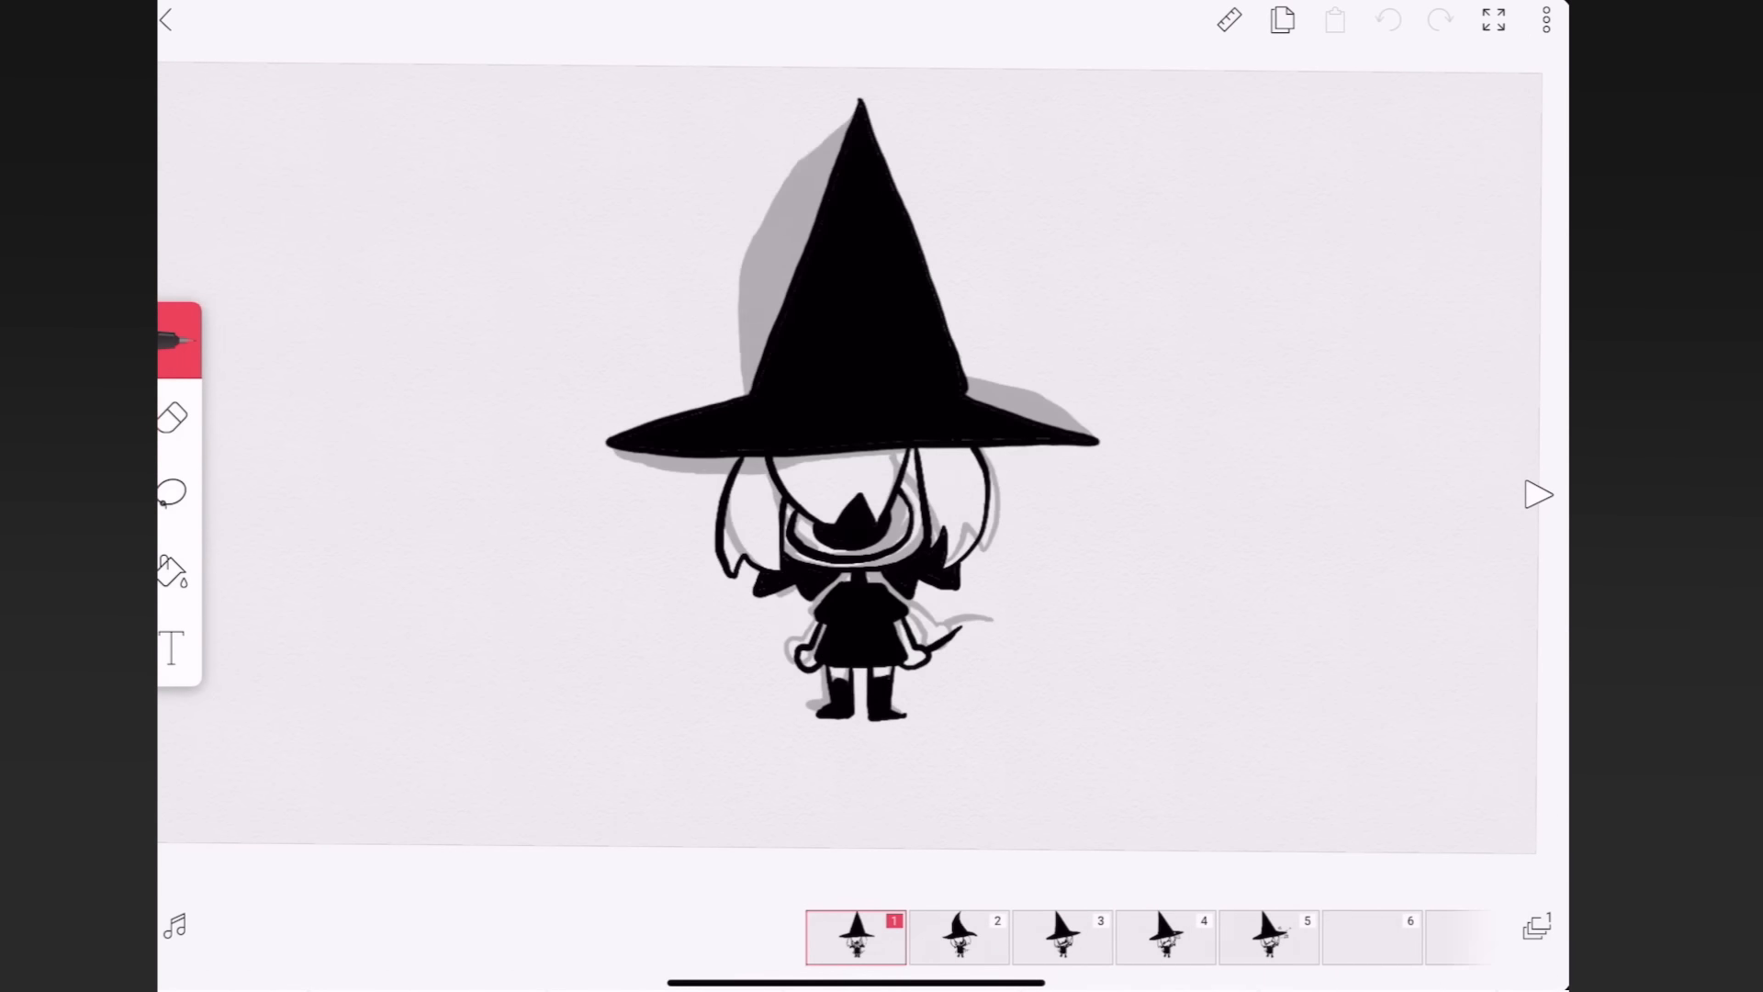
- Add sparkle bursts on frame 6, check frame 4, and begin redrawing frame 2 larger
{"action": "left_click", "coordinate": [1544, 20]}
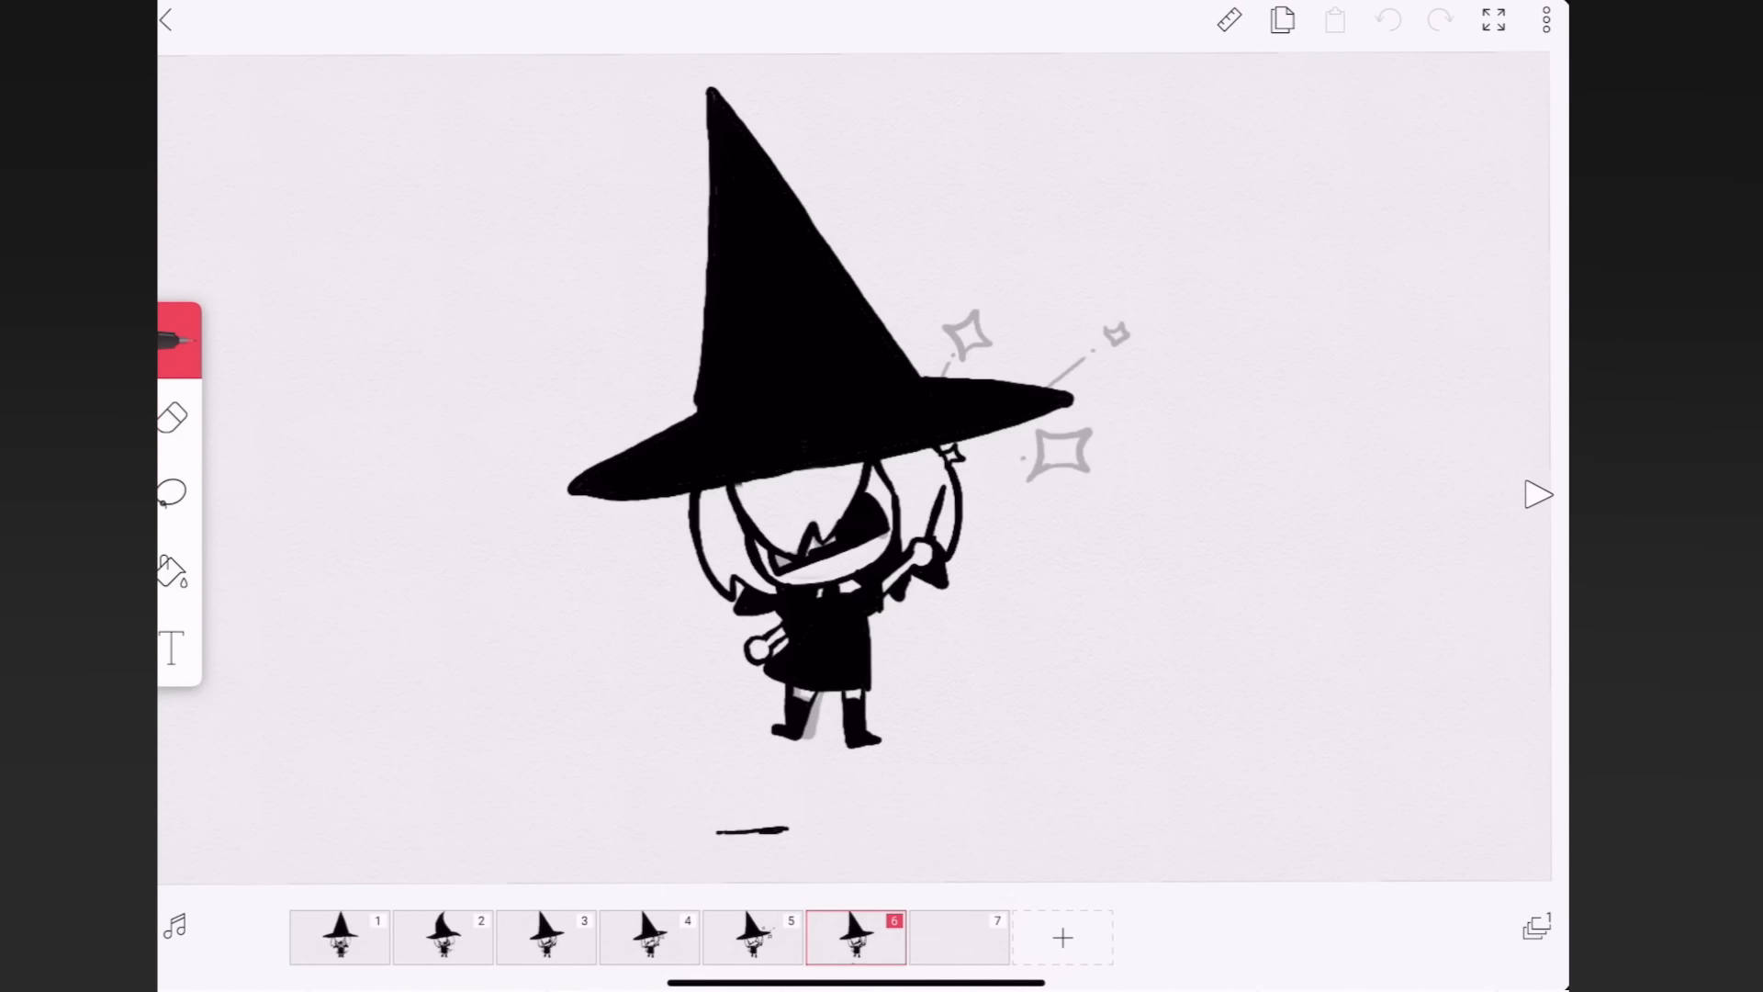
{"action": "left_click", "coordinate": [1537, 494]}
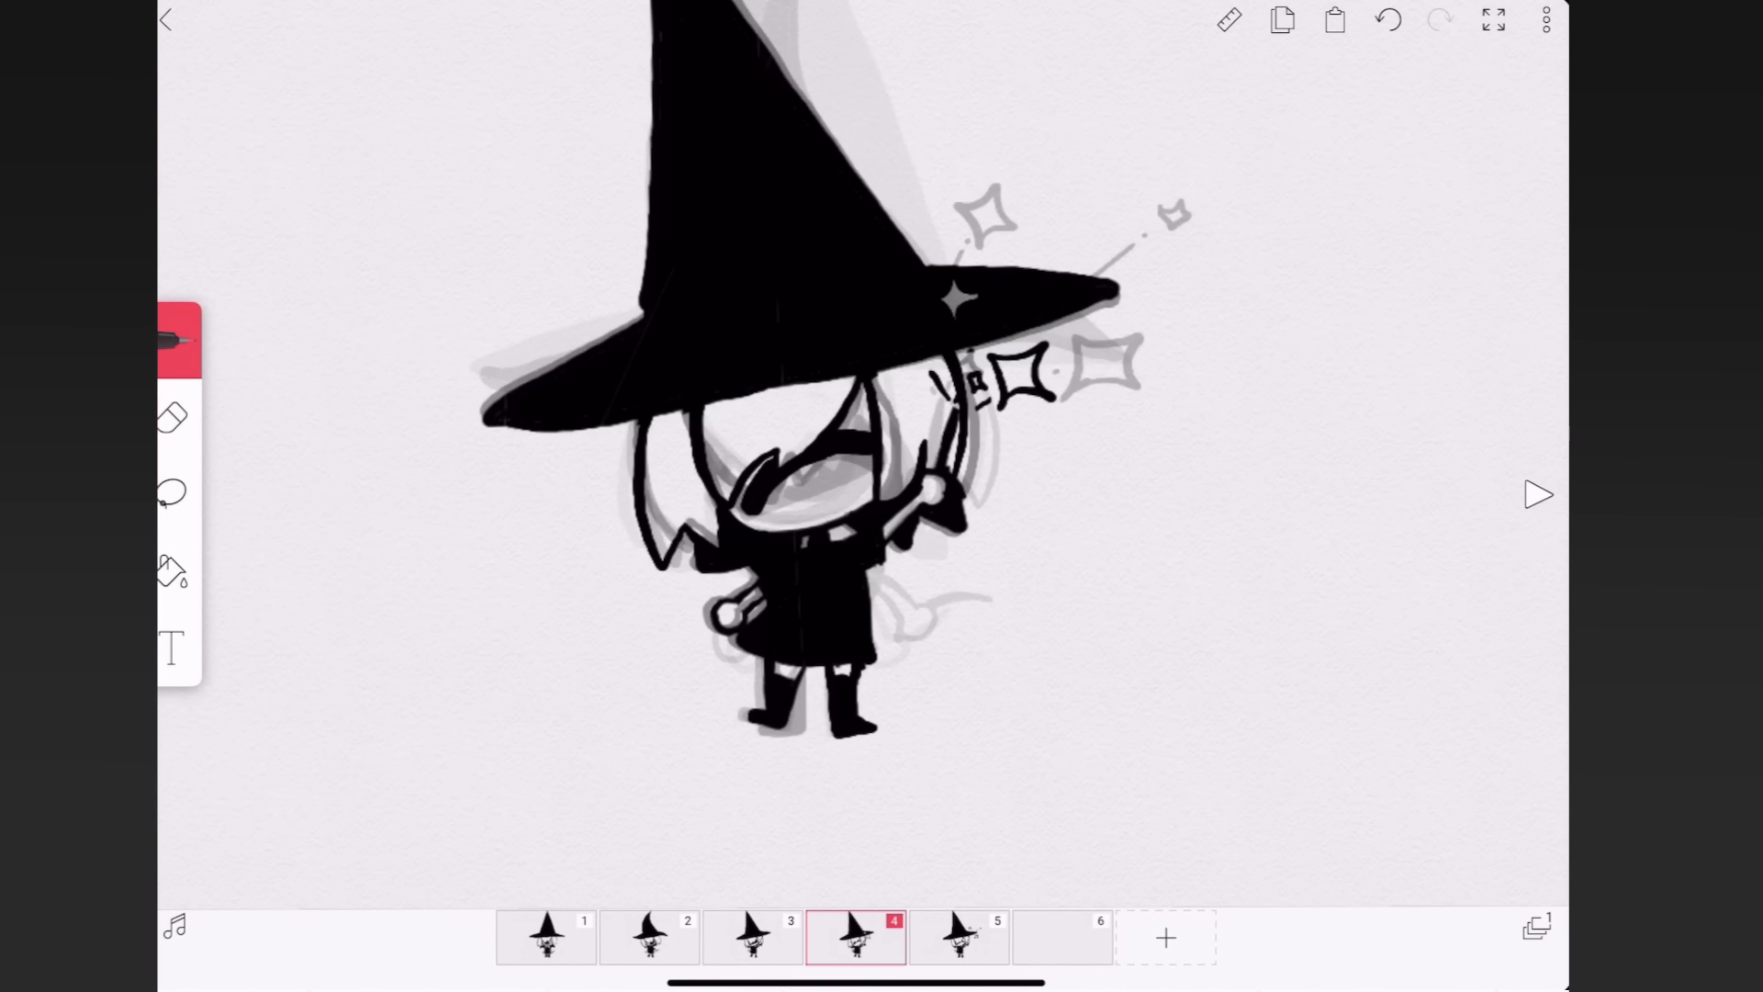
{"action": "left_click", "coordinate": [1539, 496]}
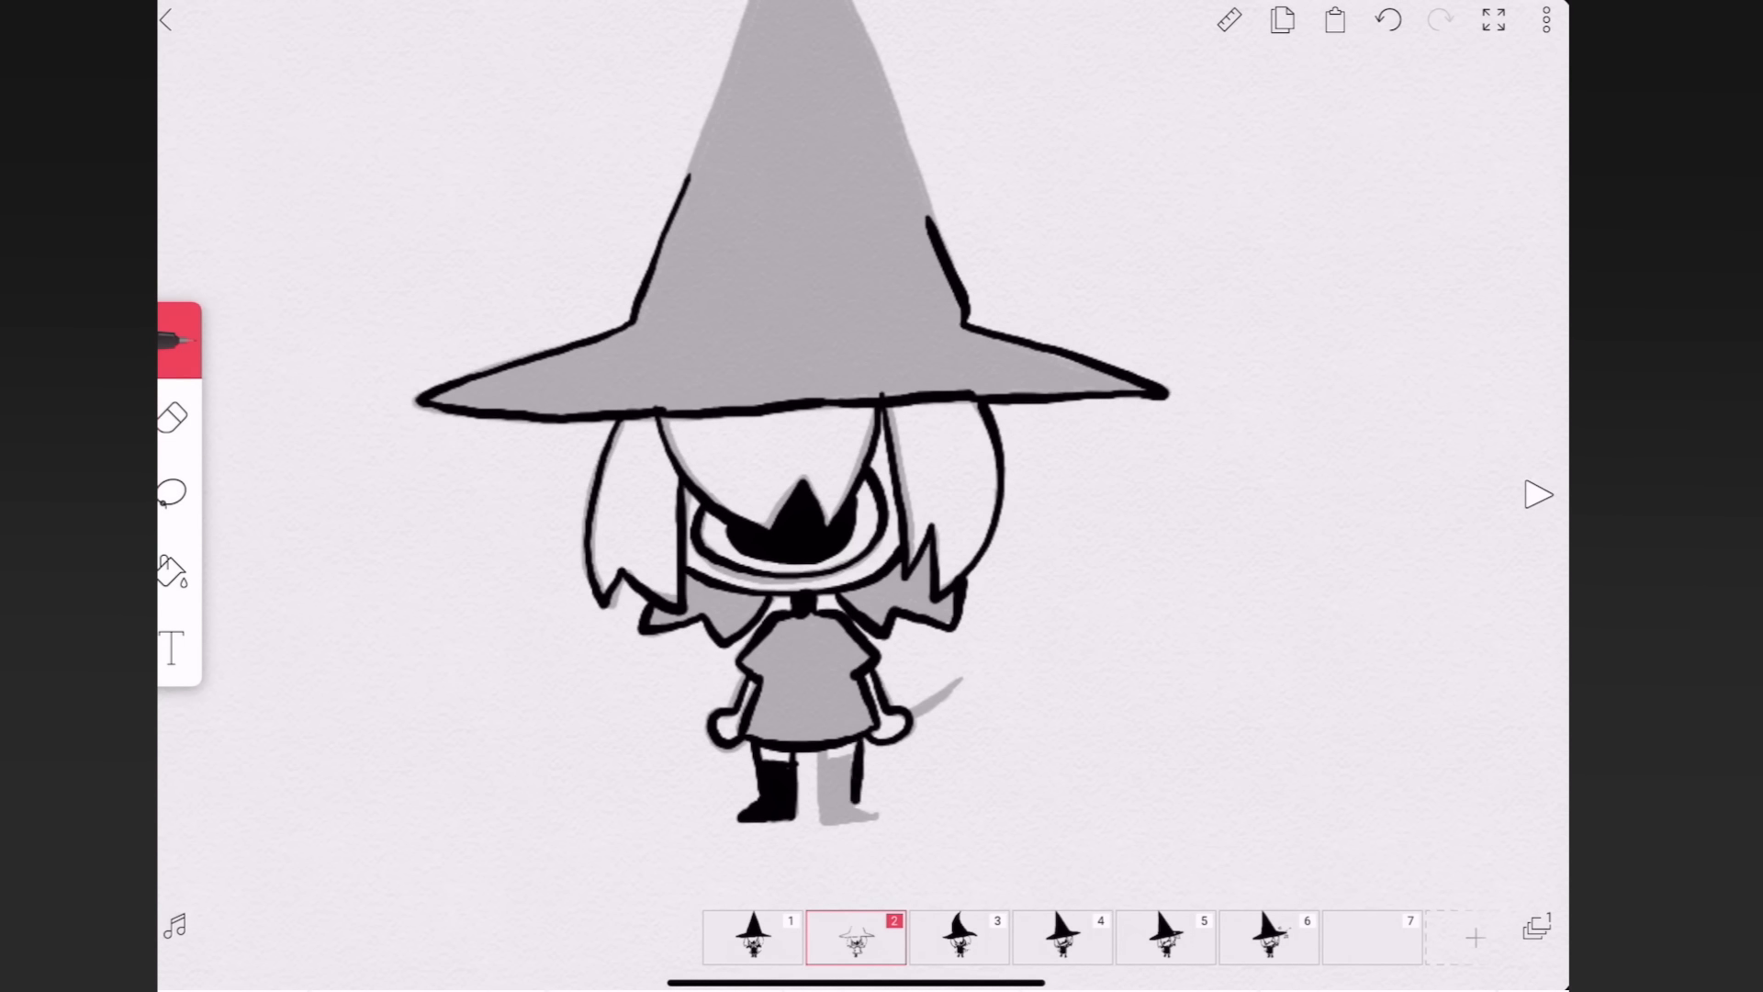
- Draw the remaining wand-wave frames through frame 10 with sparkles, then add a blank frame 11
{"action": "left_click", "coordinate": [1537, 494]}
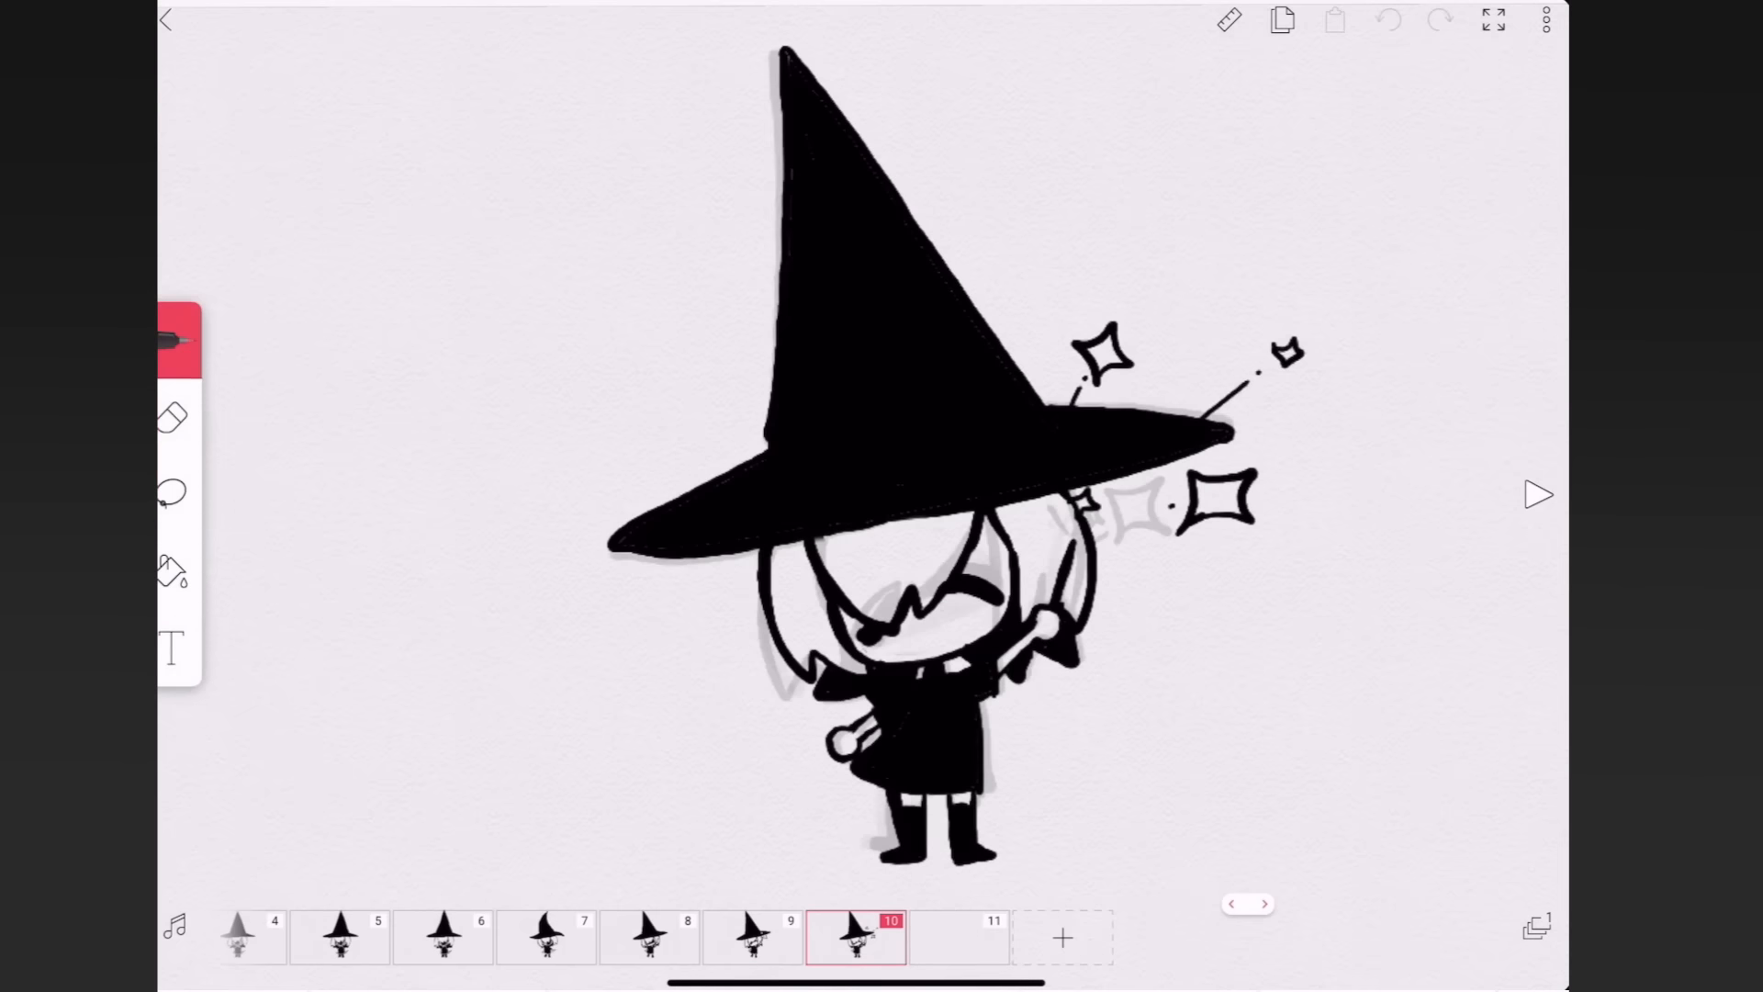
{"action": "left_click", "coordinate": [1544, 20]}
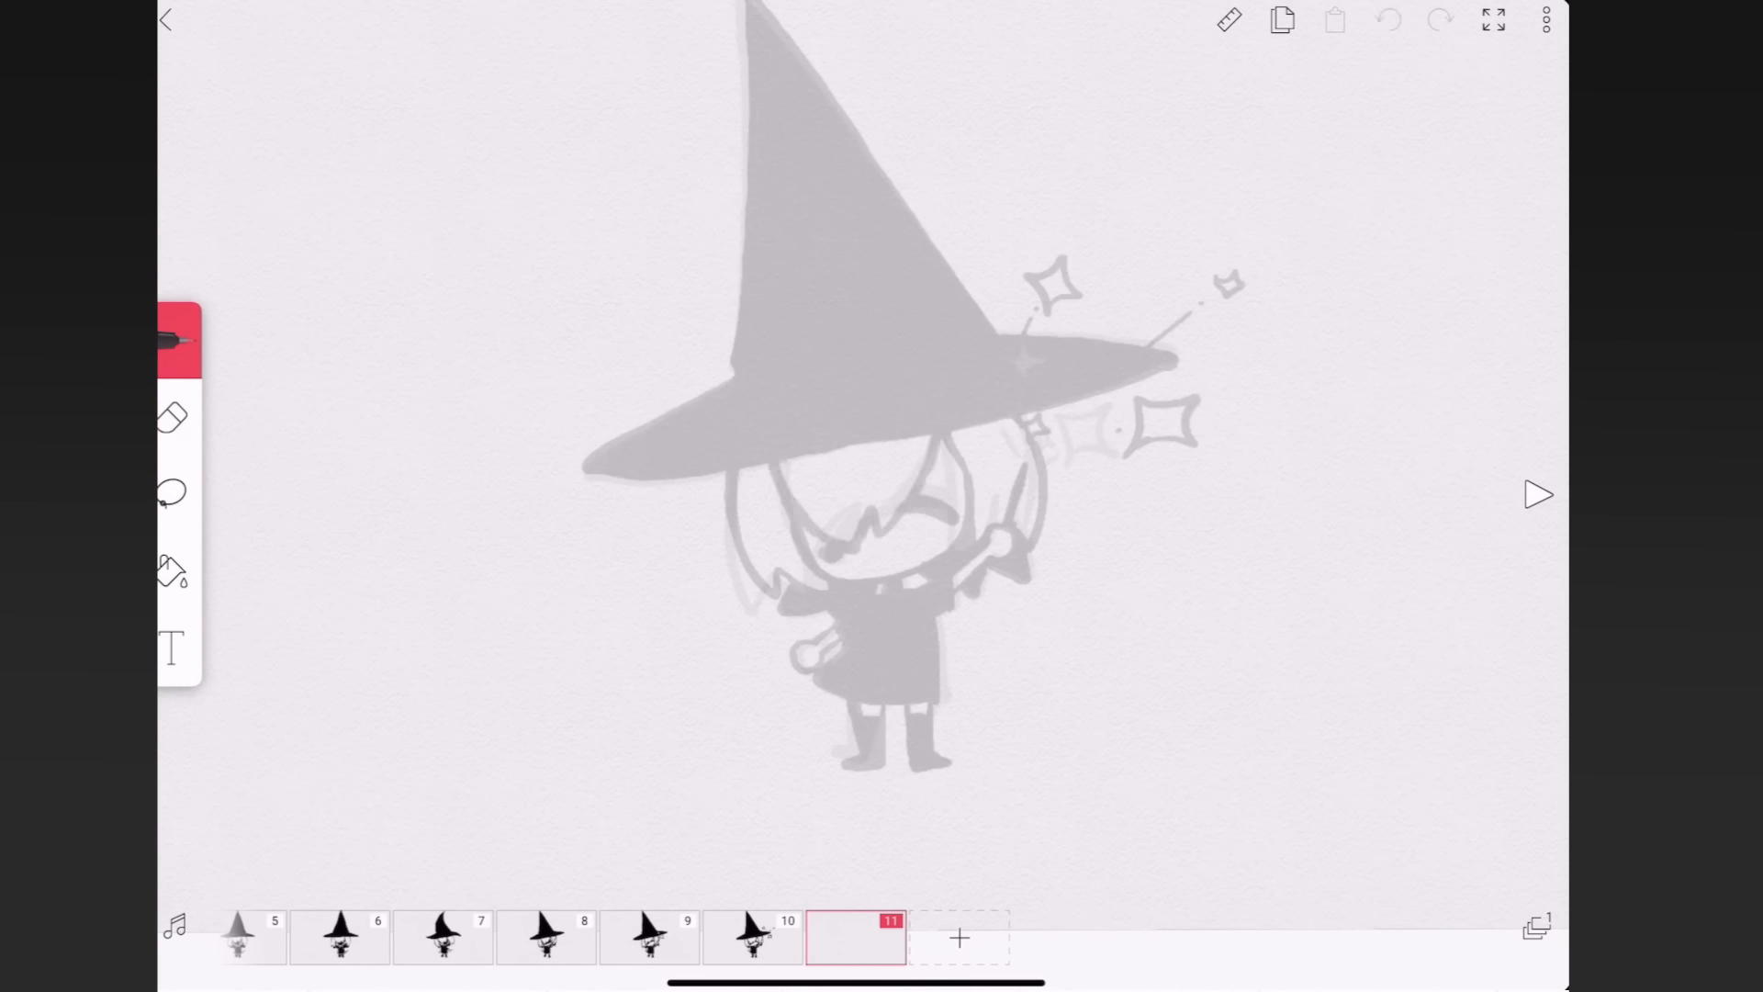
- Set onion skin to 2 frames before, draw frames 11–17 of the wave, and erase stray lines
{"action": "left_click_drag", "start_coordinate": [742, 483], "coordinate": [954, 572]}
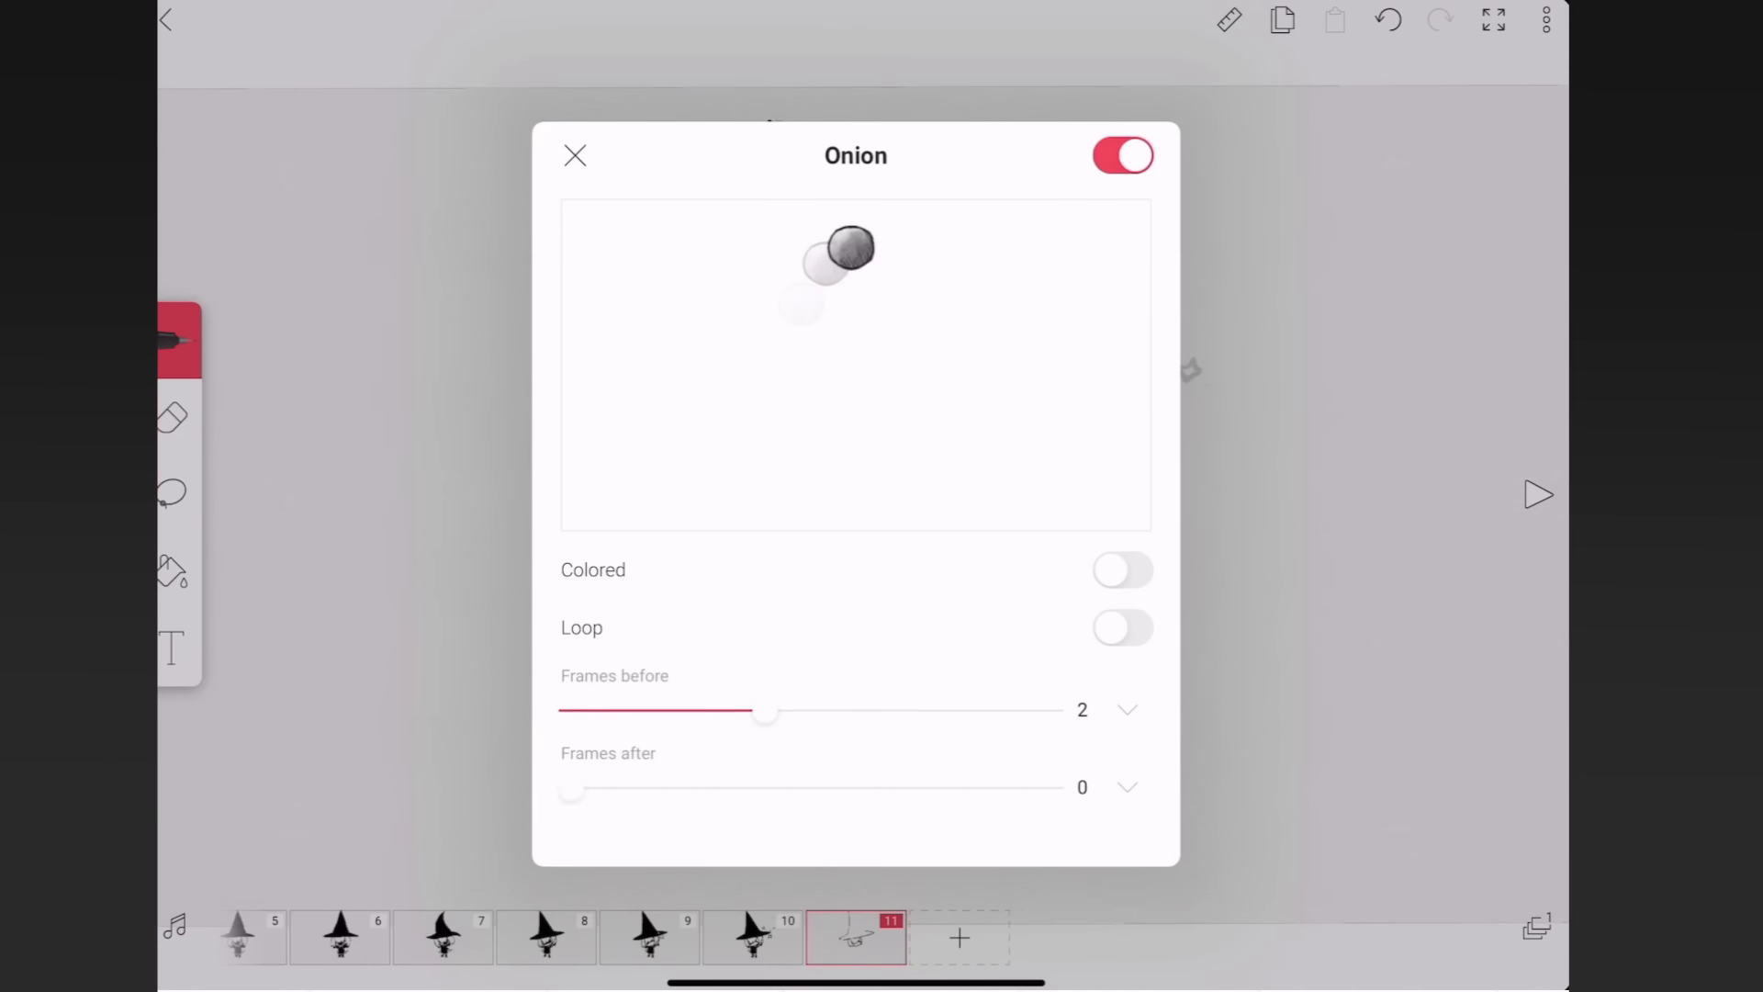
{"action": "left_click", "coordinate": [575, 154]}
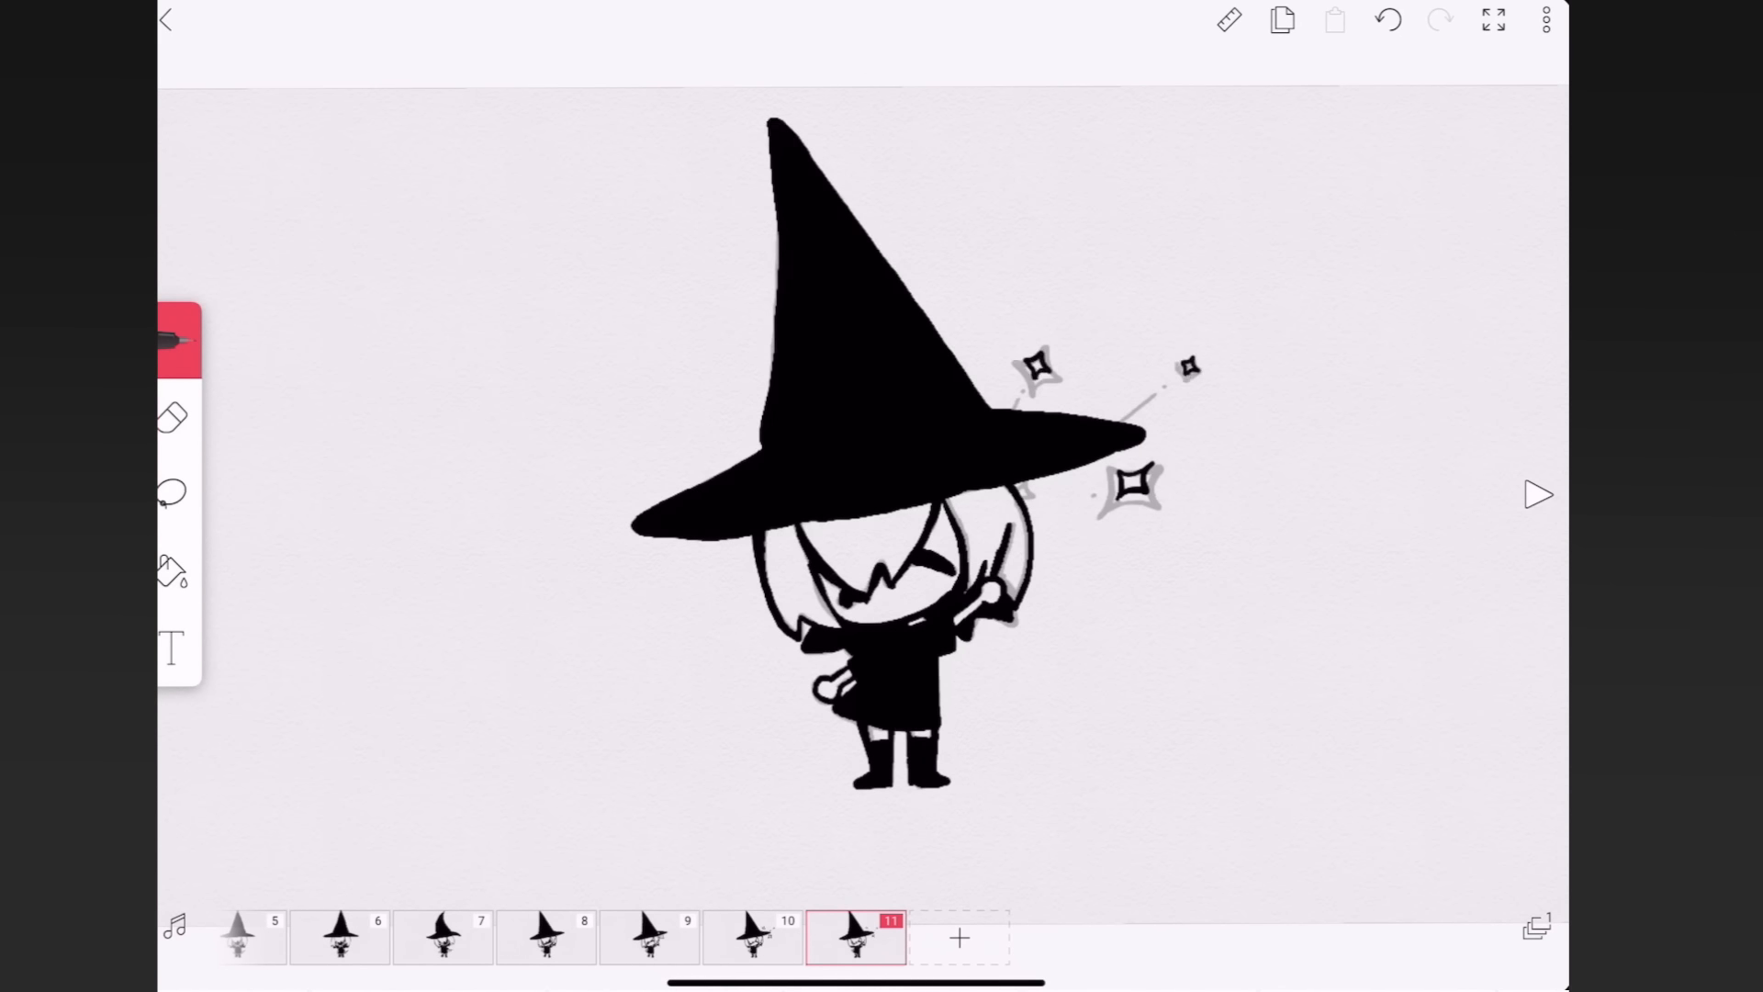
{"action": "left_click", "coordinate": [959, 936]}
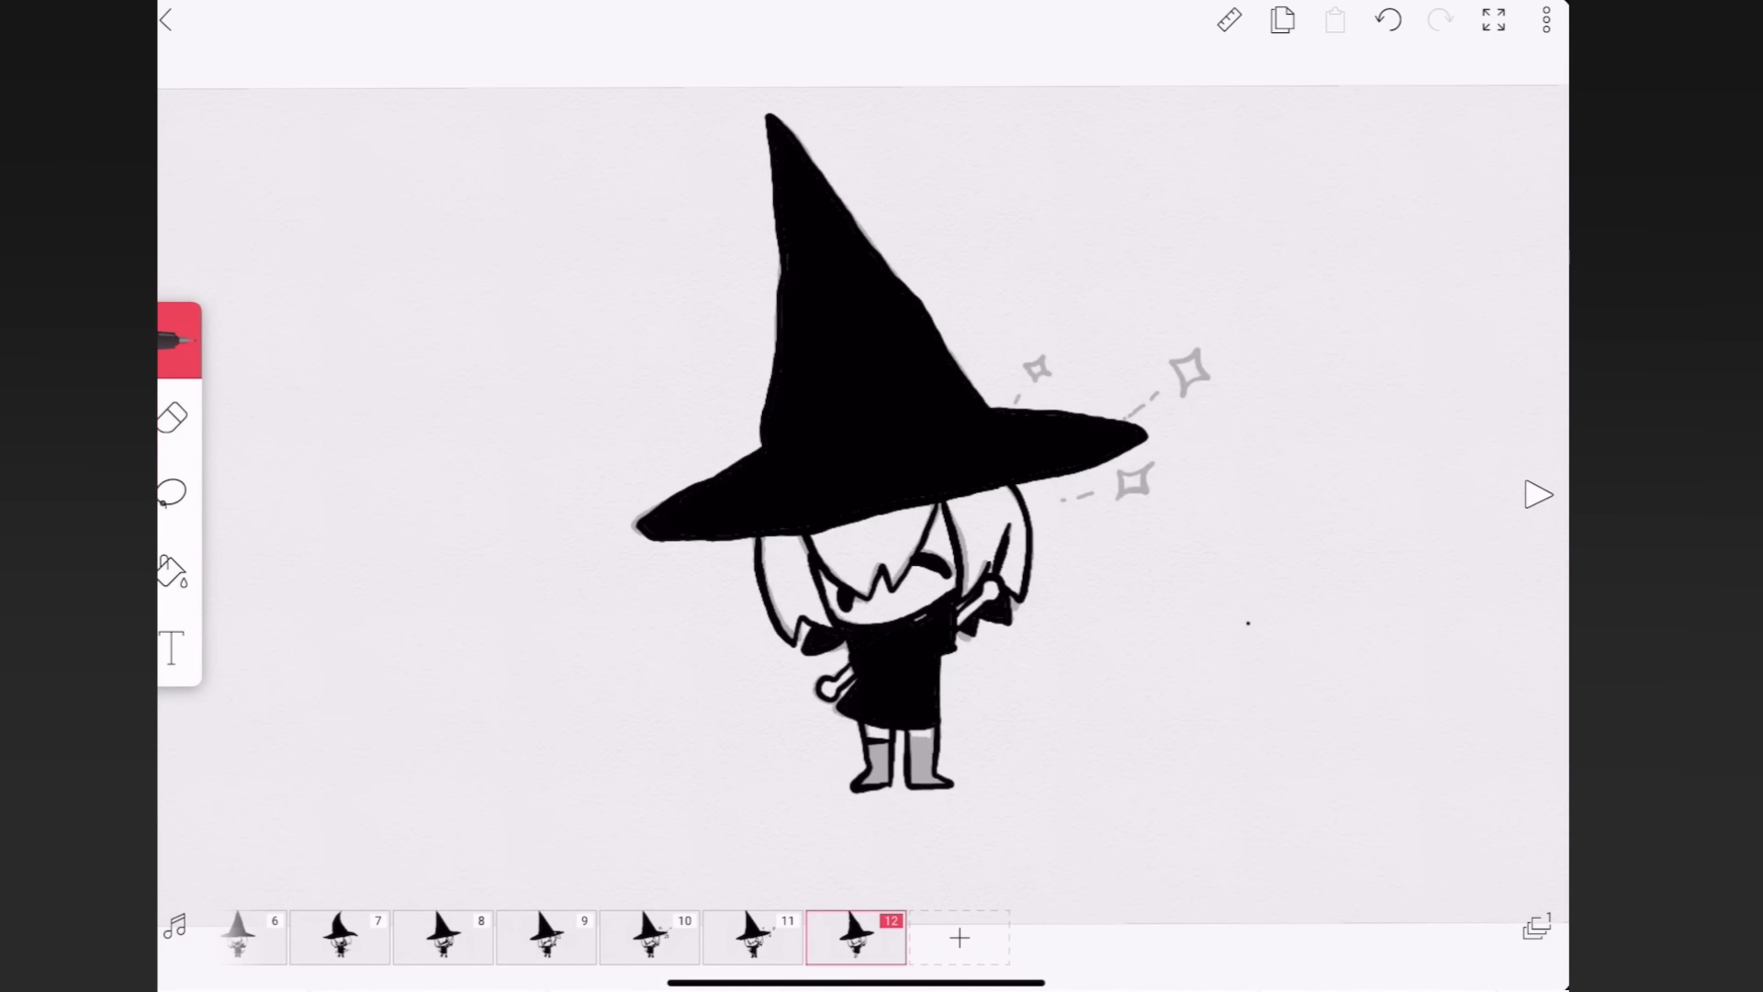
{"action": "left_click", "coordinate": [171, 417]}
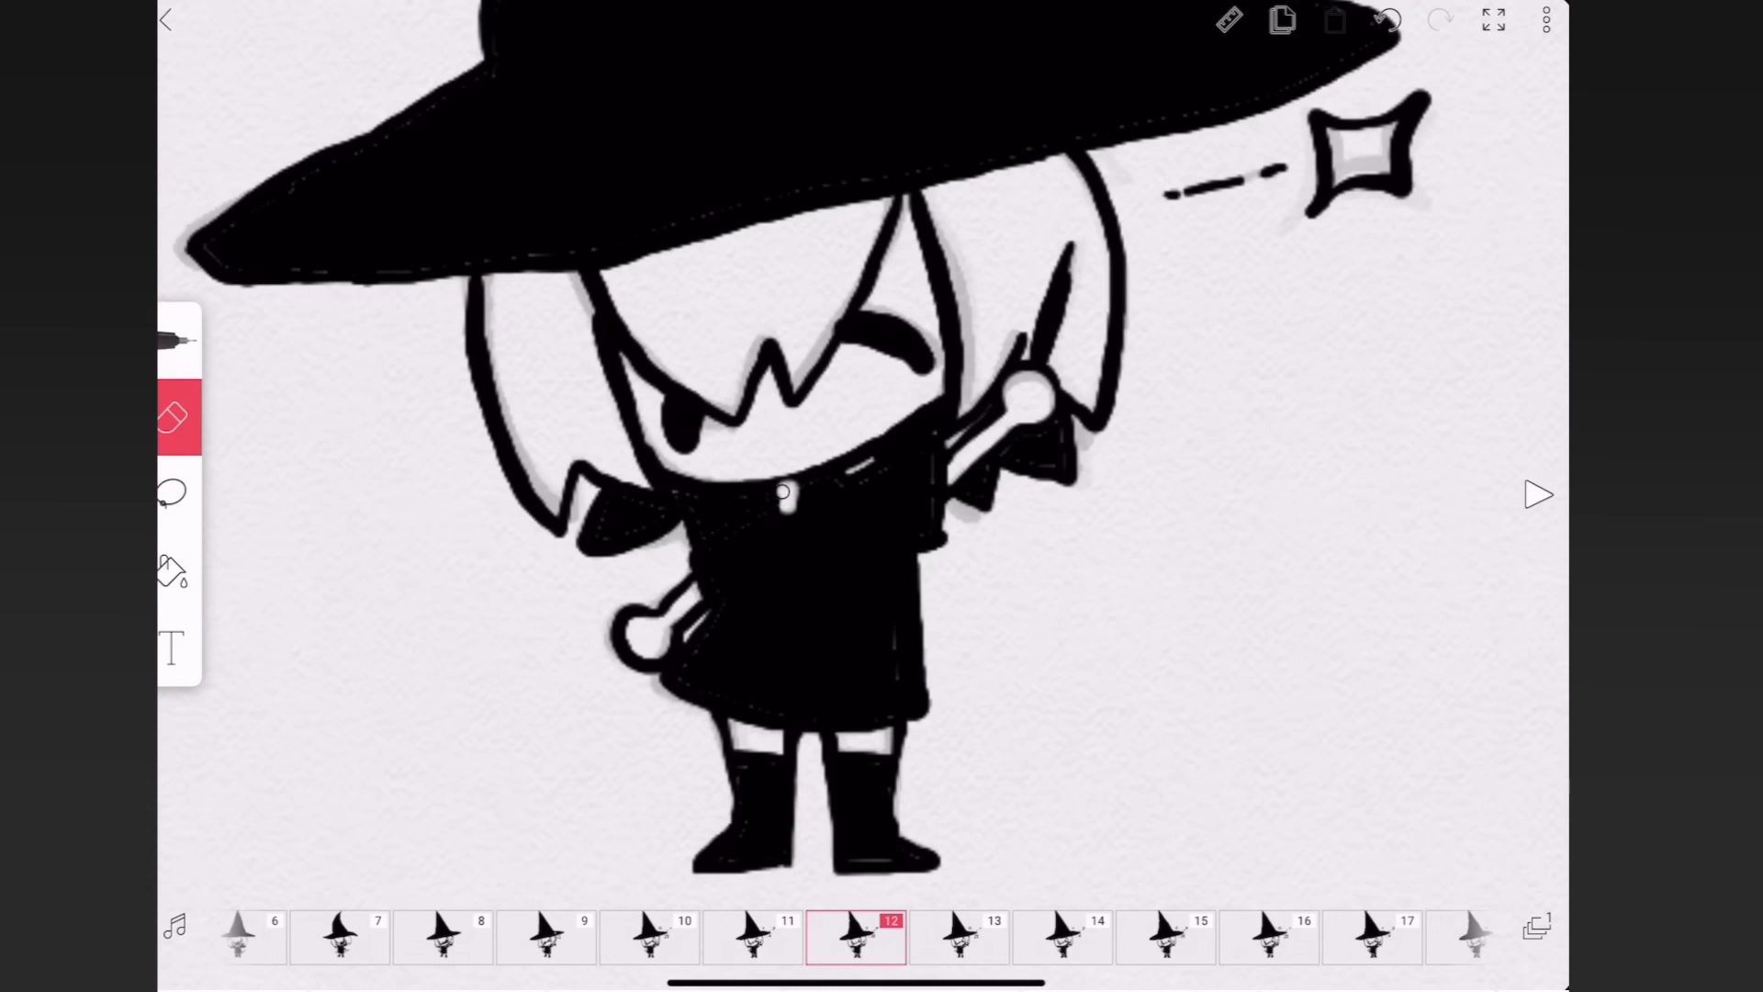
- Add an empty Layer 2 from the Layers list
{"action": "left_click", "coordinate": [1539, 494]}
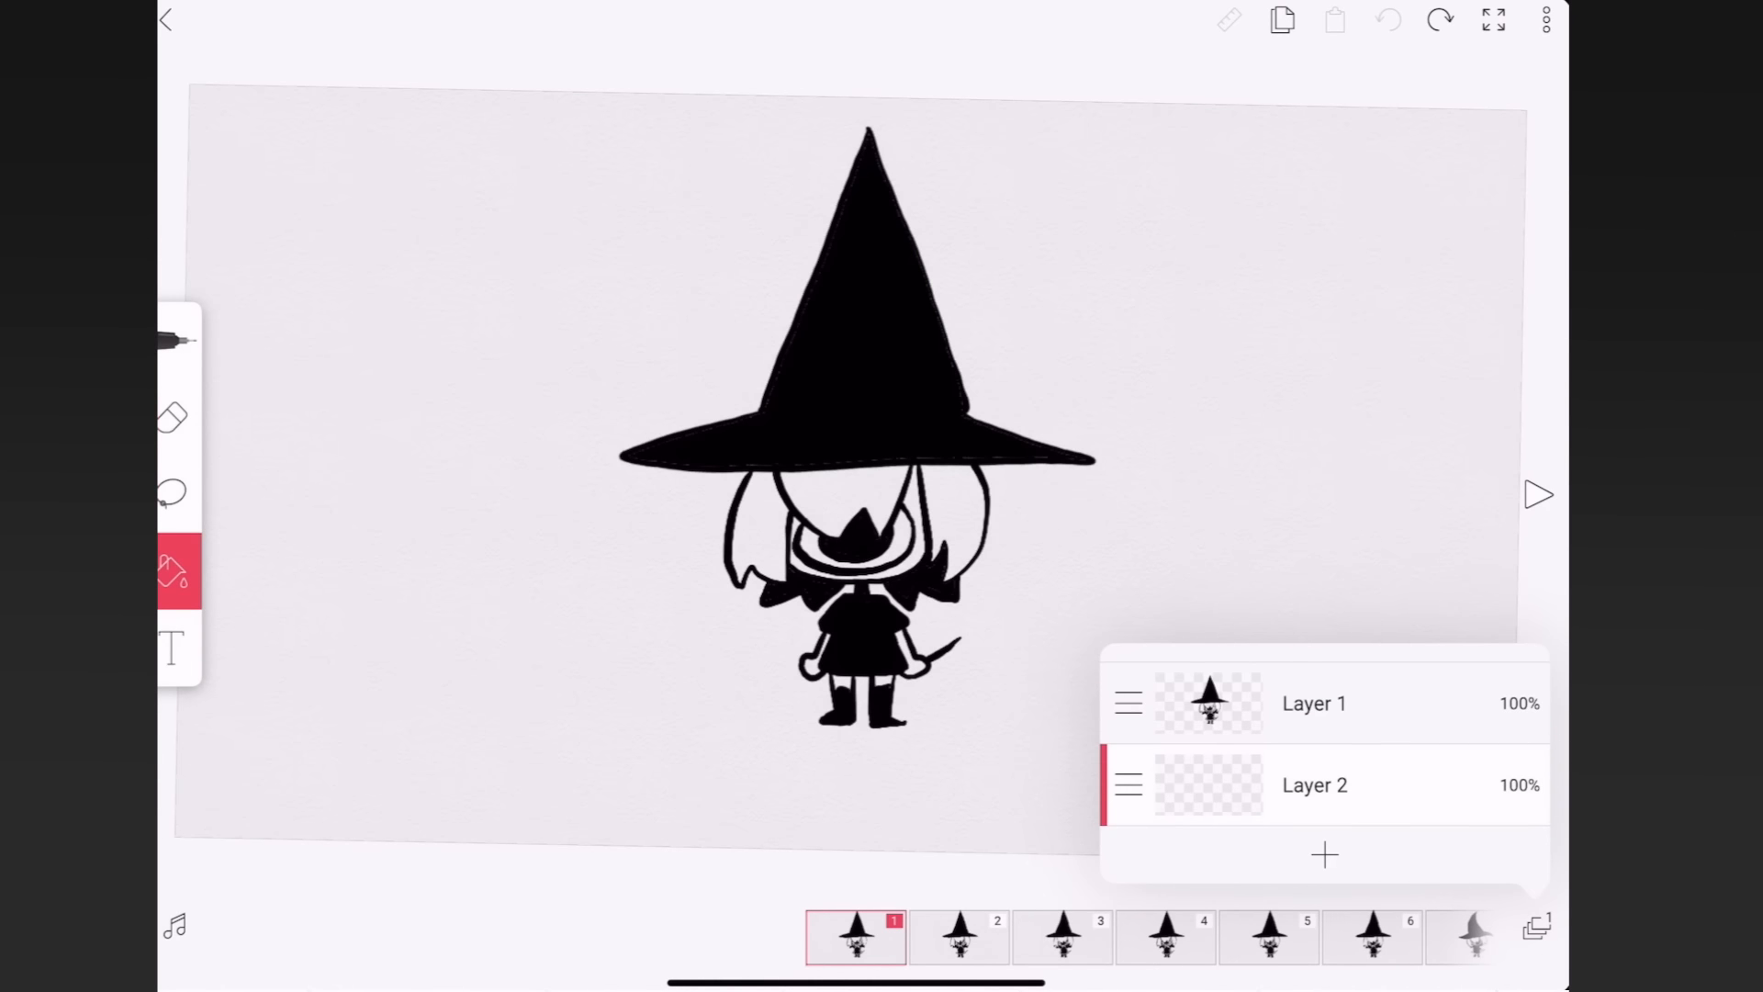
- On Layer 2, fill the witch's hair purple with the bucket on each frame
{"action": "left_click", "coordinate": [1535, 925]}
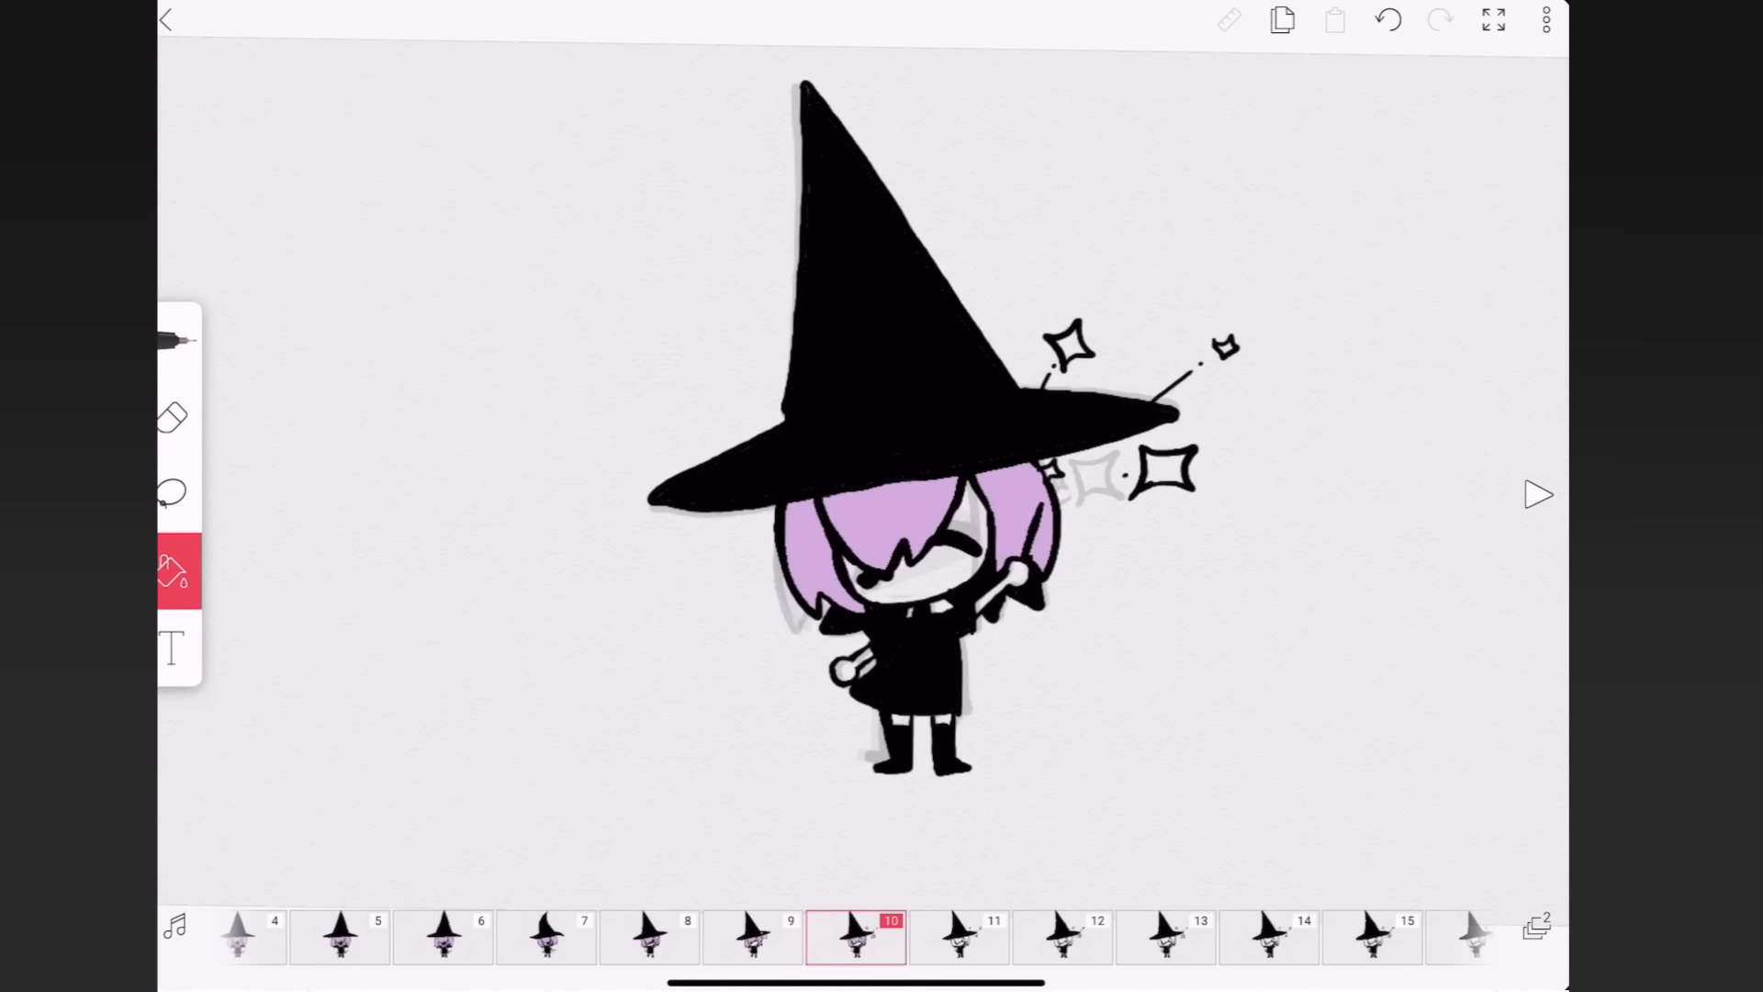
{"action": "left_click", "coordinate": [1538, 494]}
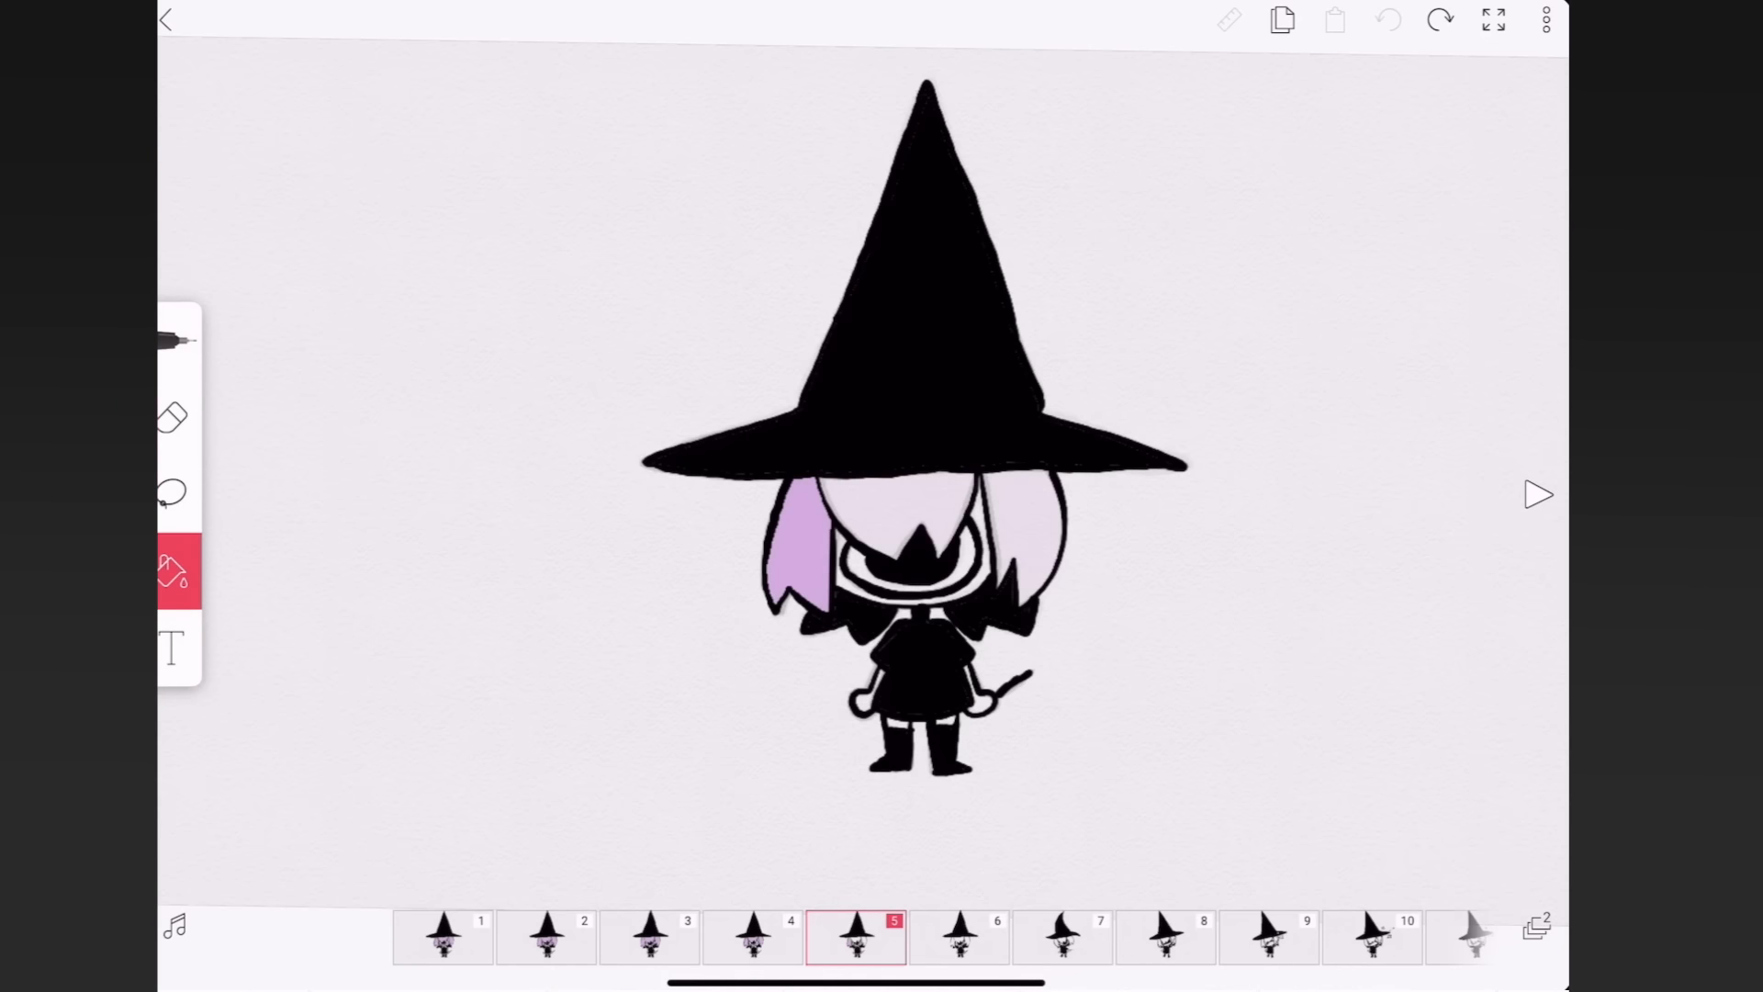
{"action": "left_click", "coordinate": [172, 492]}
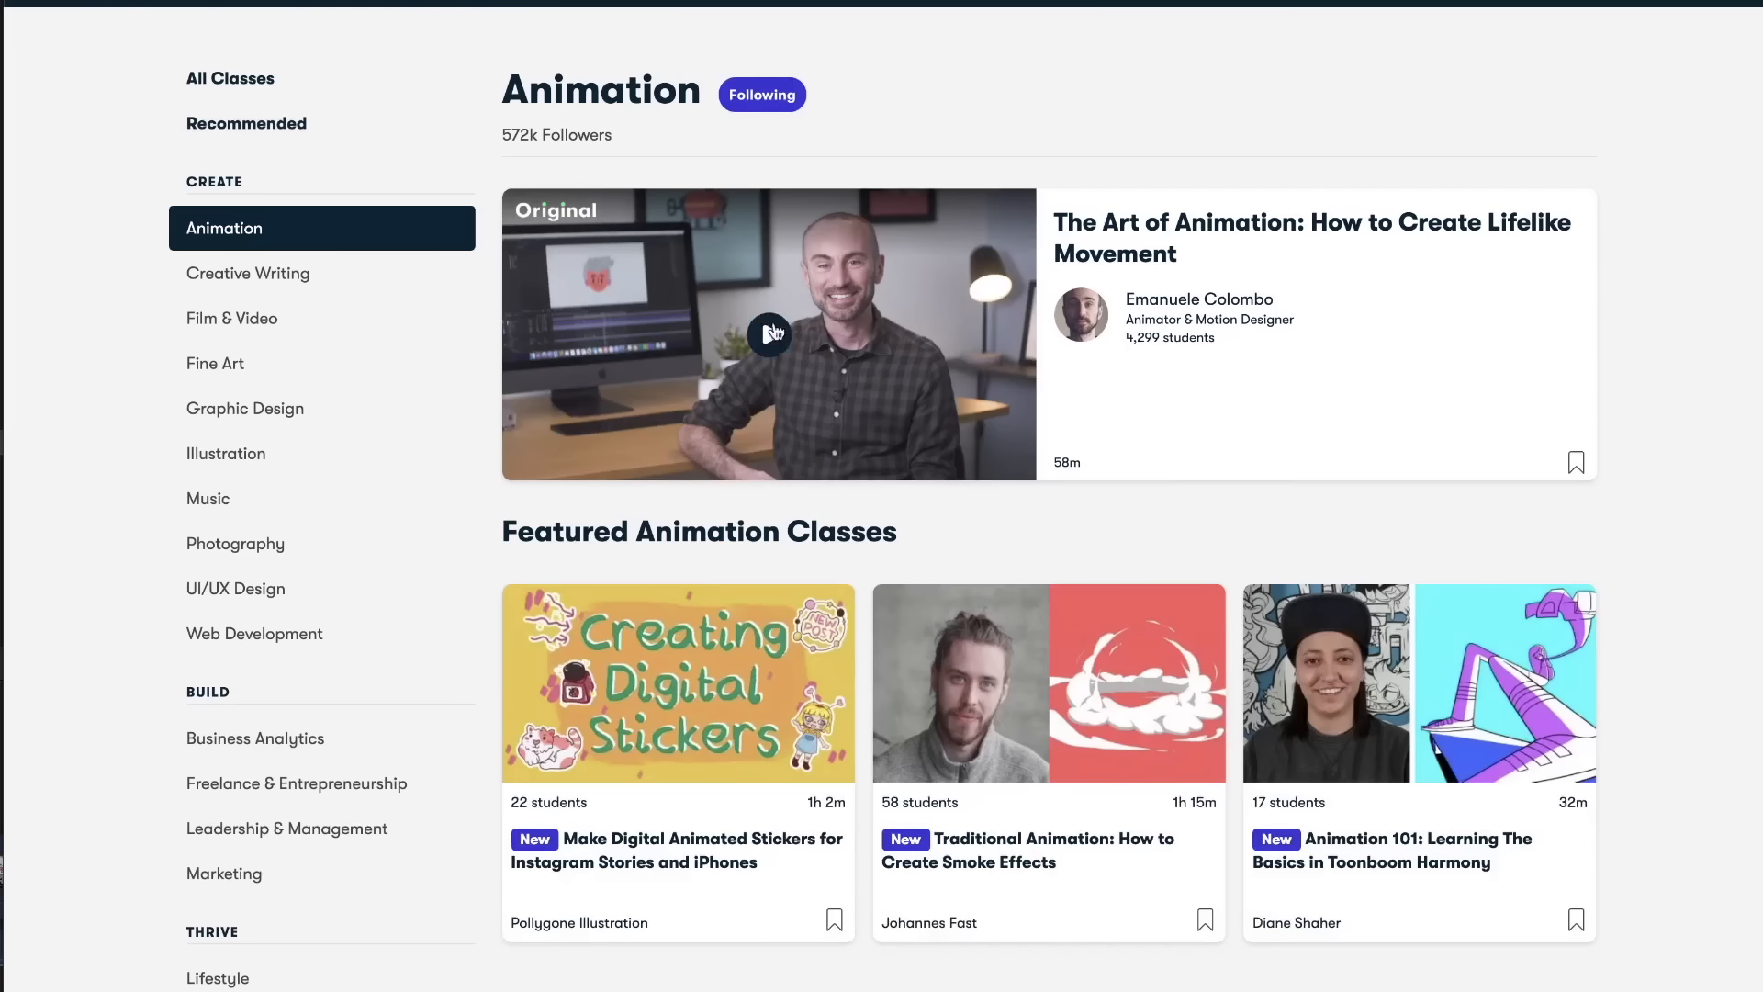
- Browse down the Animation category to reach the manga illustration class and its About This Class section
{"action": "scroll", "scroll_direction": "down", "scroll_amount": 3}
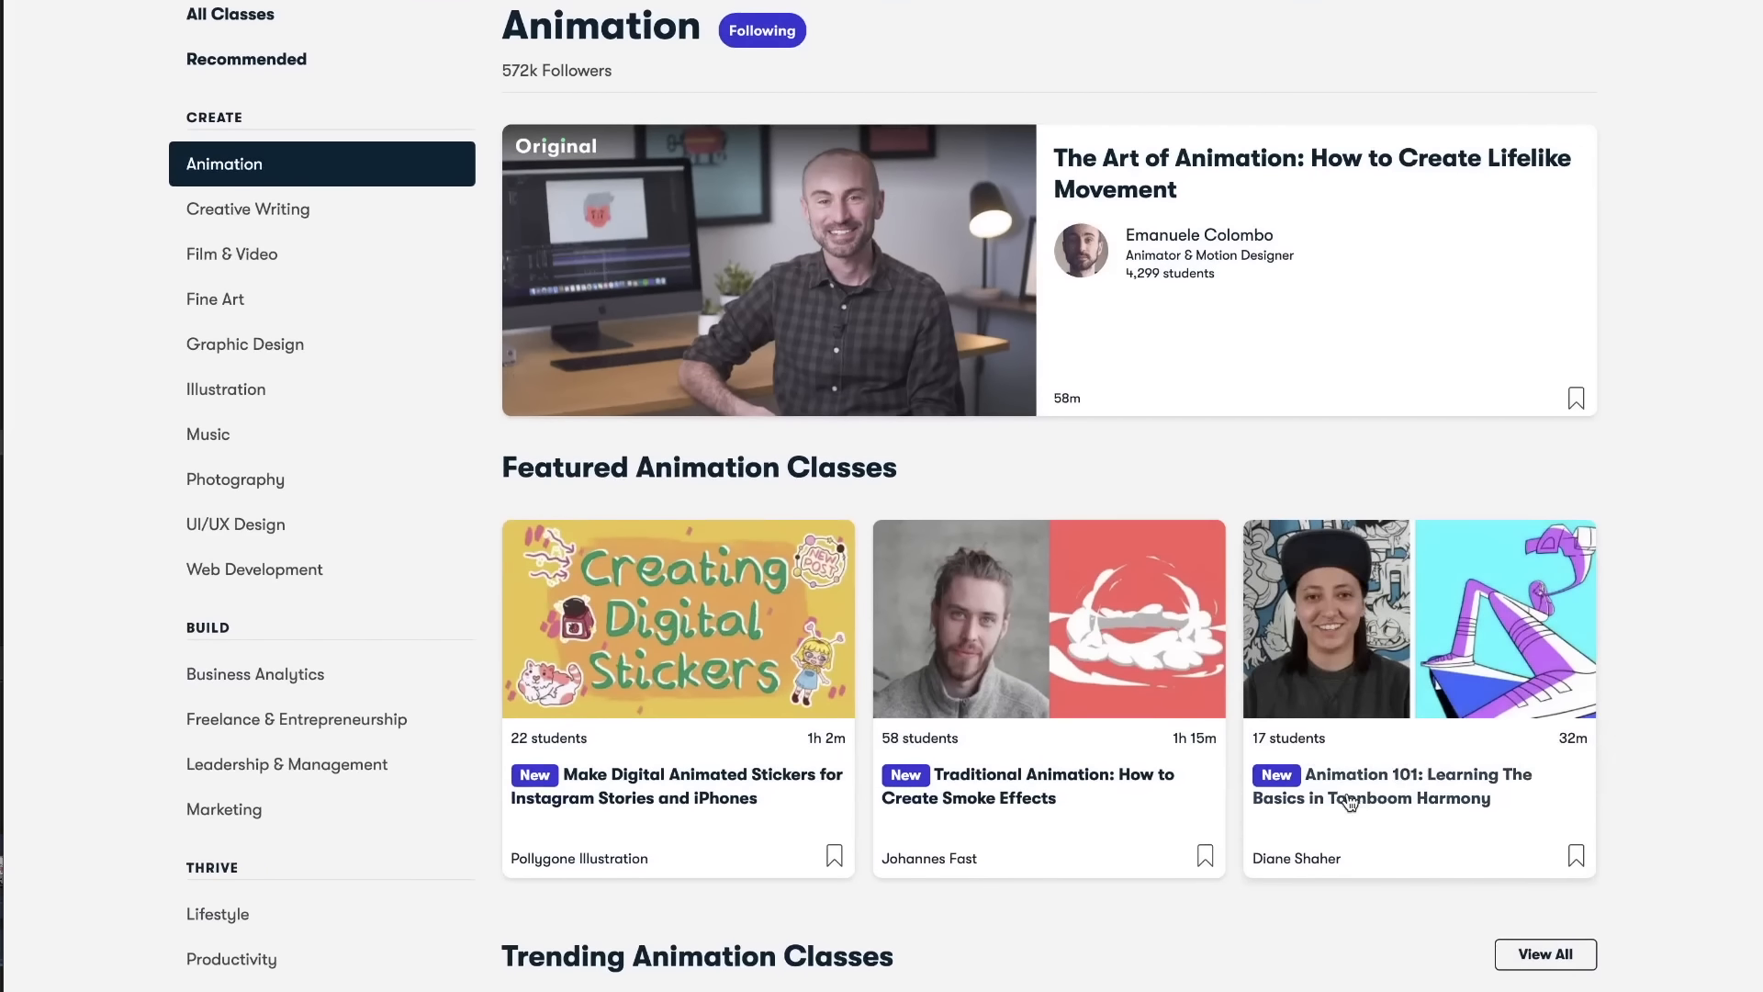
{"action": "scroll", "scroll_direction": "down", "scroll_amount": 3}
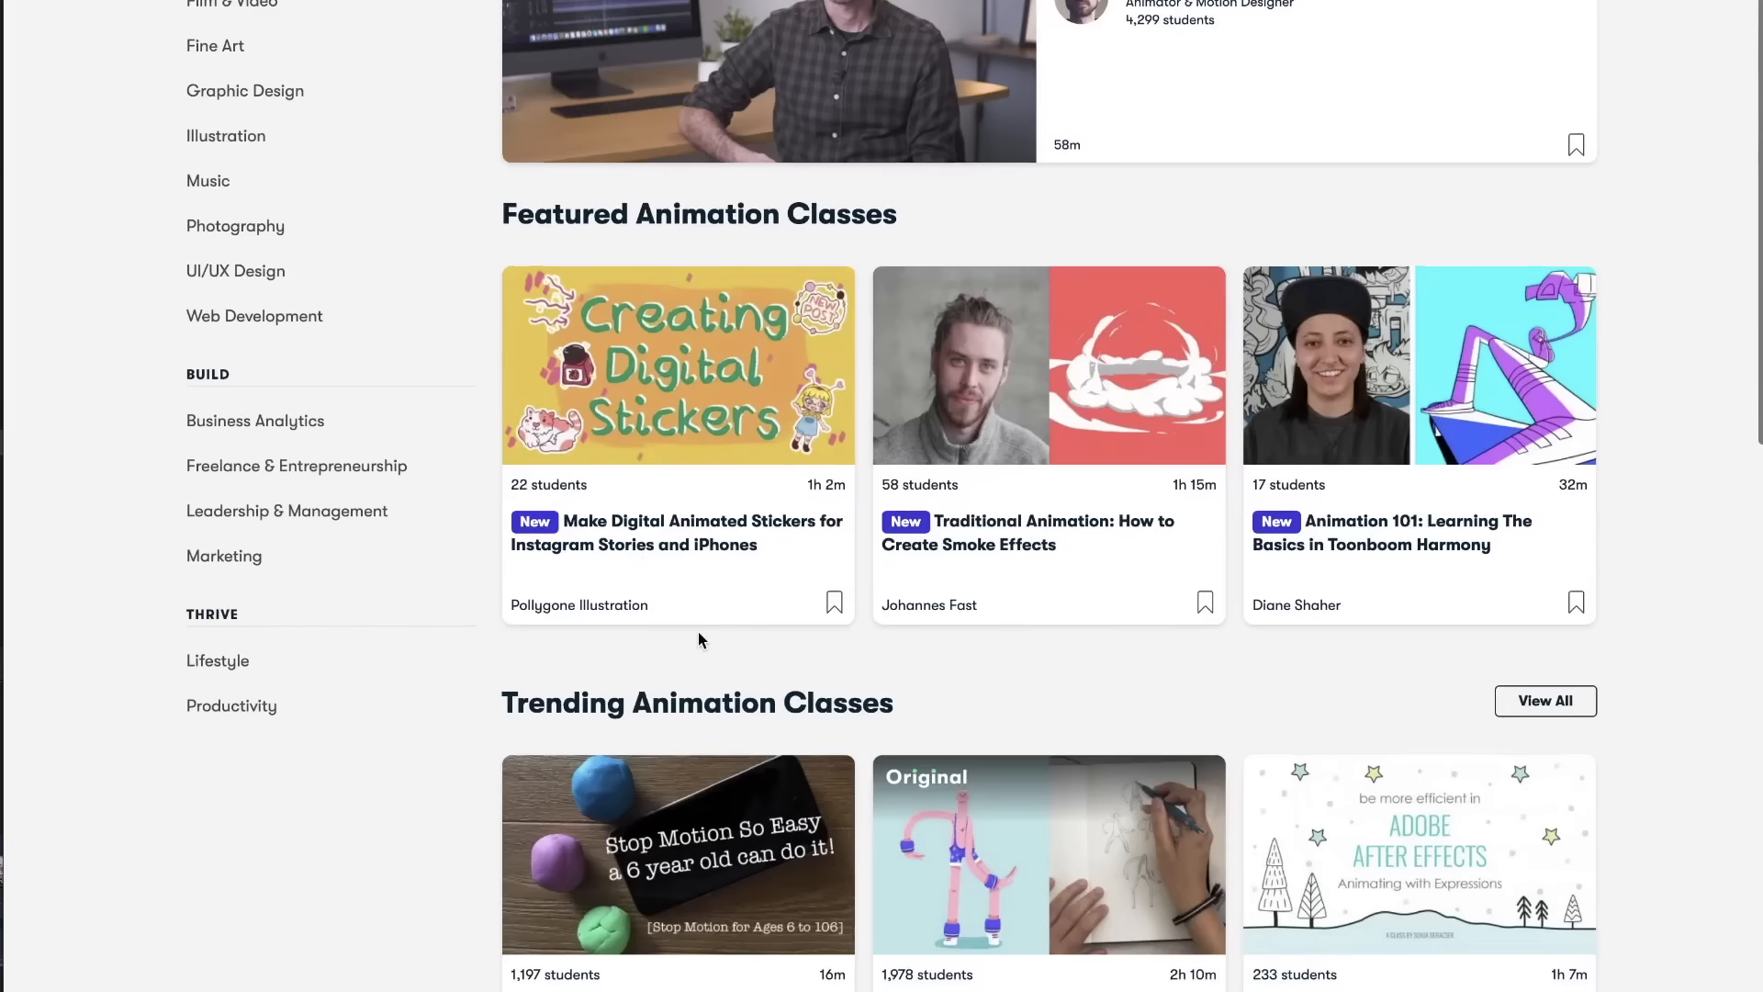
{"action": "scroll", "scroll_direction": "down", "scroll_amount": 3}
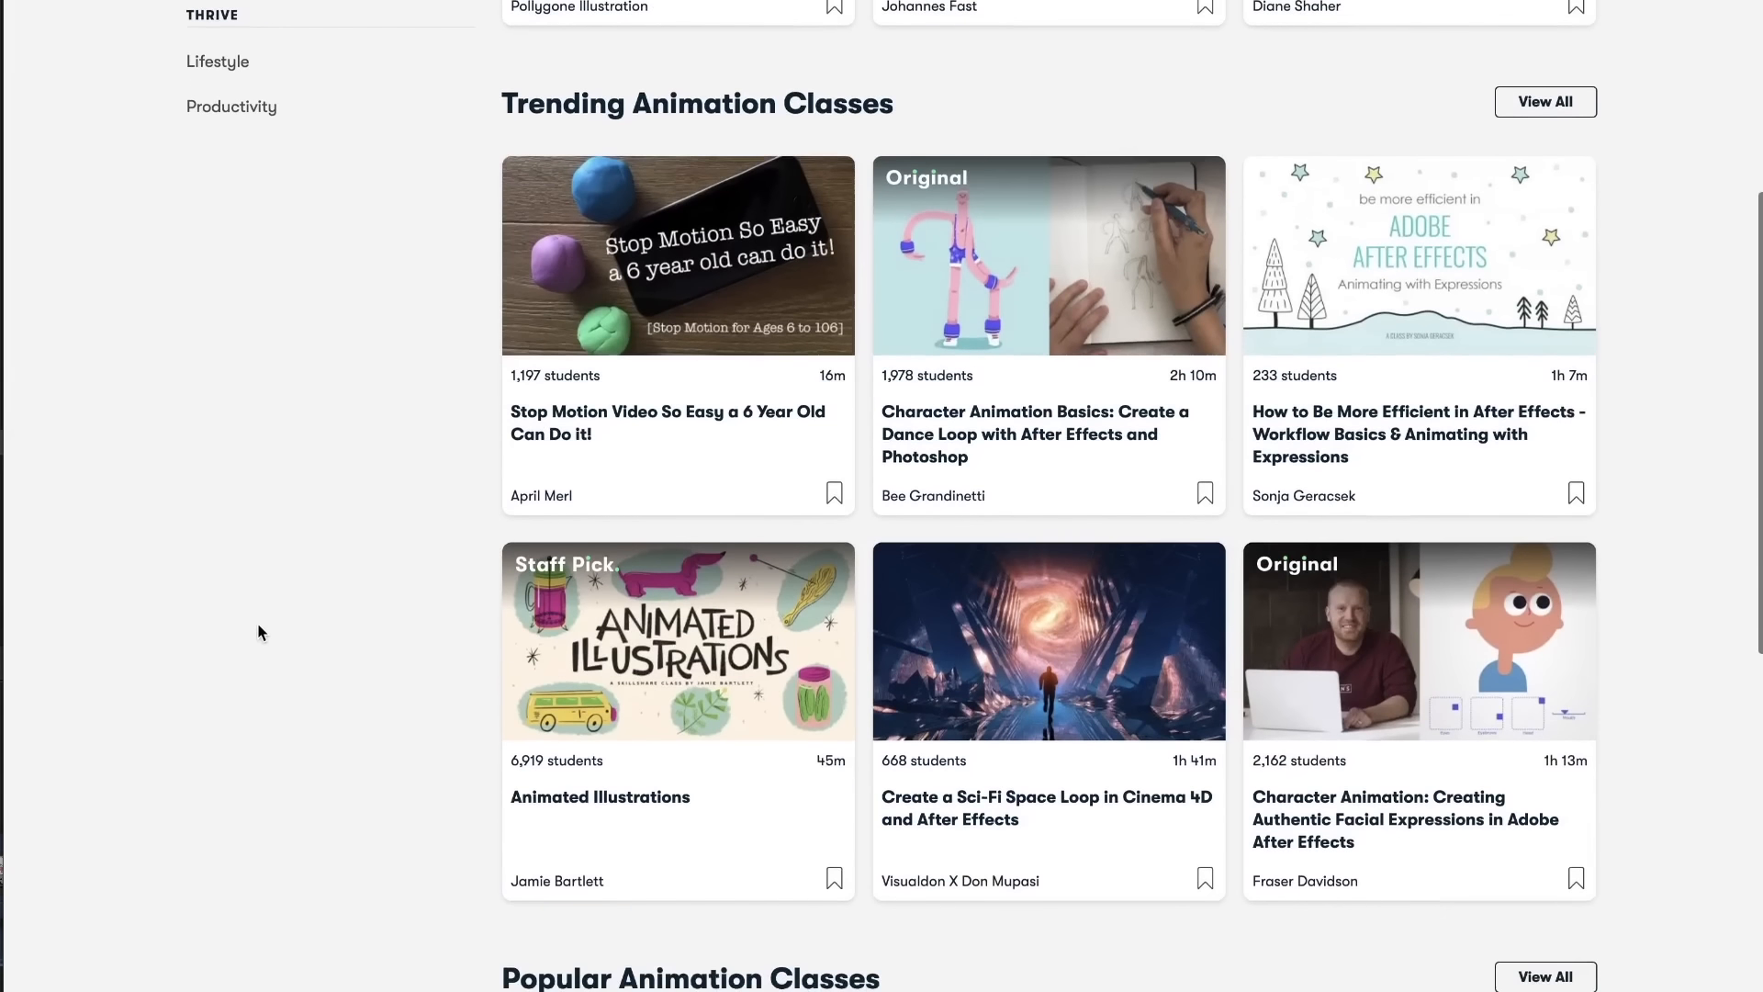
{"action": "scroll", "scroll_direction": "down", "scroll_amount": 3}
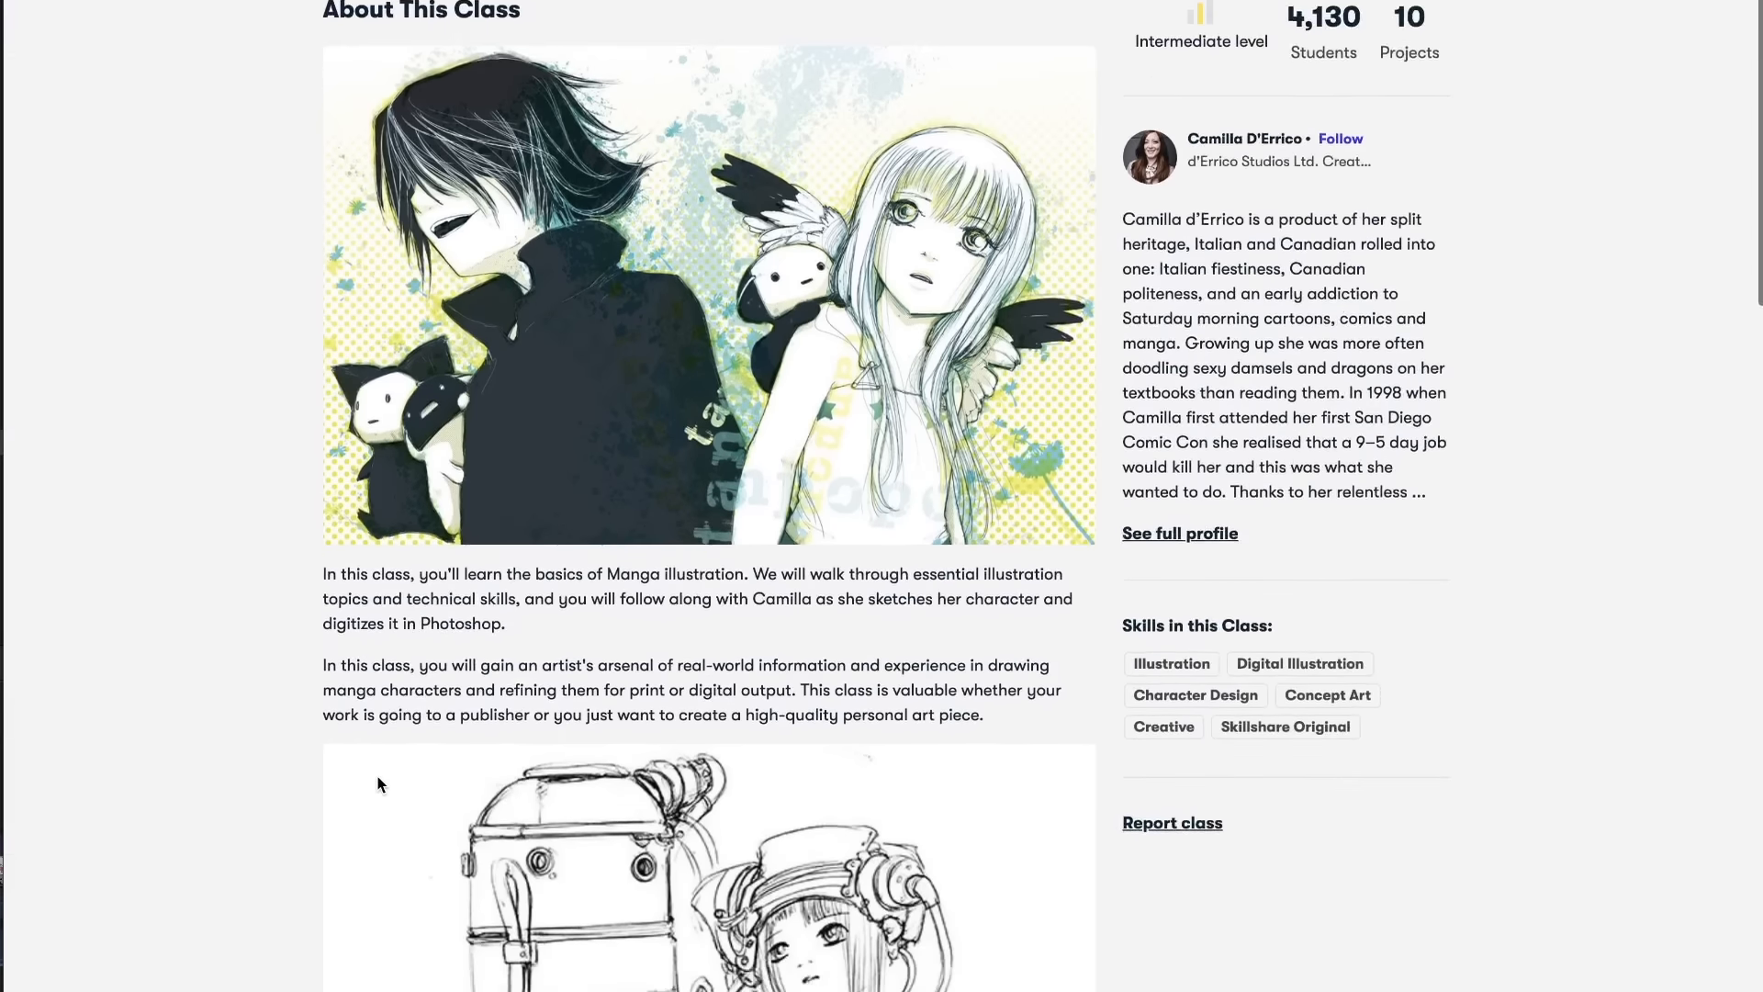
{"action": "scroll", "scroll_direction": "down", "scroll_amount": 3}
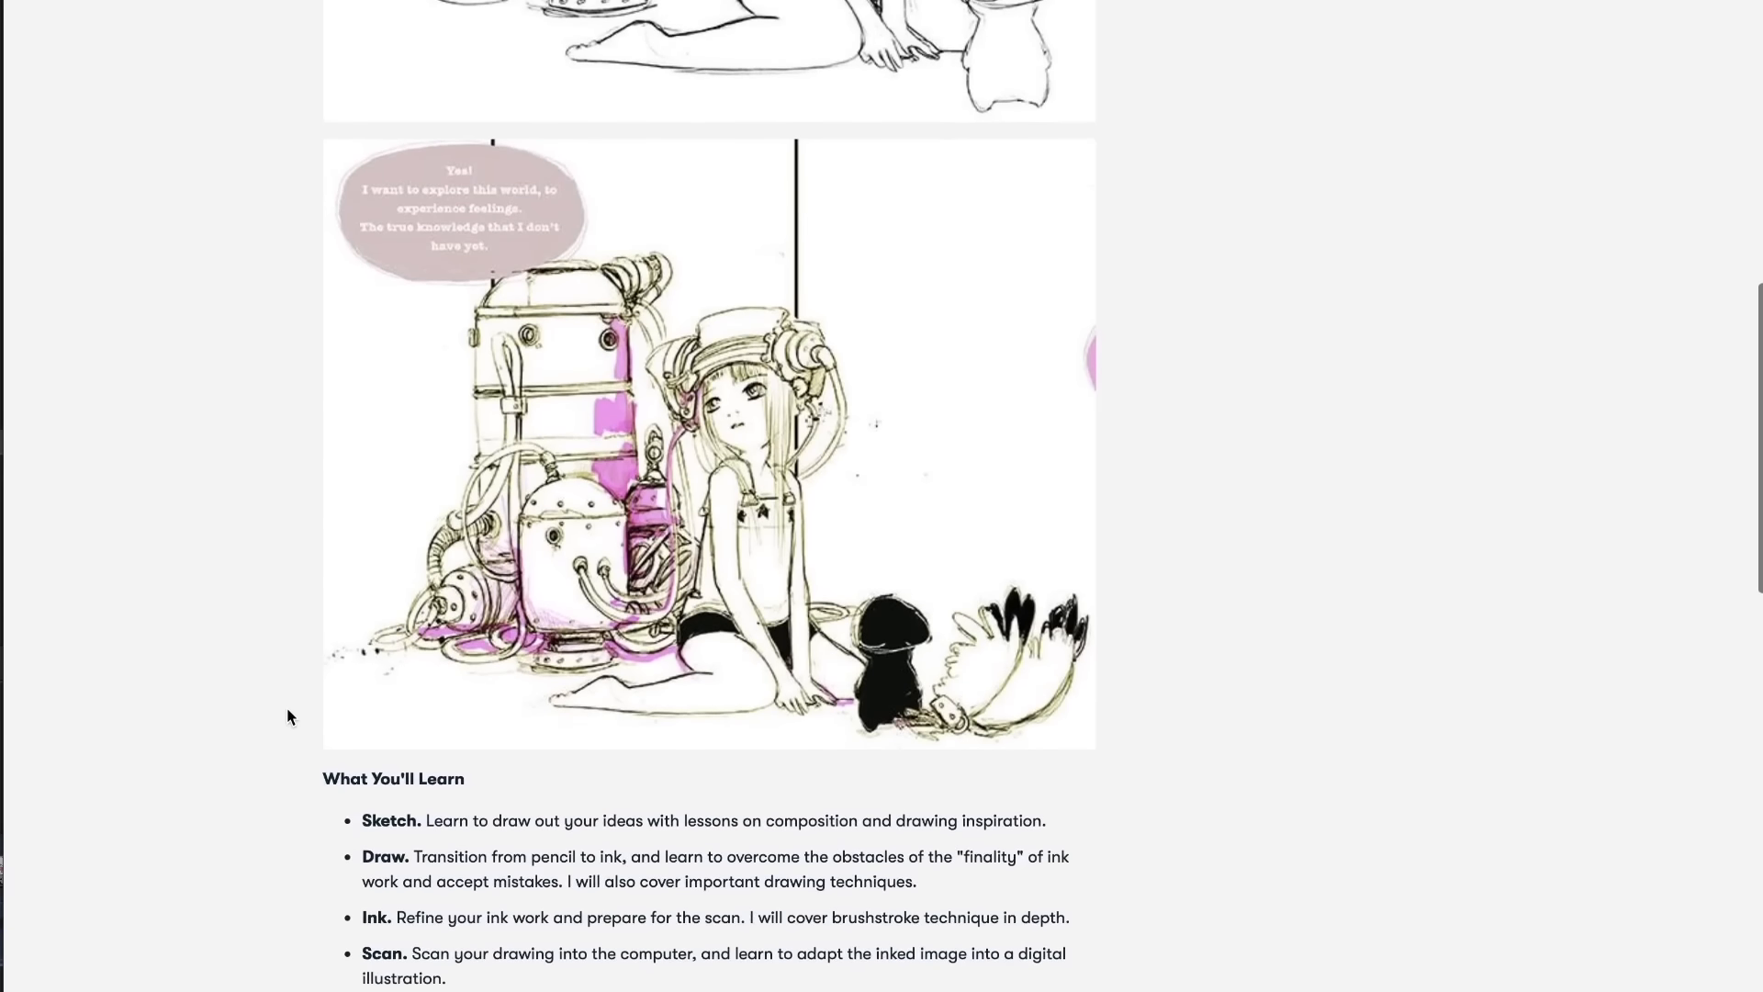
{"action": "scroll", "scroll_direction": "down", "scroll_amount": 3}
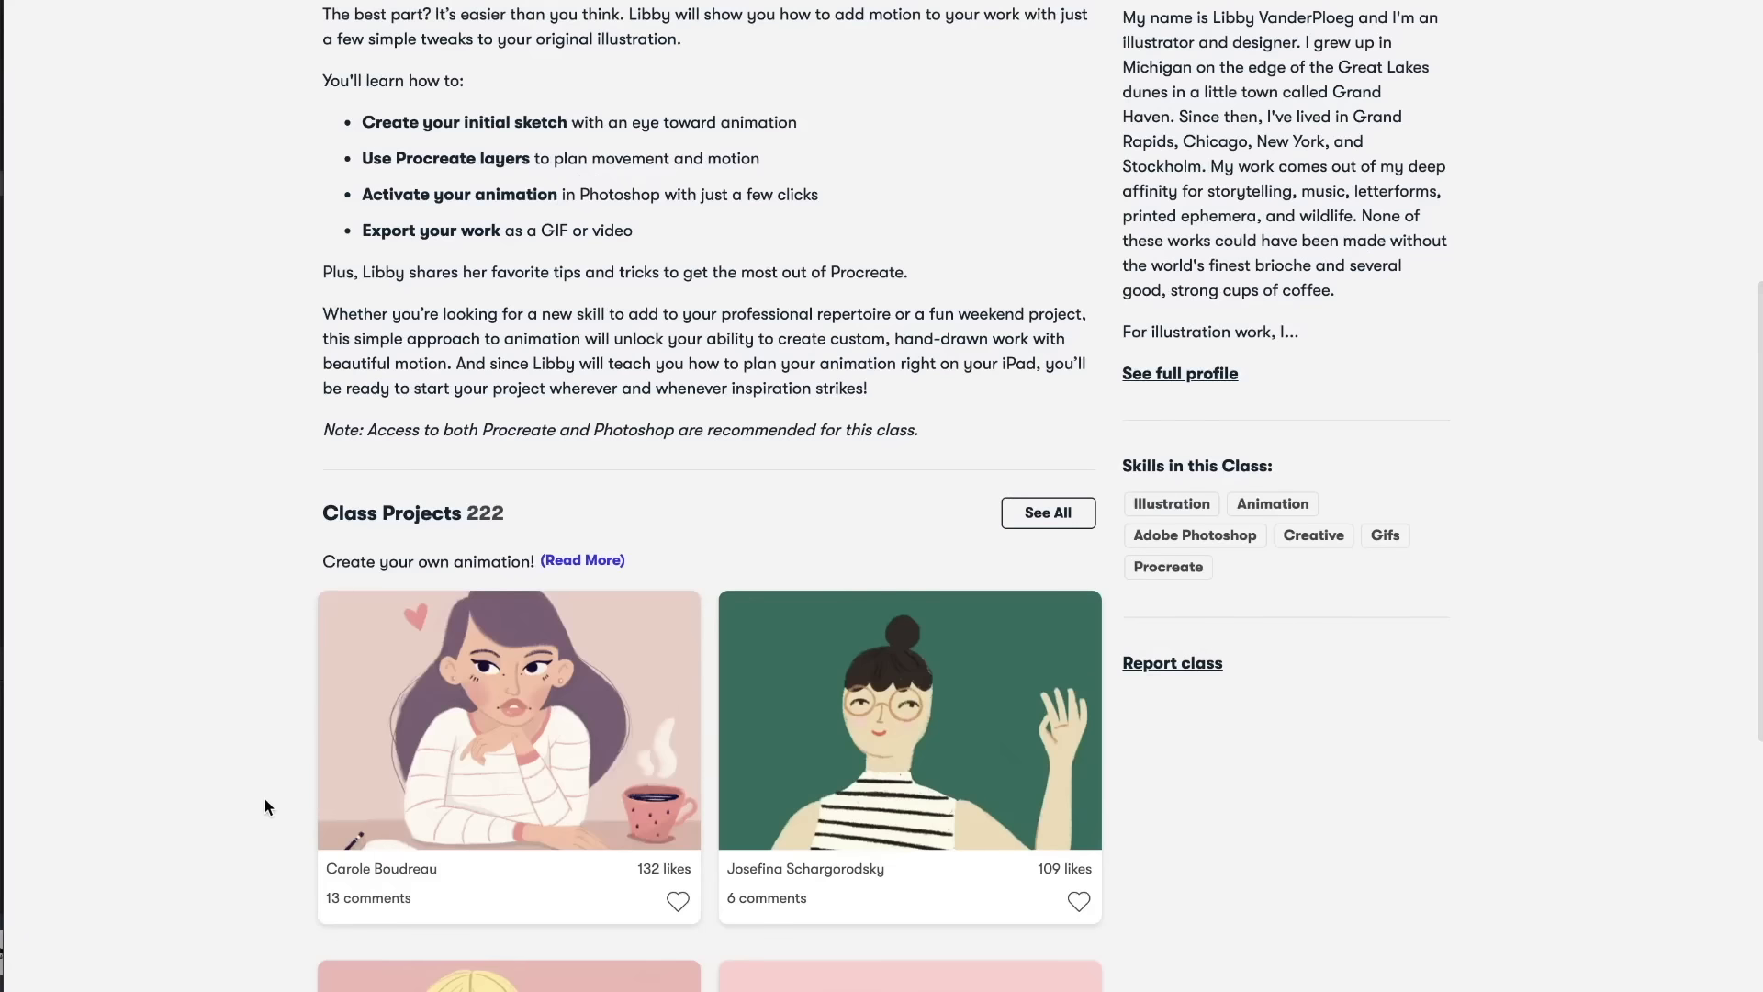
{"action": "scroll", "scroll_direction": "down", "scroll_amount": 3}
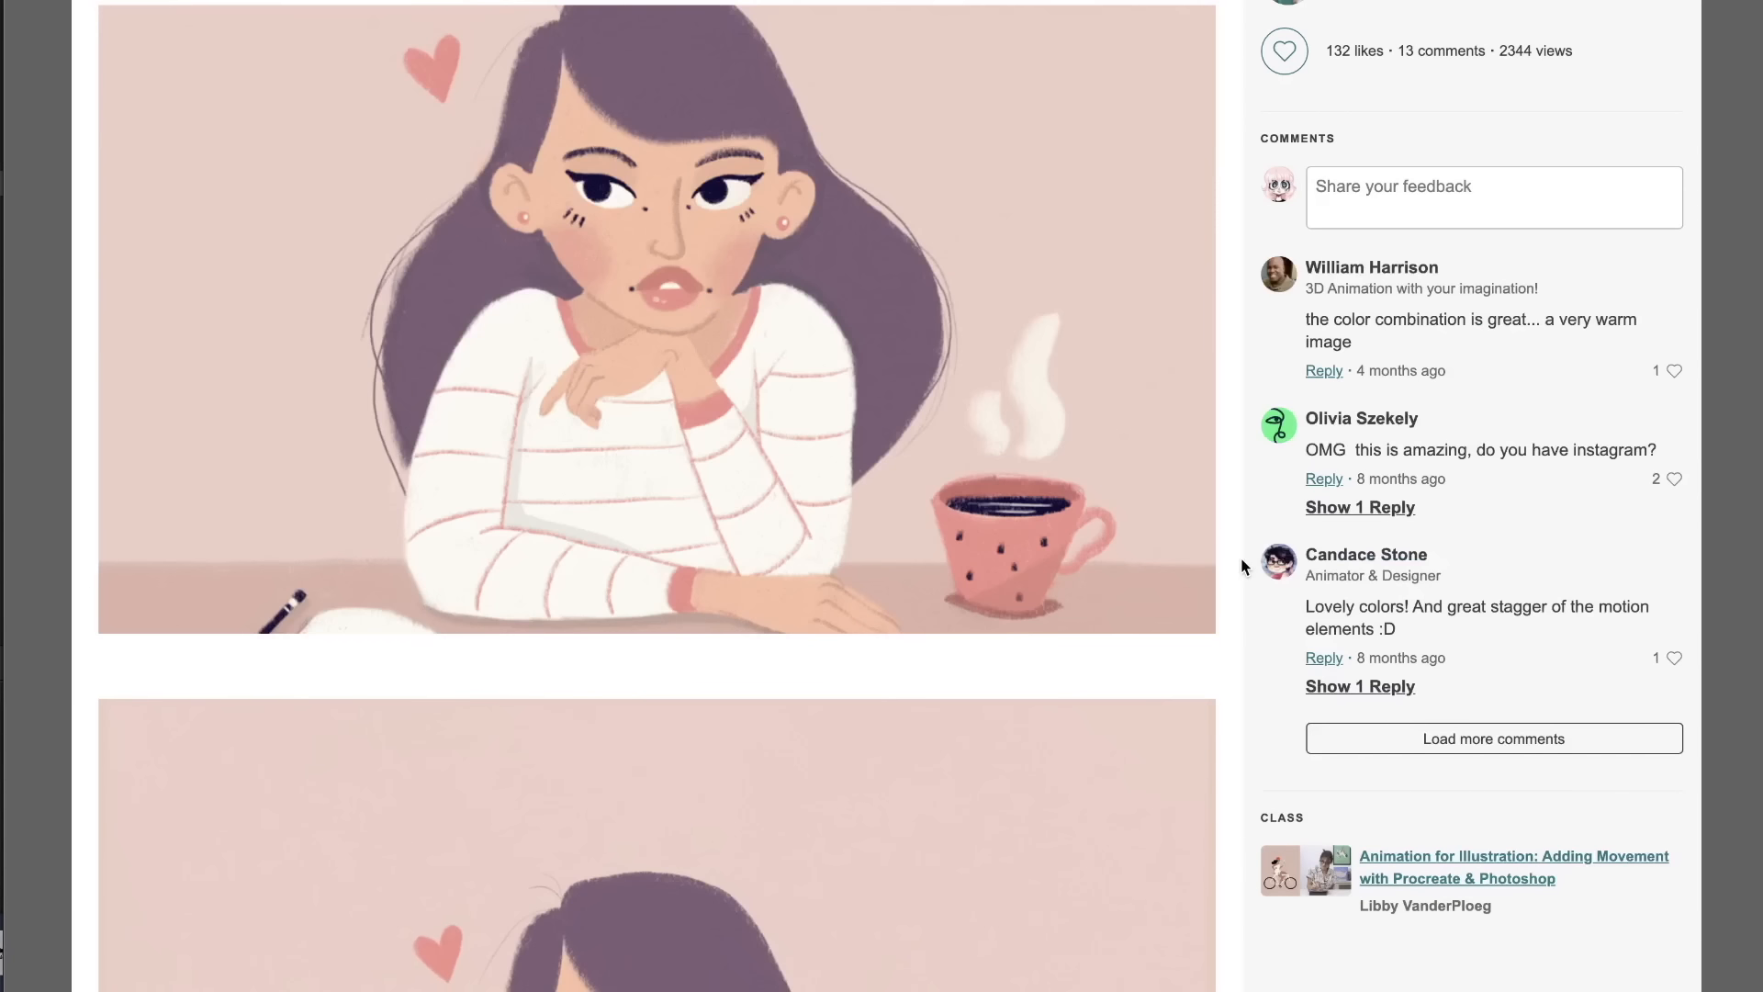
{"action": "mouse_move", "coordinate": [1235, 602]}
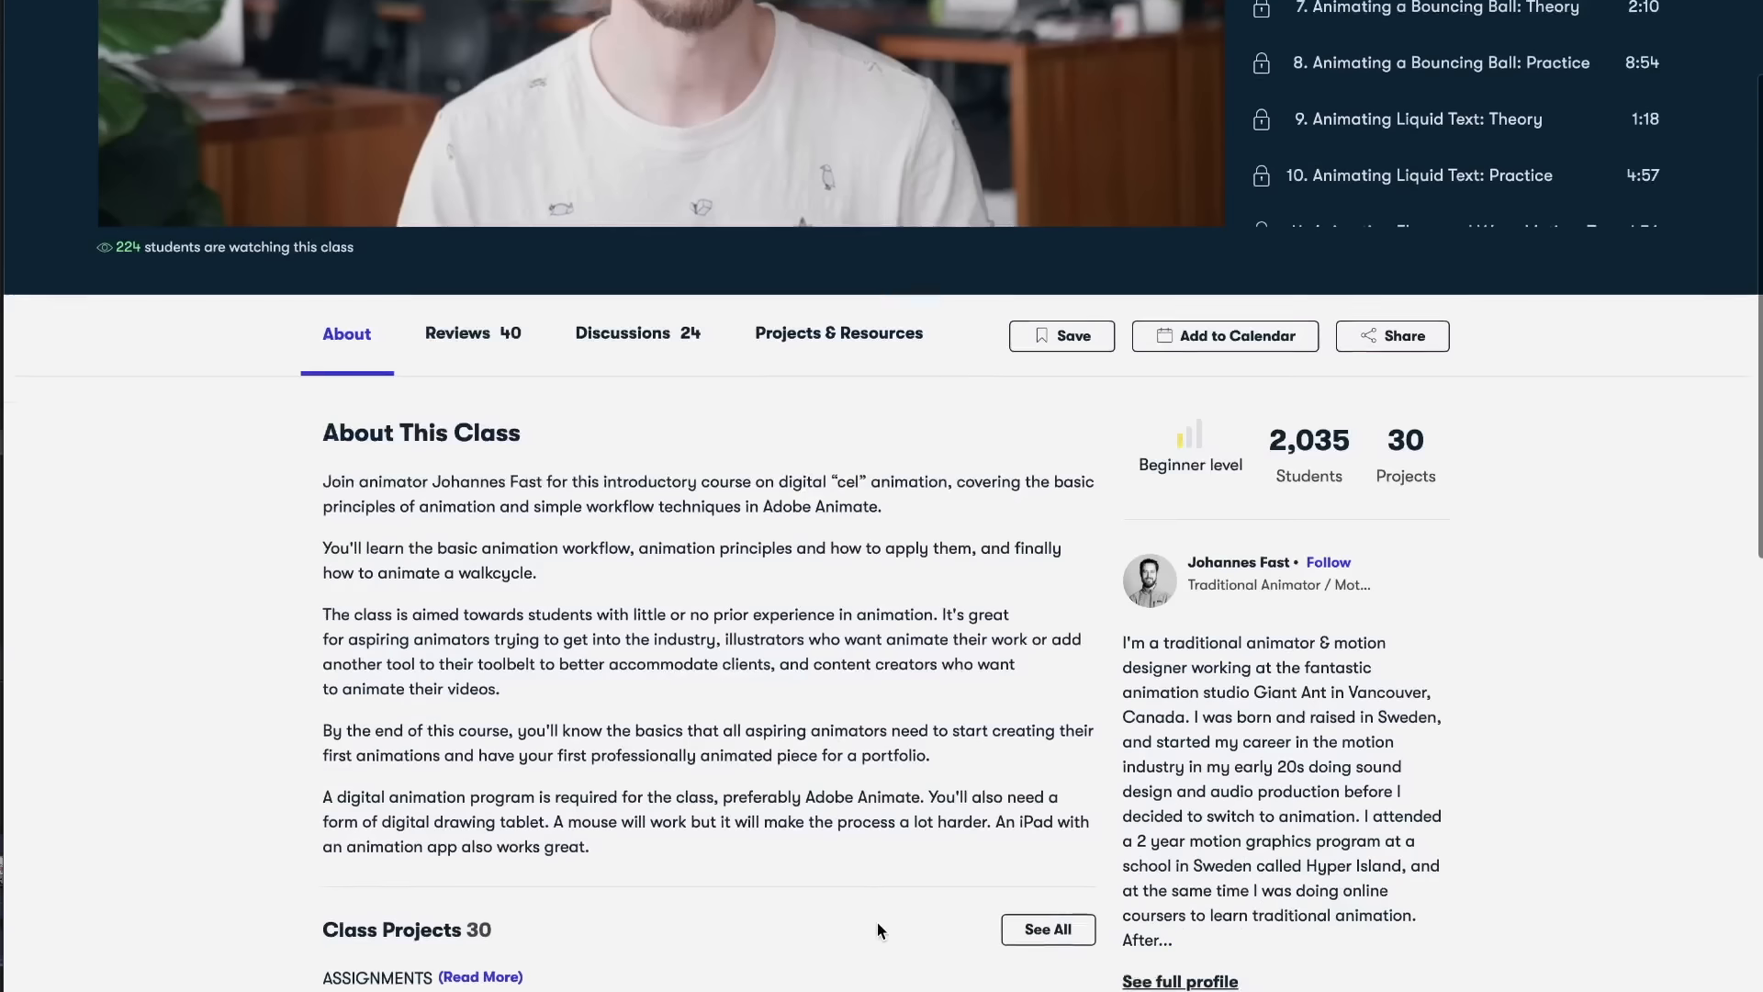
{"action": "scroll", "scroll_direction": "down", "scroll_amount": 3}
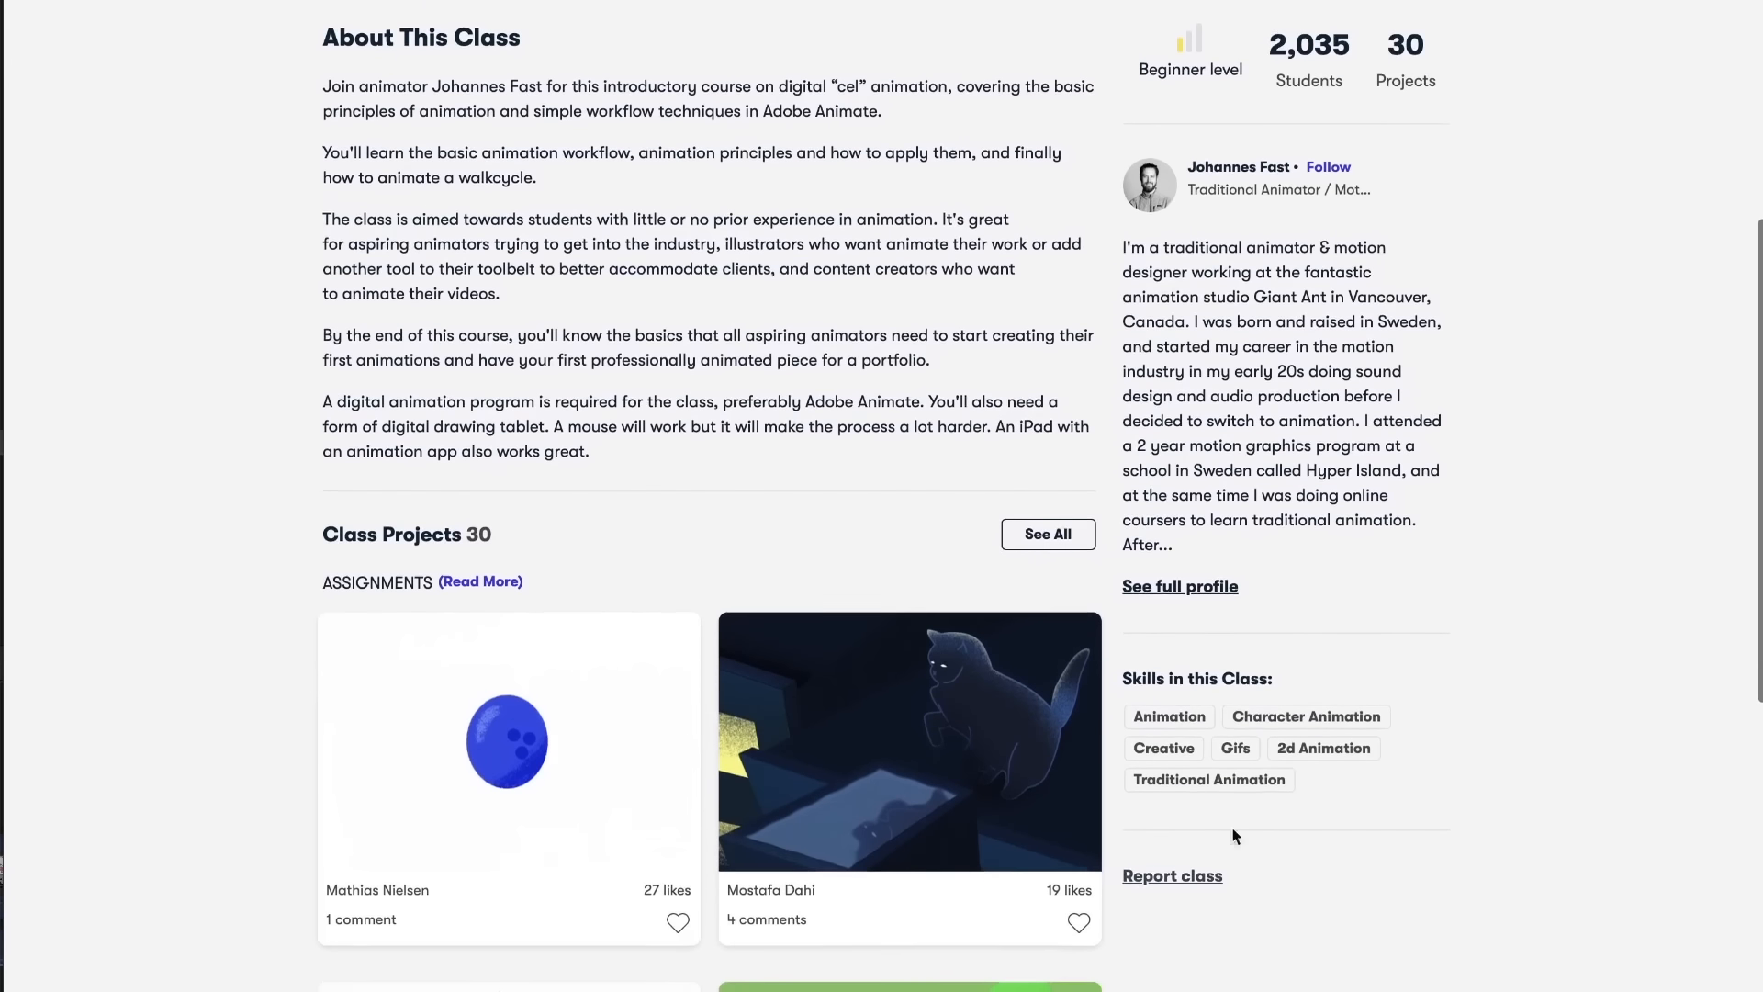